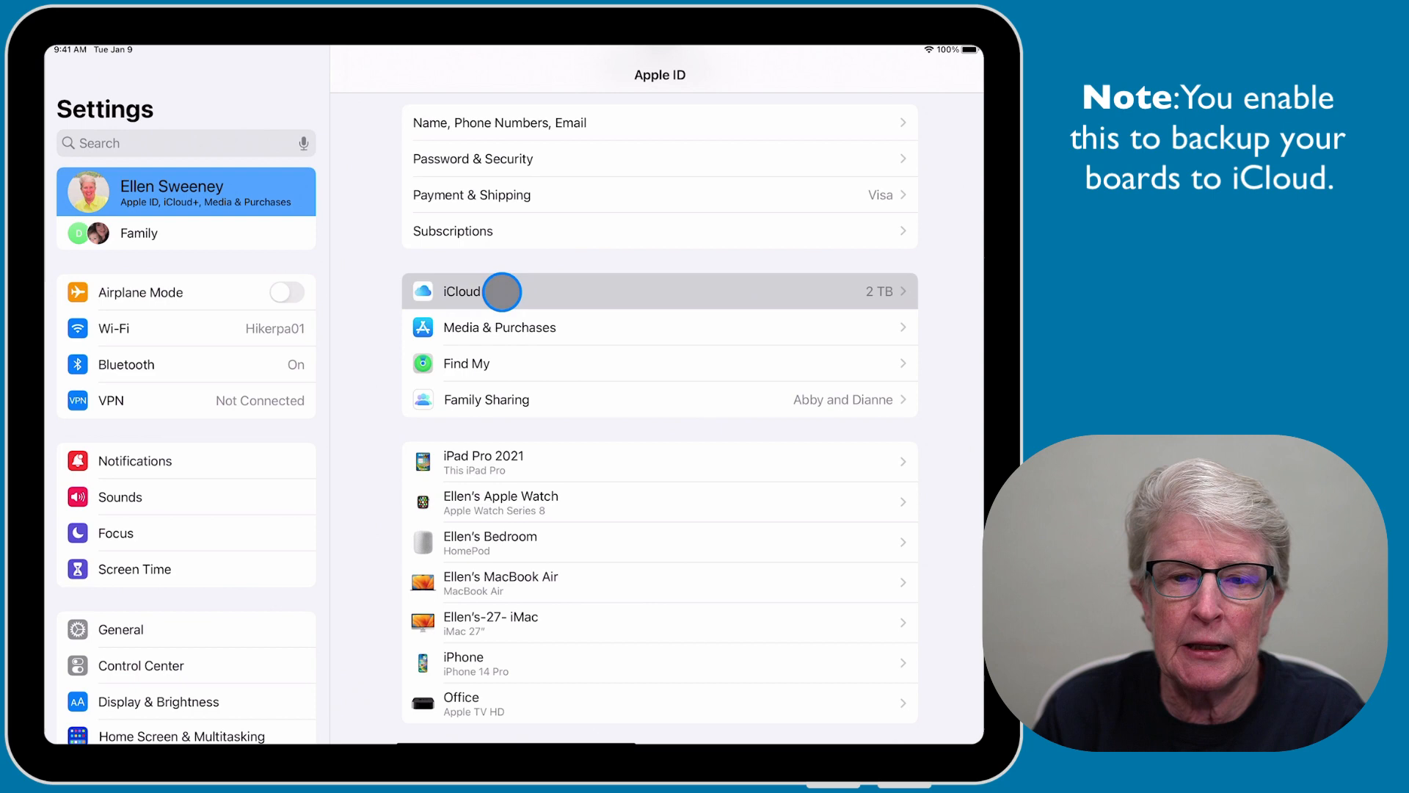
# Enable Freeform in the iCloud list of apps so boards sync to iCloud.
pyautogui.click(461, 291)
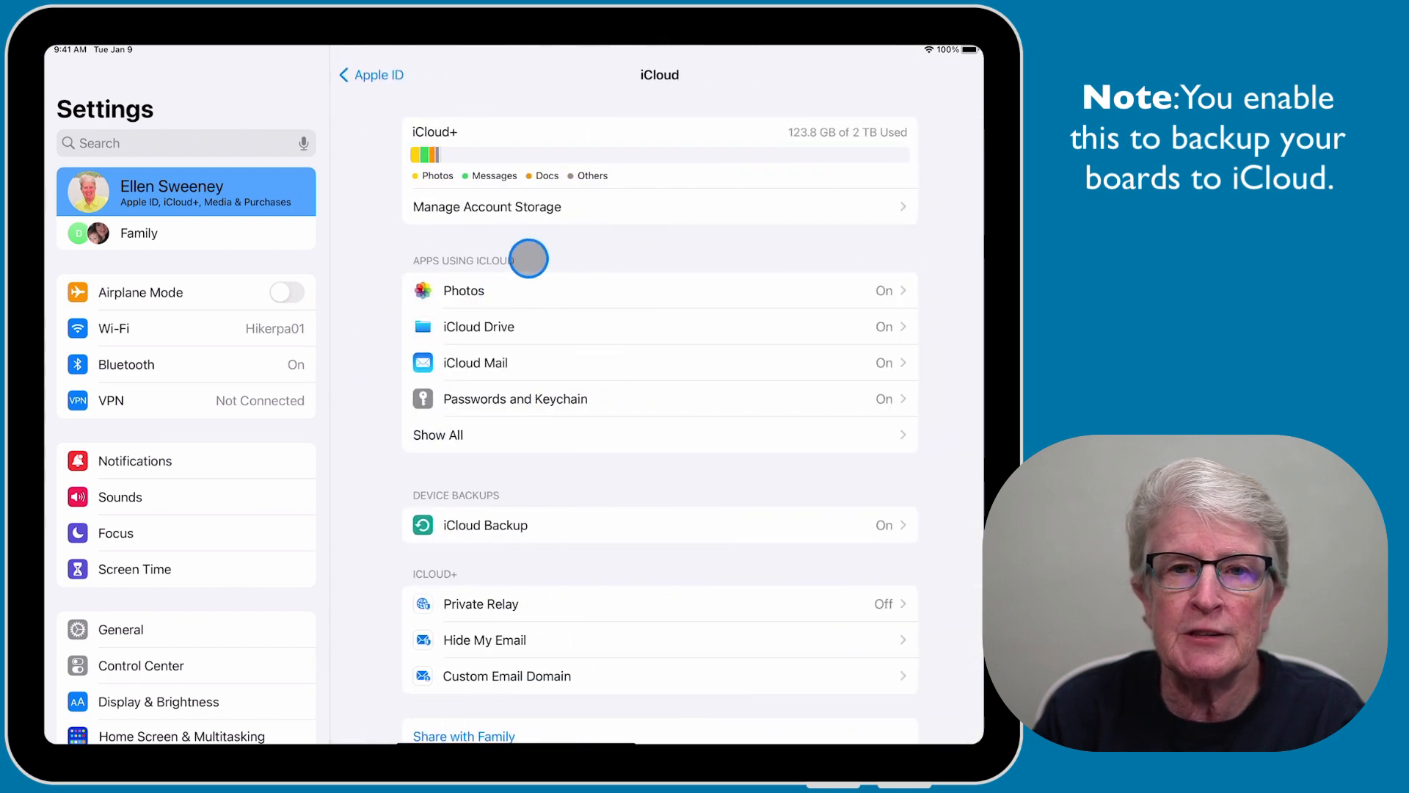
pyautogui.moveTo(511, 393)
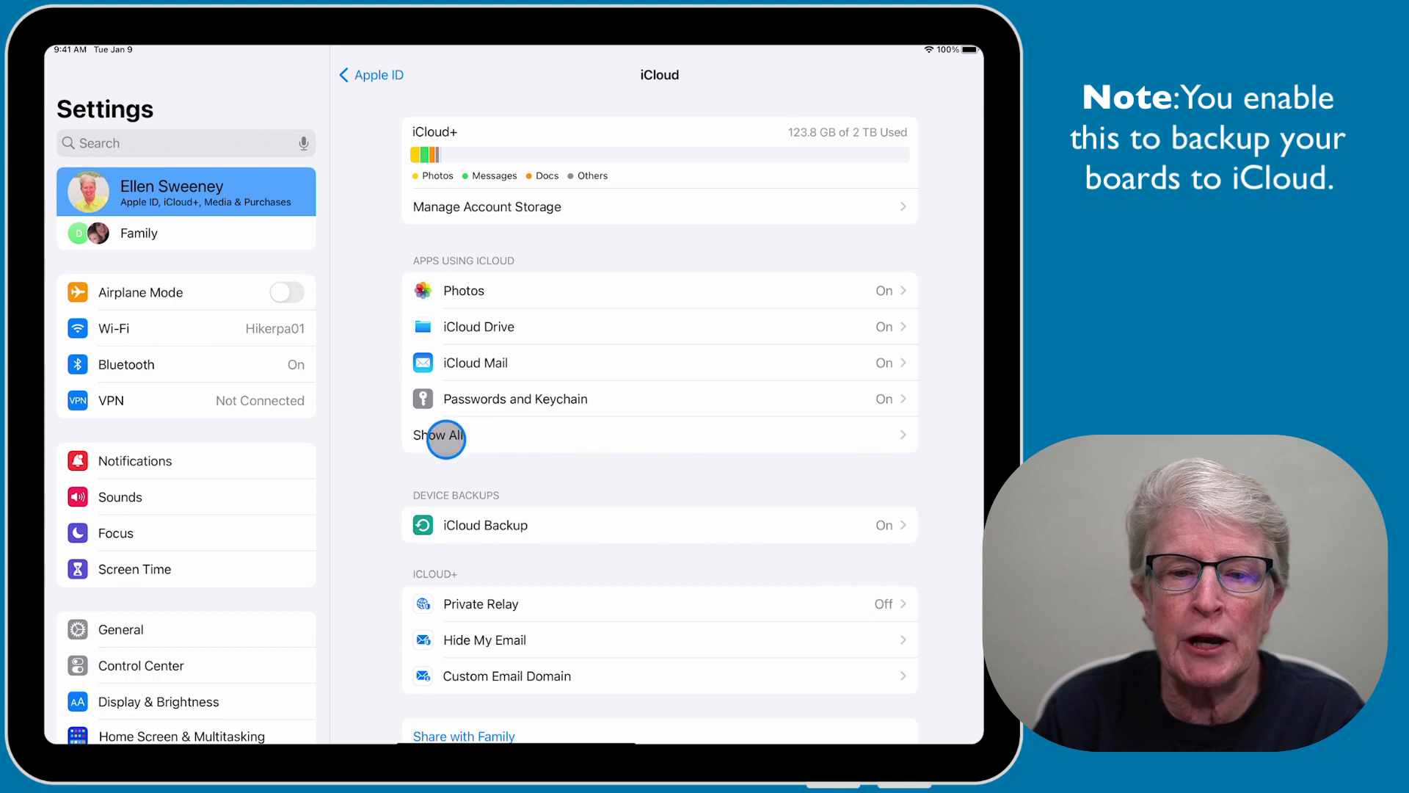
pyautogui.click(442, 434)
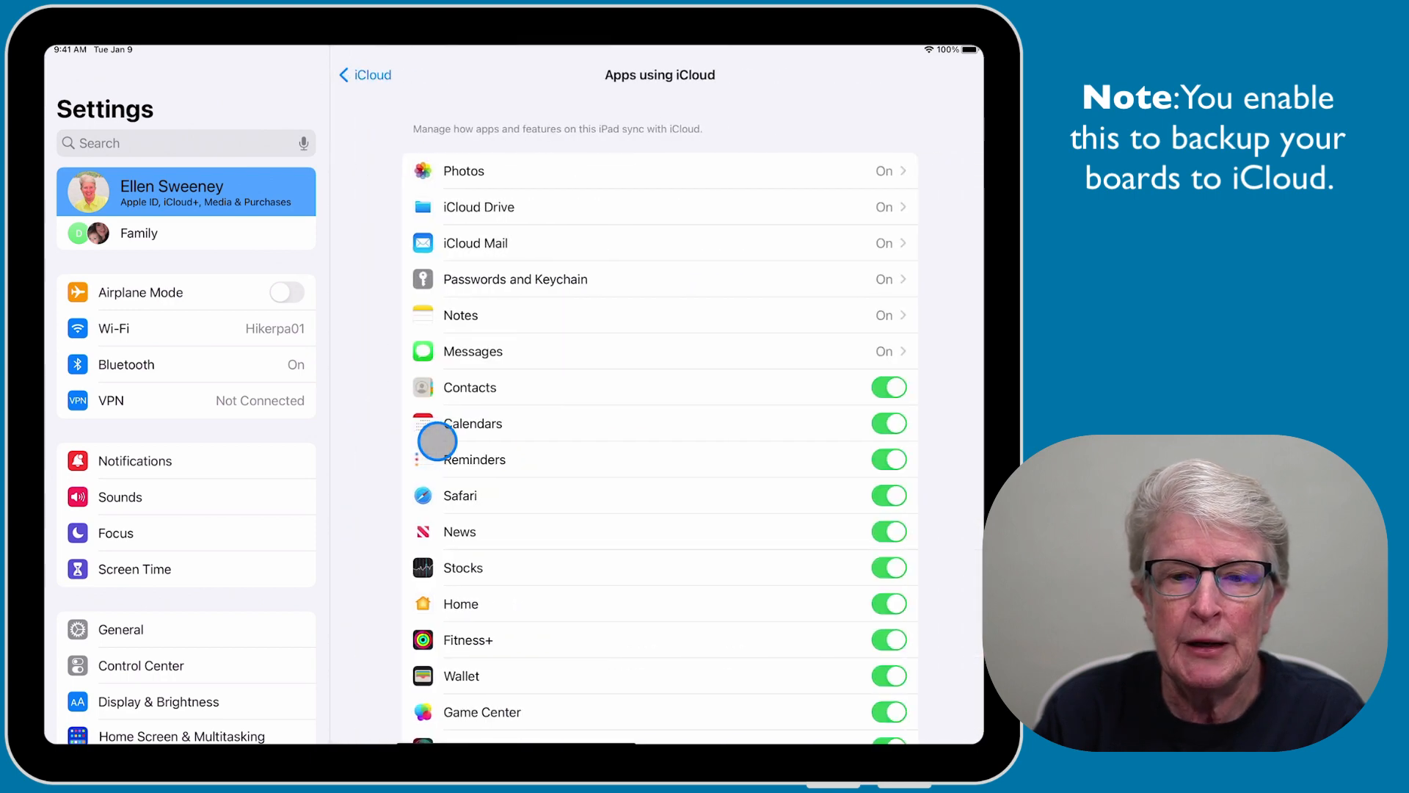
pyautogui.scroll(-3)
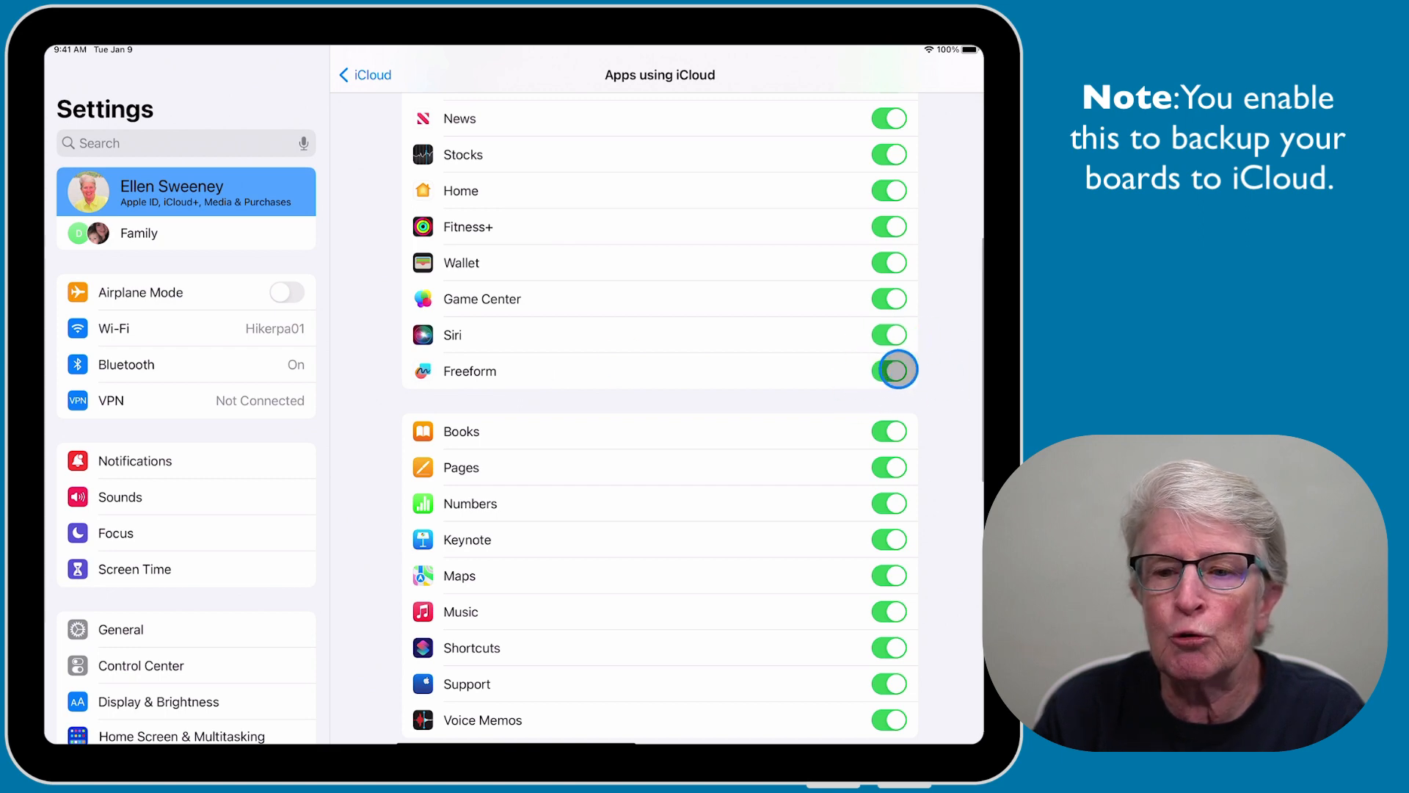
pyautogui.click(889, 370)
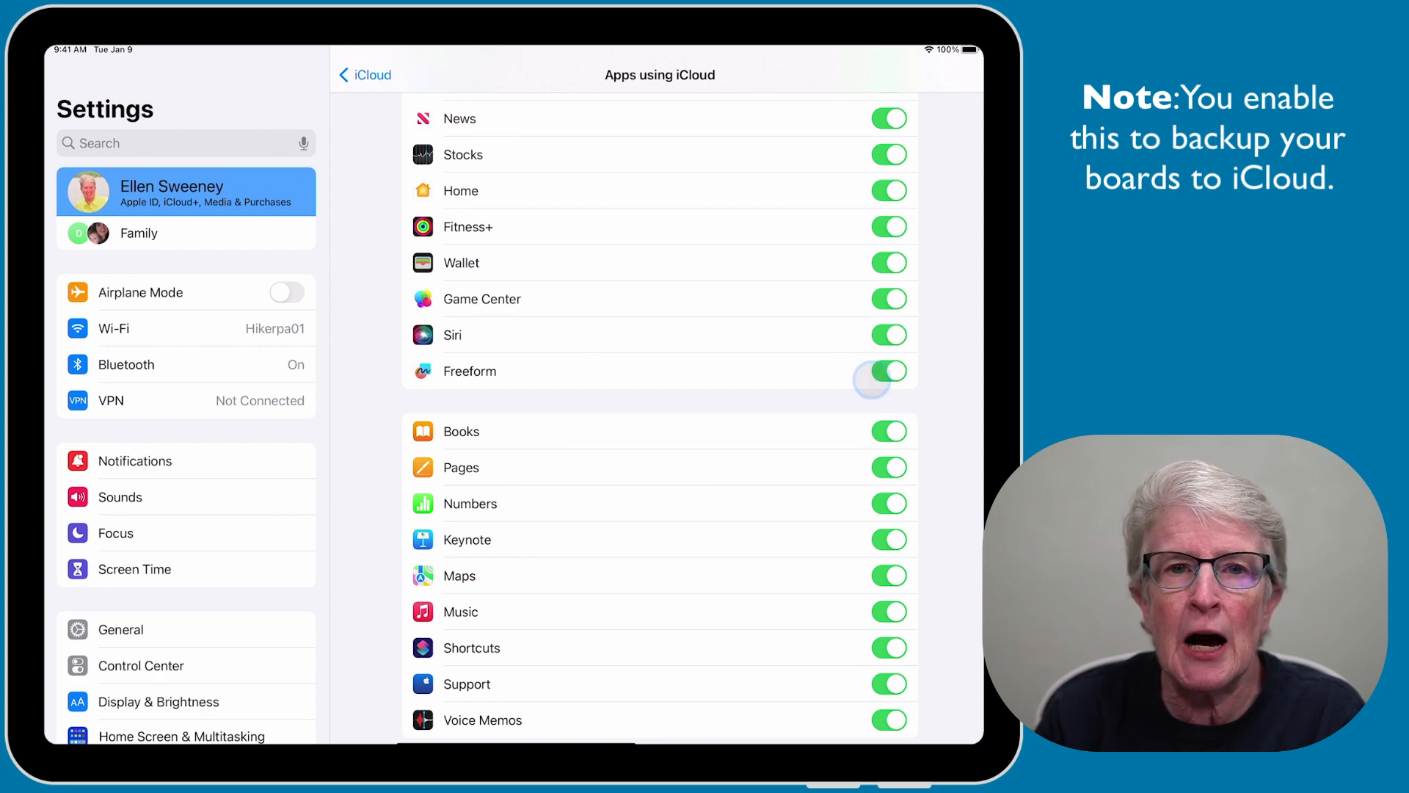
pyautogui.click(888, 372)
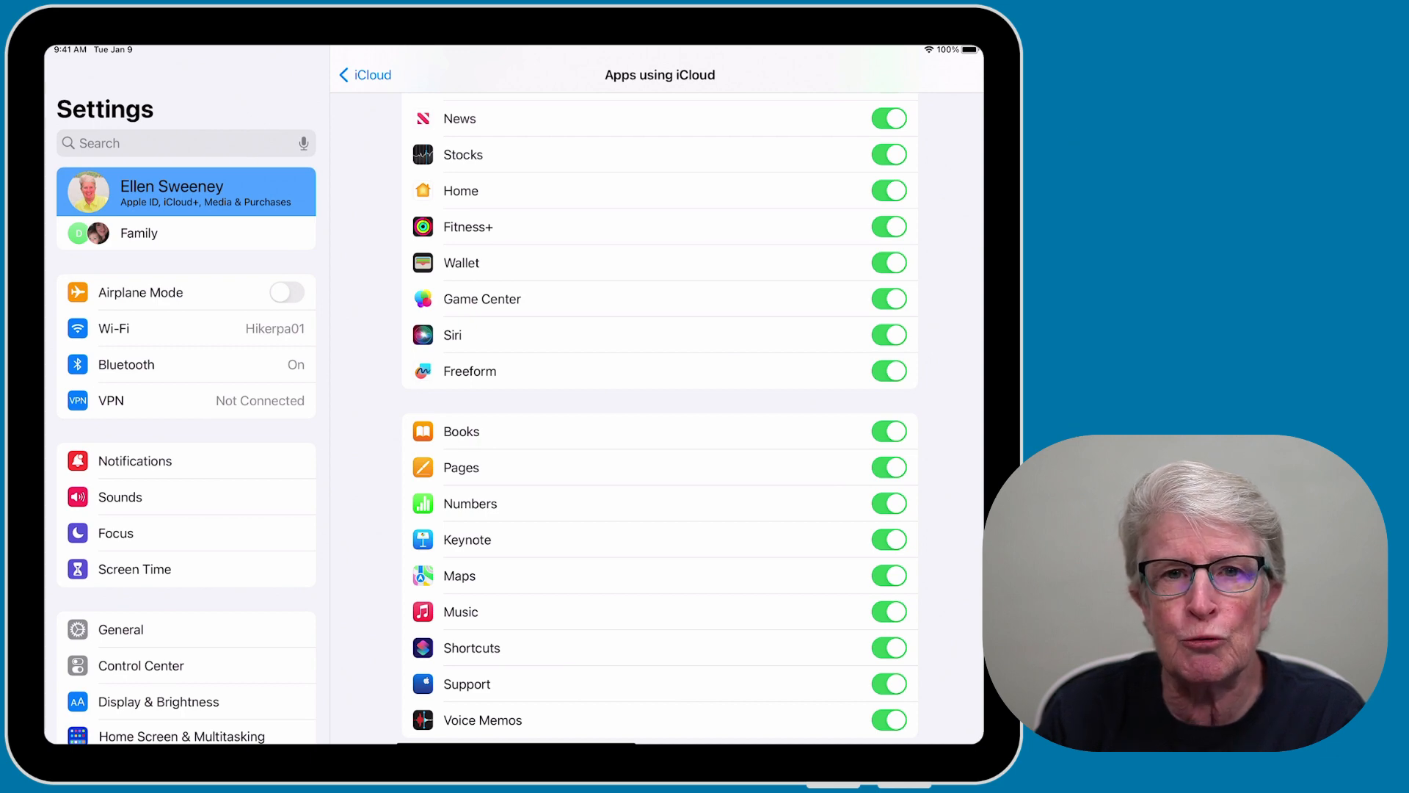
# Leave Settings, launch Freeform from the Home Screen and show the empty All Boards library.
pyautogui.click(890, 371)
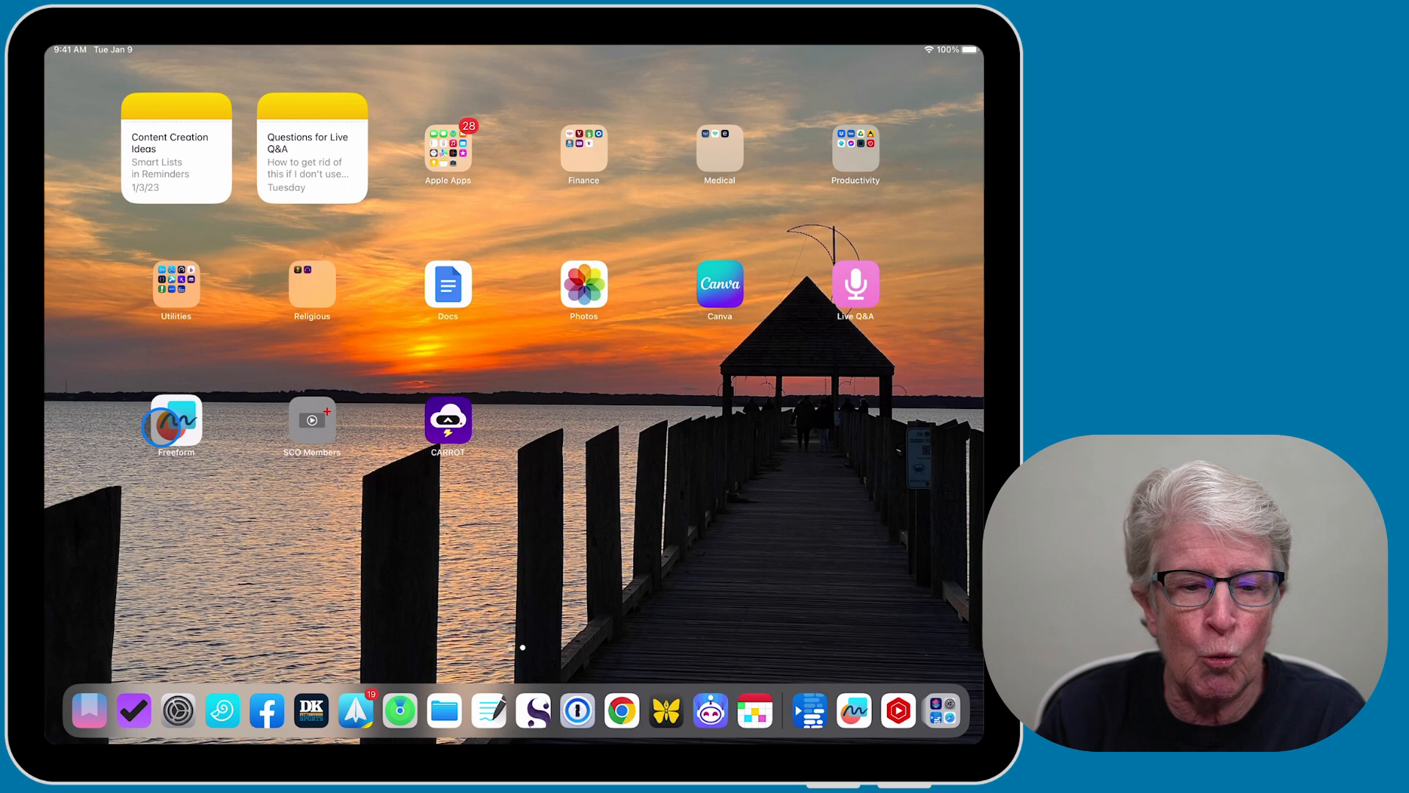
pyautogui.click(175, 422)
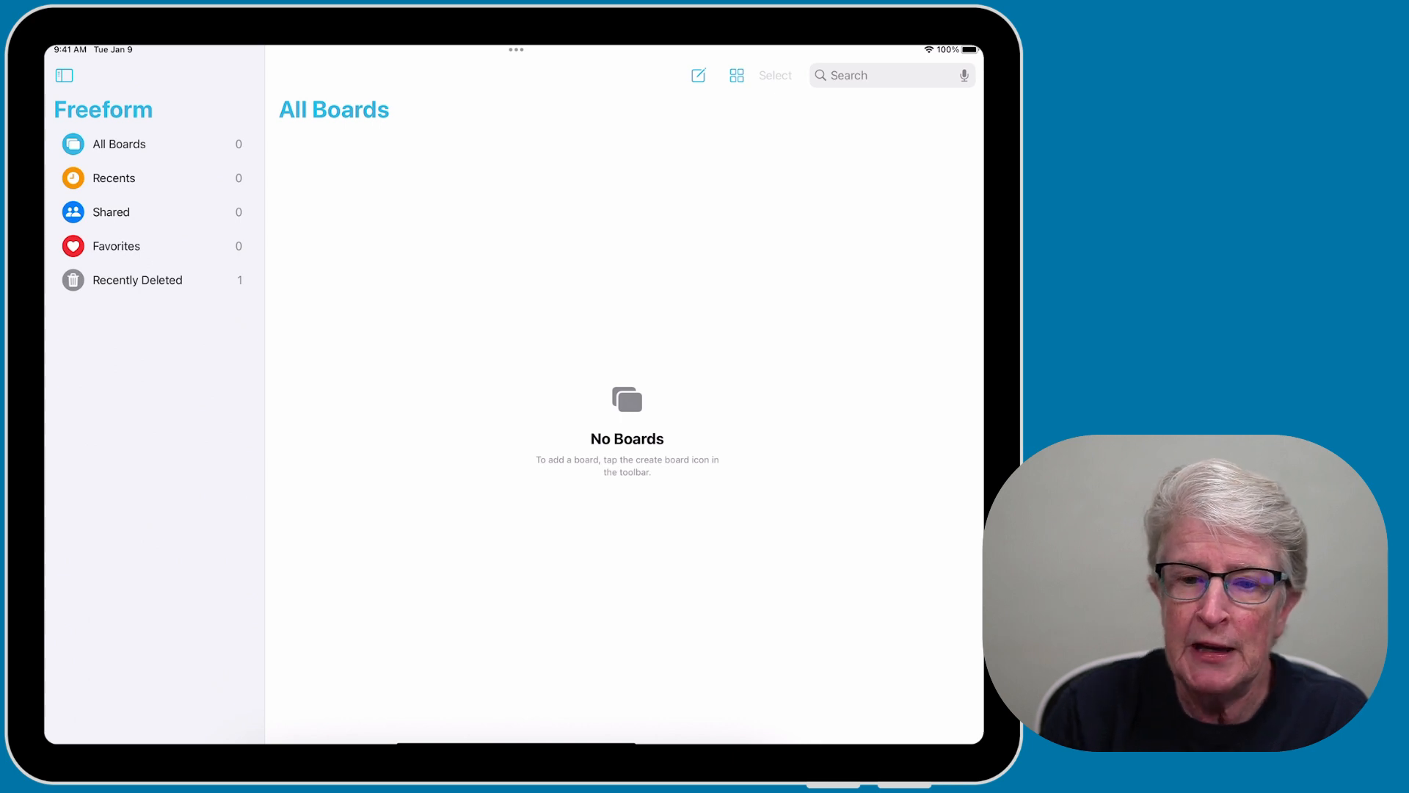
pyautogui.click(488, 306)
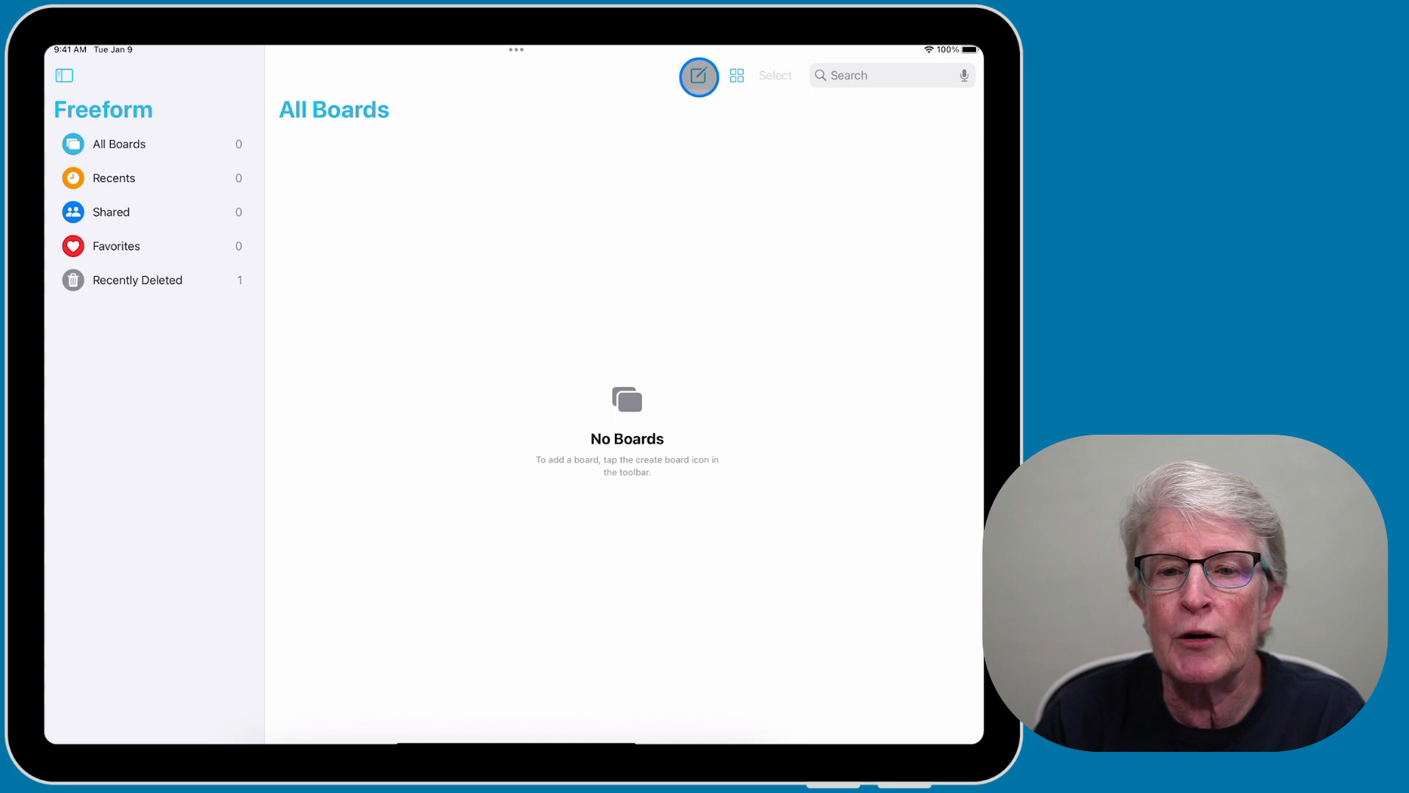
pyautogui.click(699, 75)
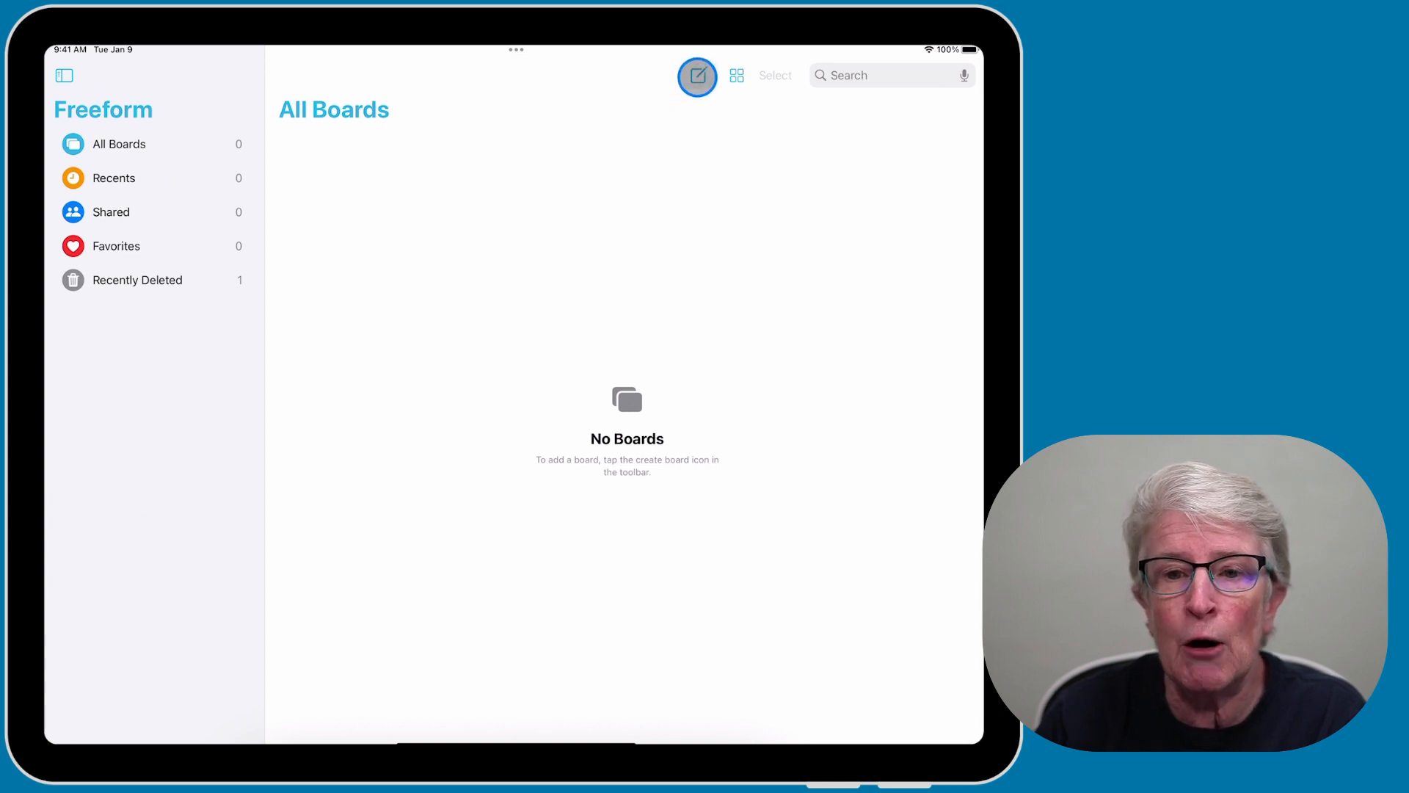
# Create a new blank board and pan around its empty canvas.
pyautogui.click(695, 75)
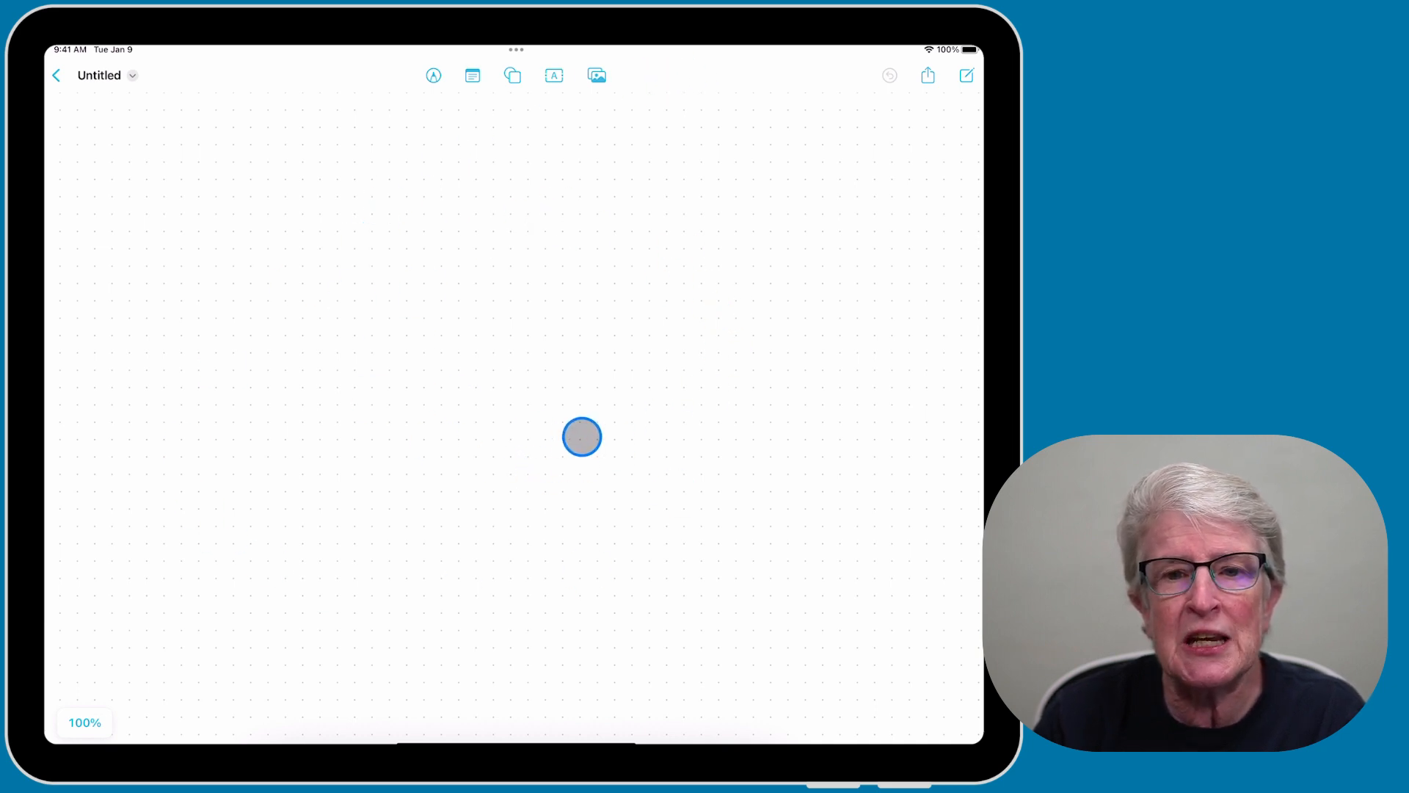
pyautogui.moveTo(582, 438); pyautogui.dragTo(521, 399)
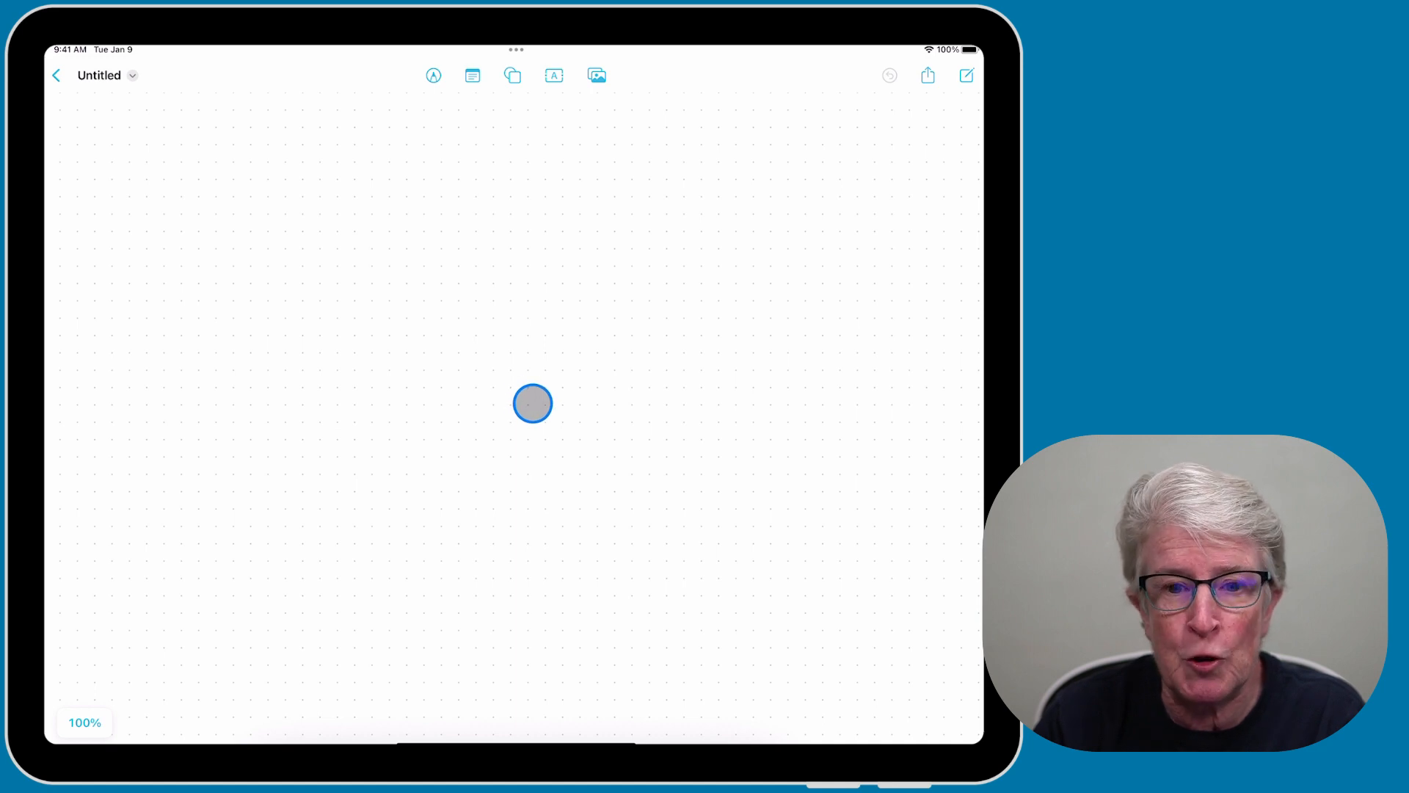
pyautogui.moveTo(531, 404); pyautogui.dragTo(621, 494)
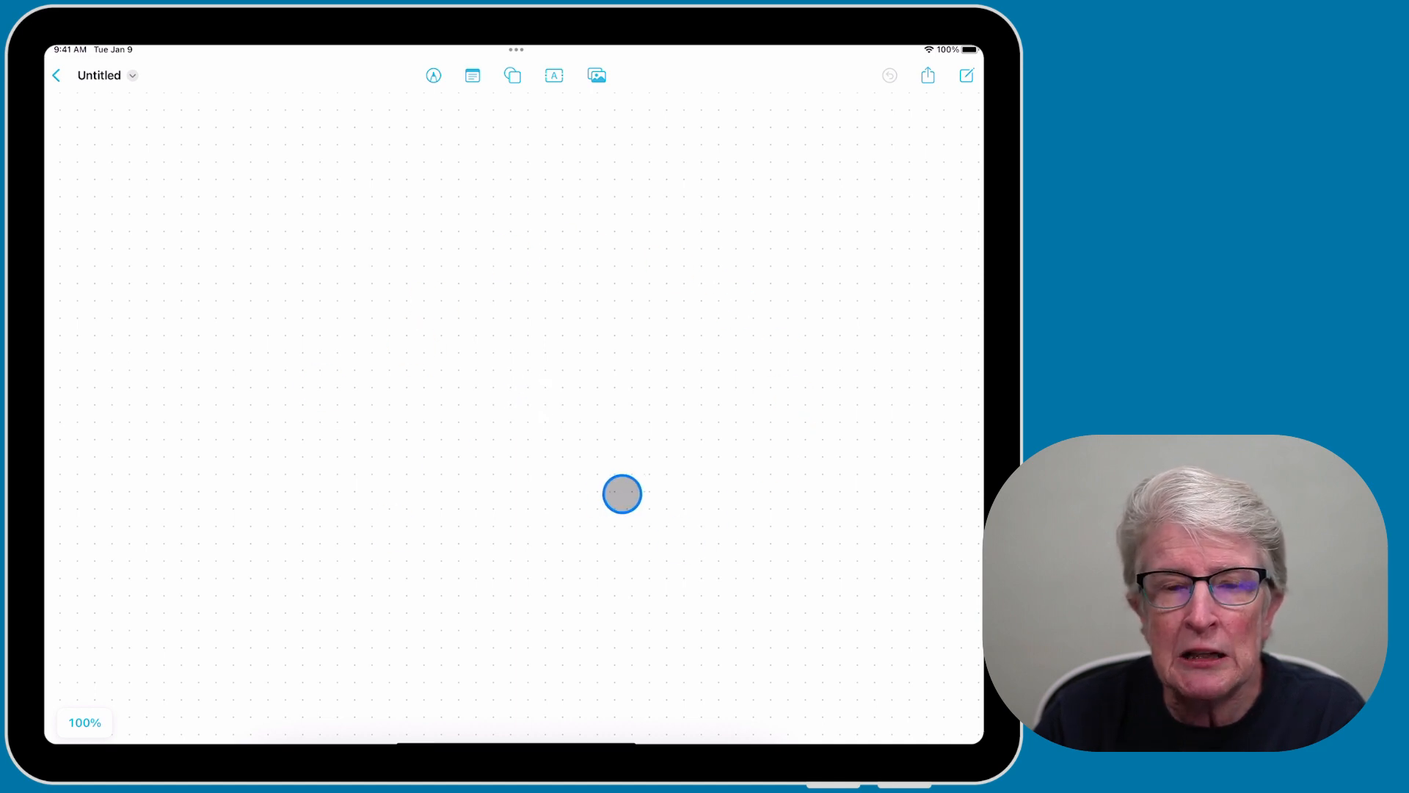
pyautogui.moveTo(621, 493); pyautogui.dragTo(153, 119)
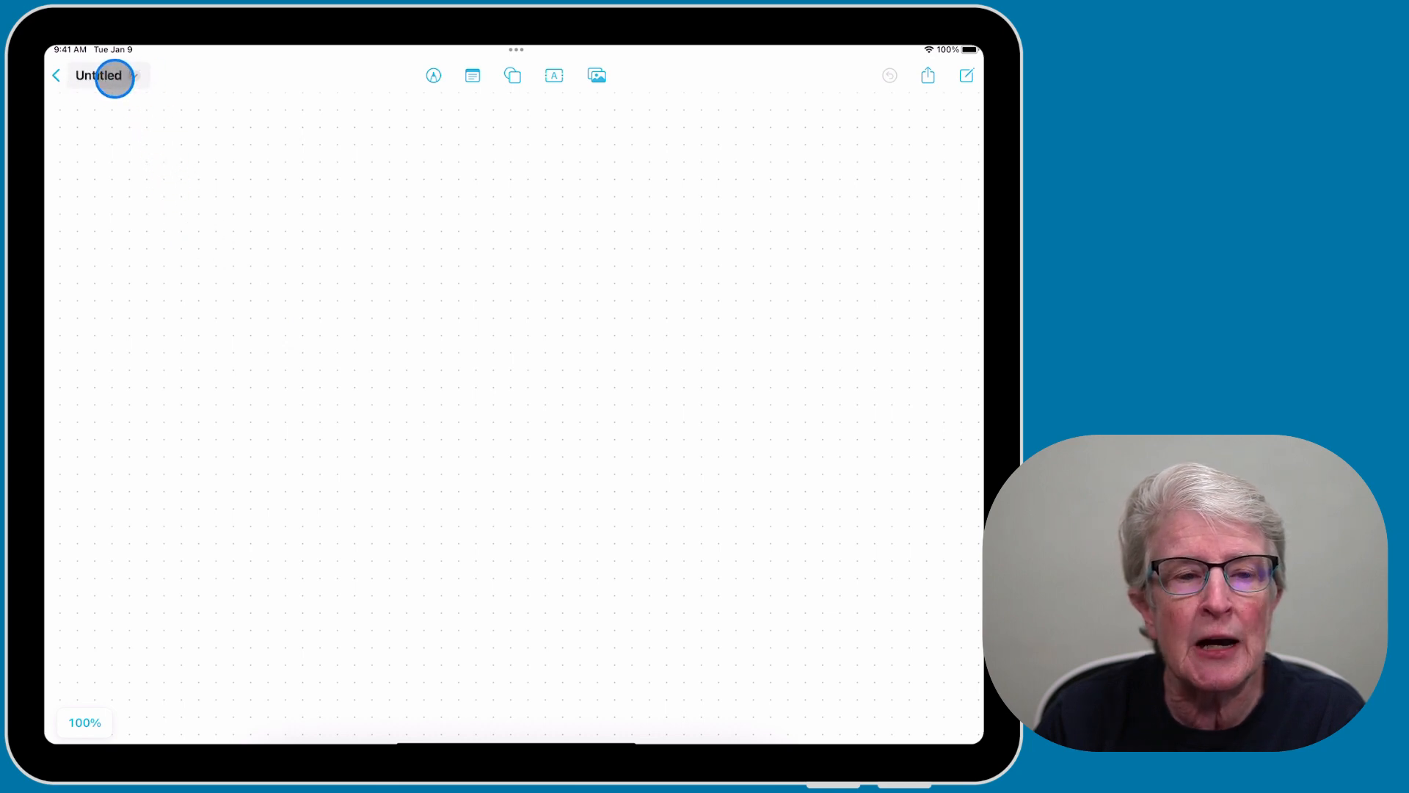
# Rename the untitled board to 'My First Board' from its title menu.
pyautogui.click(133, 75)
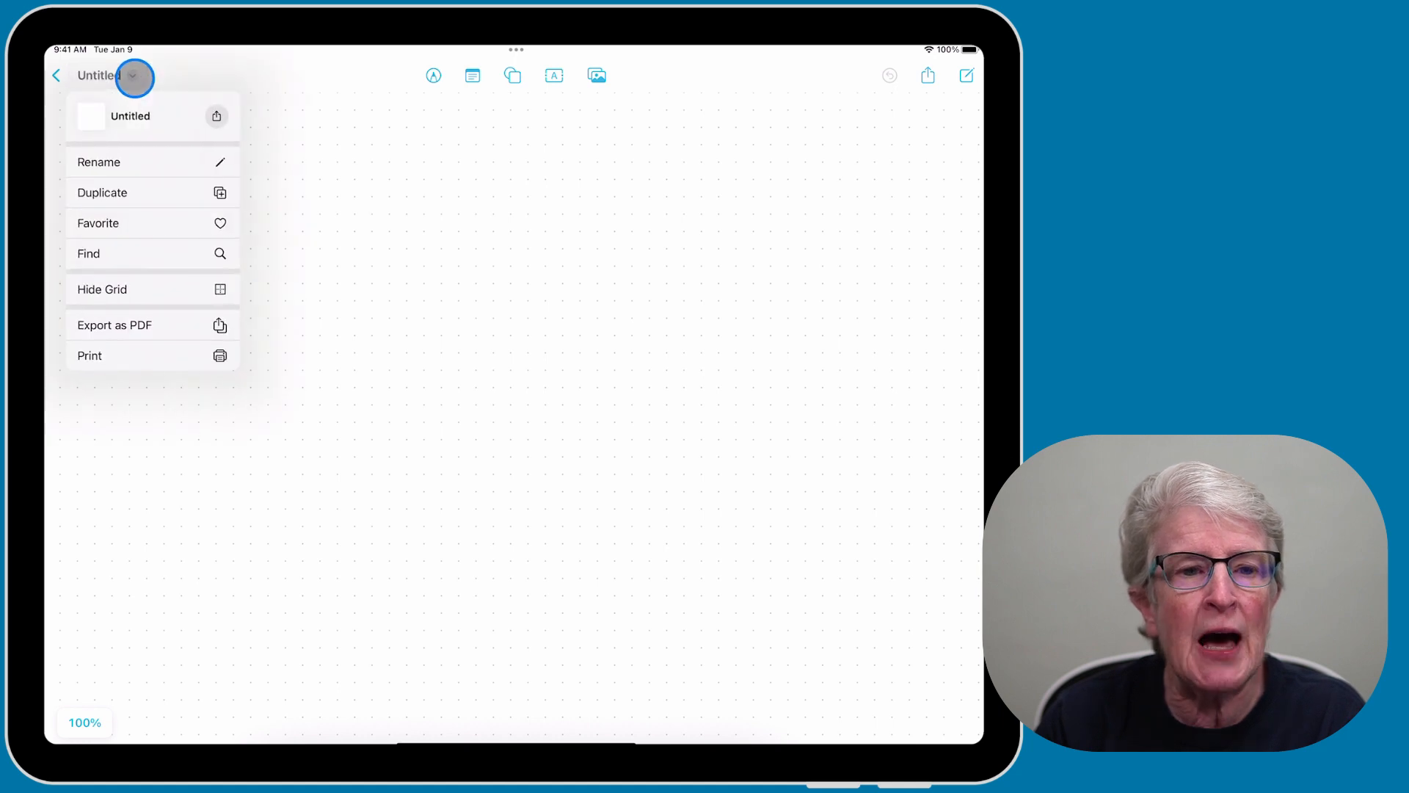
pyautogui.click(127, 162)
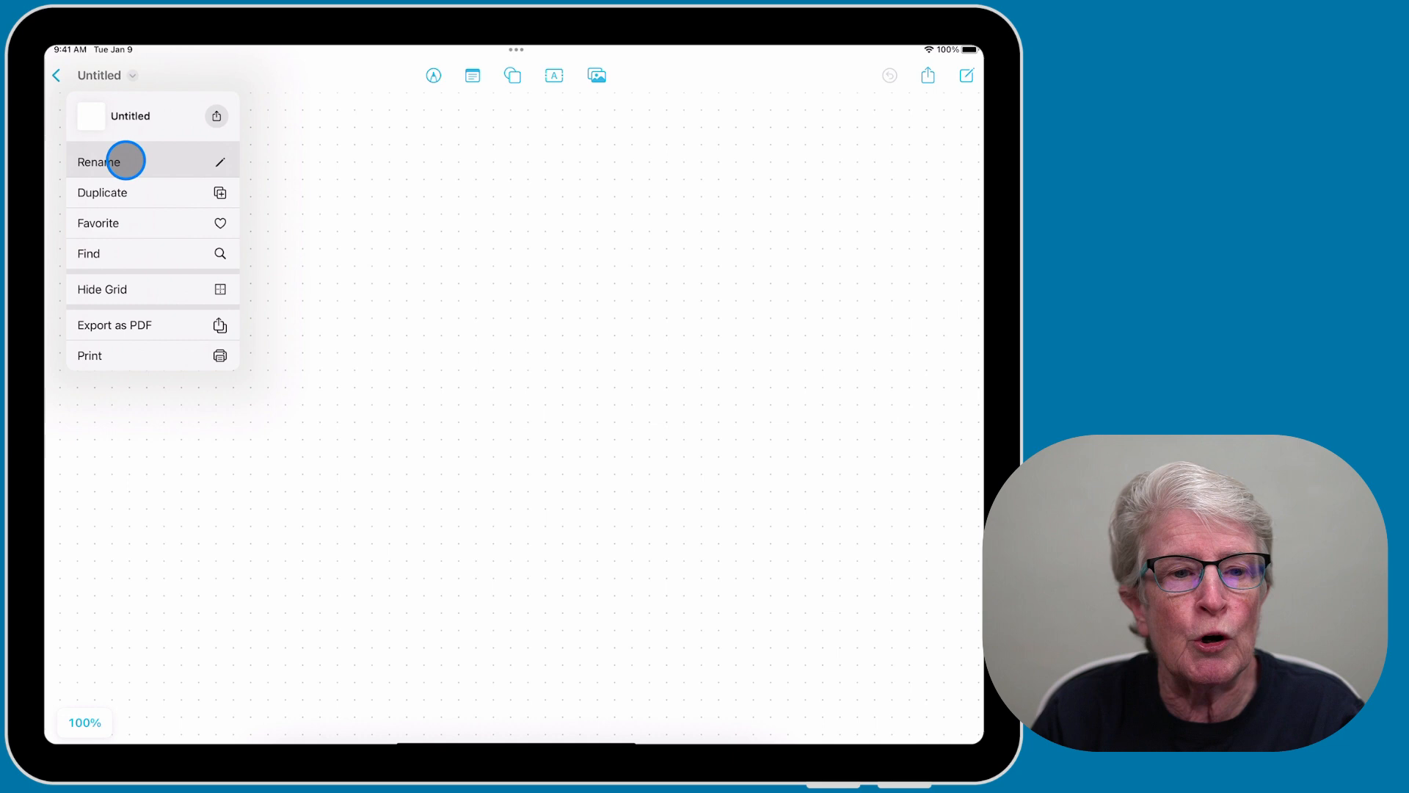
pyautogui.click(99, 161)
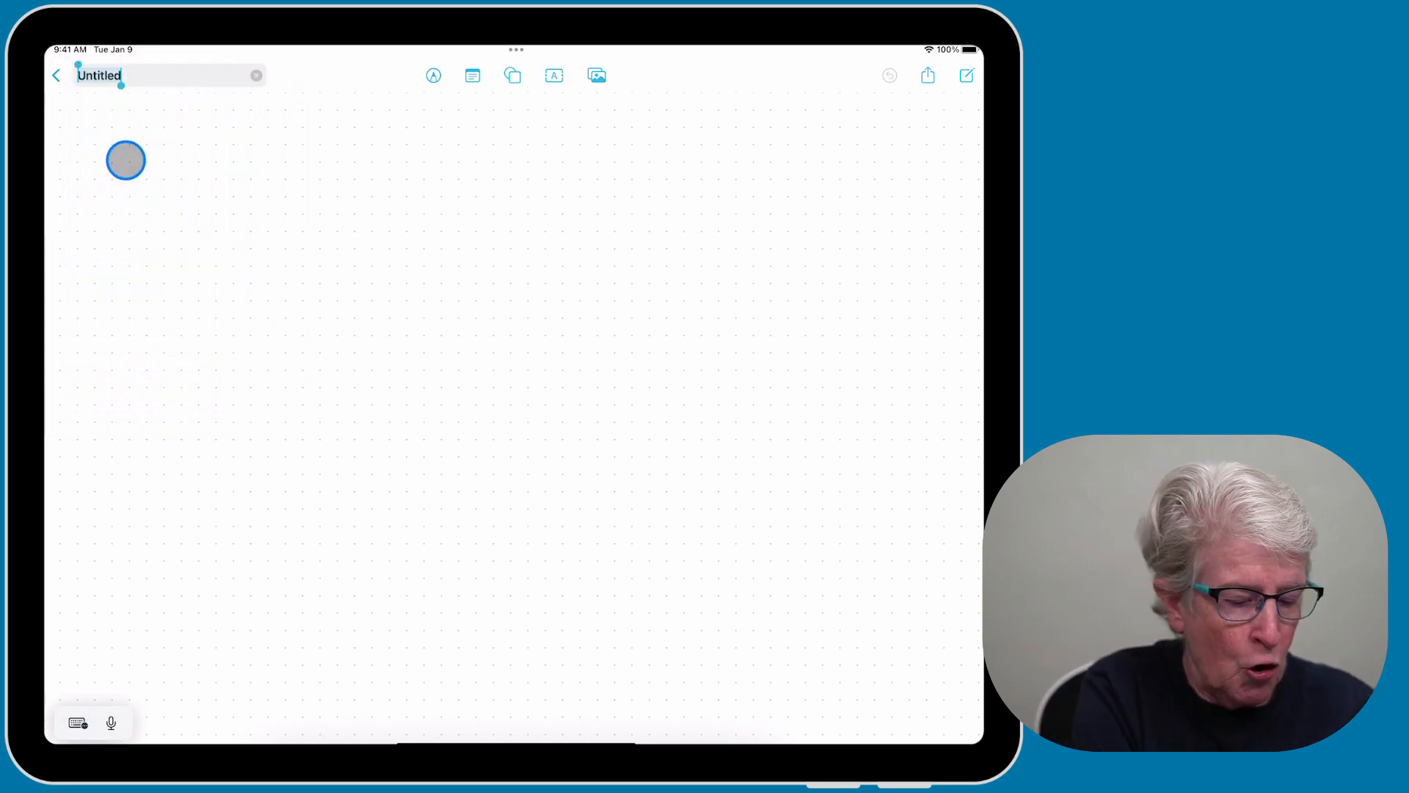
pyautogui.write('My Fi')
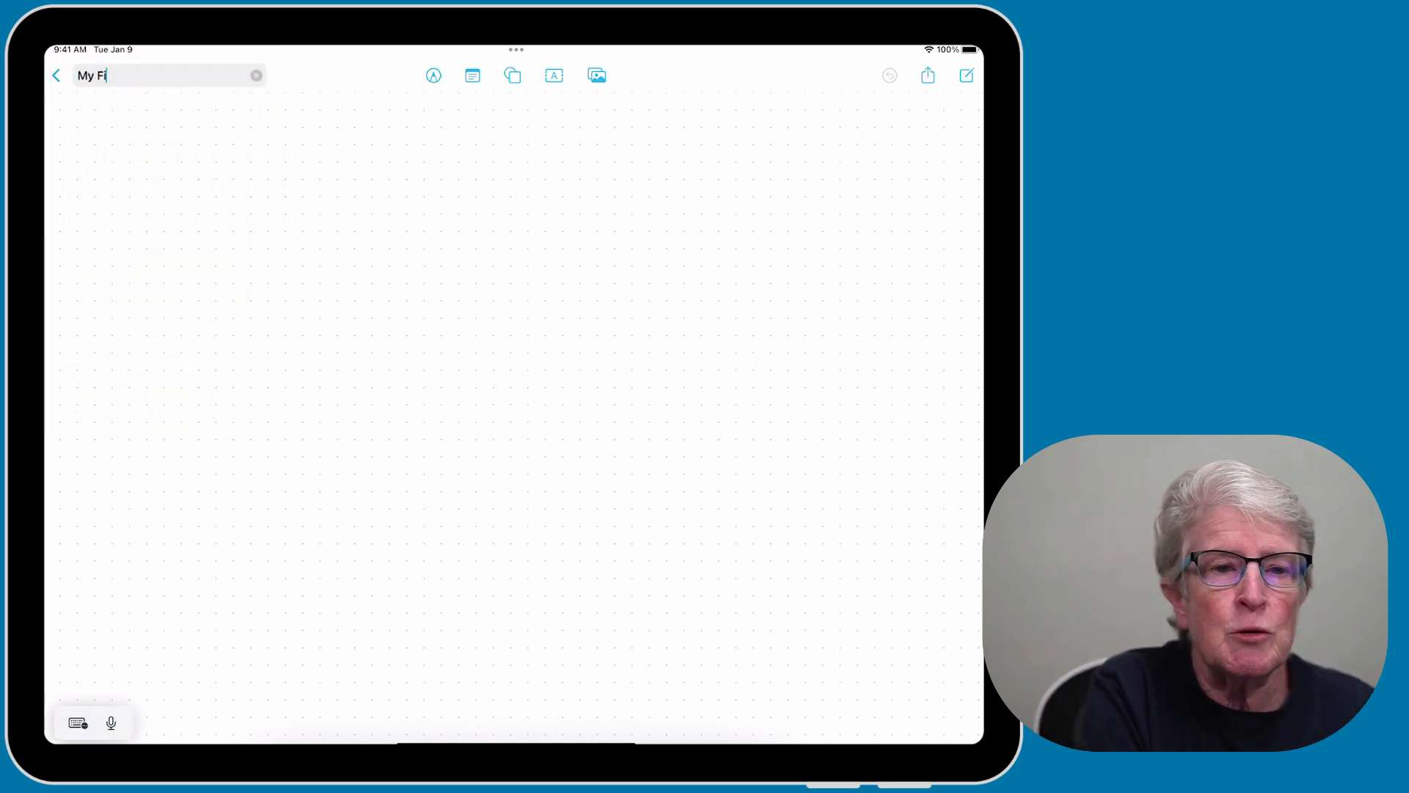
pyautogui.write('rst Boad')
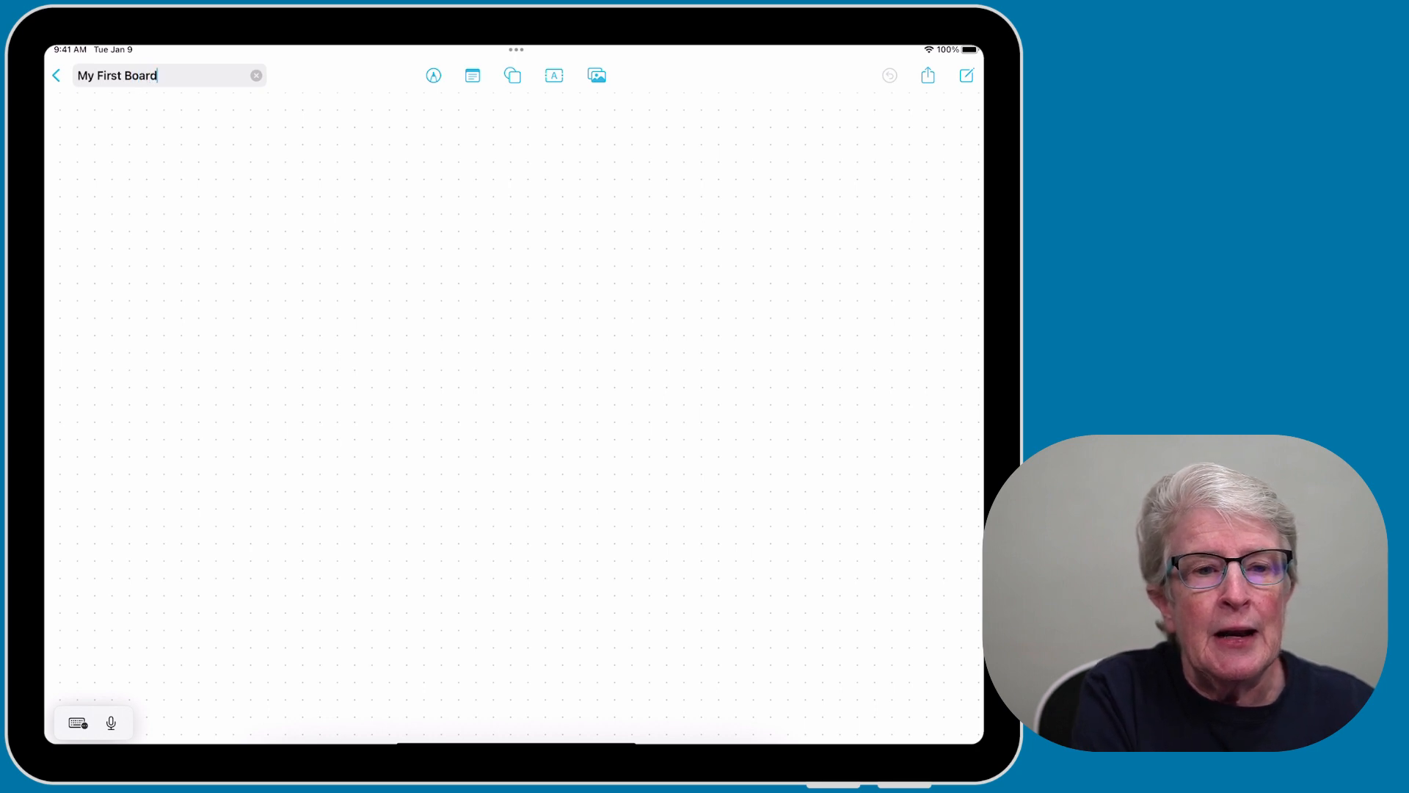
# Favorite My First Board and hide its dot grid from the board's title menu.
pyautogui.click(165, 75)
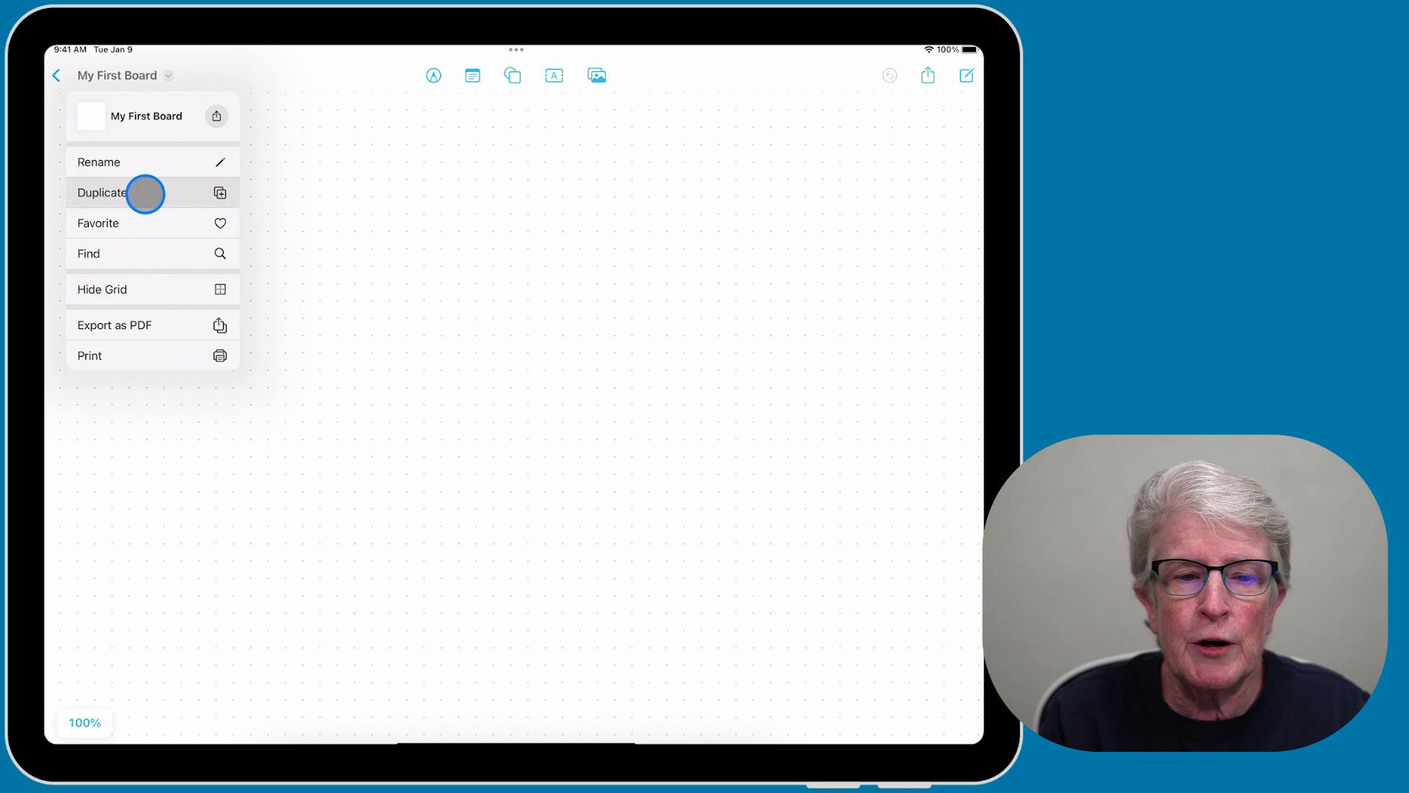
pyautogui.moveTo(171, 226)
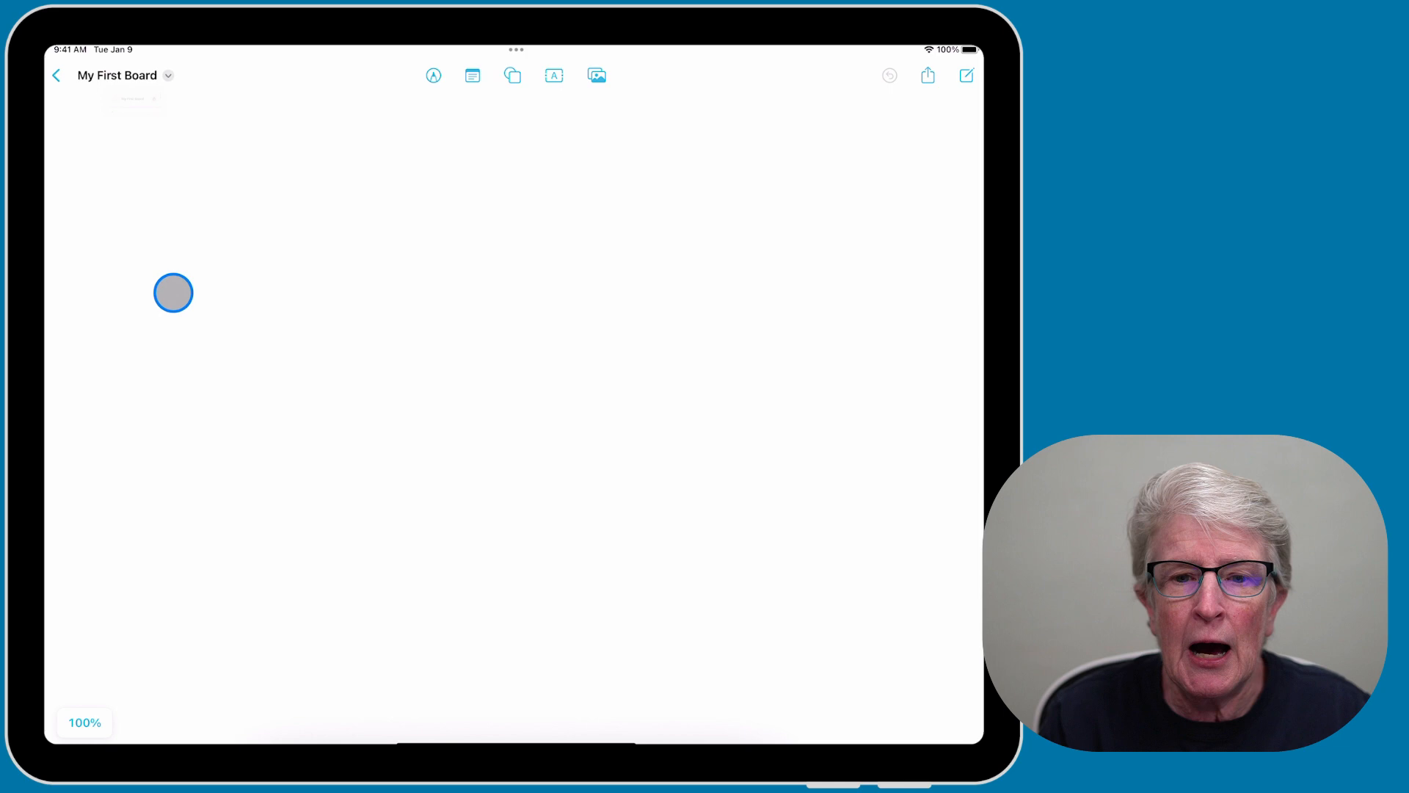
pyautogui.moveTo(173, 292); pyautogui.dragTo(304, 318)
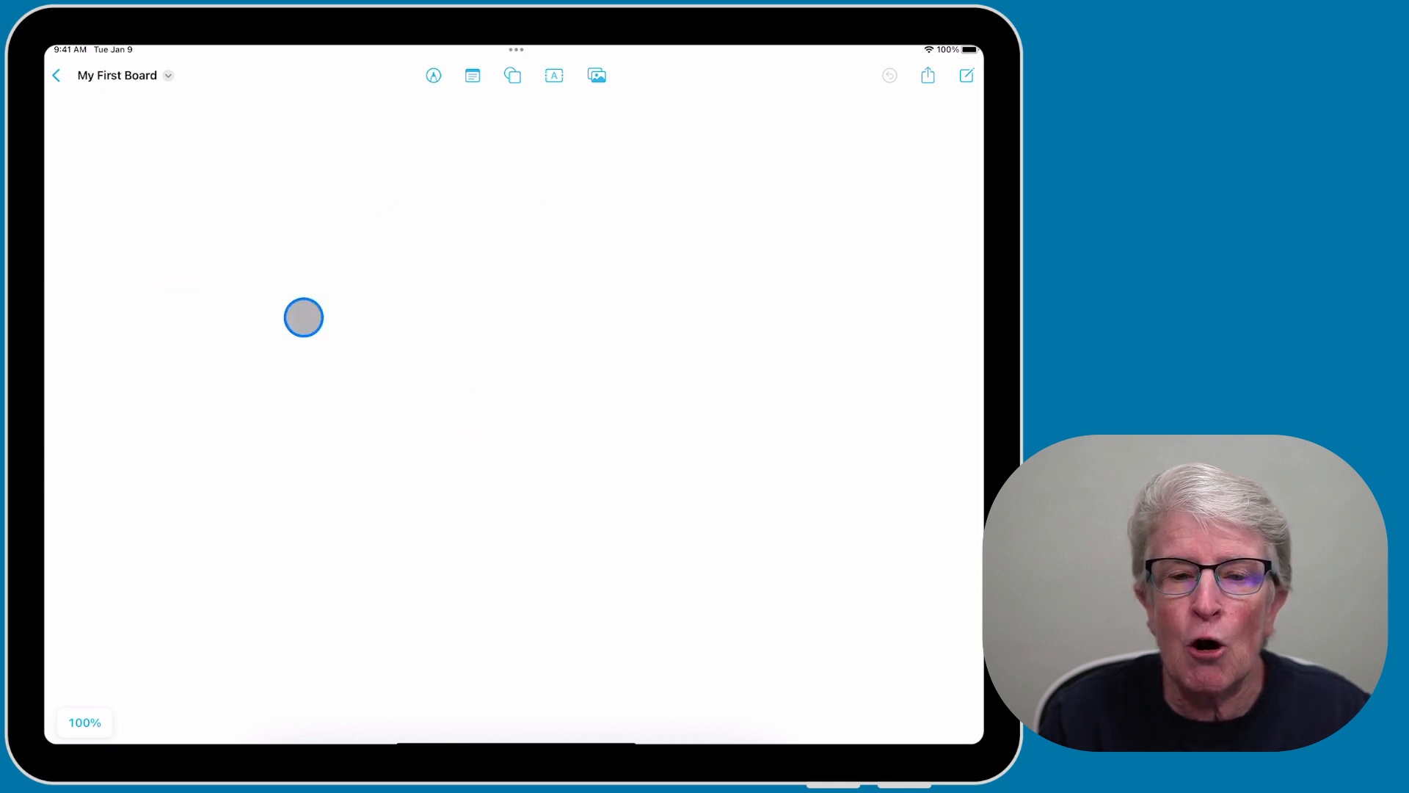
pyautogui.moveTo(304, 317); pyautogui.dragTo(235, 235)
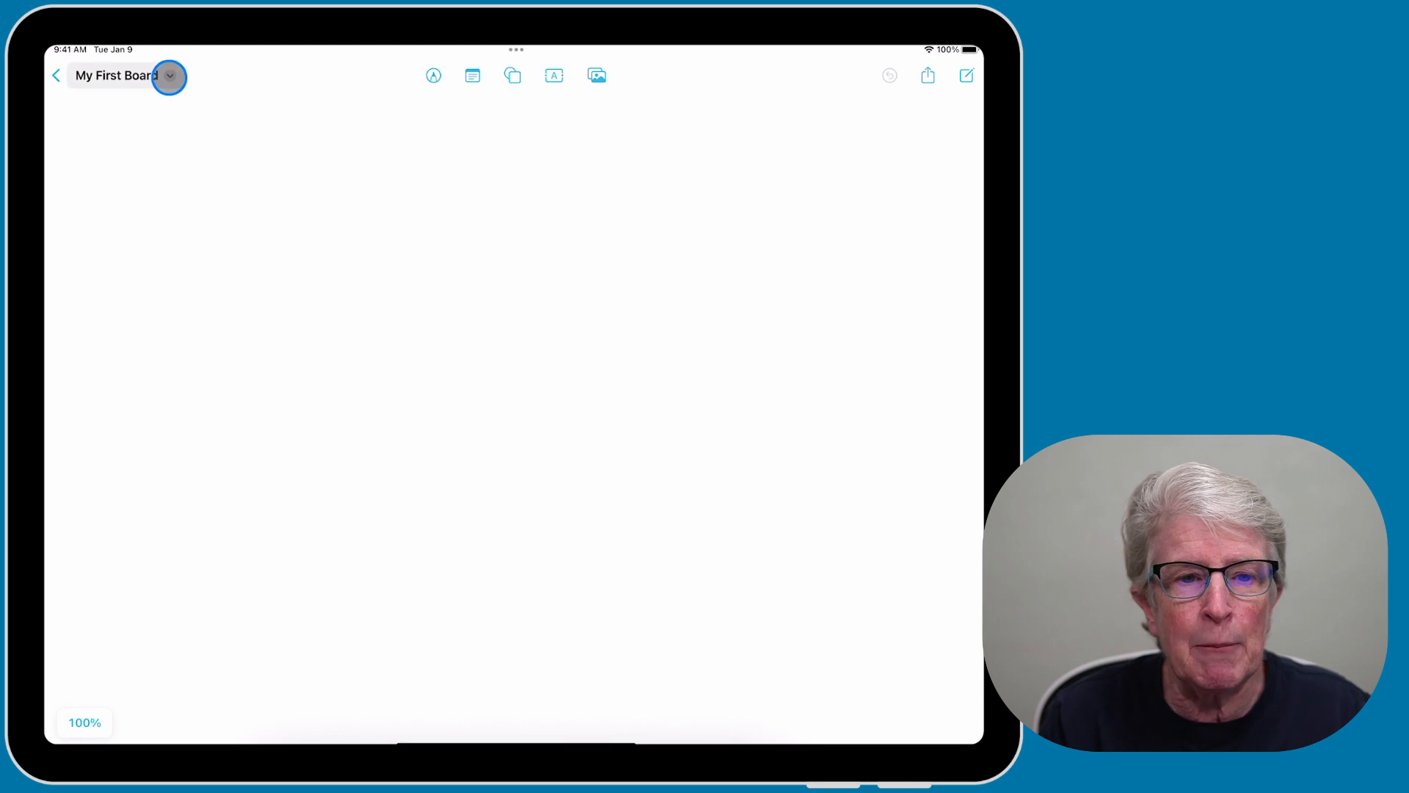
pyautogui.click(169, 75)
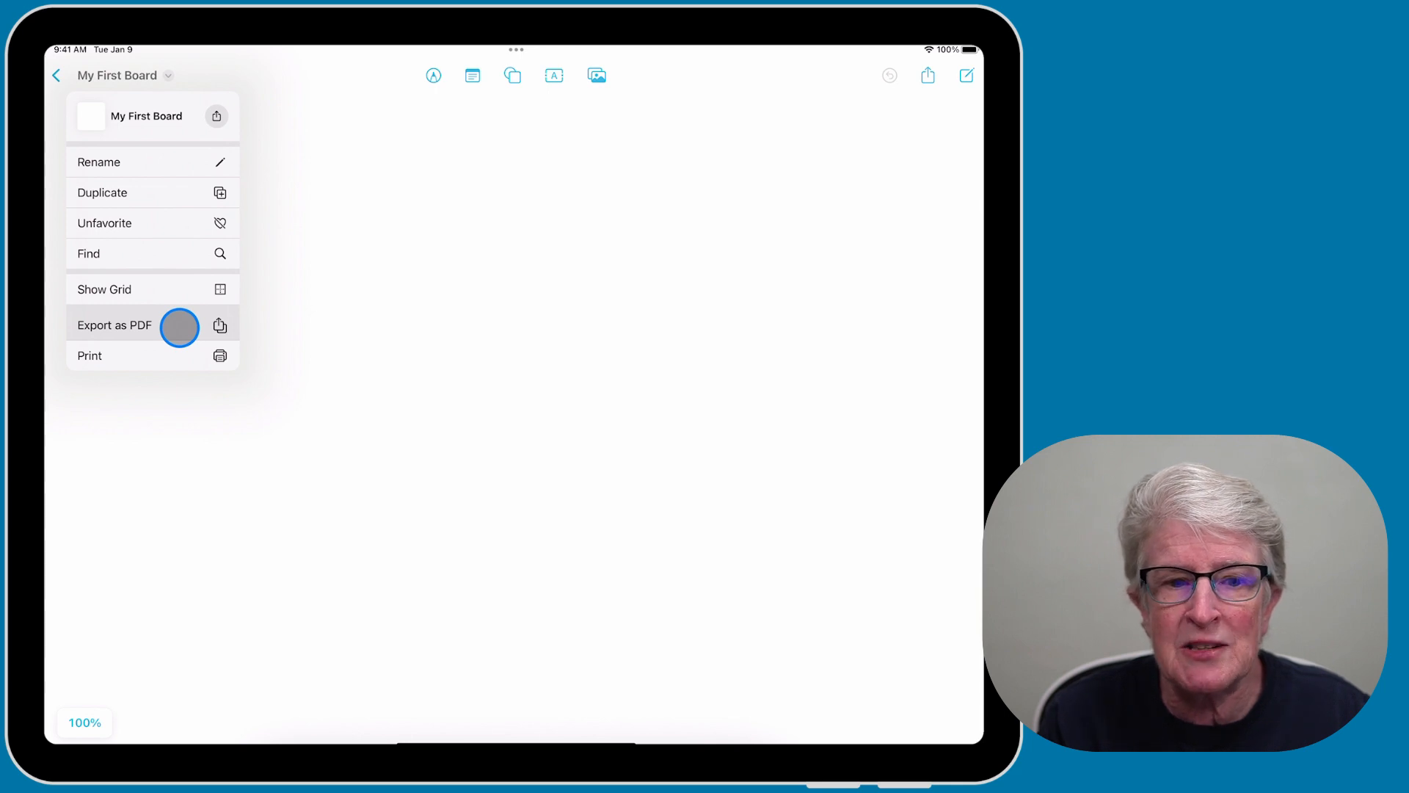
pyautogui.moveTo(144, 357)
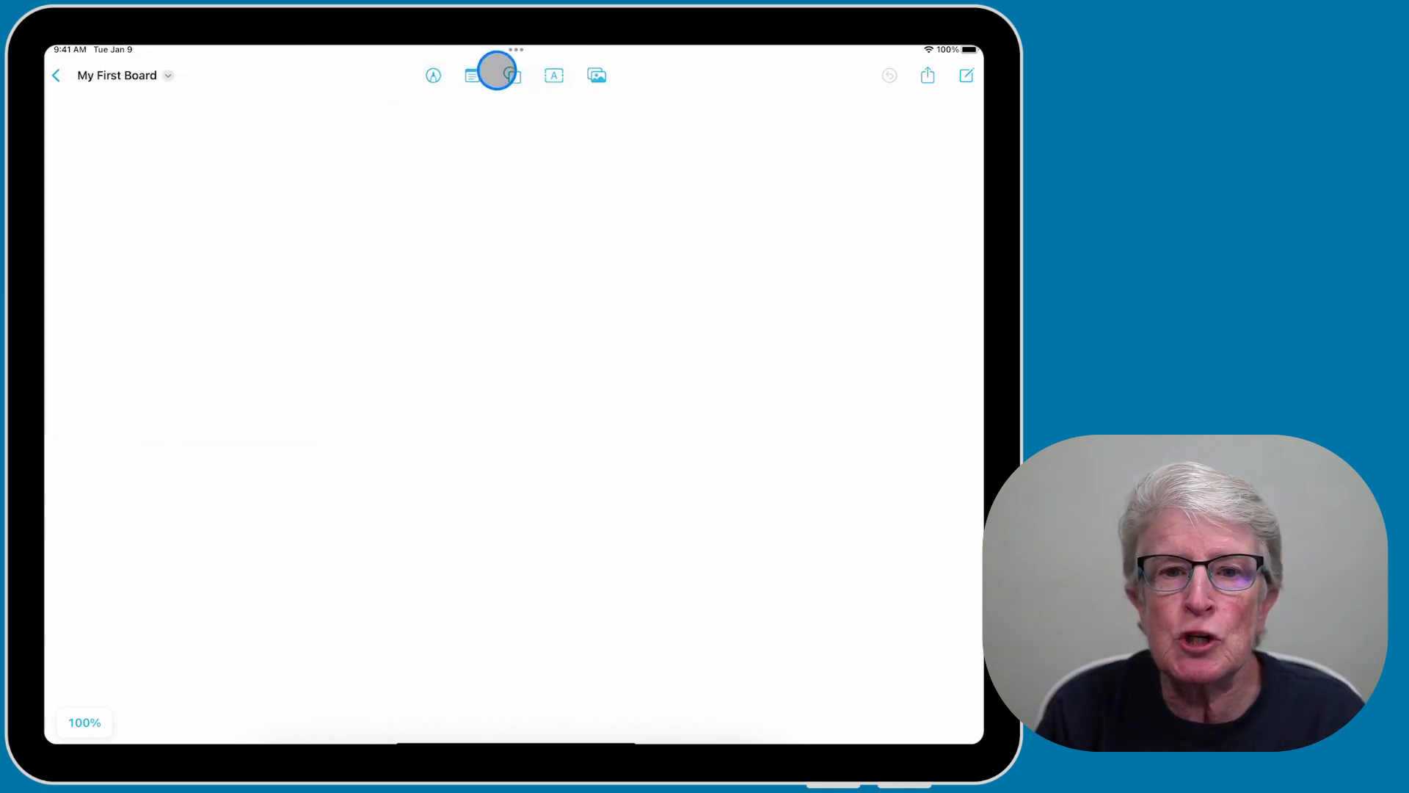
pyautogui.click(597, 75)
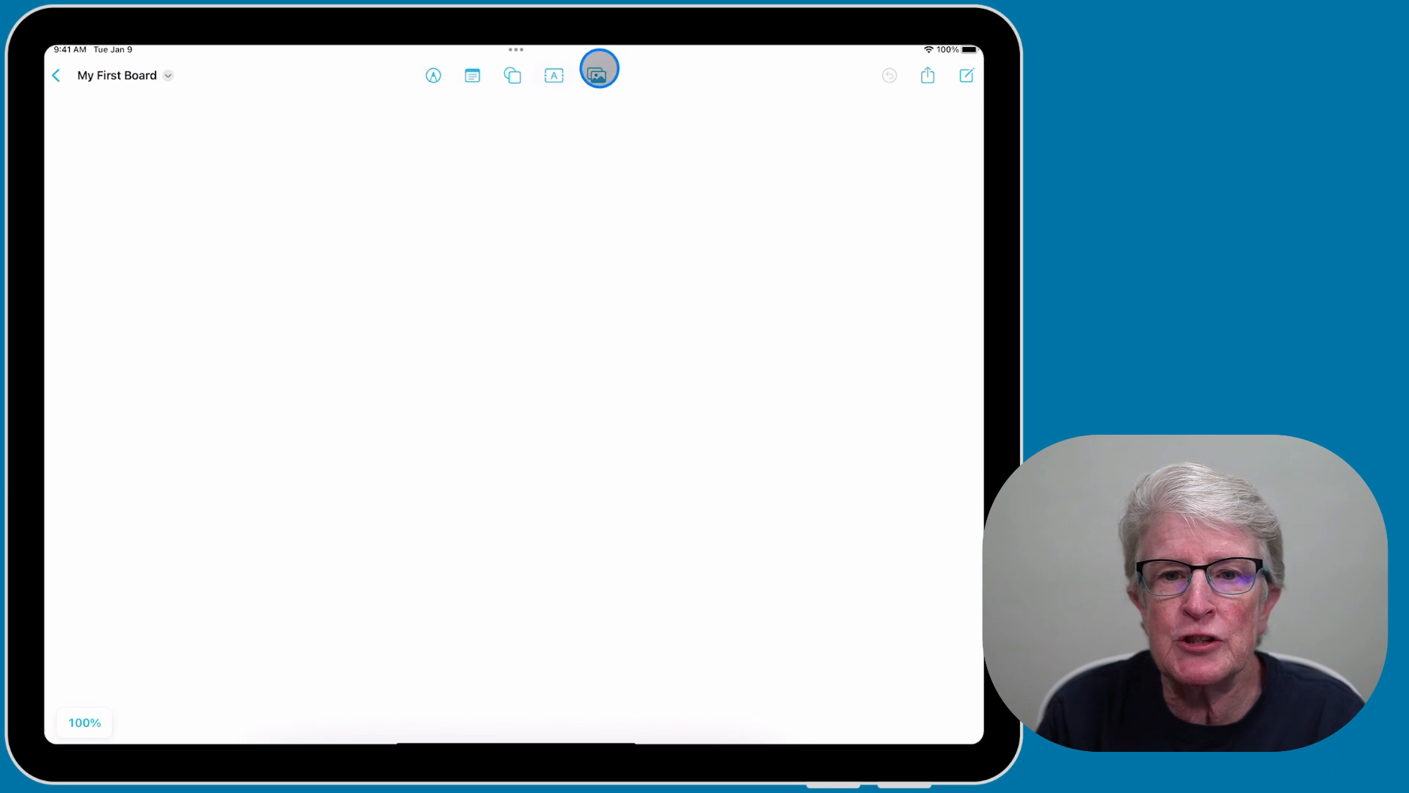
pyautogui.click(599, 75)
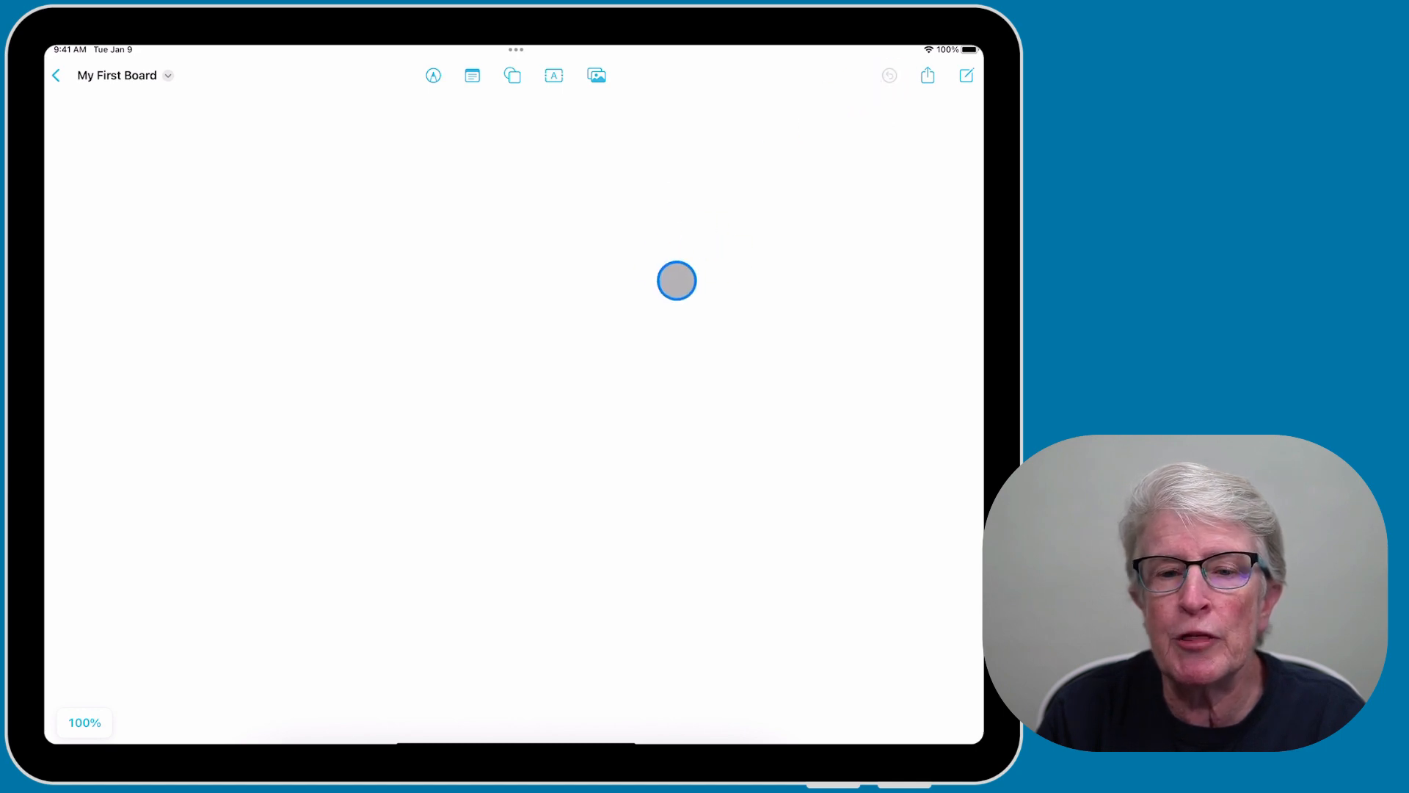
pyautogui.moveTo(675, 280); pyautogui.dragTo(879, 134)
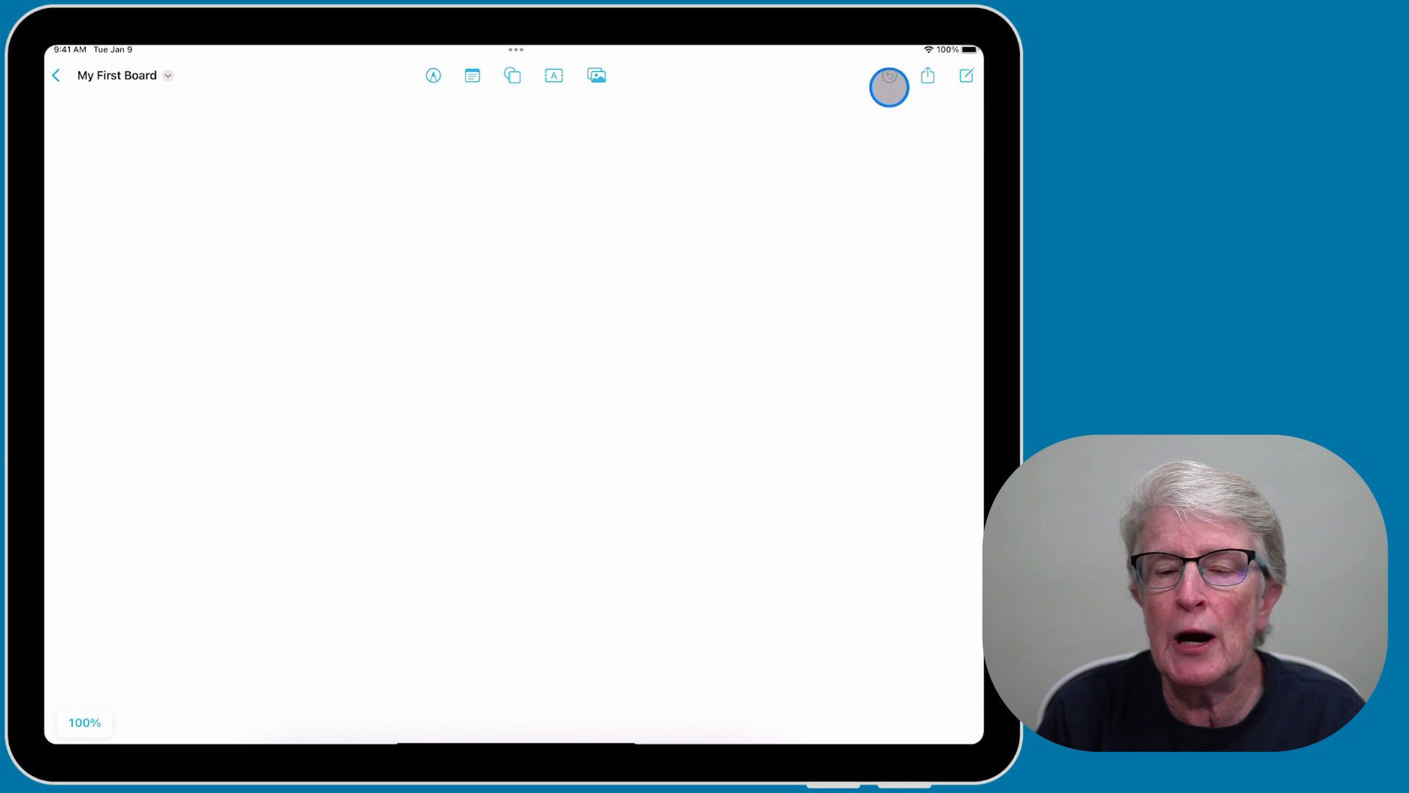
pyautogui.click(926, 75)
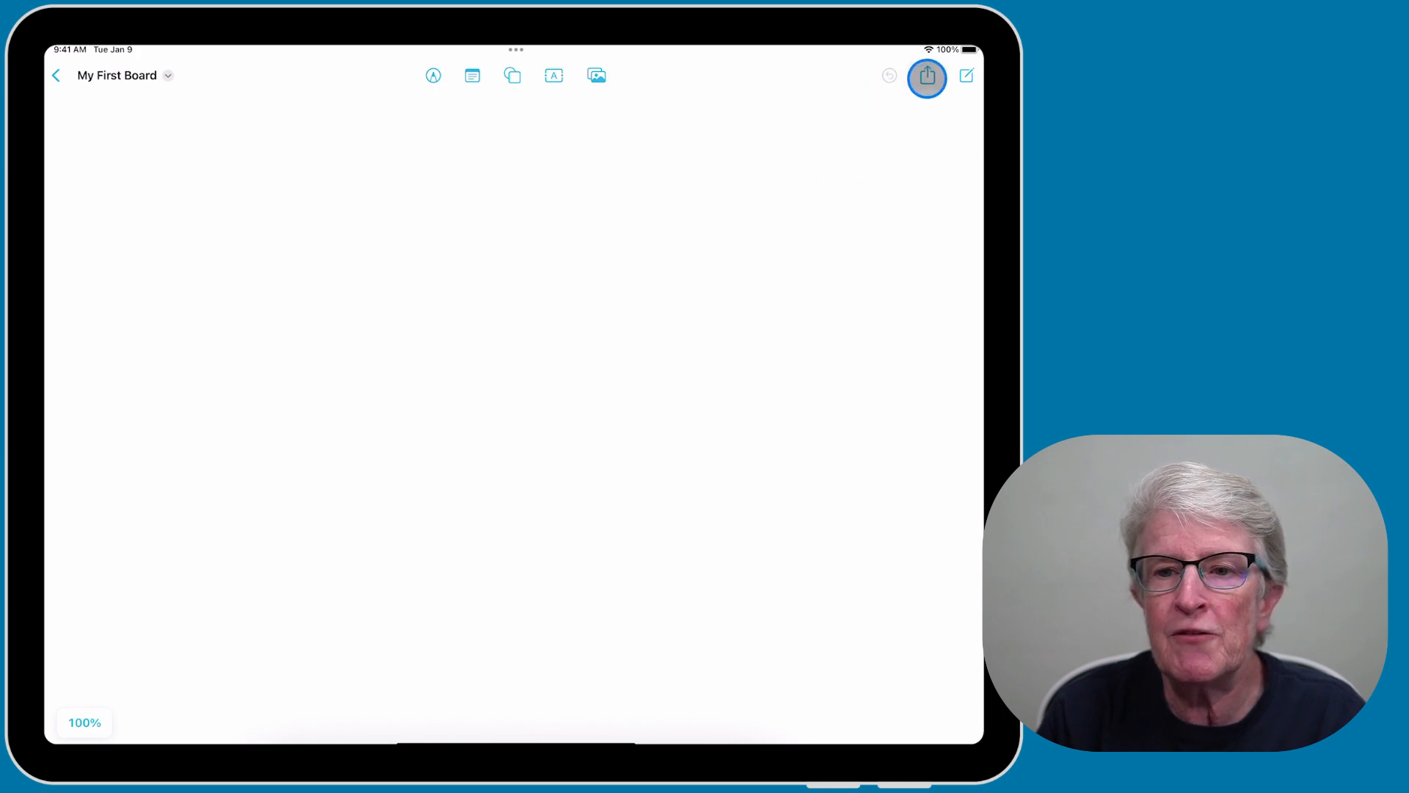
pyautogui.click(927, 75)
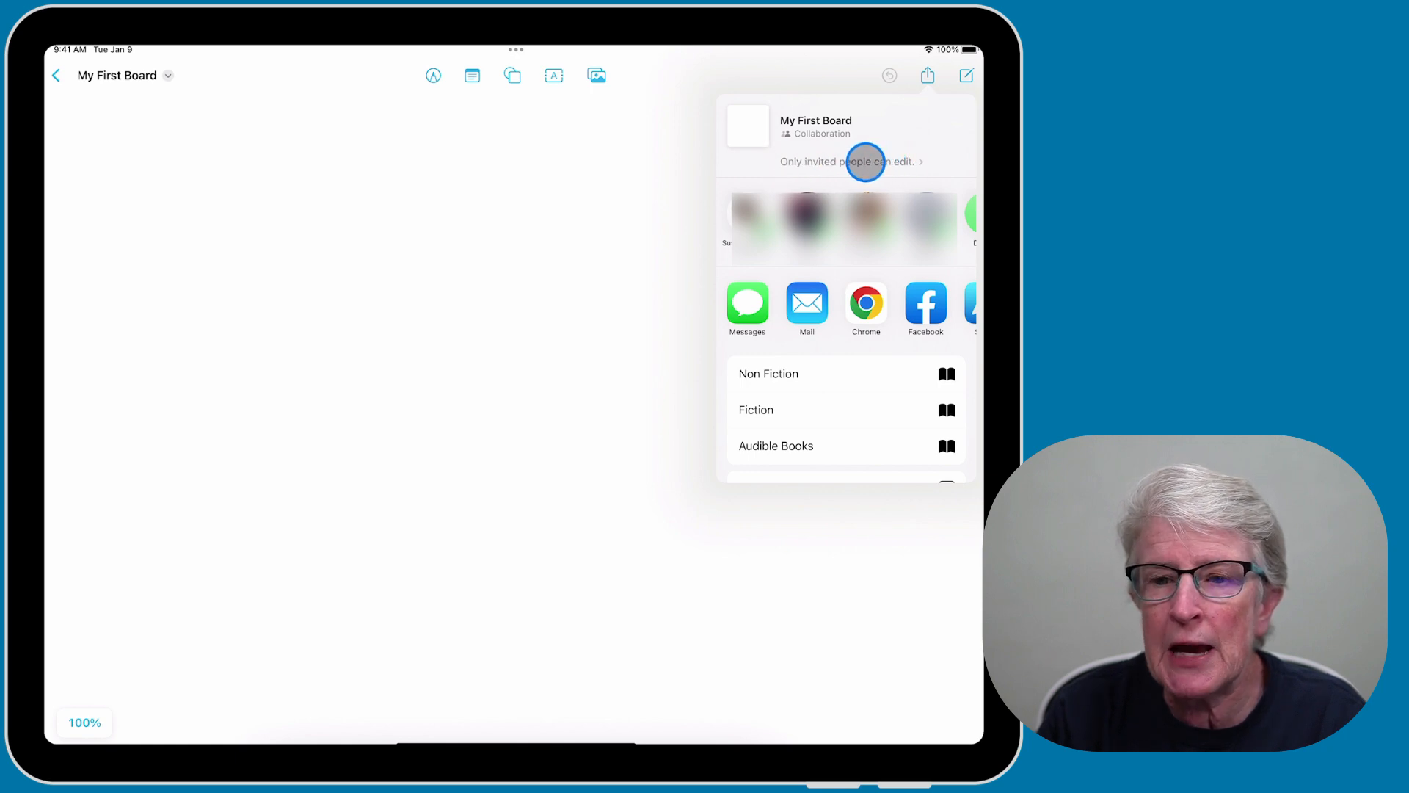
pyautogui.click(850, 161)
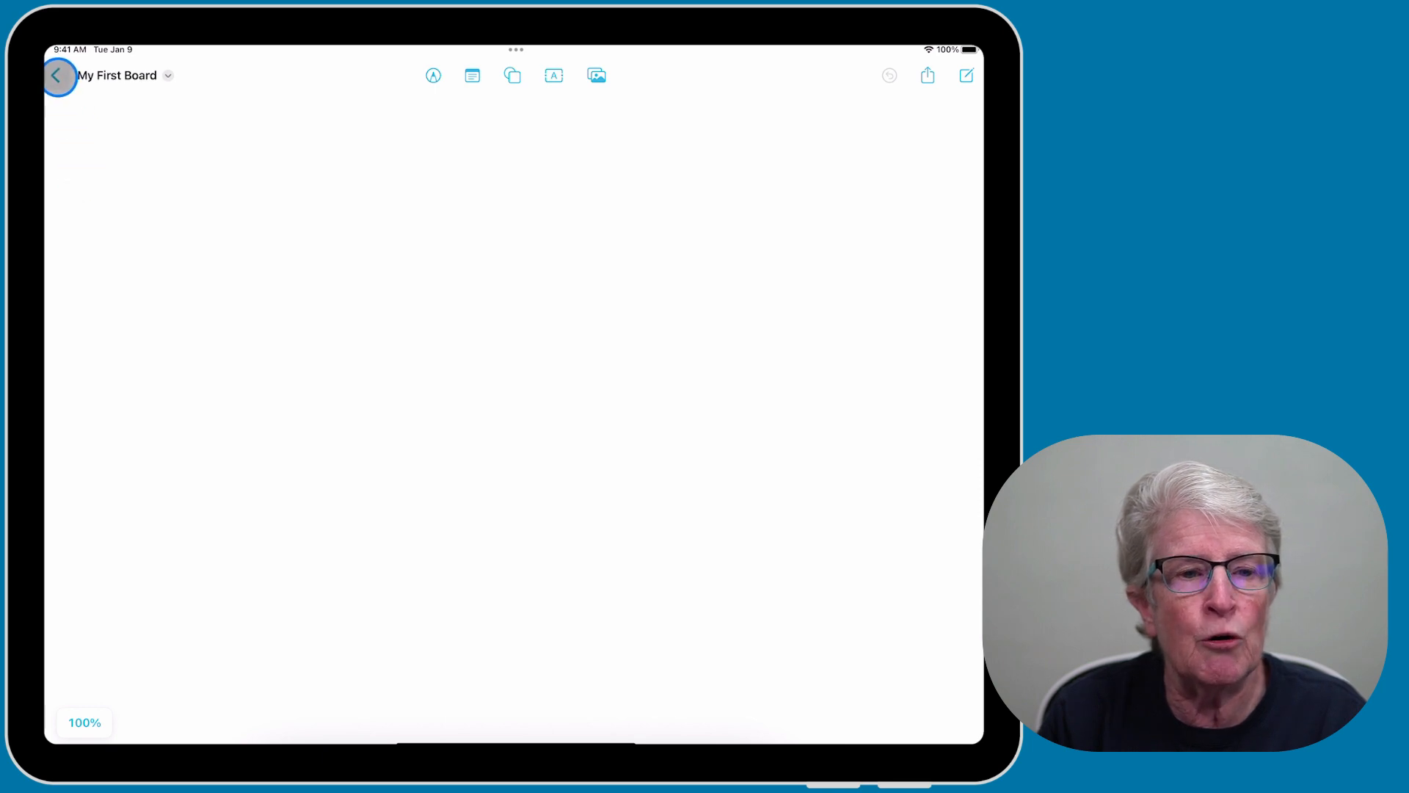
# Return to All Boards, view the boards as a list, then switch back to icon thumbnails.
pyautogui.click(57, 75)
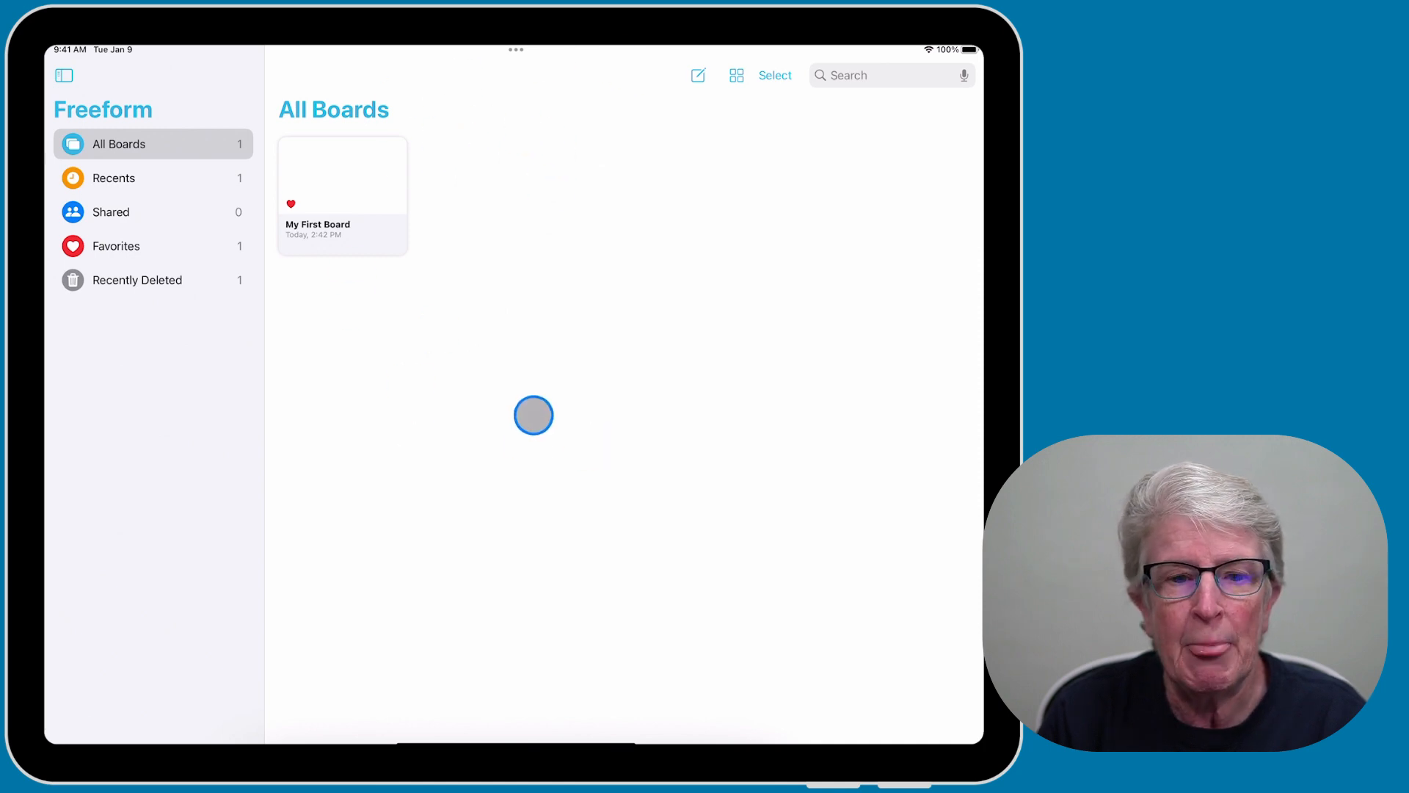
pyautogui.click(736, 75)
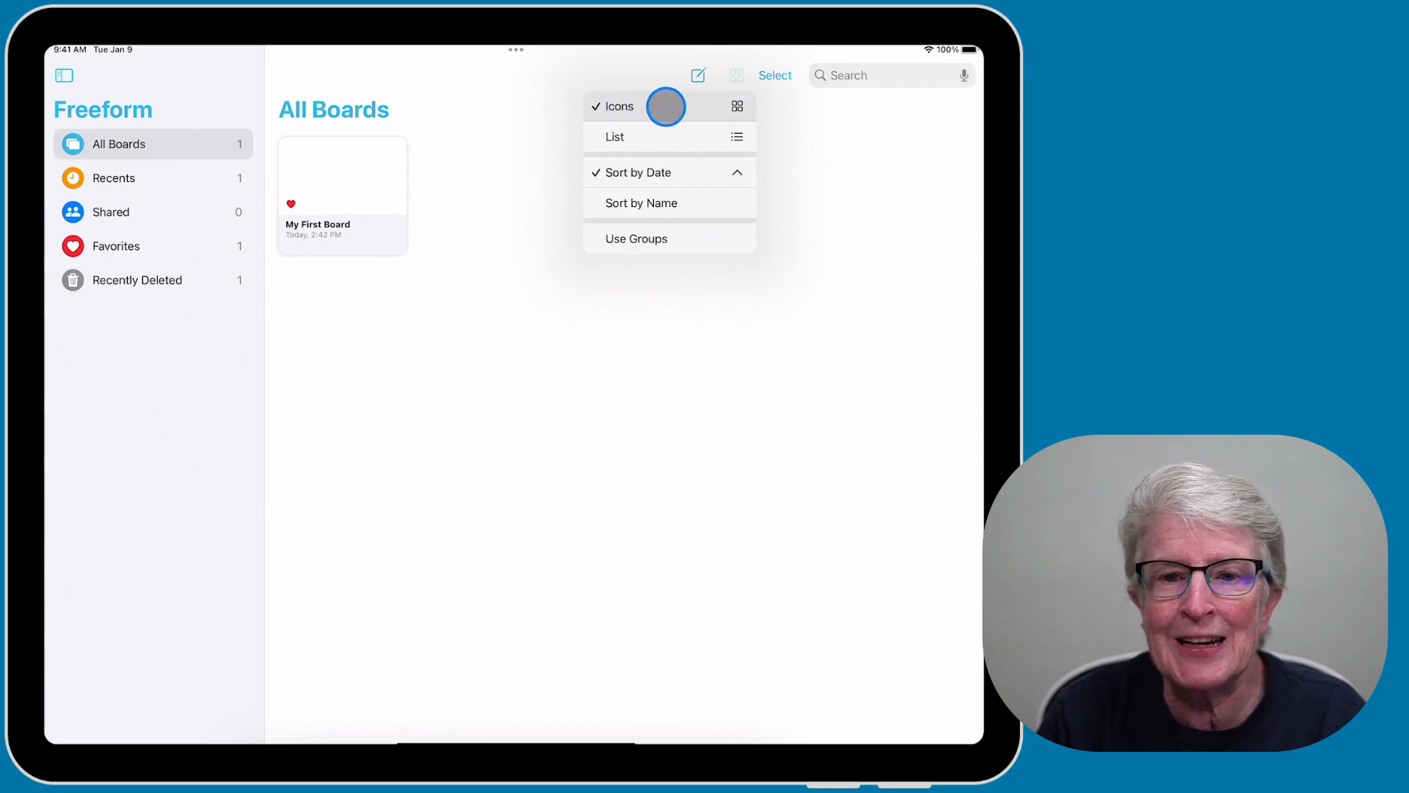
pyautogui.click(615, 137)
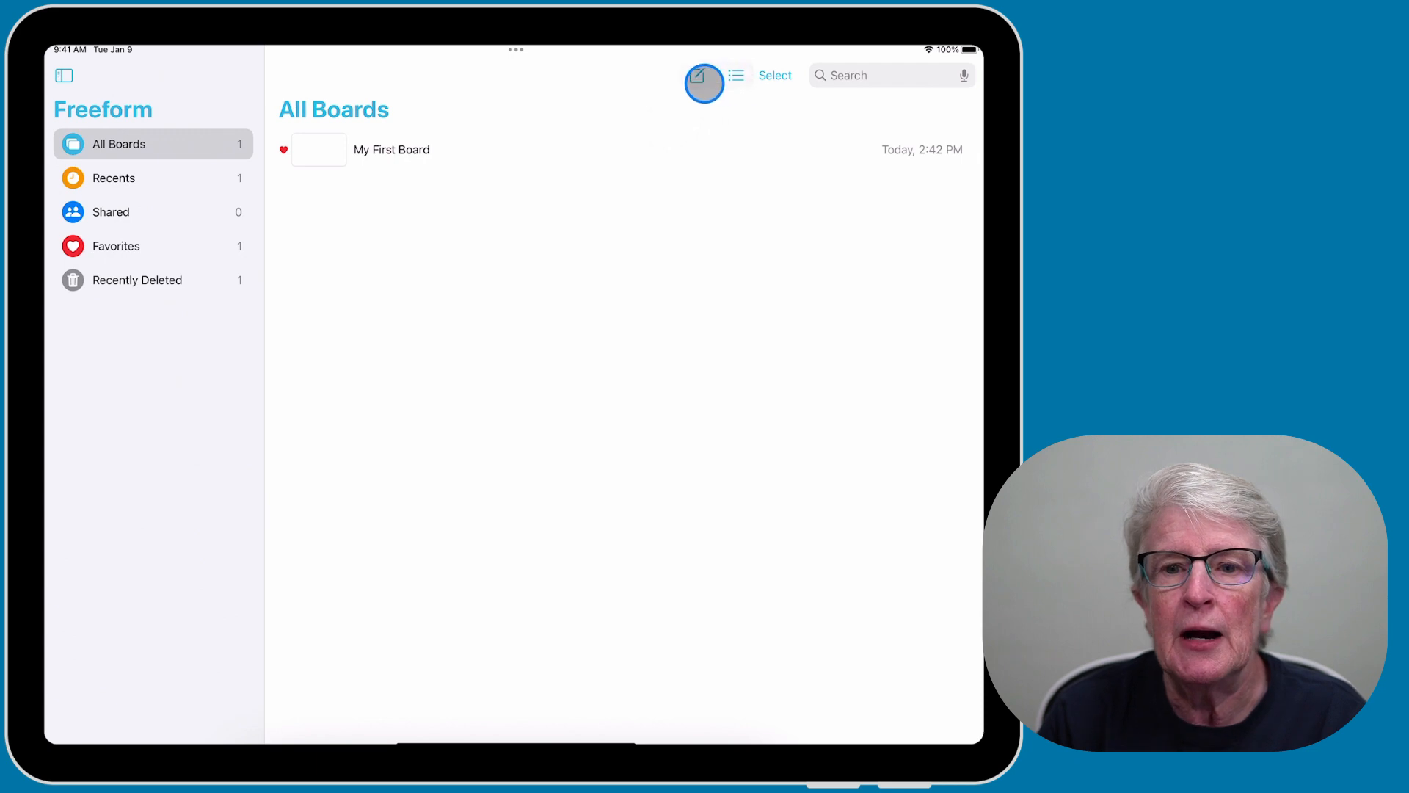
pyautogui.click(735, 75)
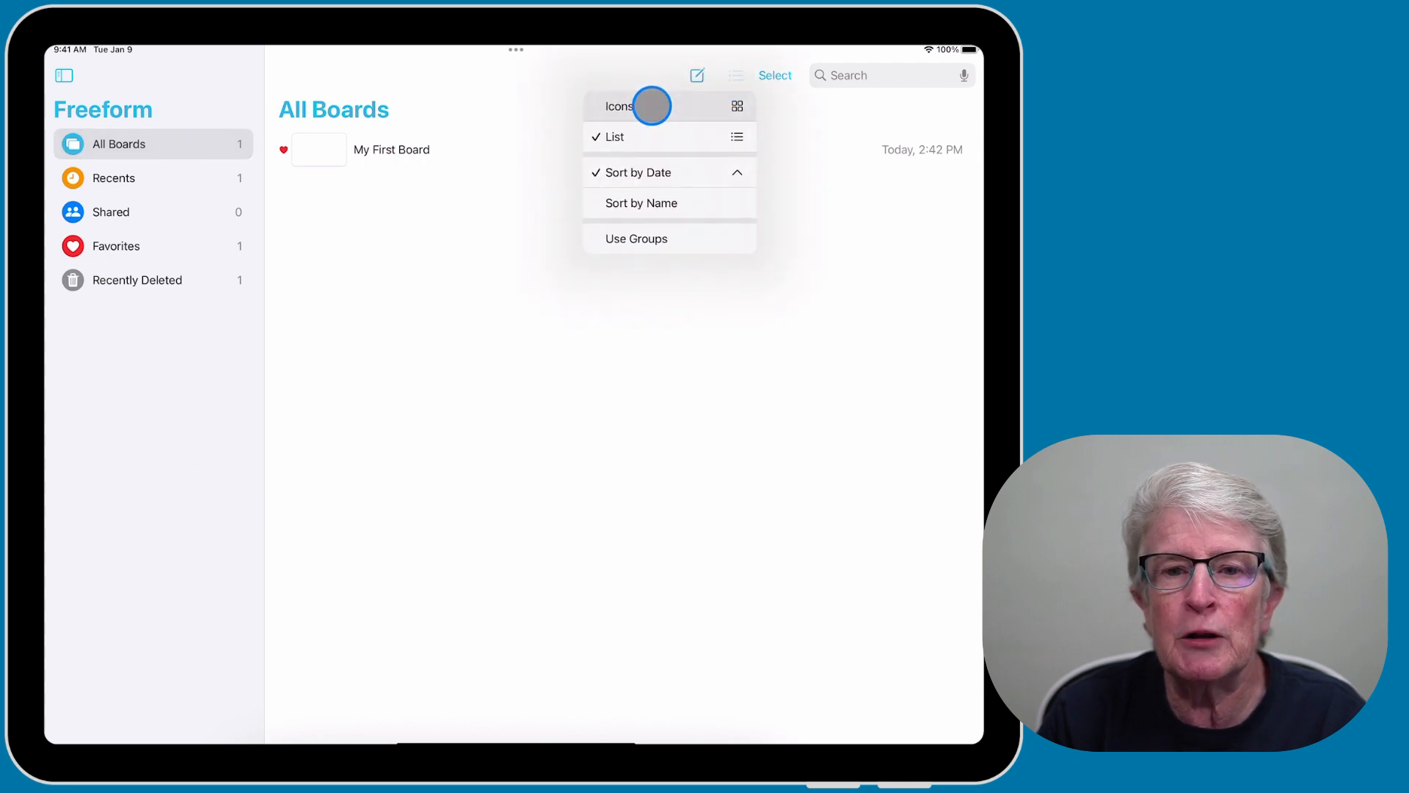
pyautogui.click(618, 106)
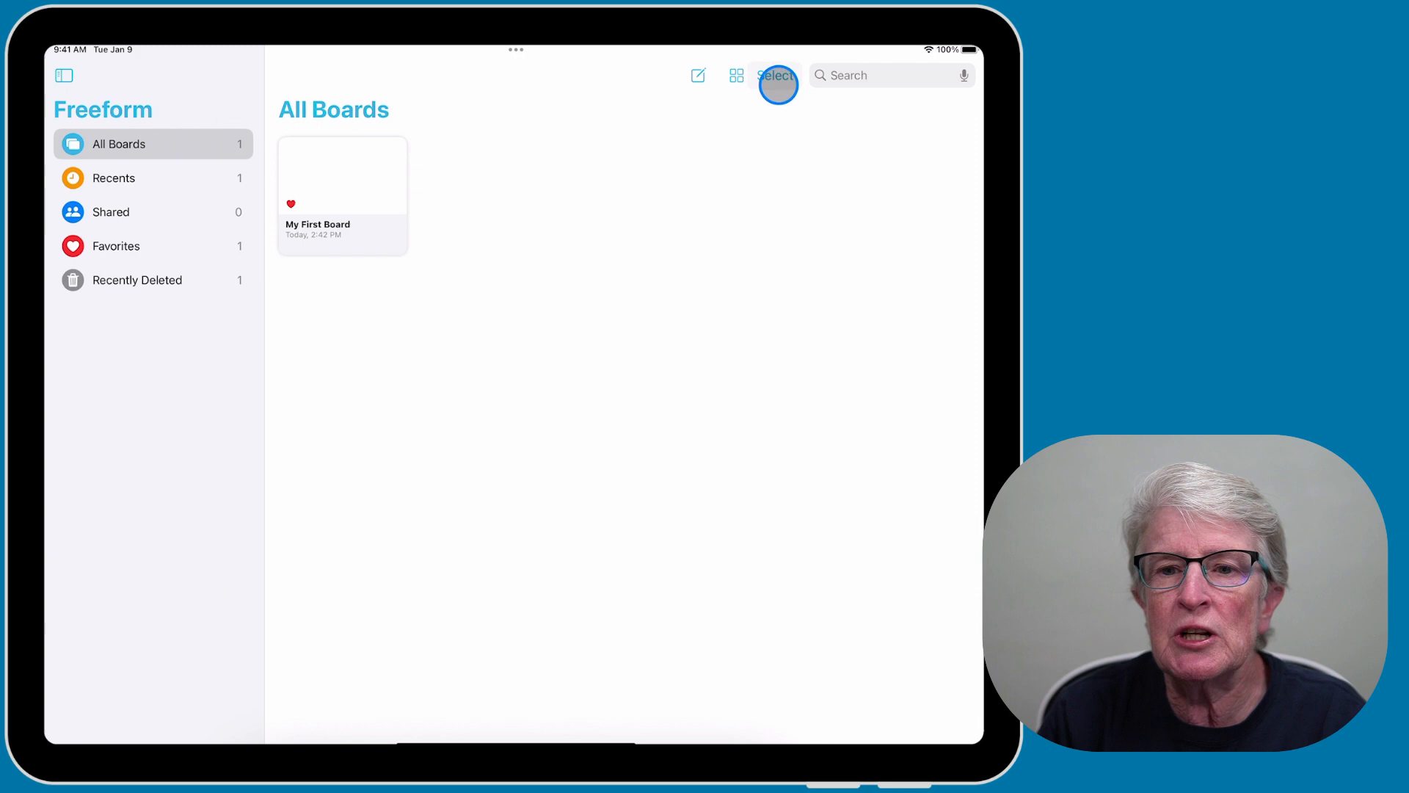
# Select My First Board in the library and delete it.
pyautogui.click(777, 75)
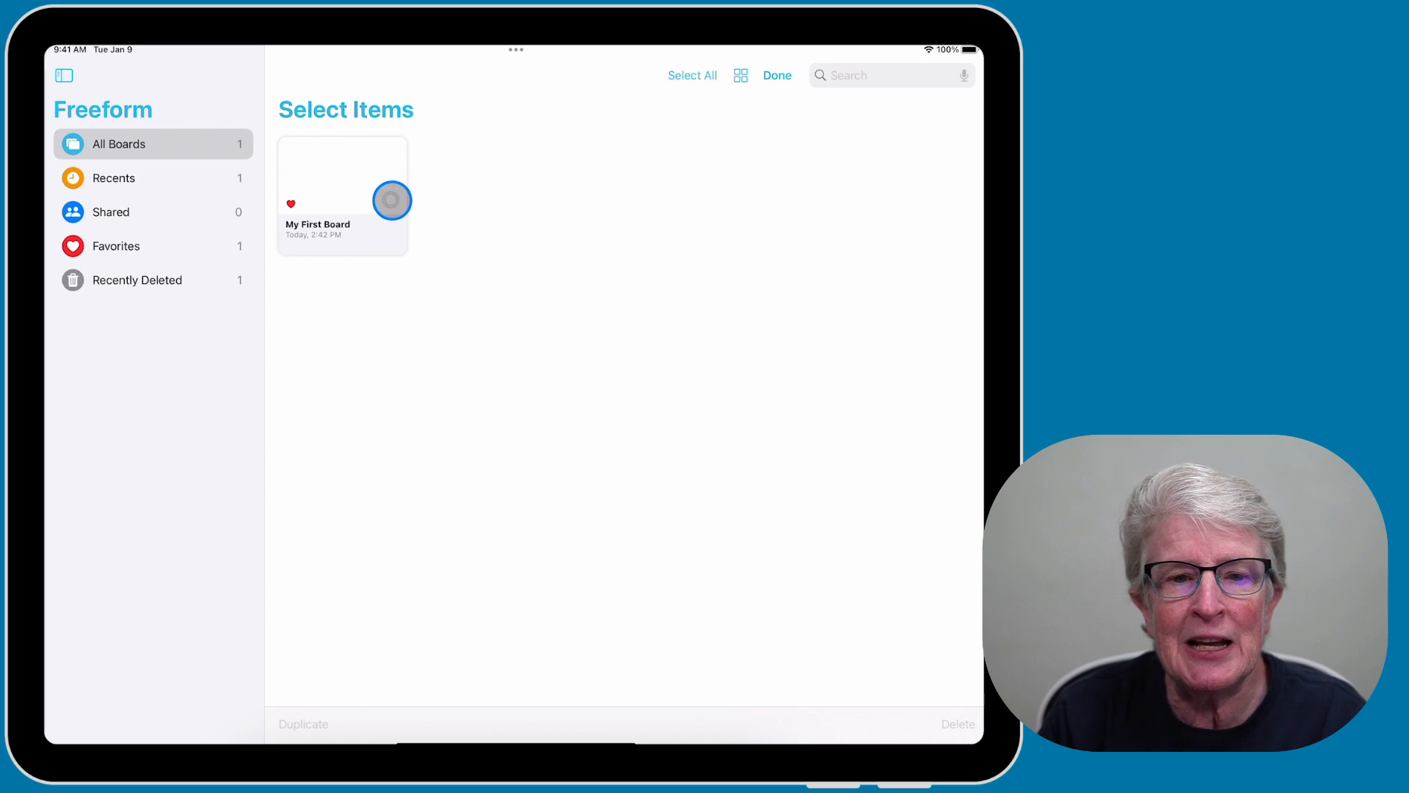
pyautogui.click(391, 200)
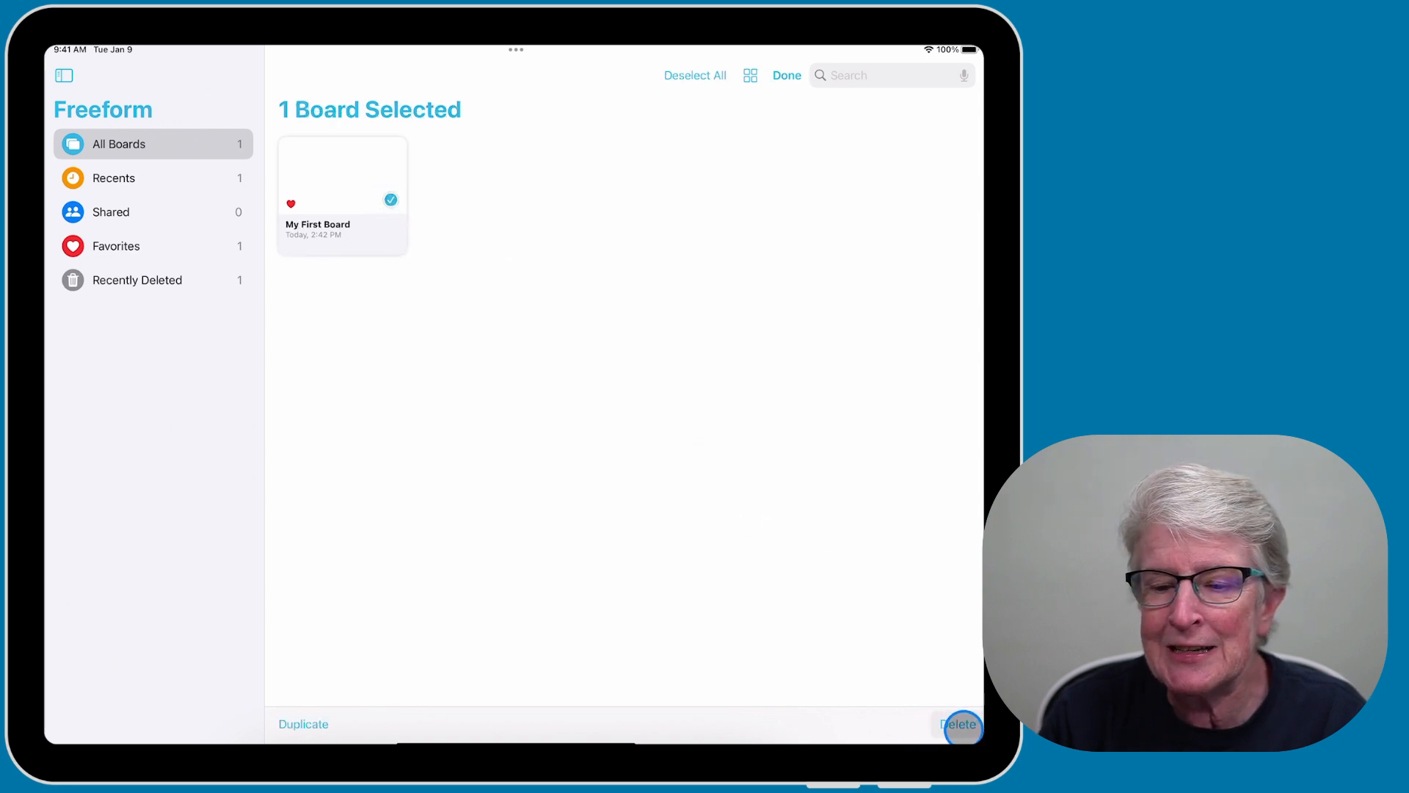
pyautogui.click(785, 75)
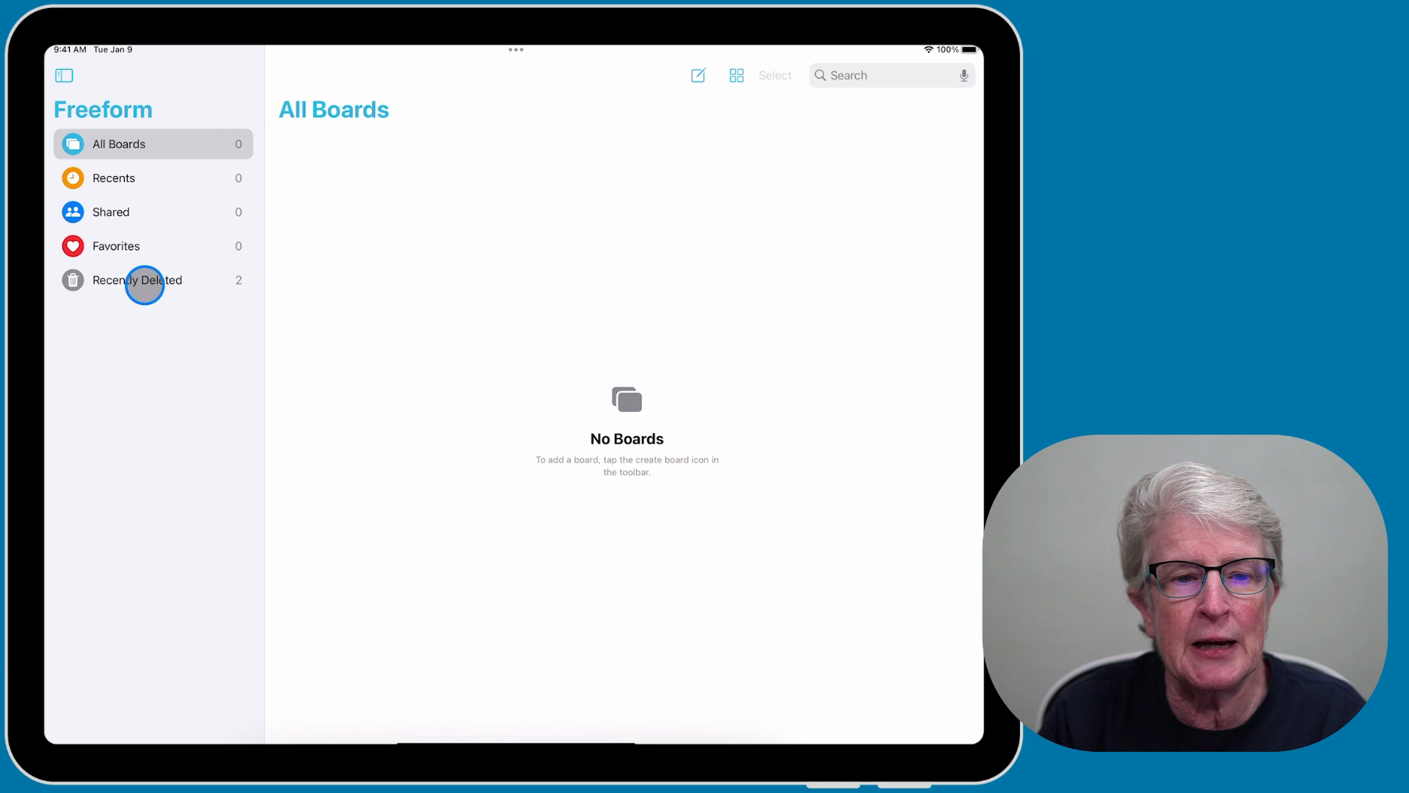
# Recover My First Board from Recently Deleted and reopen it.
pyautogui.click(138, 279)
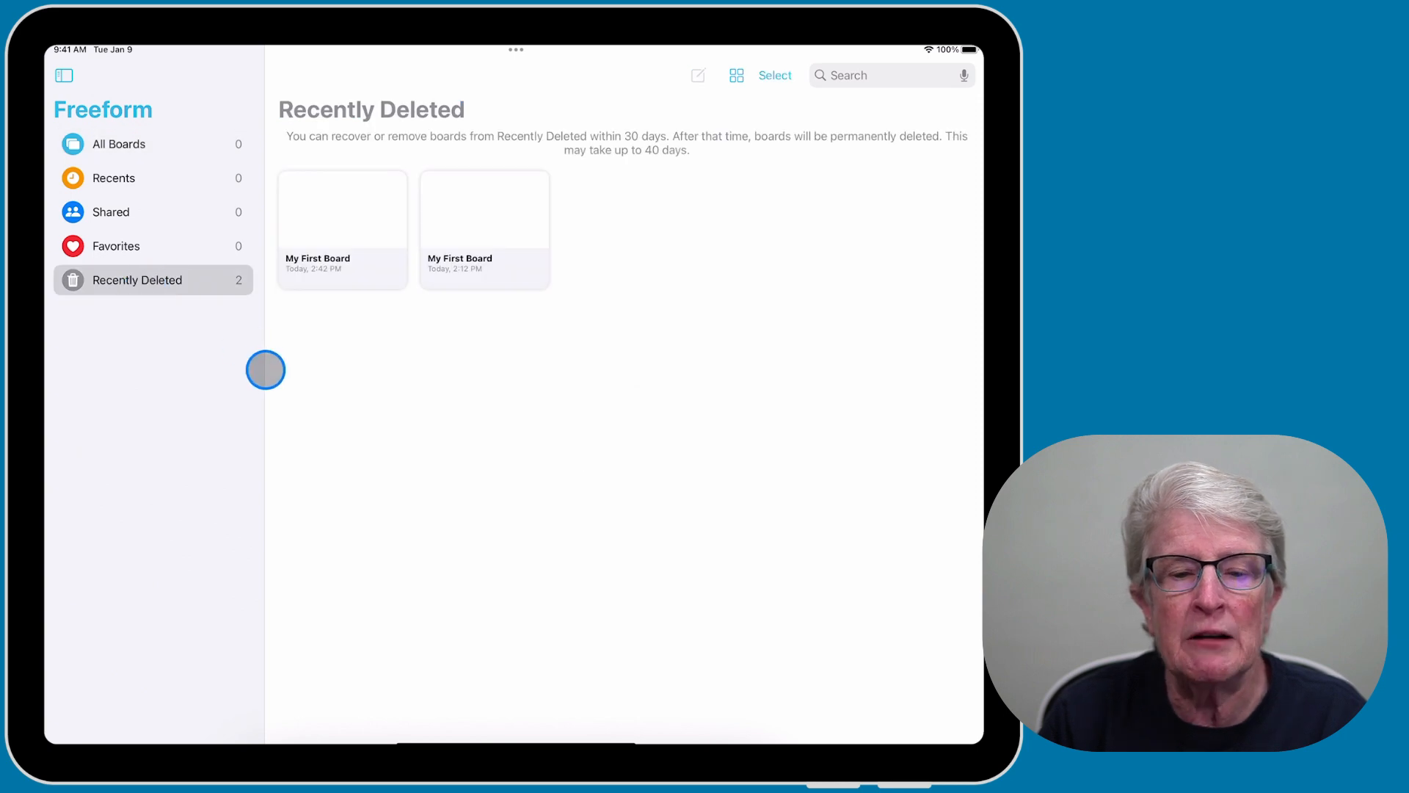
pyautogui.moveTo(369, 361)
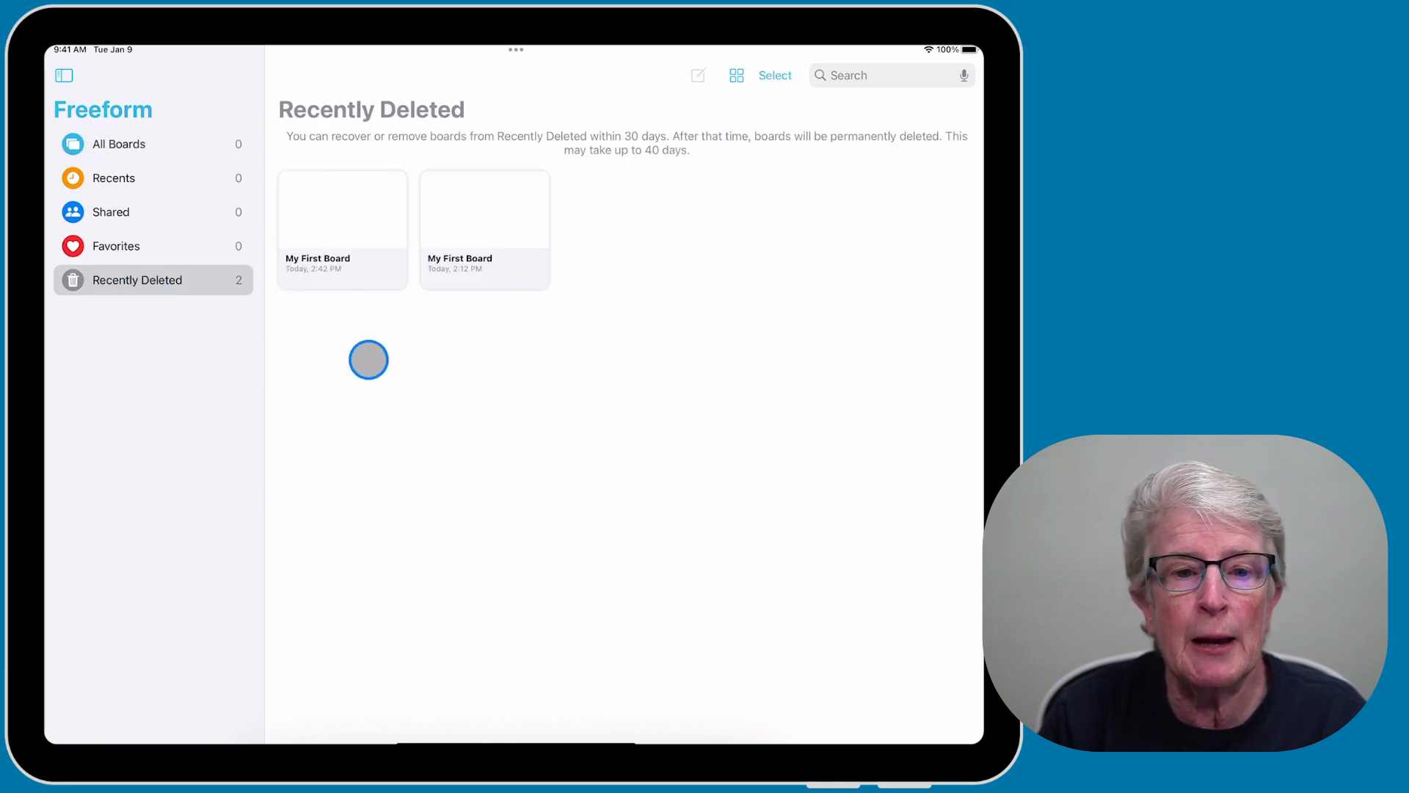
pyautogui.click(342, 207)
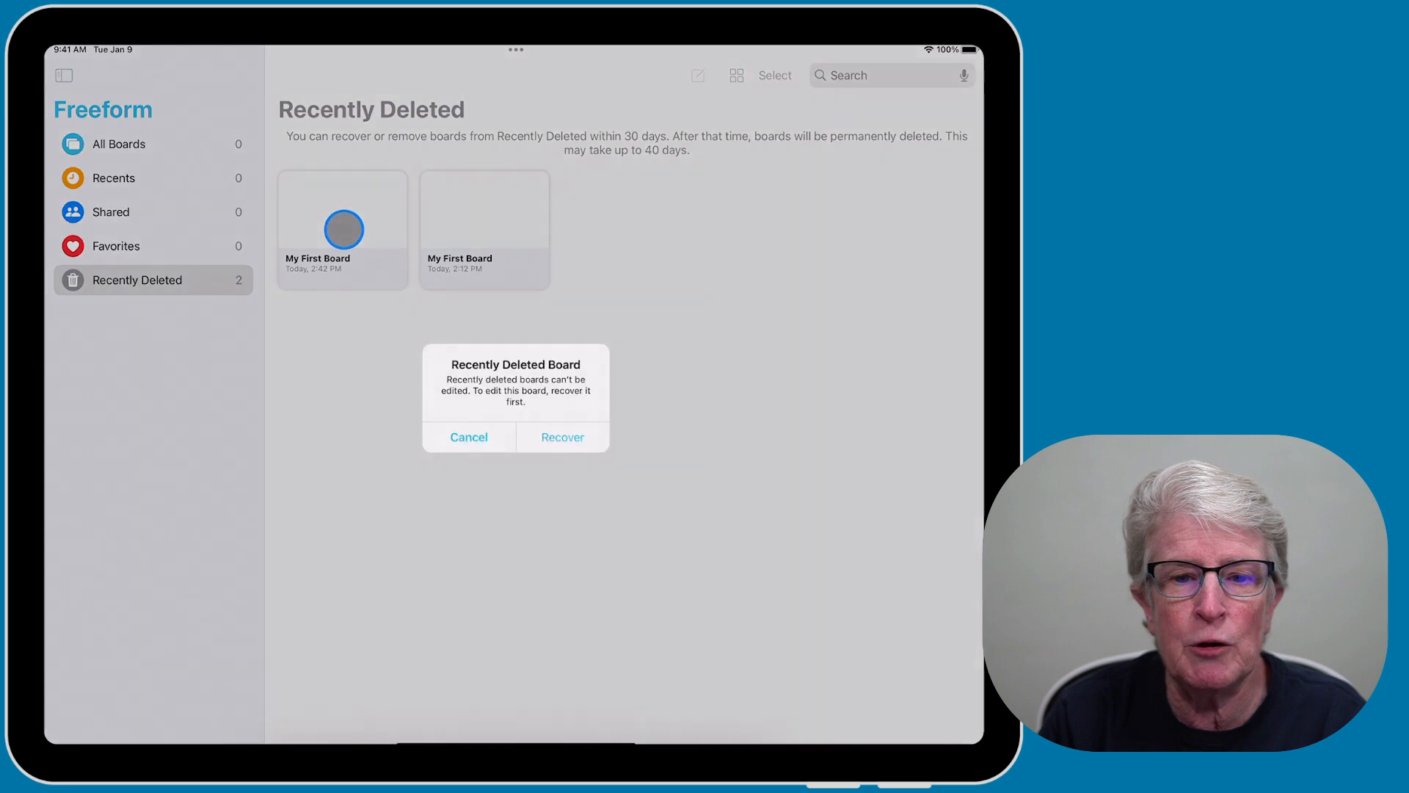
pyautogui.click(562, 438)
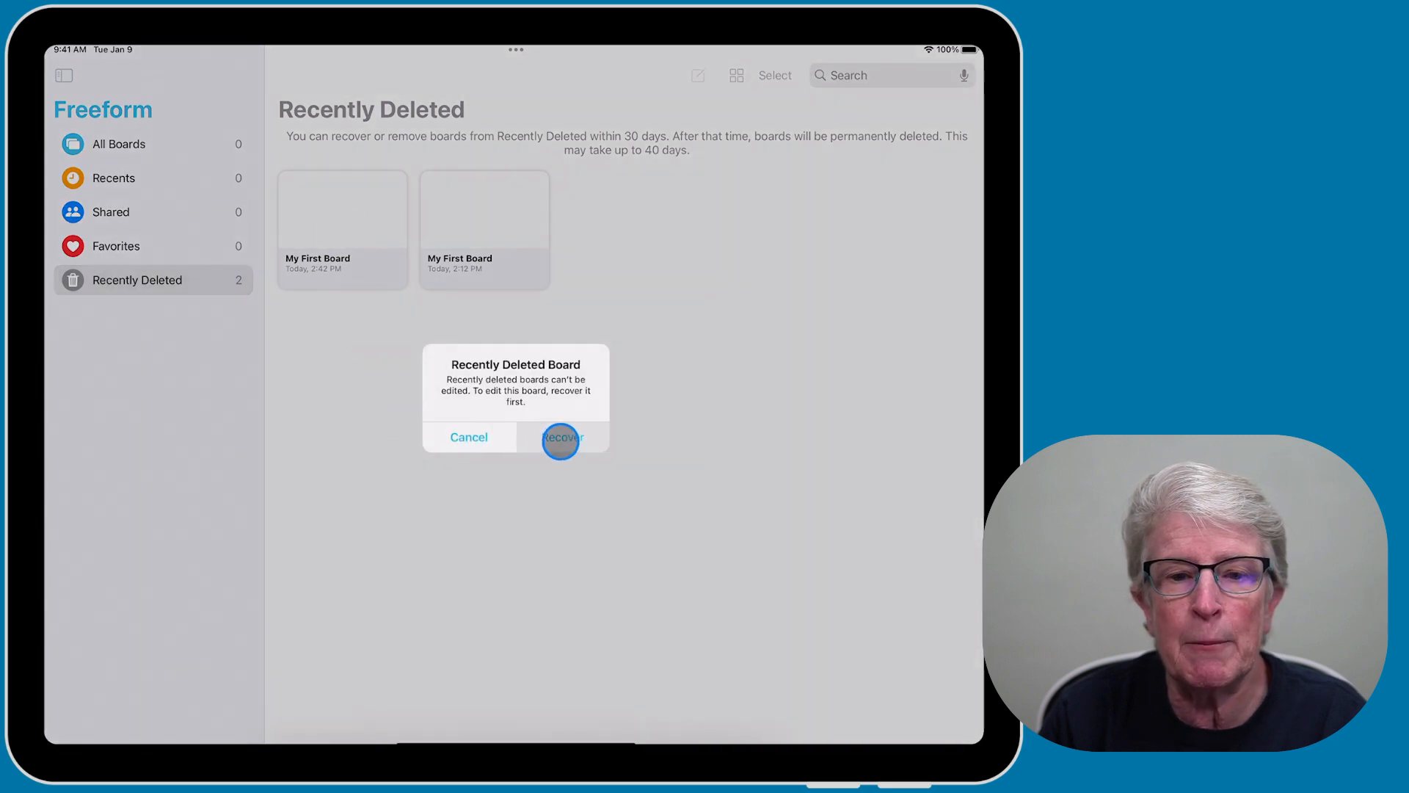
pyautogui.click(559, 442)
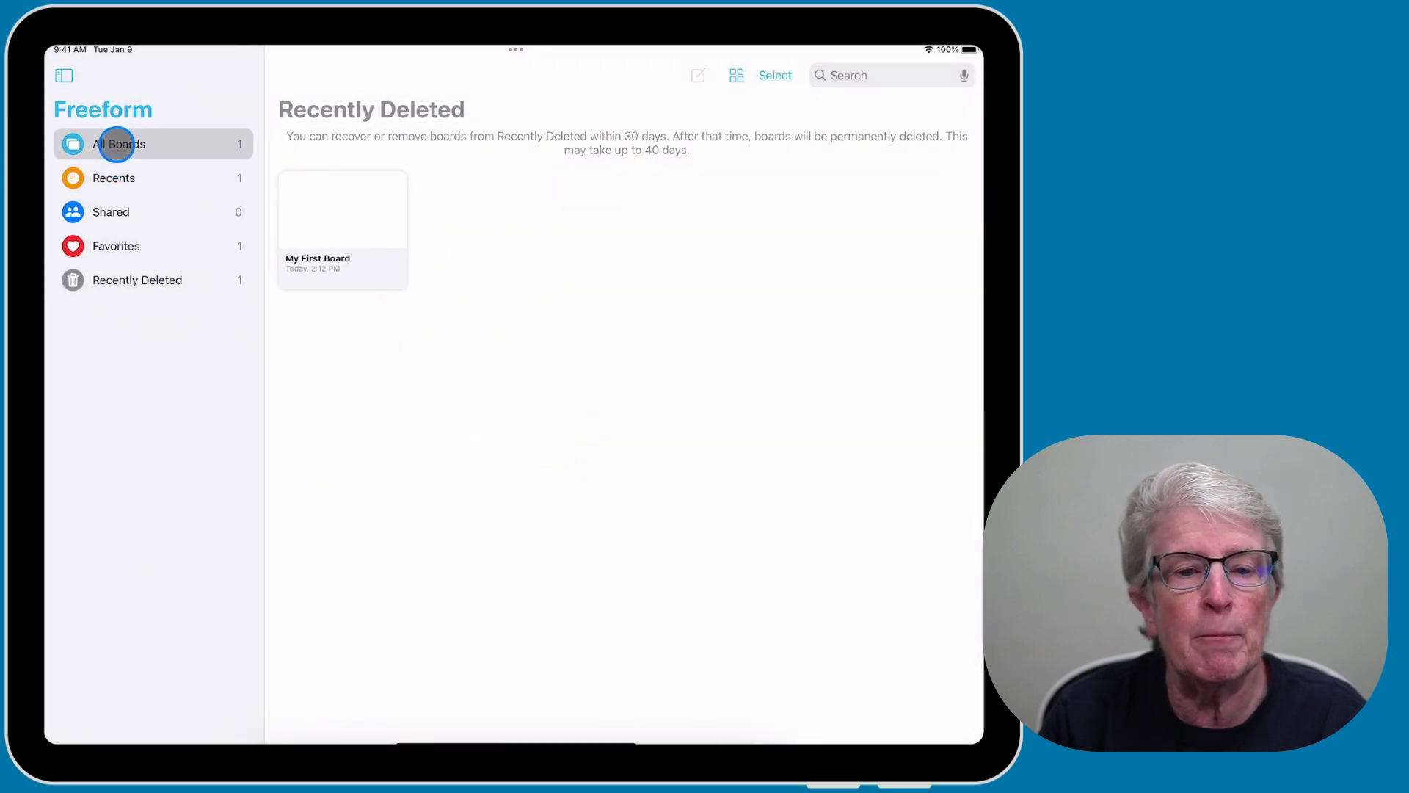
pyautogui.click(119, 144)
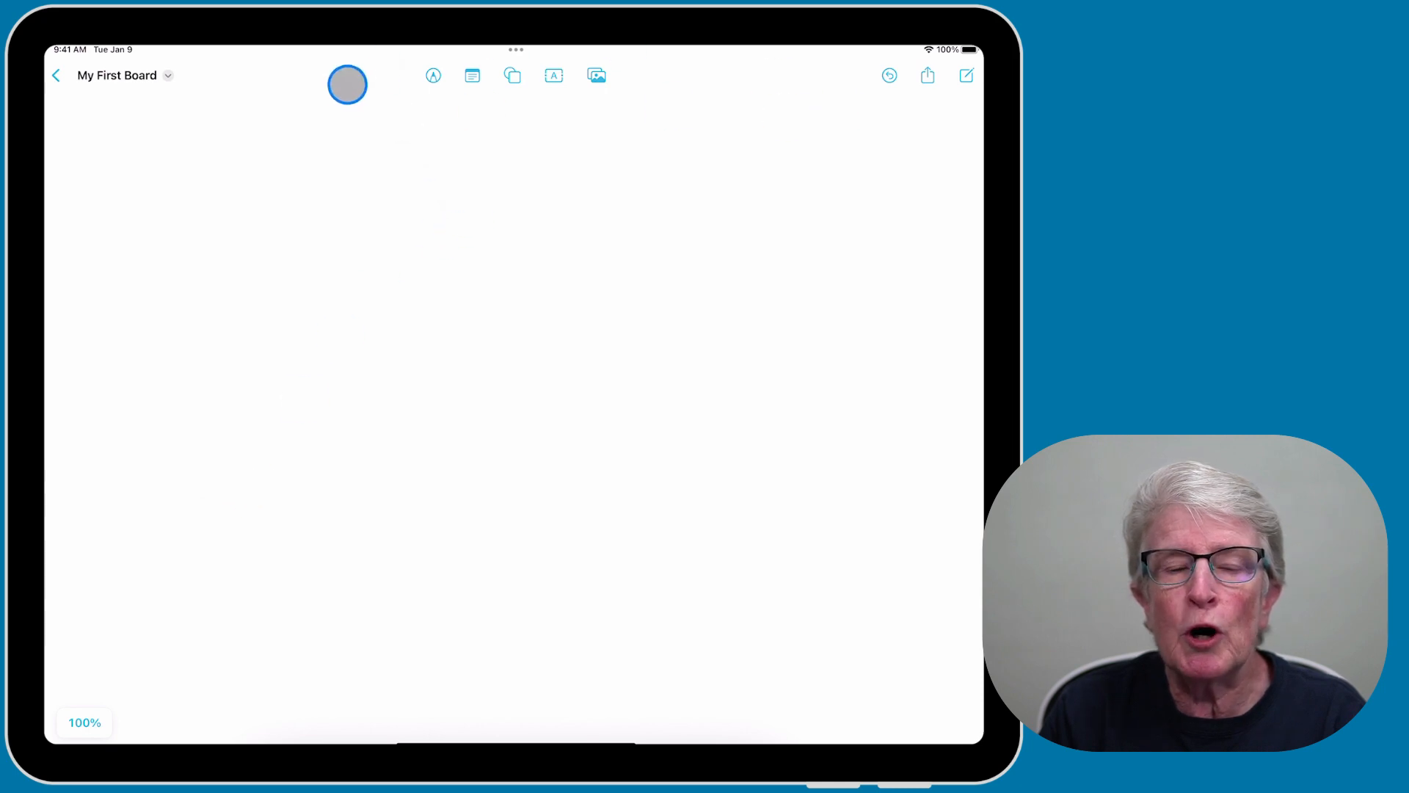
# Show the drawing tool palette on the blank board.
pyautogui.moveTo(347, 85); pyautogui.dragTo(561, 273)
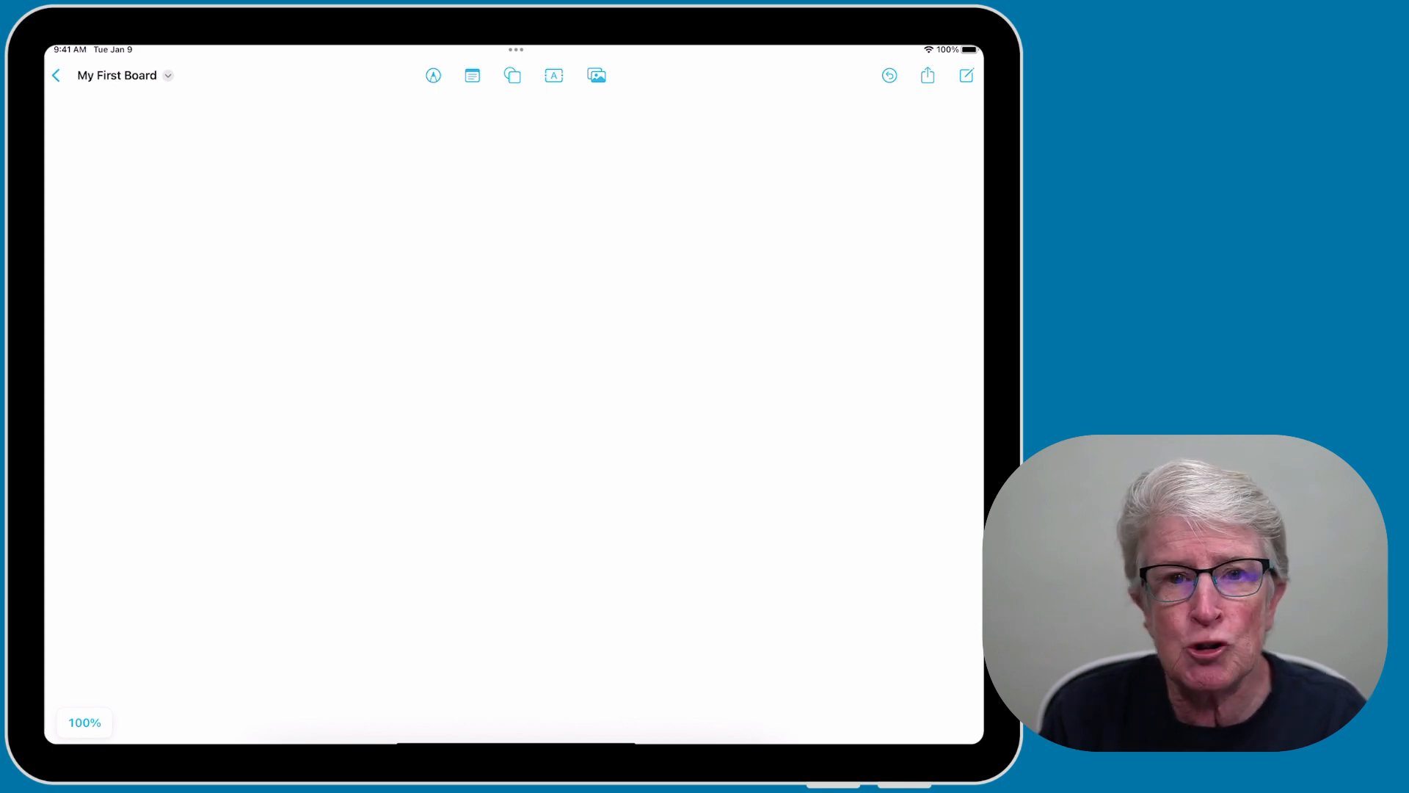
pyautogui.click(575, 322)
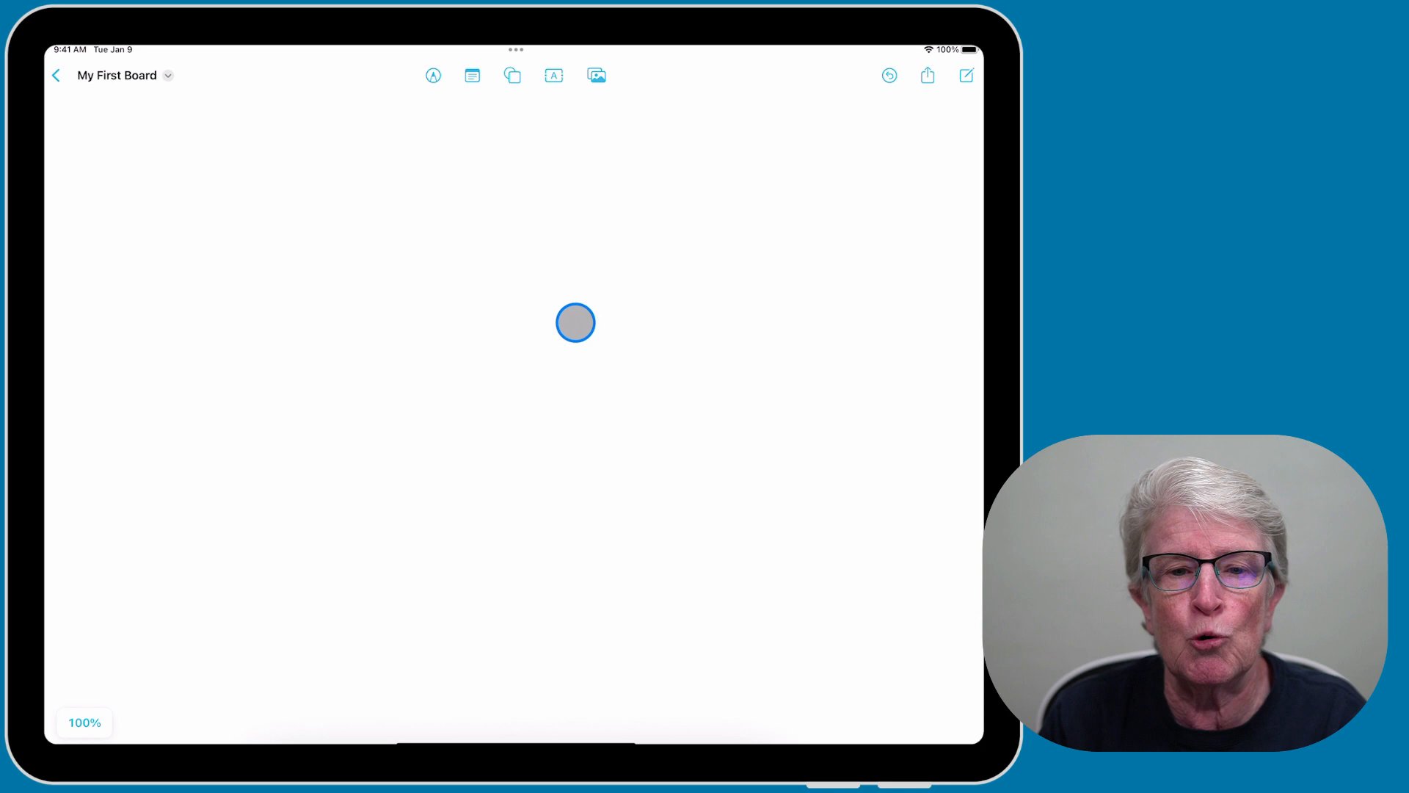
pyautogui.click(432, 75)
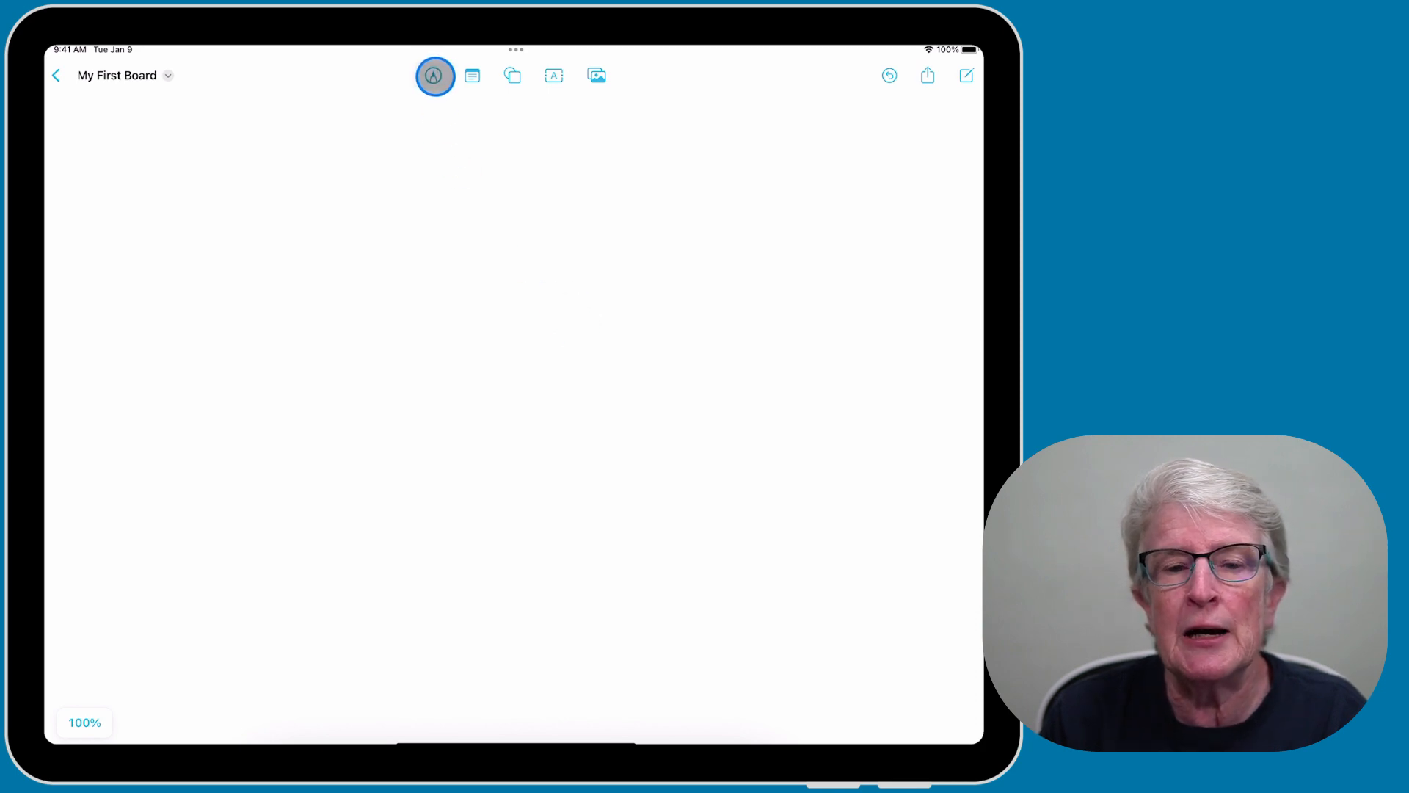
pyautogui.click(433, 75)
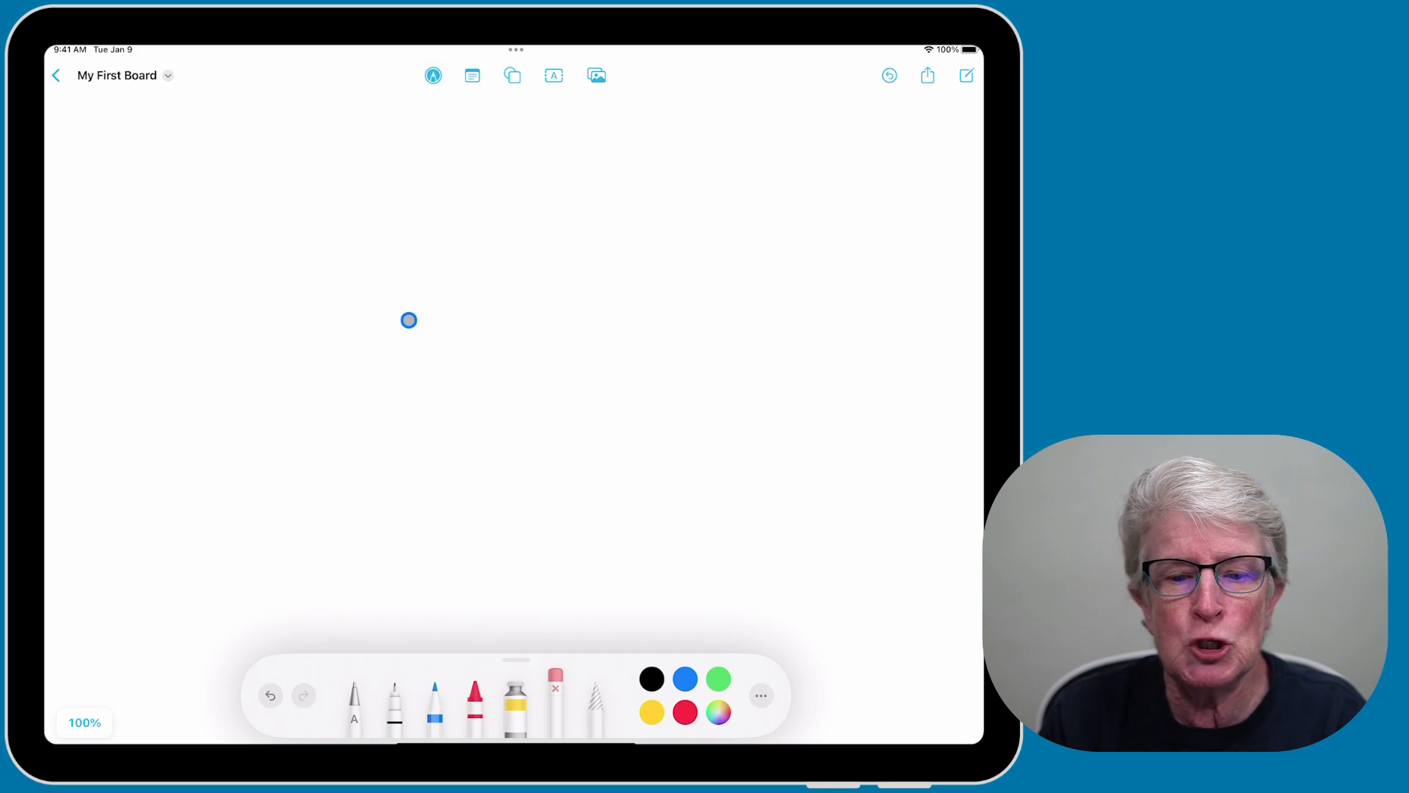
pyautogui.click(474, 706)
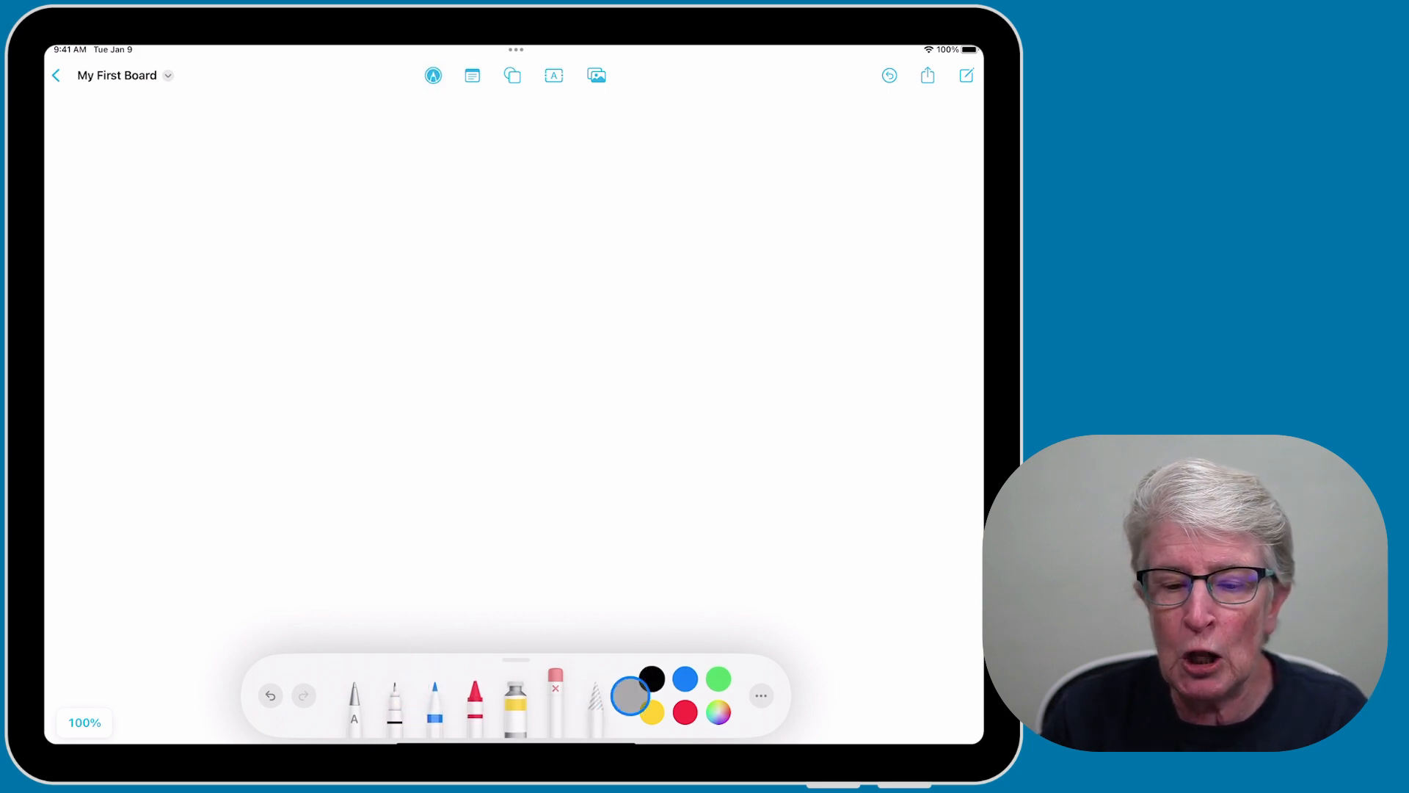
# In the palette's extra options, confirm Draw with Finger is turned on.
pyautogui.click(759, 695)
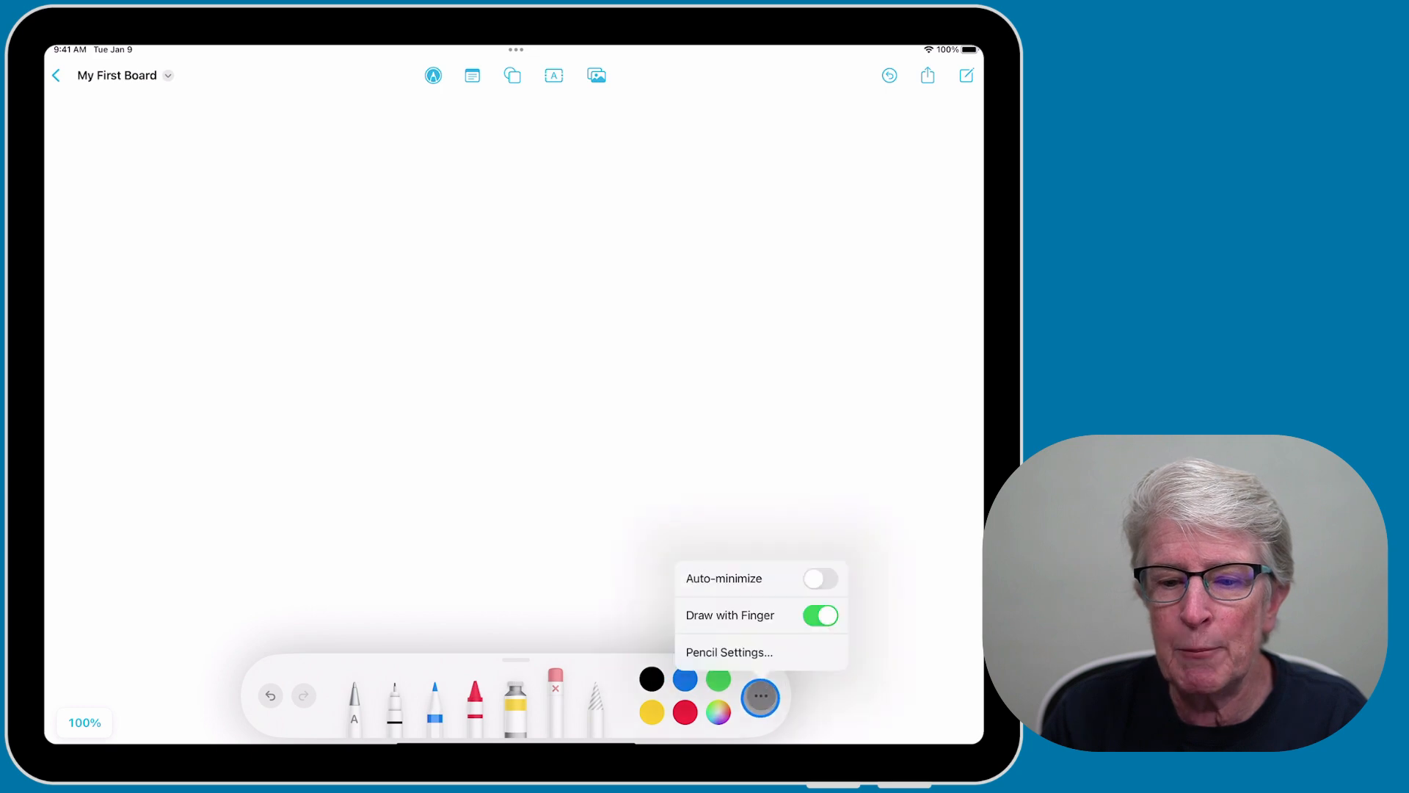
pyautogui.click(819, 615)
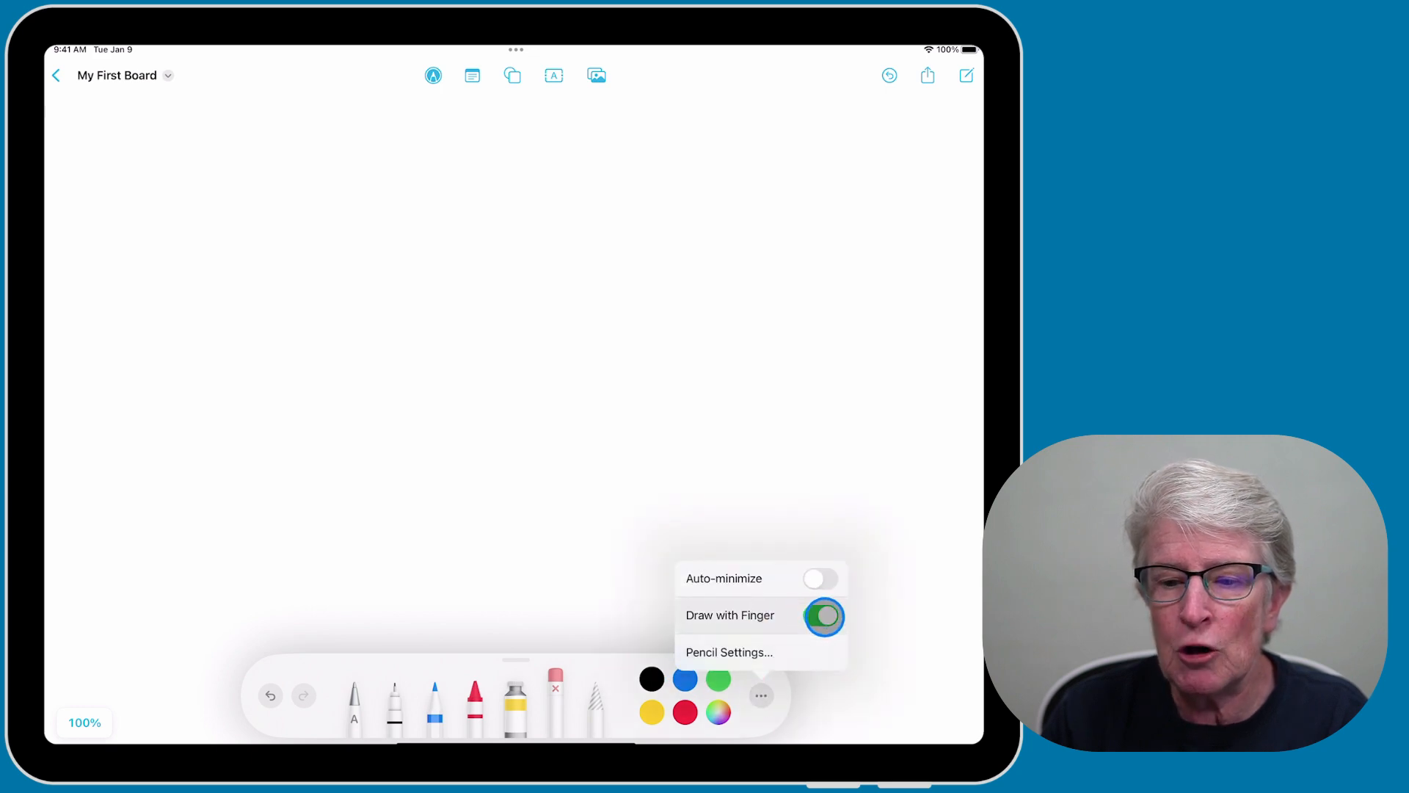
pyautogui.click(816, 615)
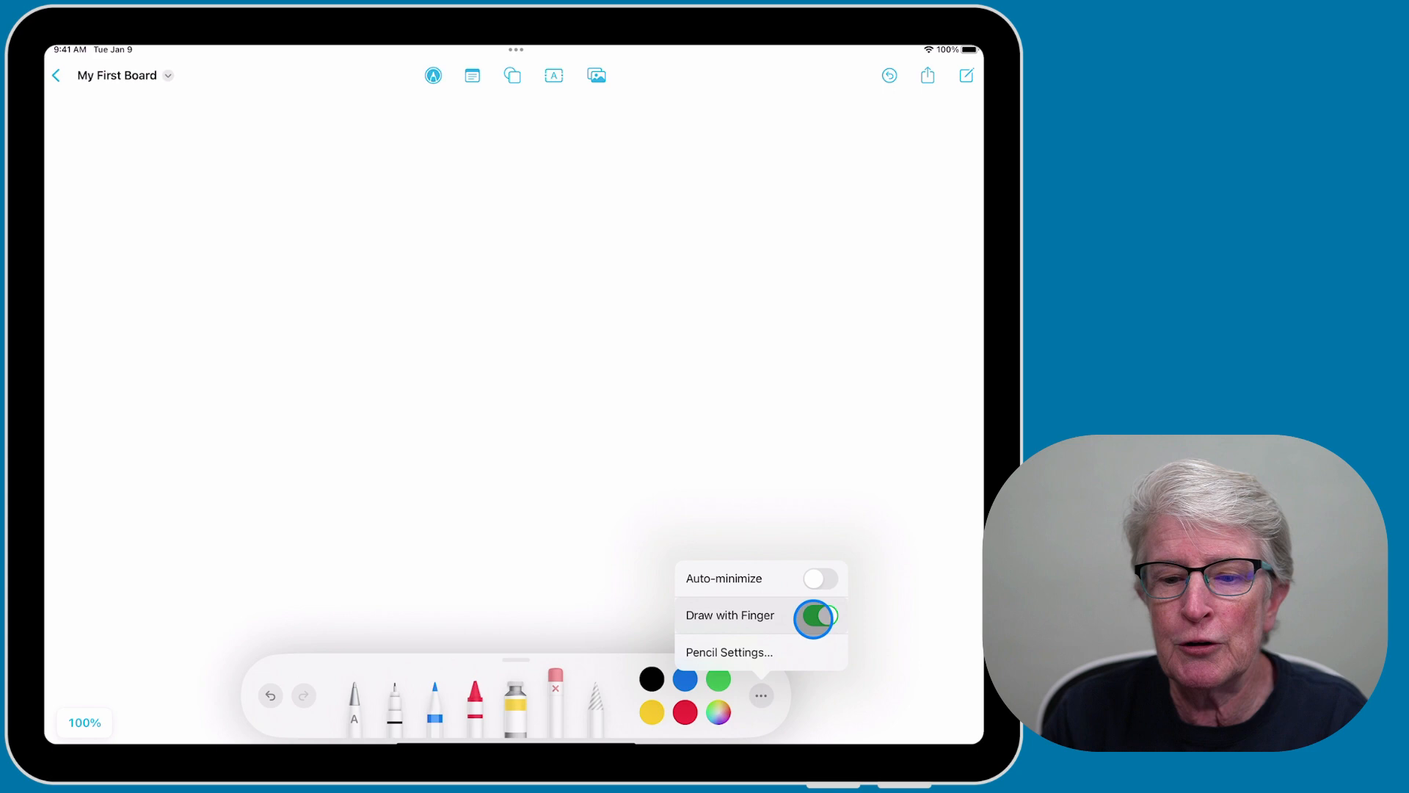
pyautogui.click(813, 615)
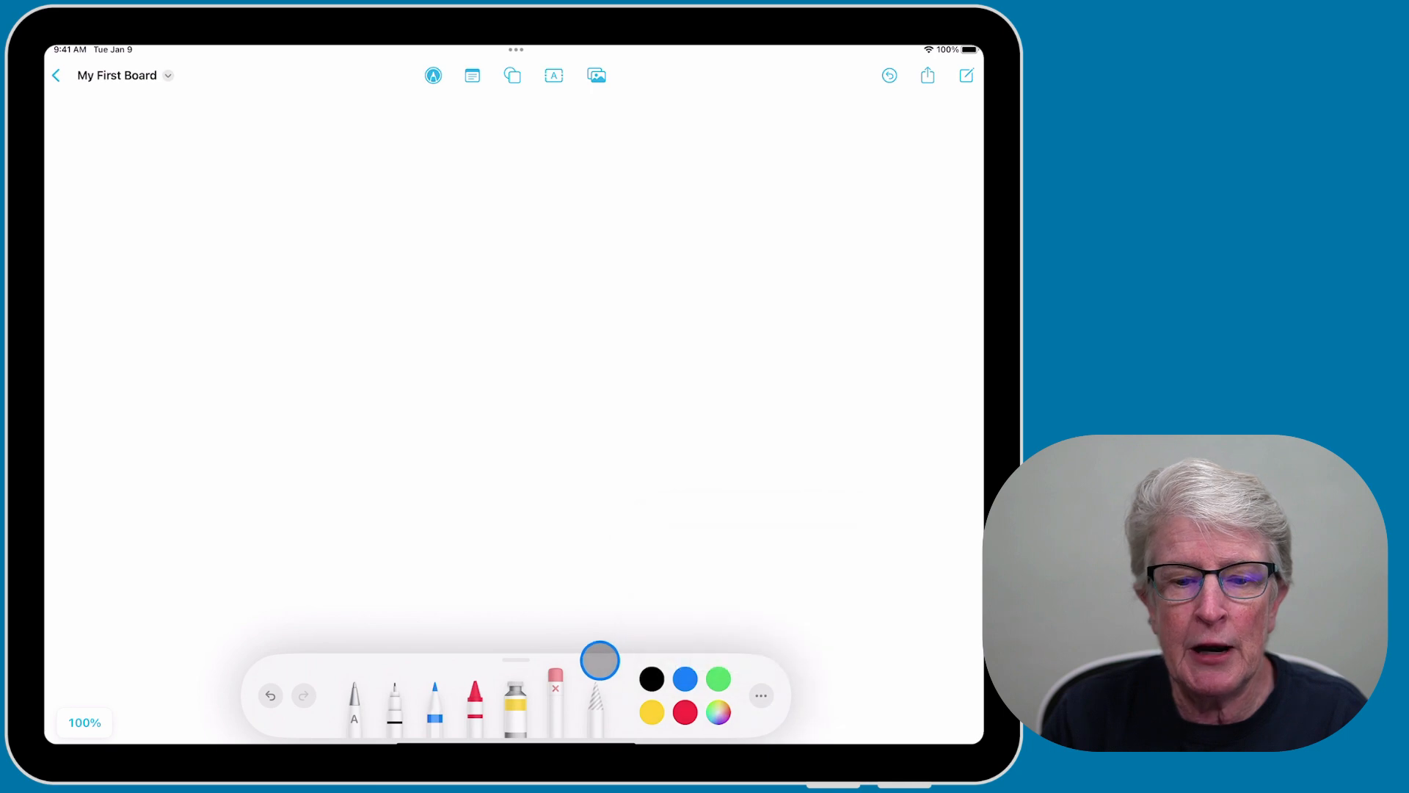
# Set the pen to its thickest stroke with opacity lowered to about half.
pyautogui.click(434, 706)
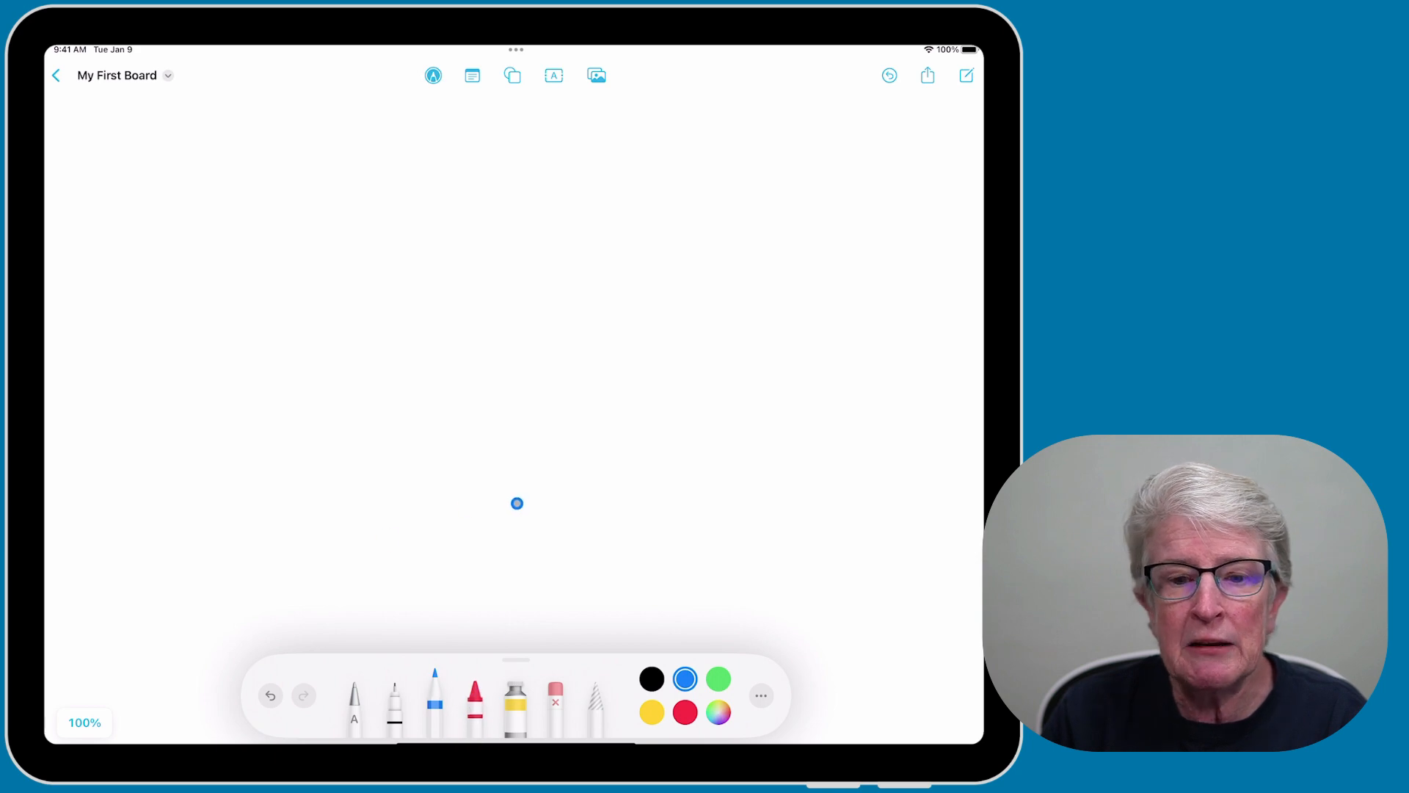
pyautogui.click(433, 706)
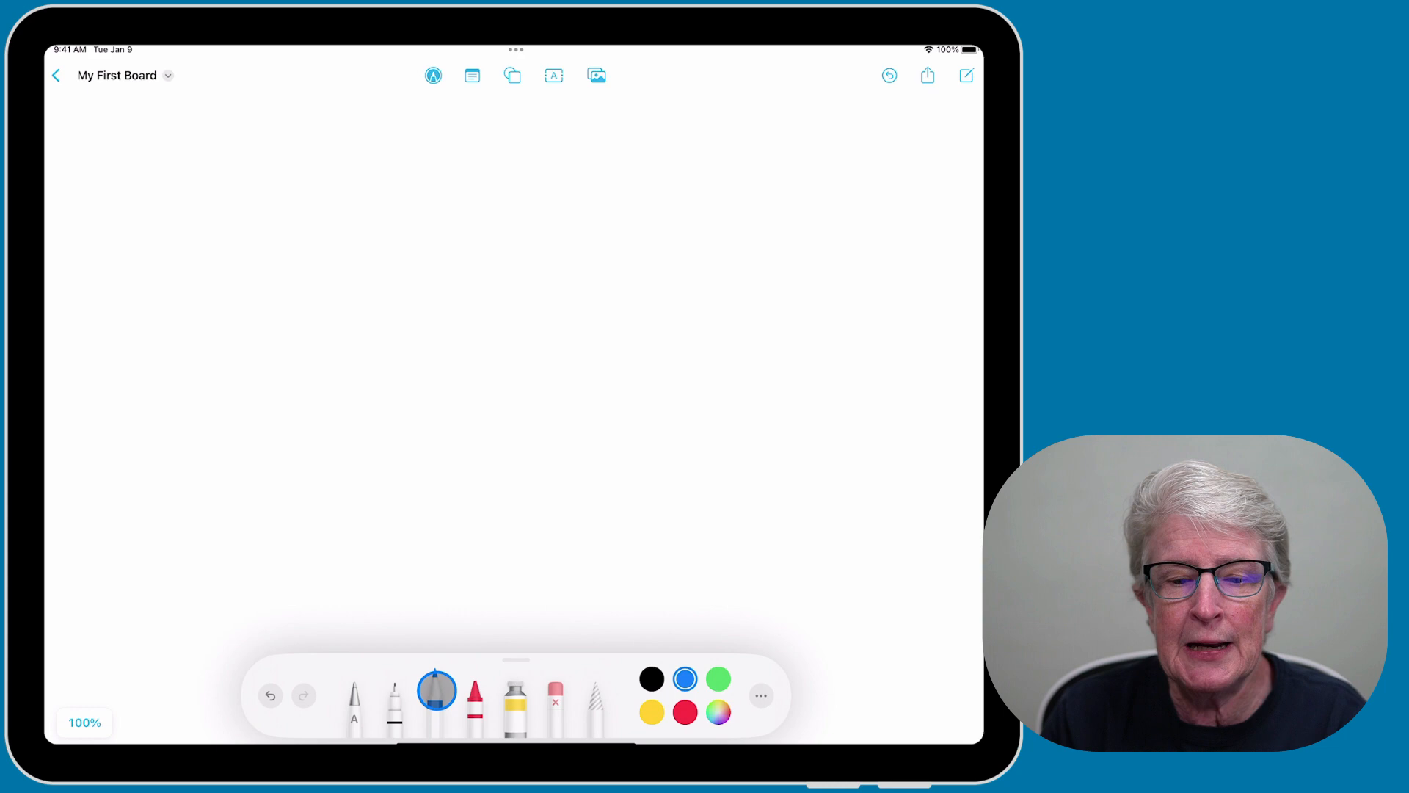
pyautogui.click(435, 691)
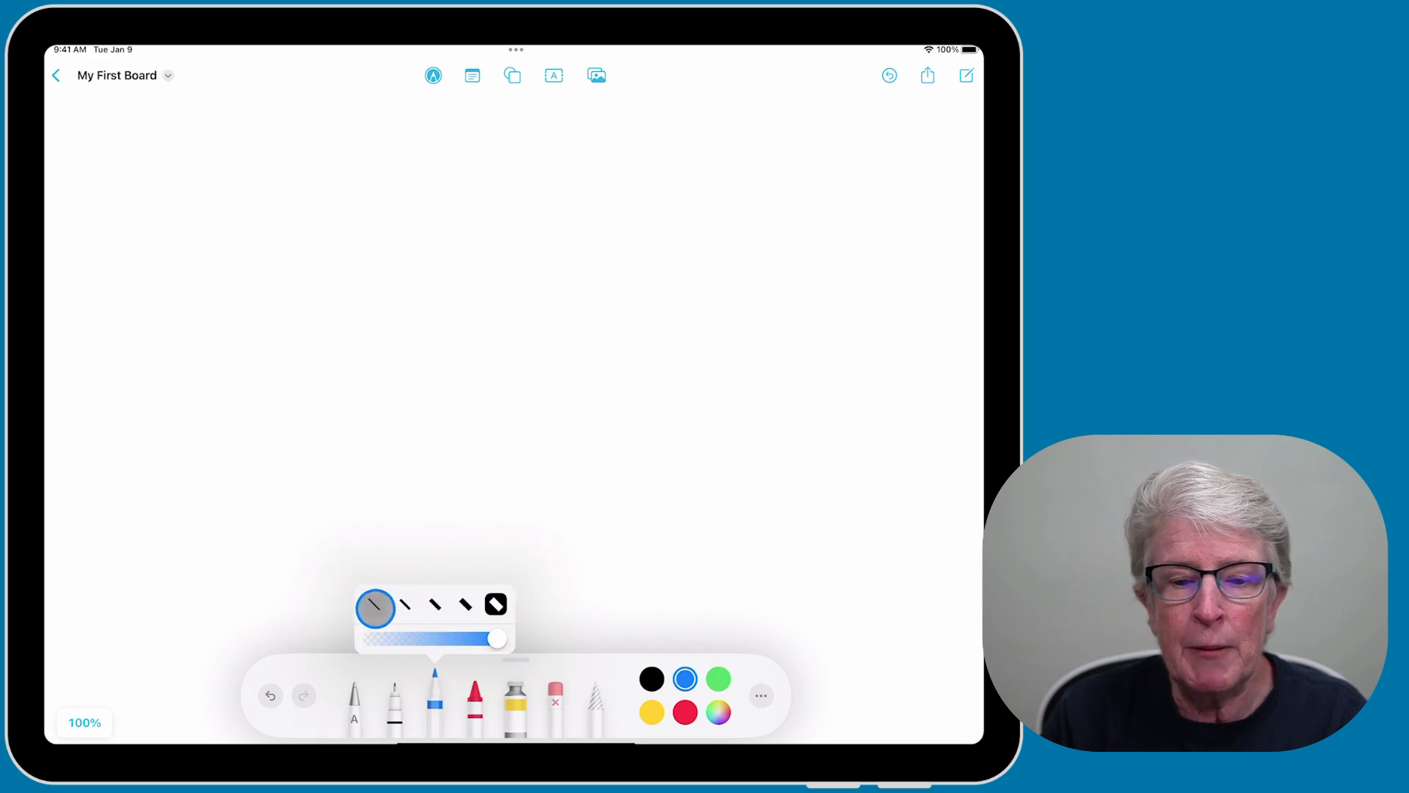
pyautogui.click(471, 603)
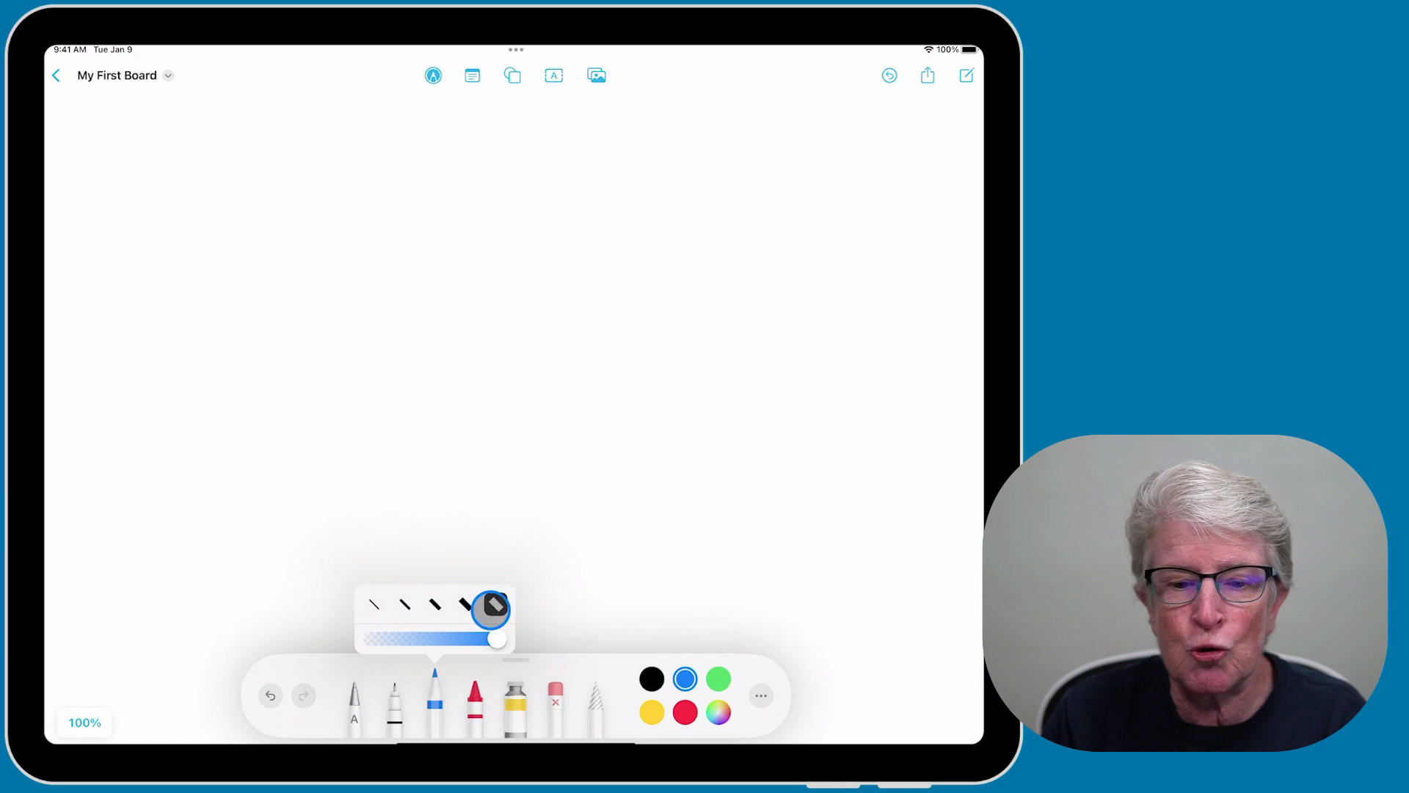
pyautogui.click(367, 606)
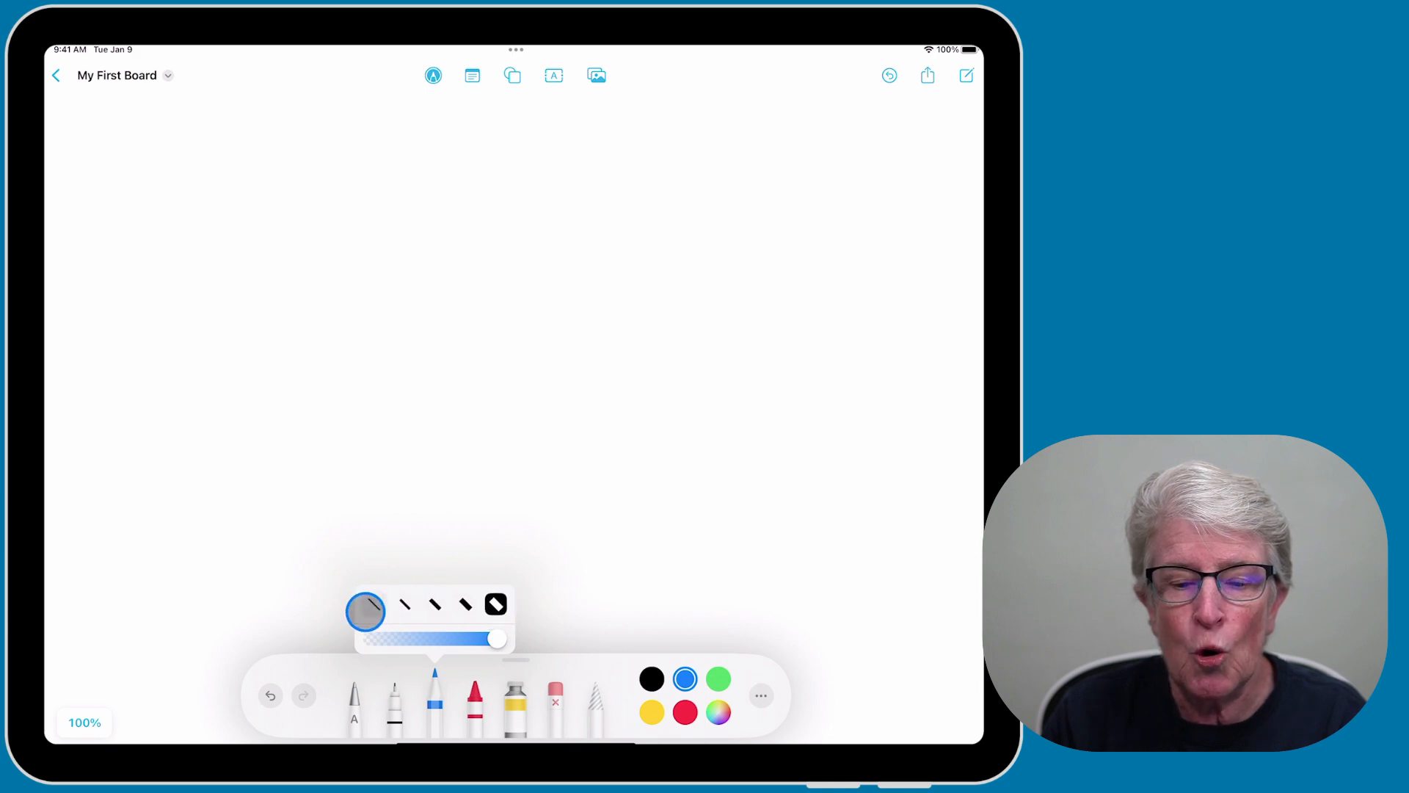
pyautogui.moveTo(365, 607); pyautogui.dragTo(498, 638)
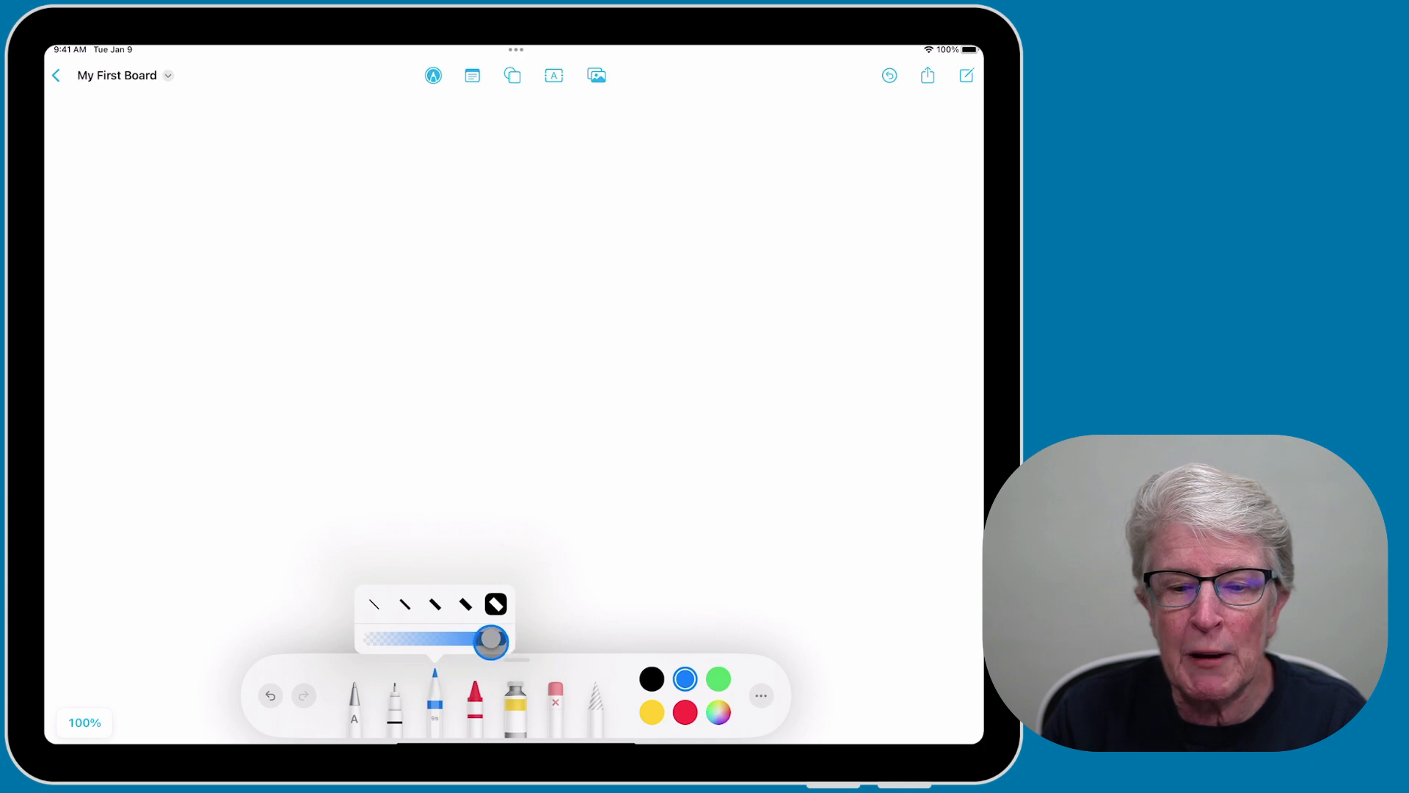
pyautogui.moveTo(490, 641); pyautogui.dragTo(436, 641)
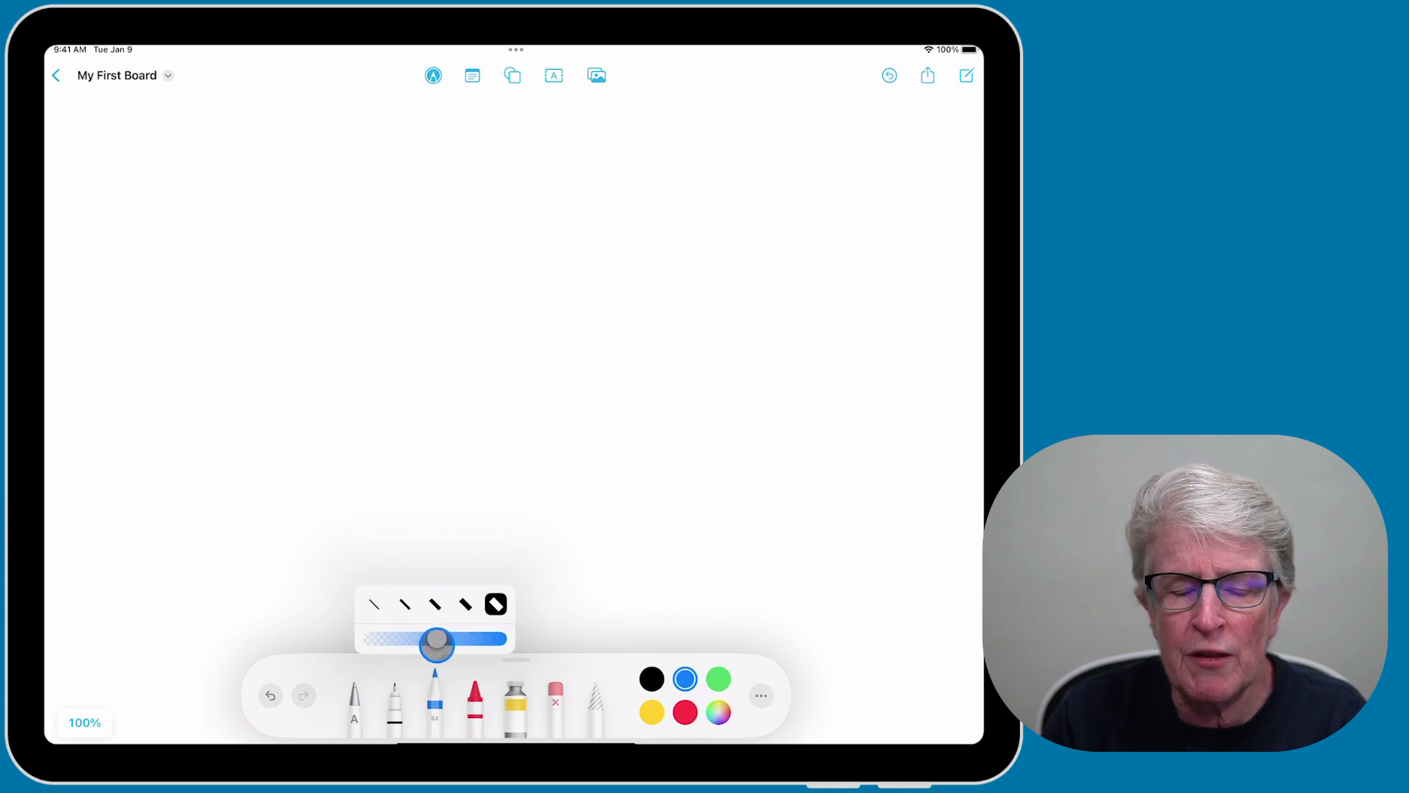
# Draw a light blue streak upper-left and a darker blue scribble below it.
pyautogui.moveTo(436, 640); pyautogui.dragTo(436, 640)
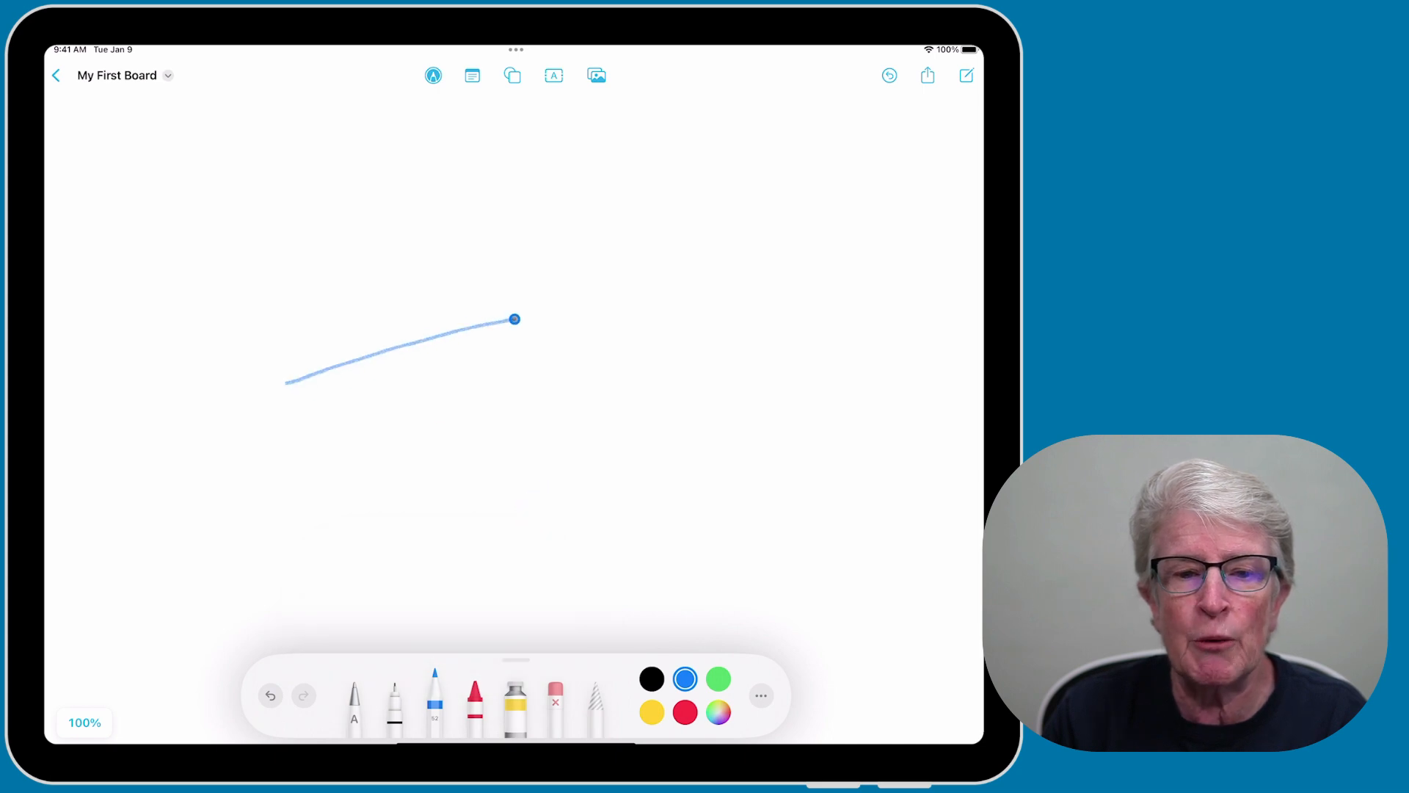
pyautogui.moveTo(513, 319); pyautogui.dragTo(288, 378)
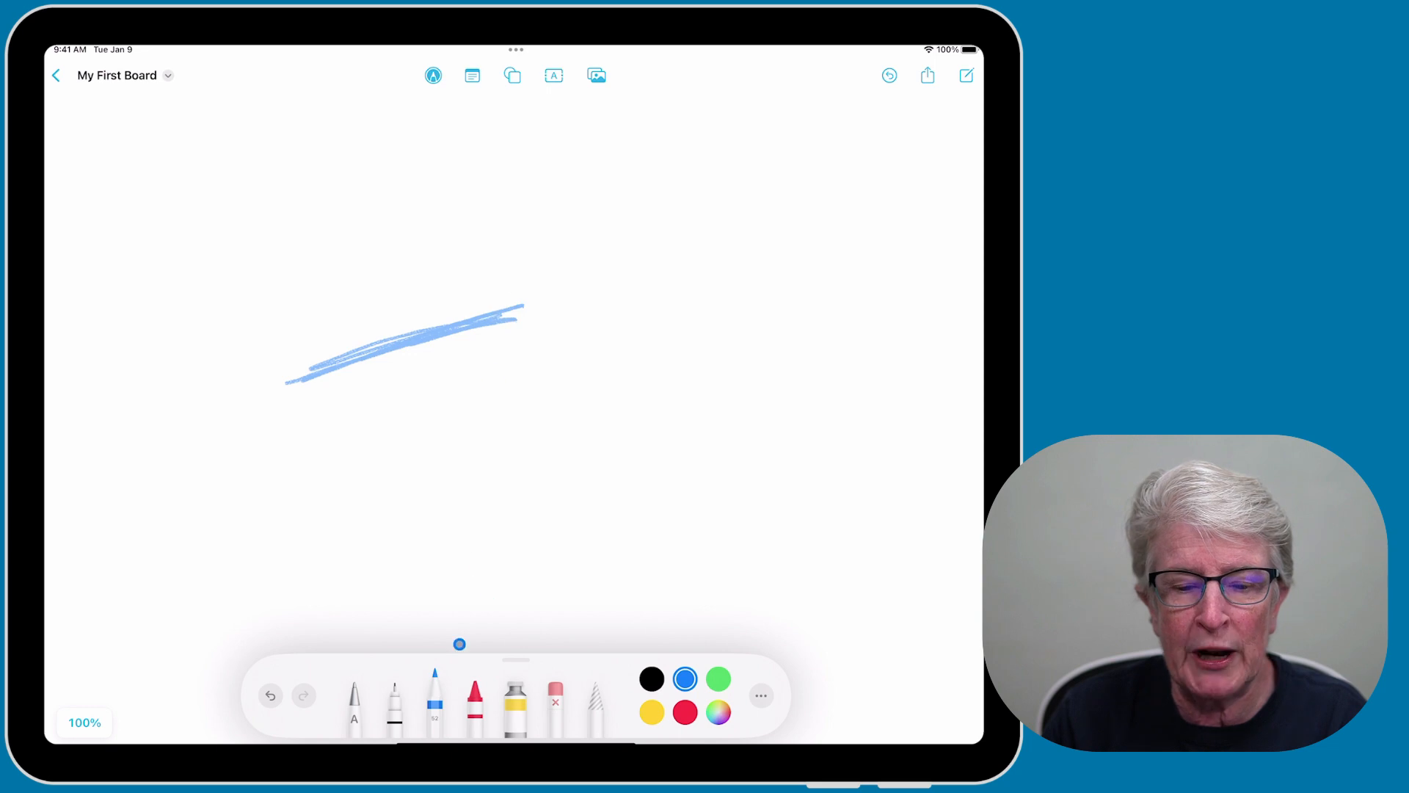
pyautogui.click(434, 706)
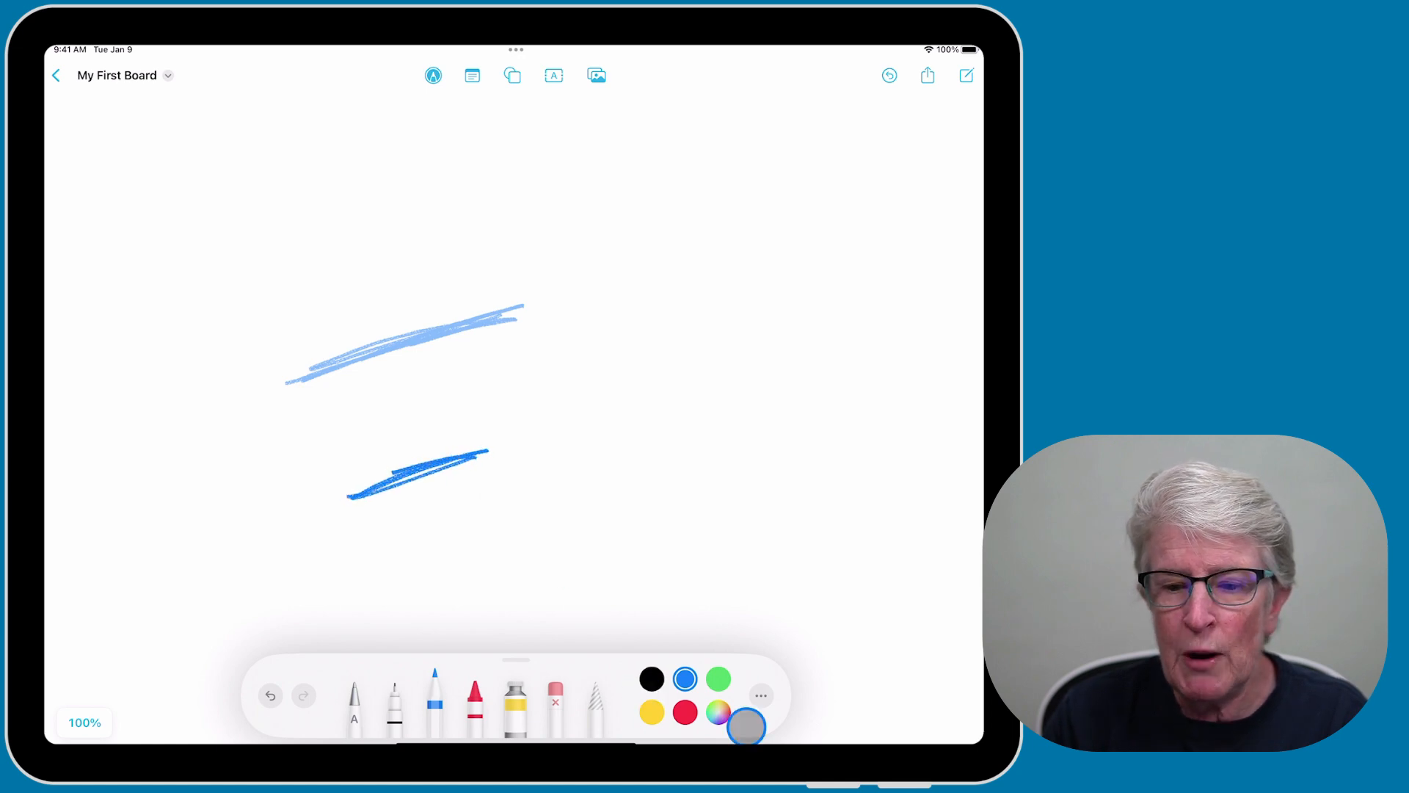
pyautogui.click(718, 719)
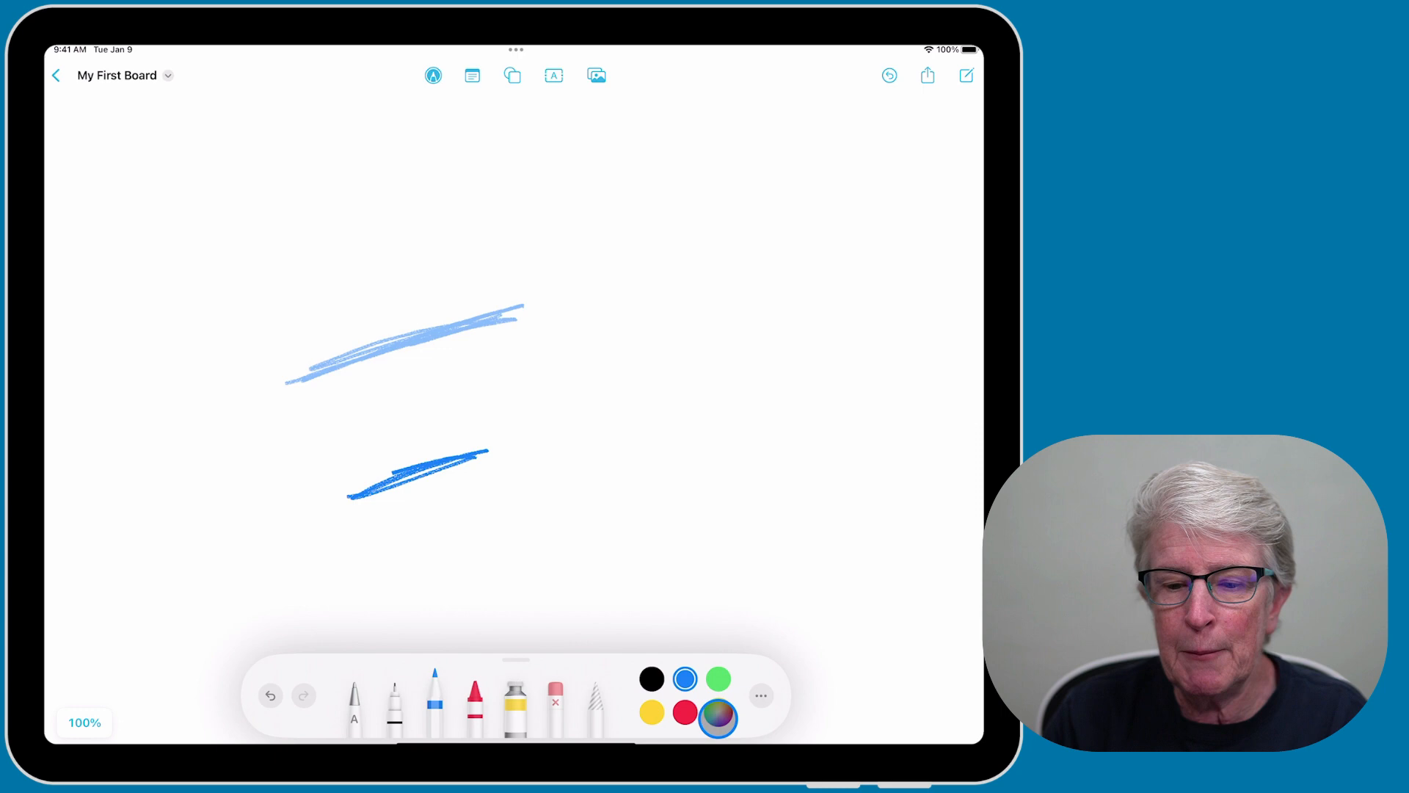
pyautogui.click(718, 719)
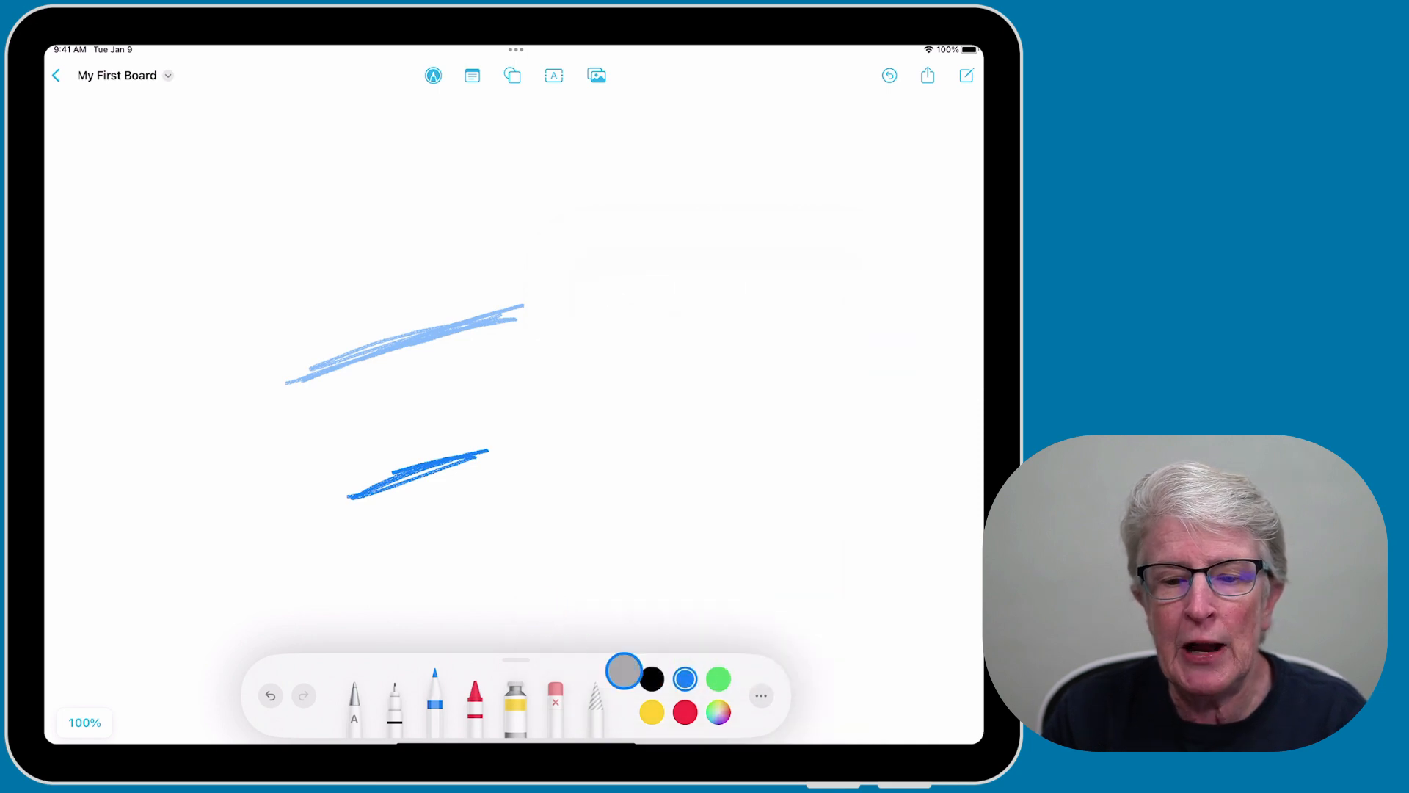
# Erase the lower dark blue scribble with a small pixel eraser.
pyautogui.click(555, 703)
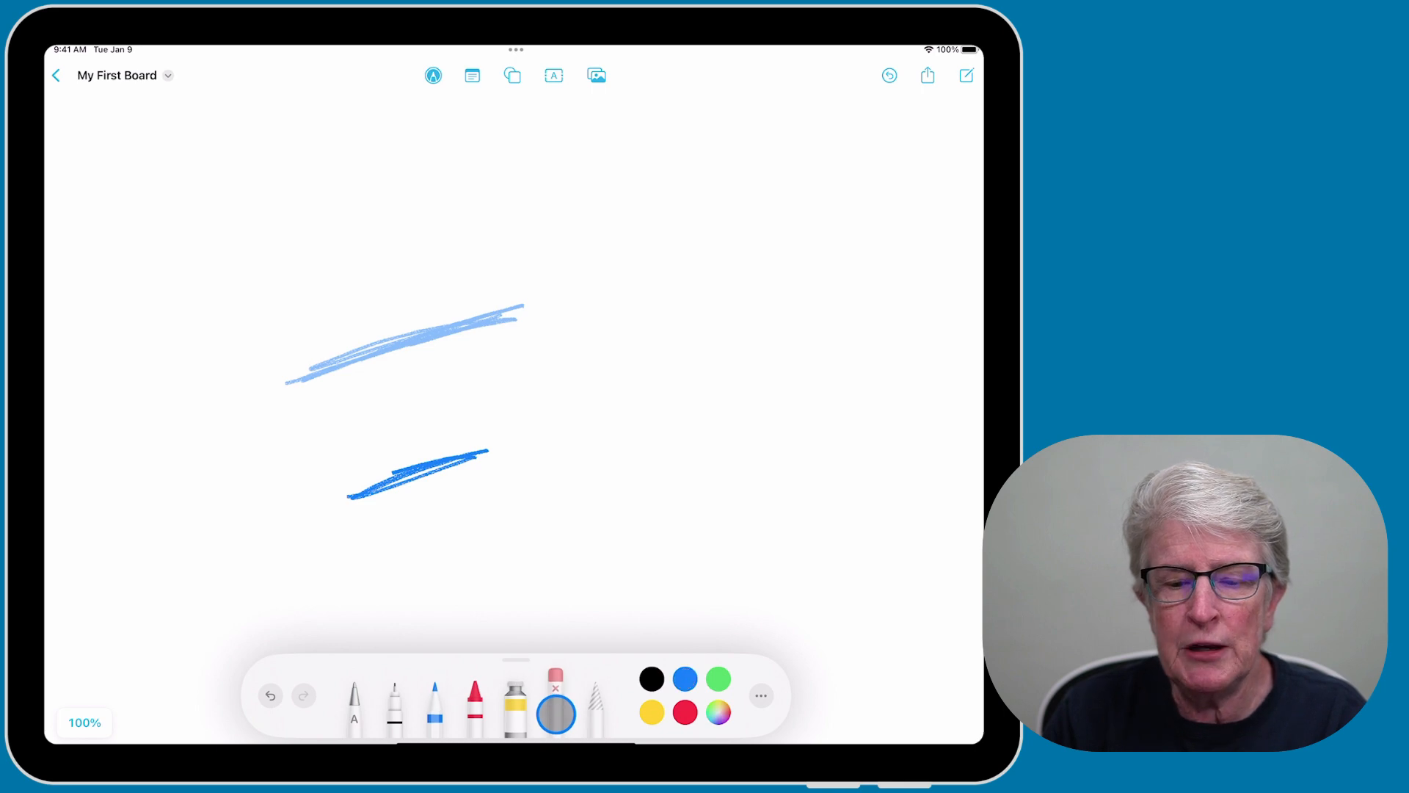
pyautogui.click(555, 694)
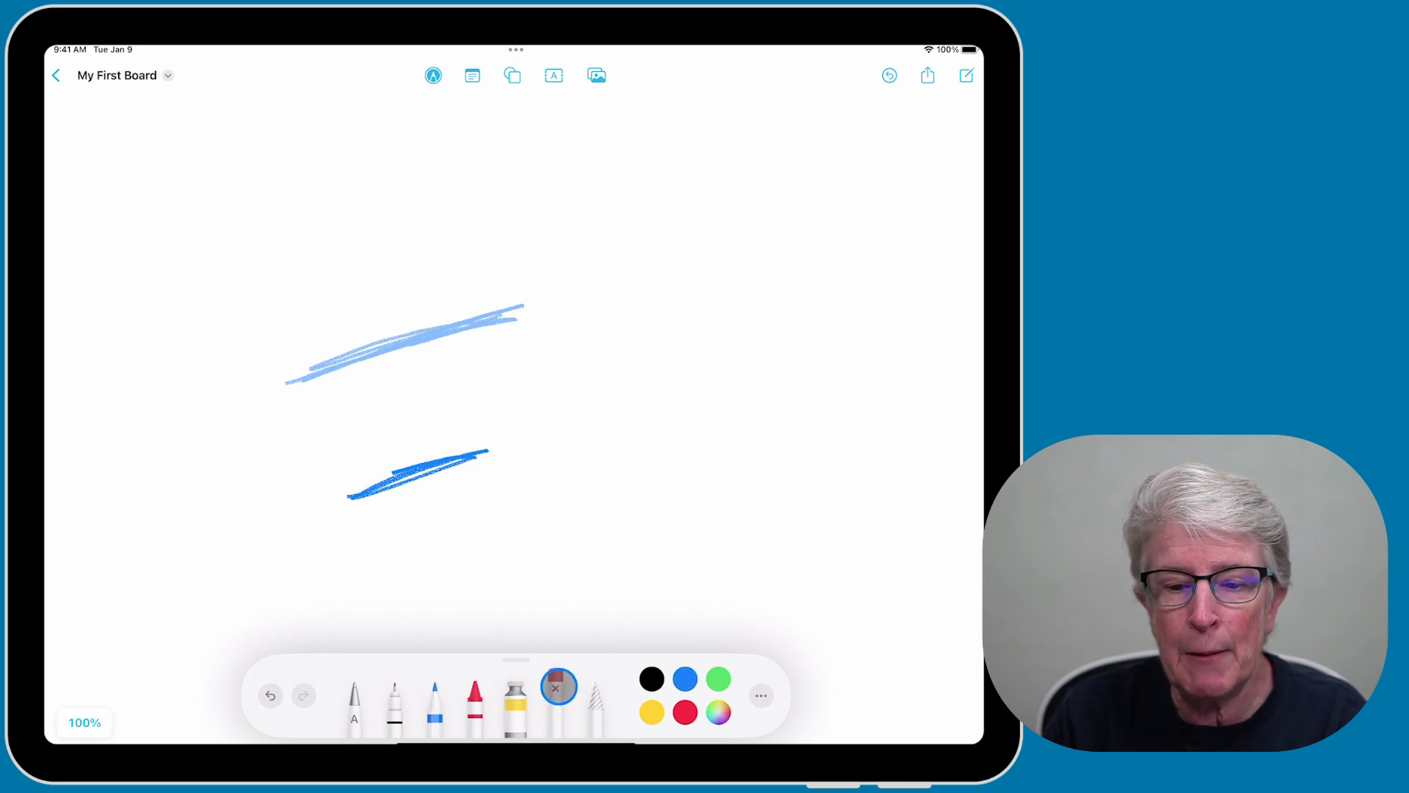
pyautogui.click(555, 701)
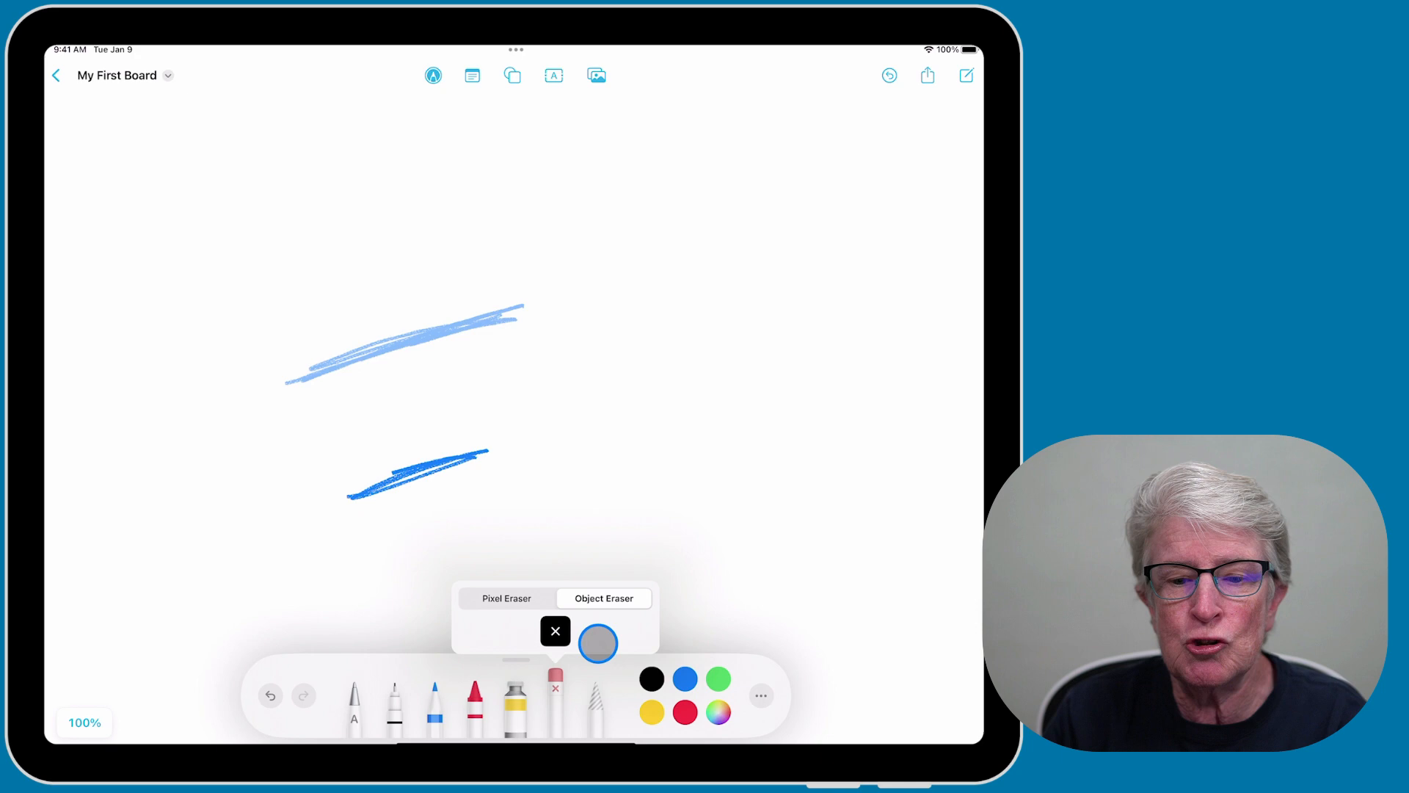
pyautogui.click(505, 597)
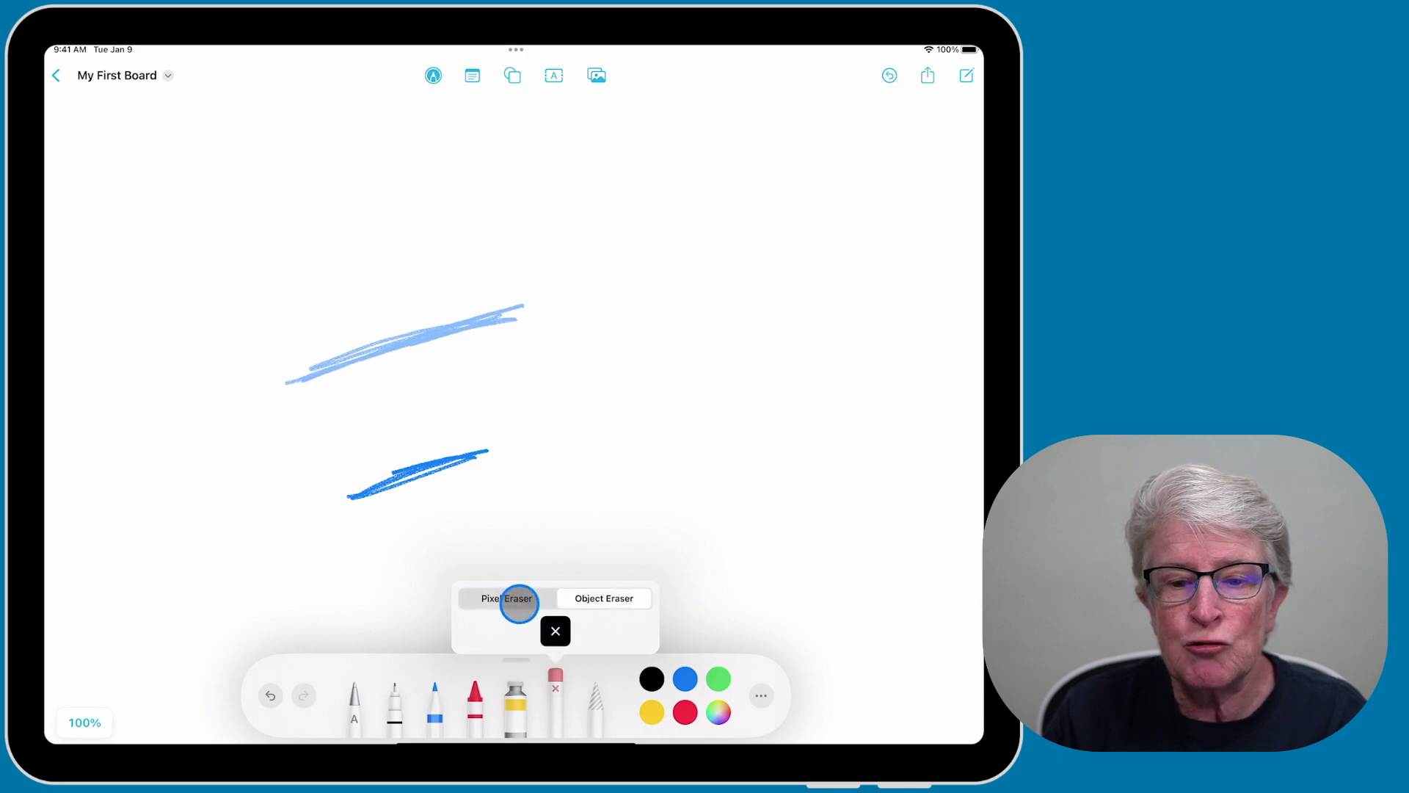
pyautogui.click(603, 597)
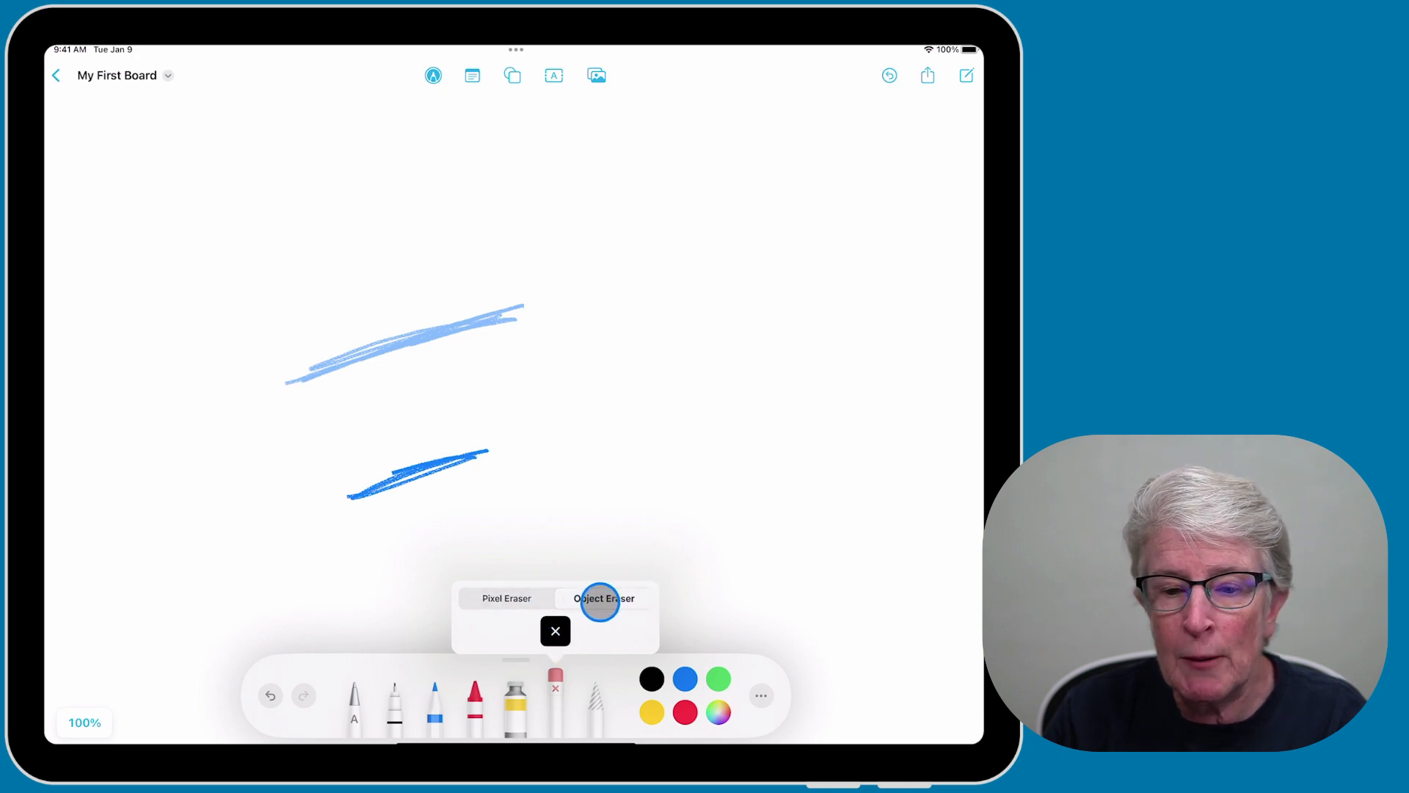
pyautogui.click(505, 599)
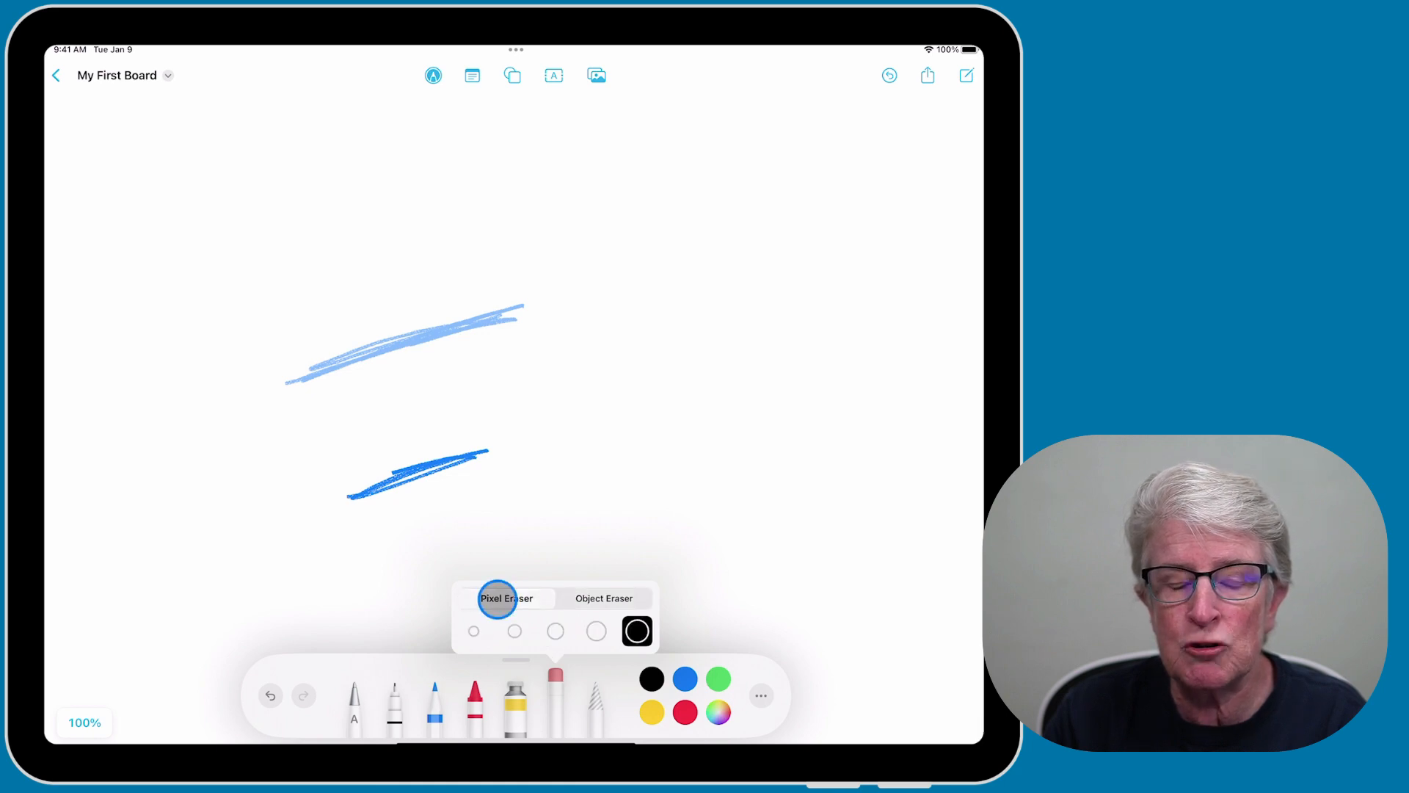
pyautogui.click(513, 631)
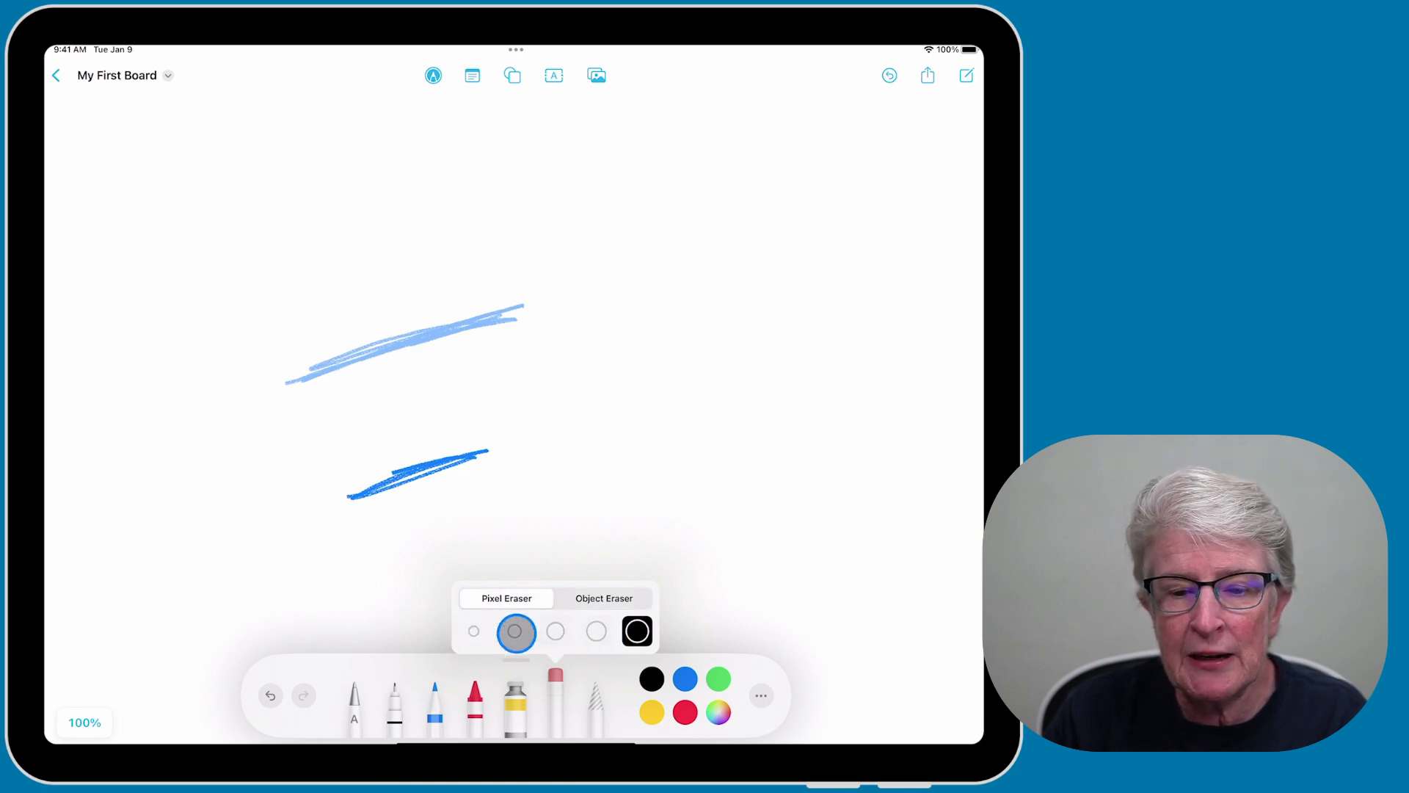
pyautogui.click(555, 632)
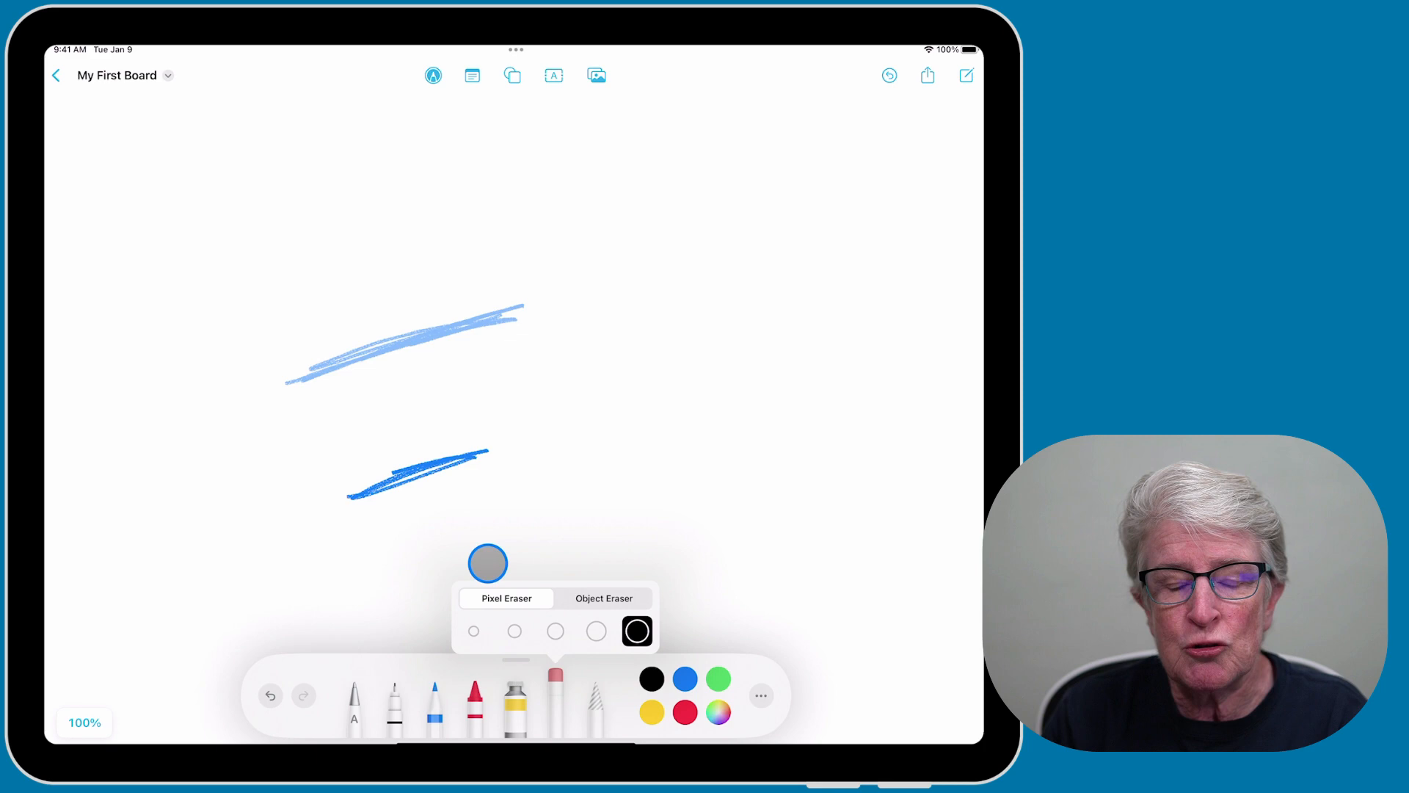
pyautogui.click(635, 630)
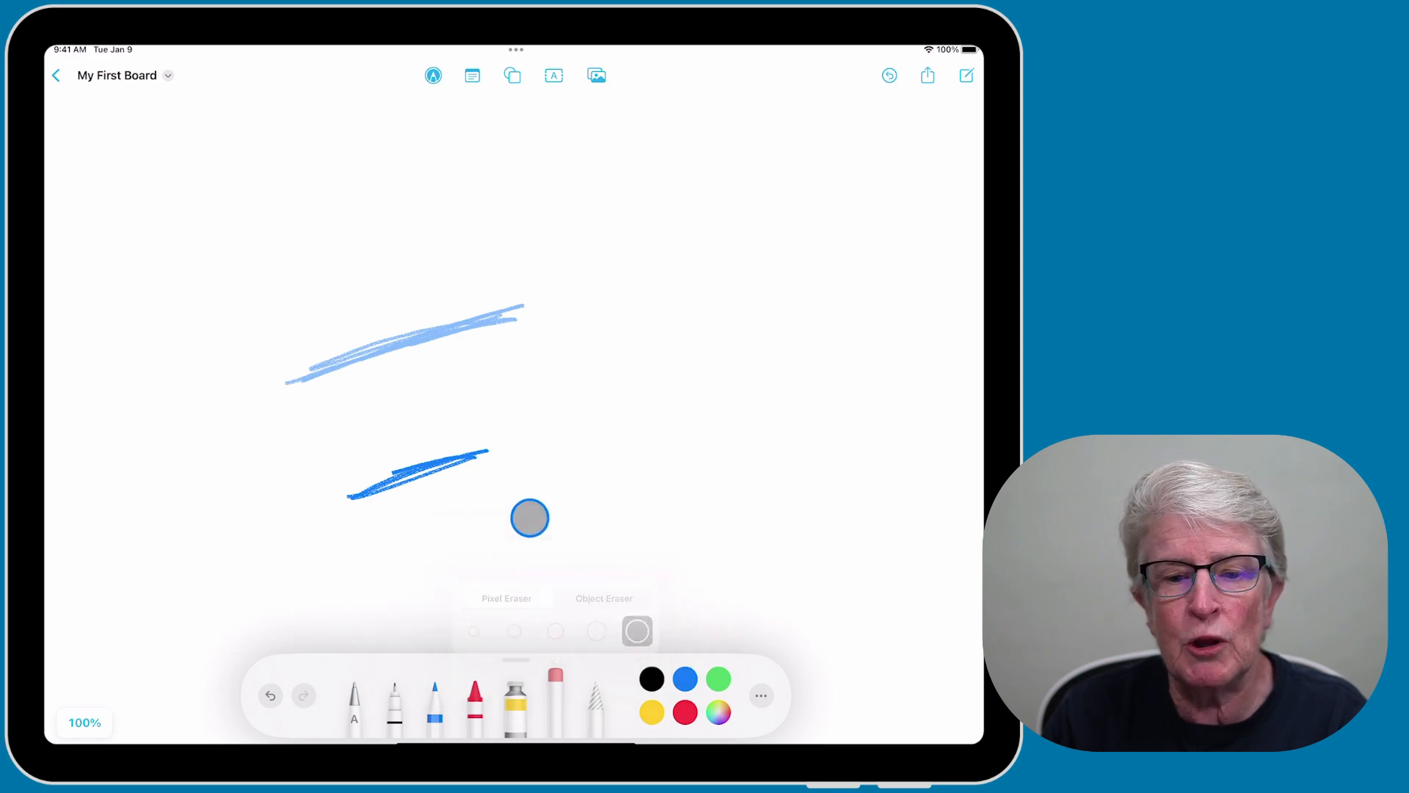
pyautogui.moveTo(530, 518); pyautogui.dragTo(457, 456)
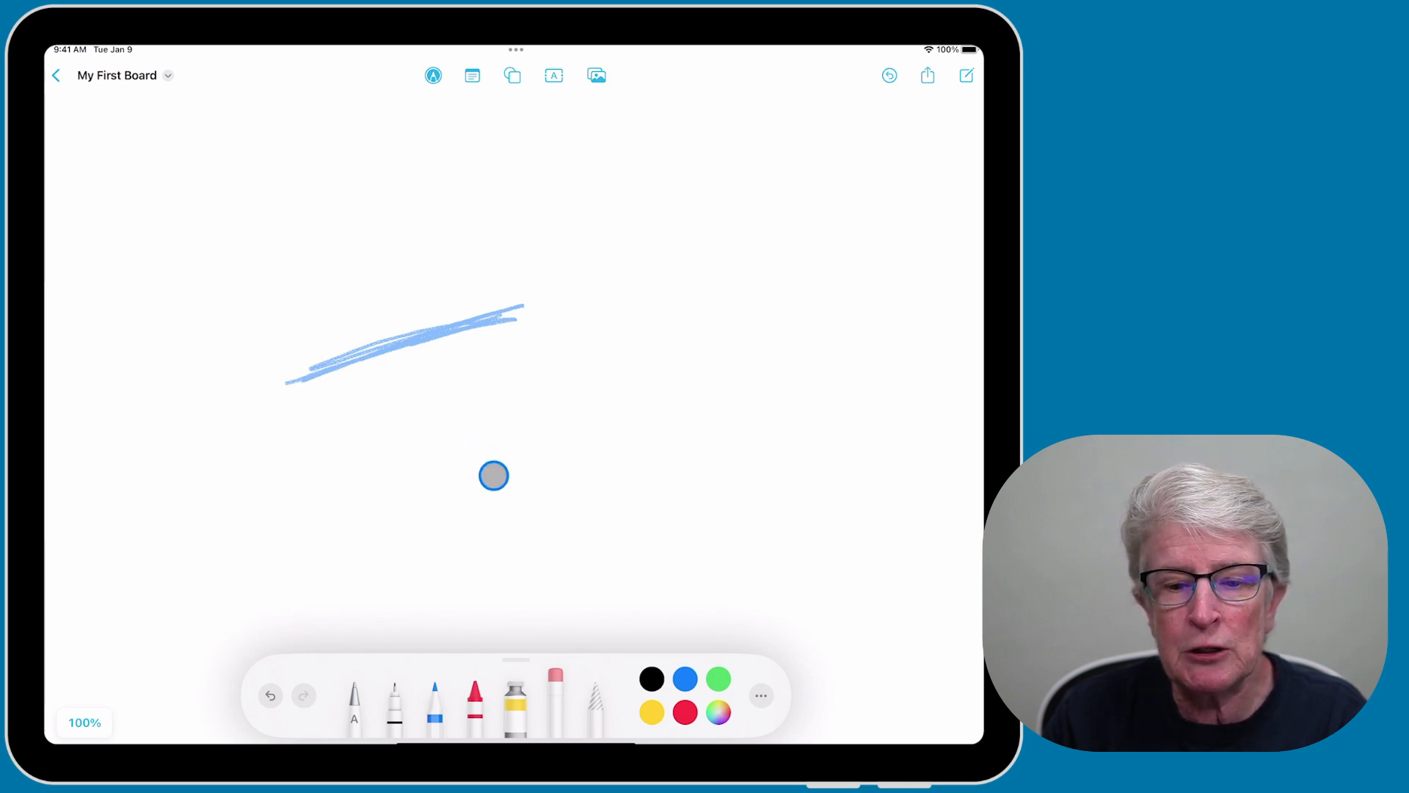
# Erase the light blue streak with the object eraser and pick a pen again.
pyautogui.click(553, 682)
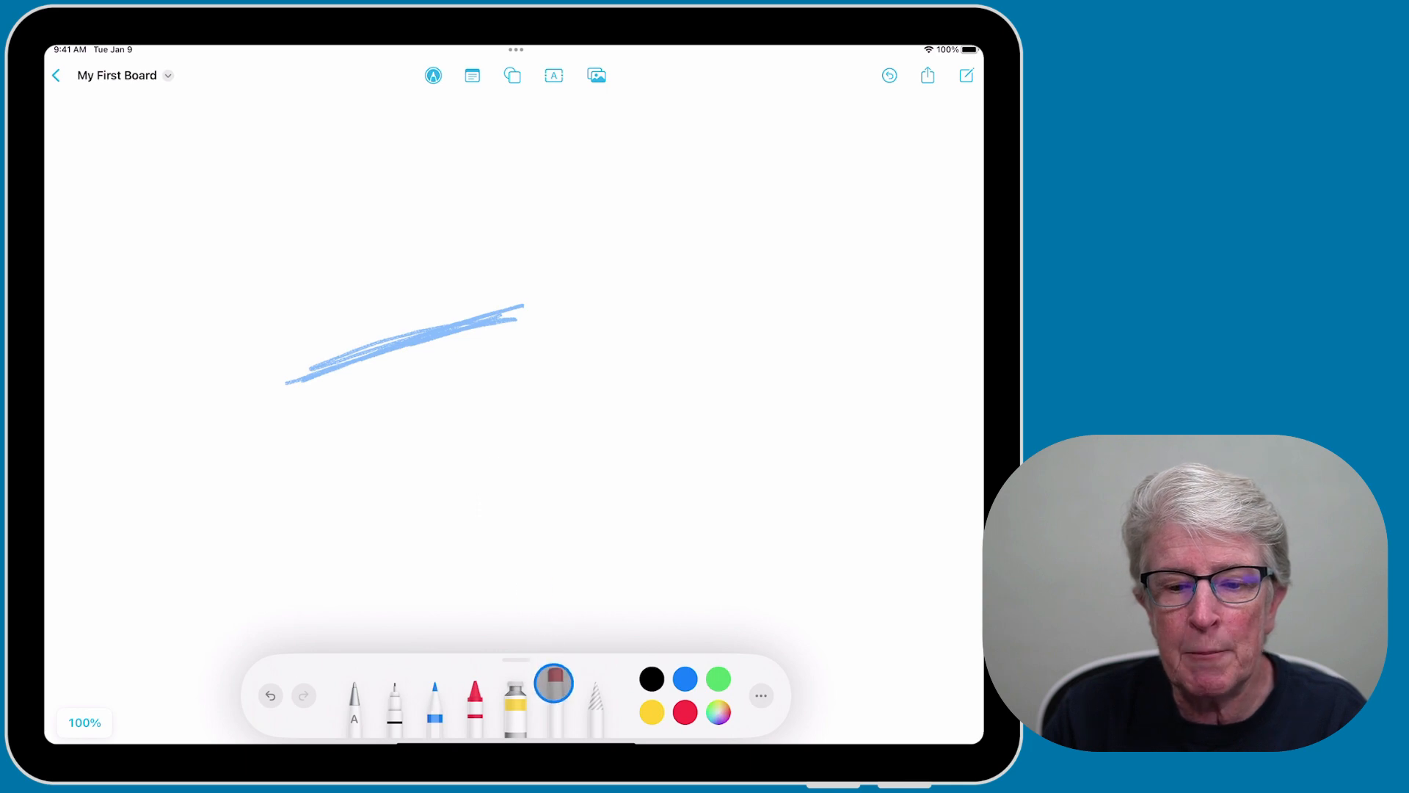
pyautogui.click(555, 694)
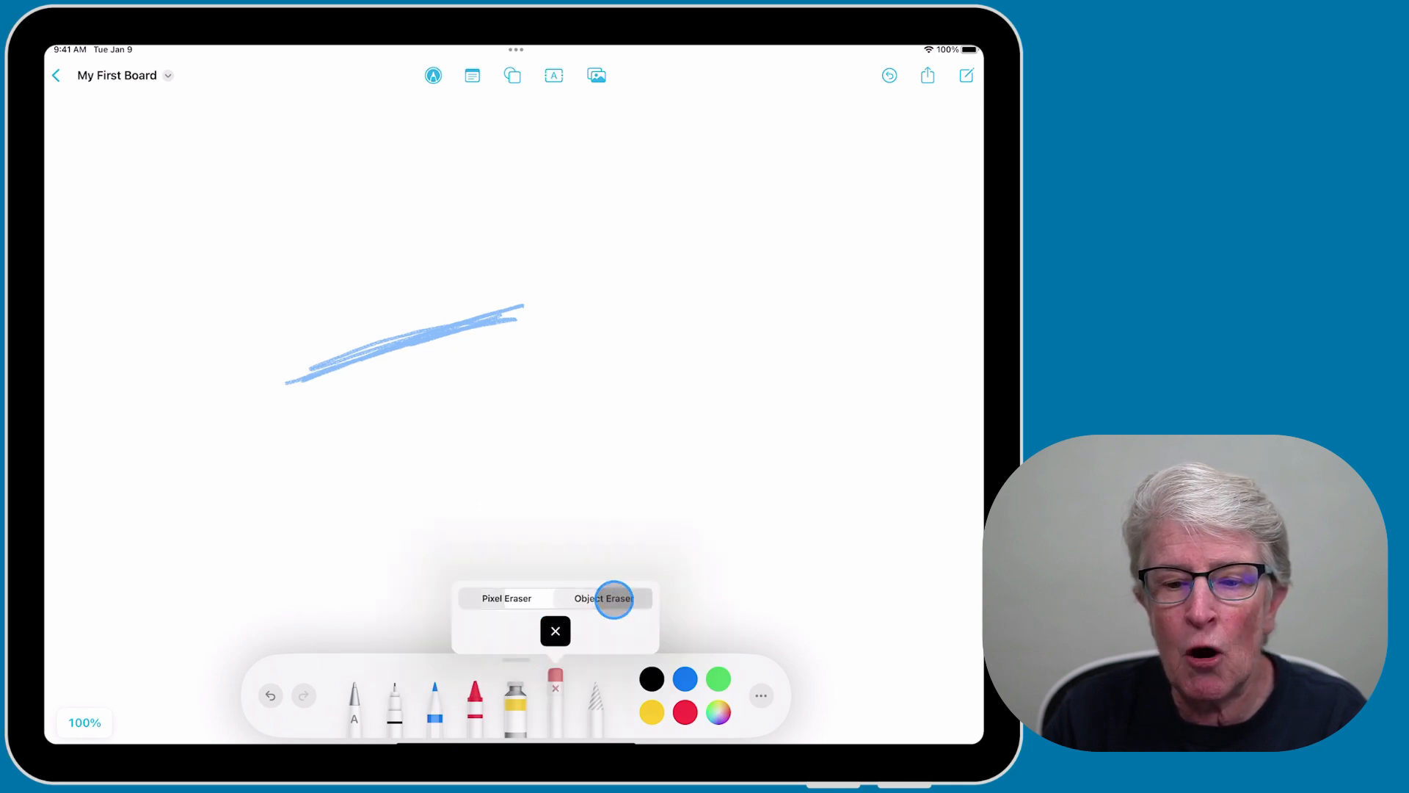
pyautogui.click(602, 598)
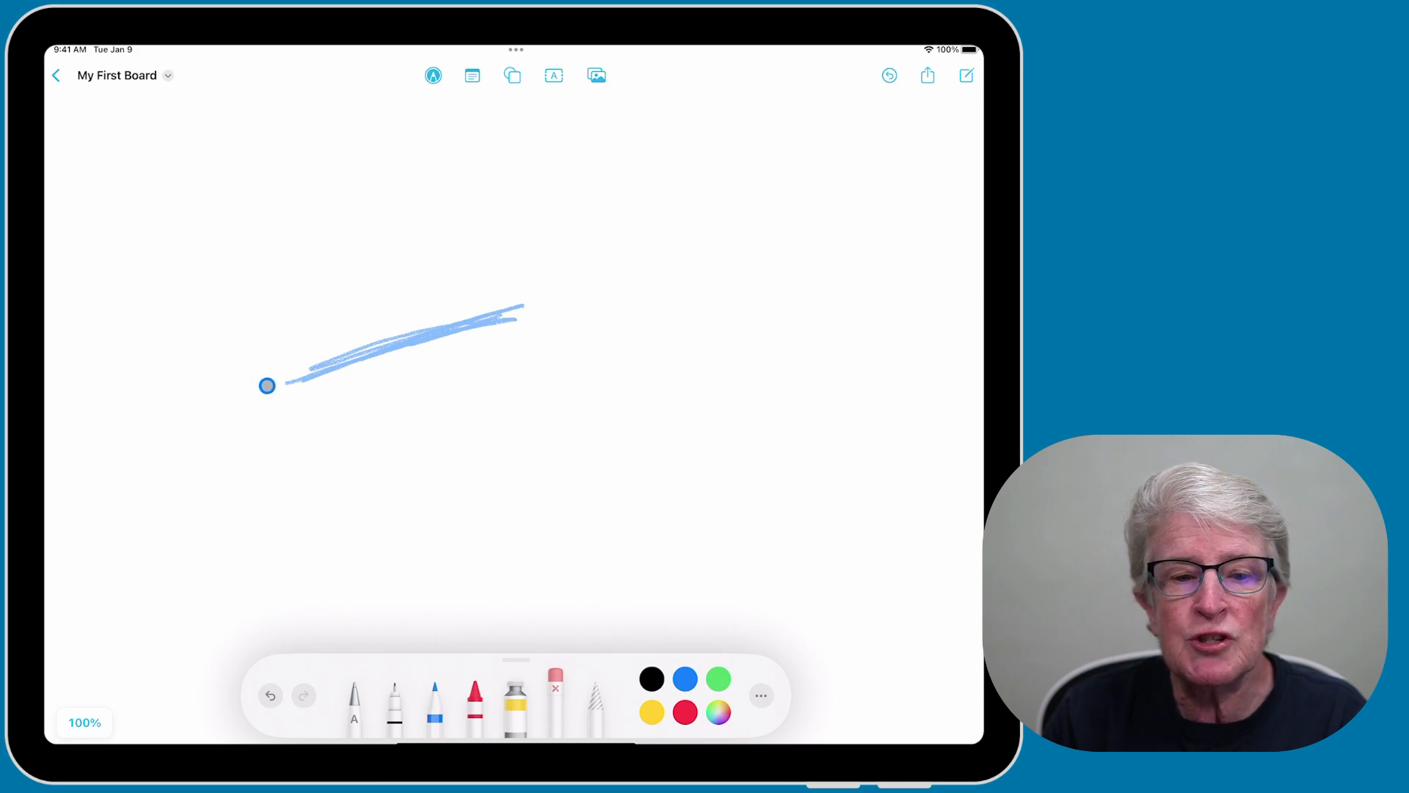
pyautogui.click(270, 694)
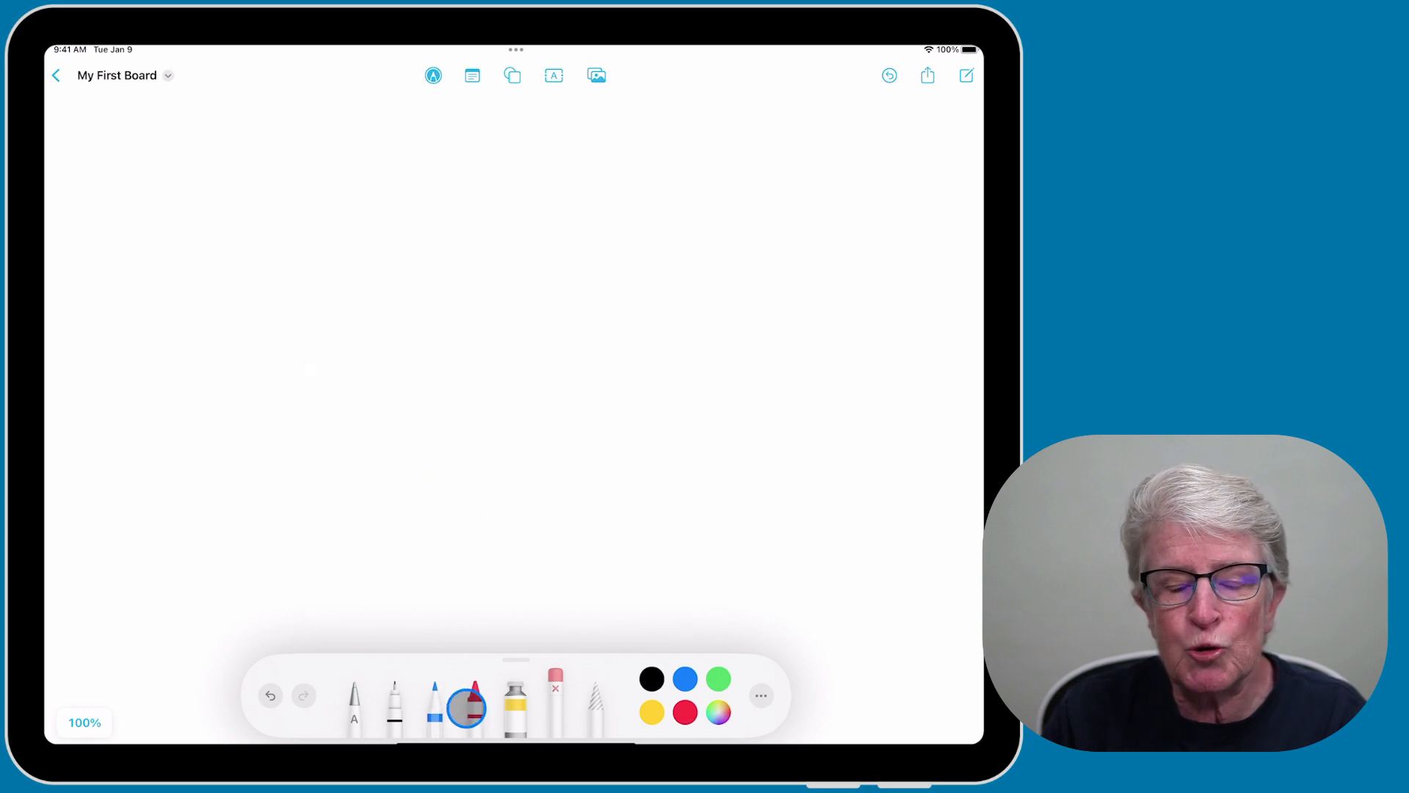
pyautogui.click(396, 711)
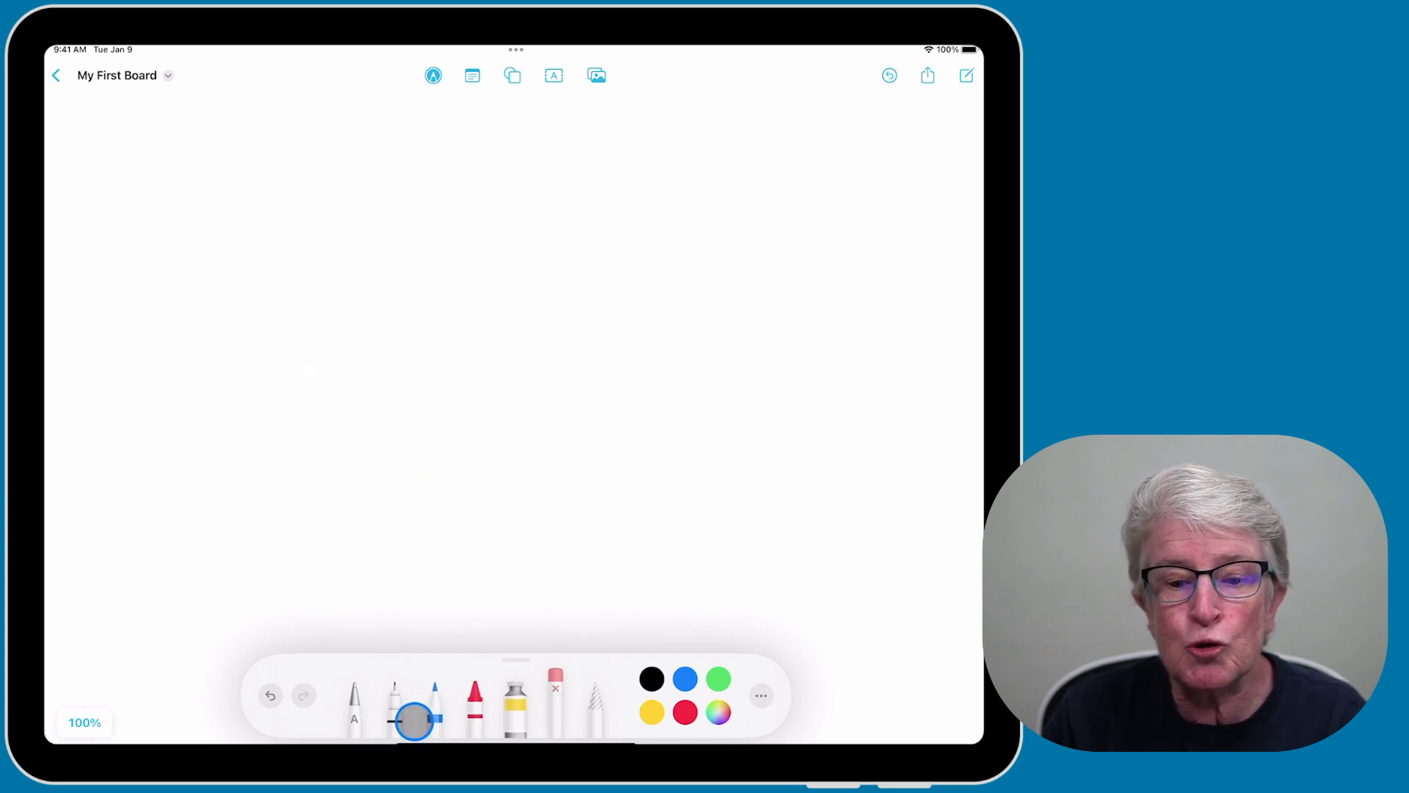
pyautogui.click(571, 719)
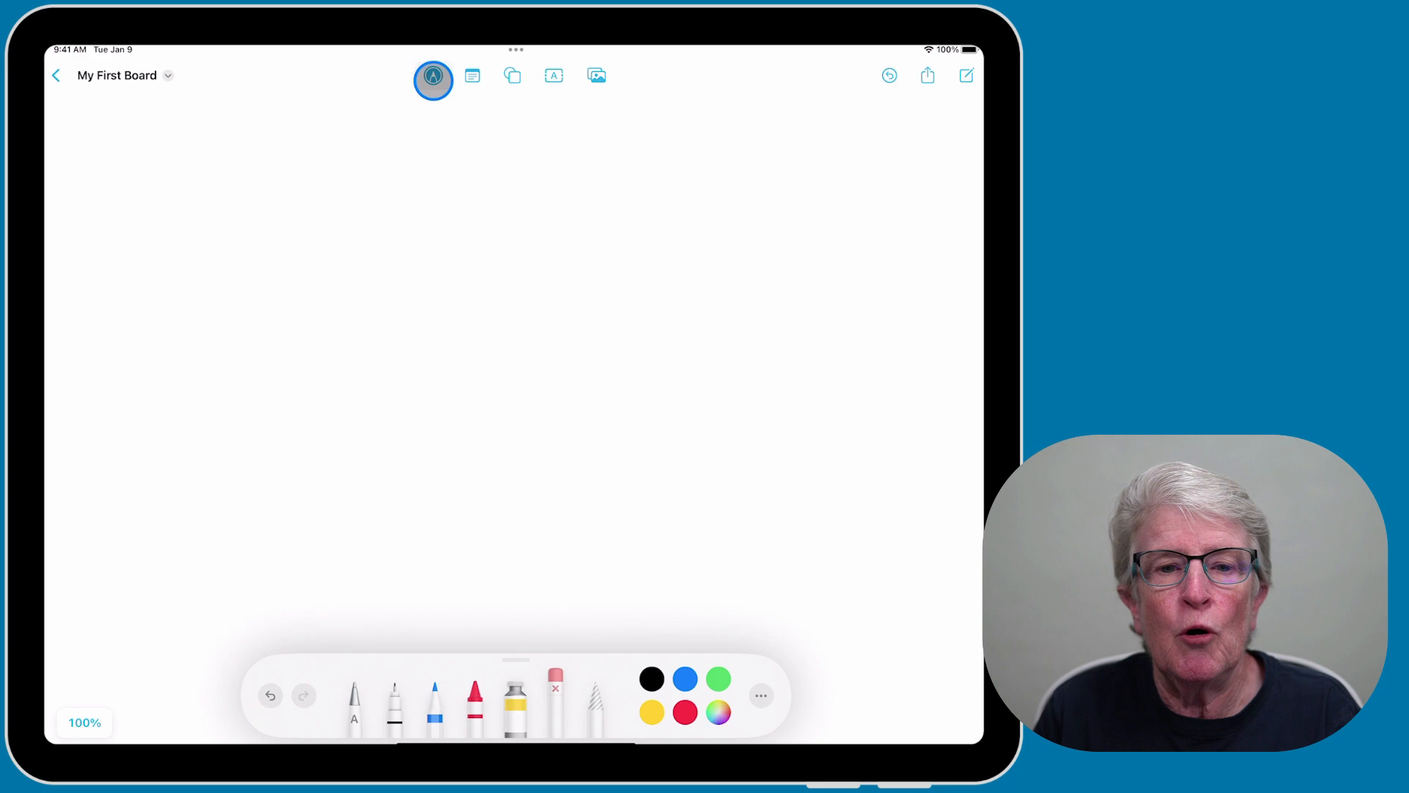
# Add a yellow sticky note in the middle of the board reading 'Sticky Note'.
pyautogui.click(433, 74)
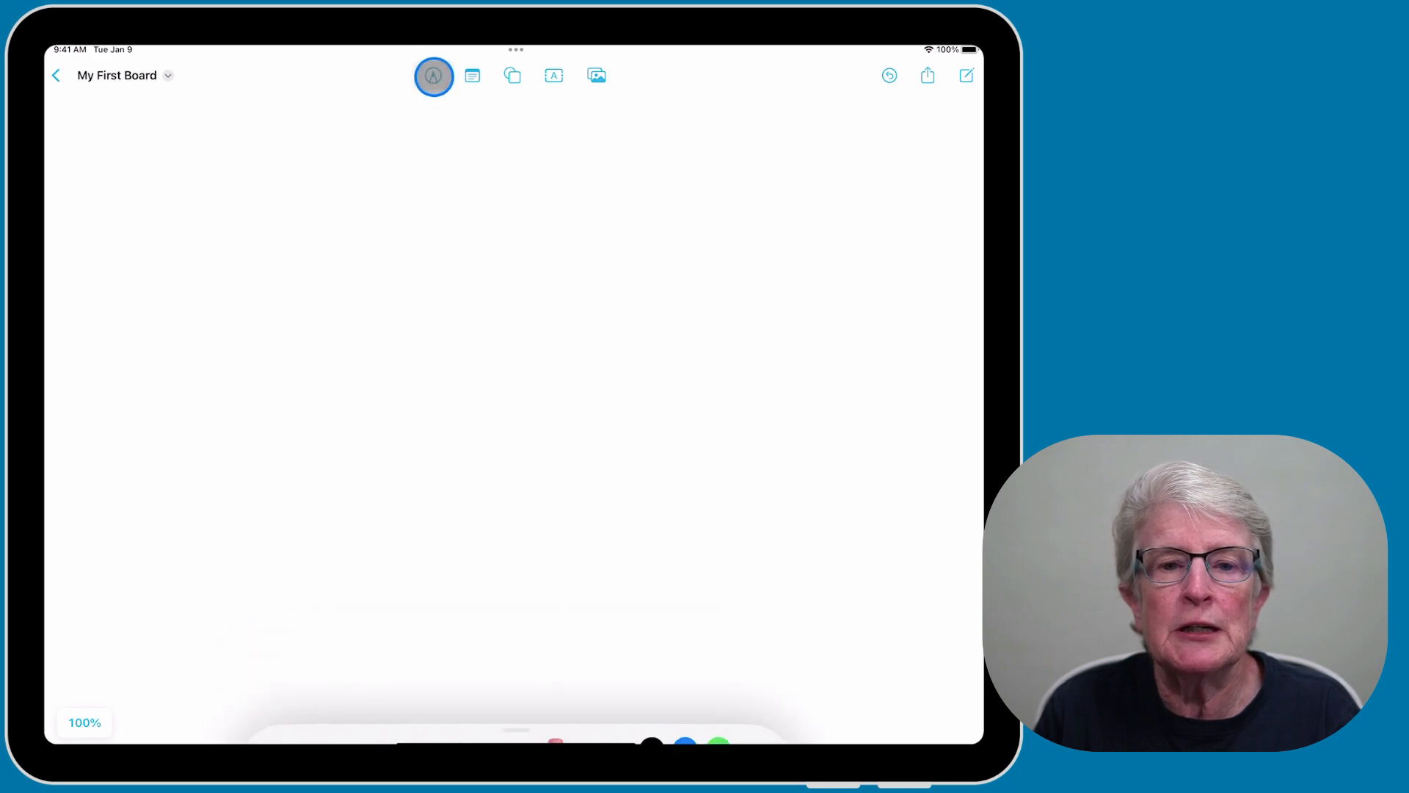
pyautogui.click(480, 75)
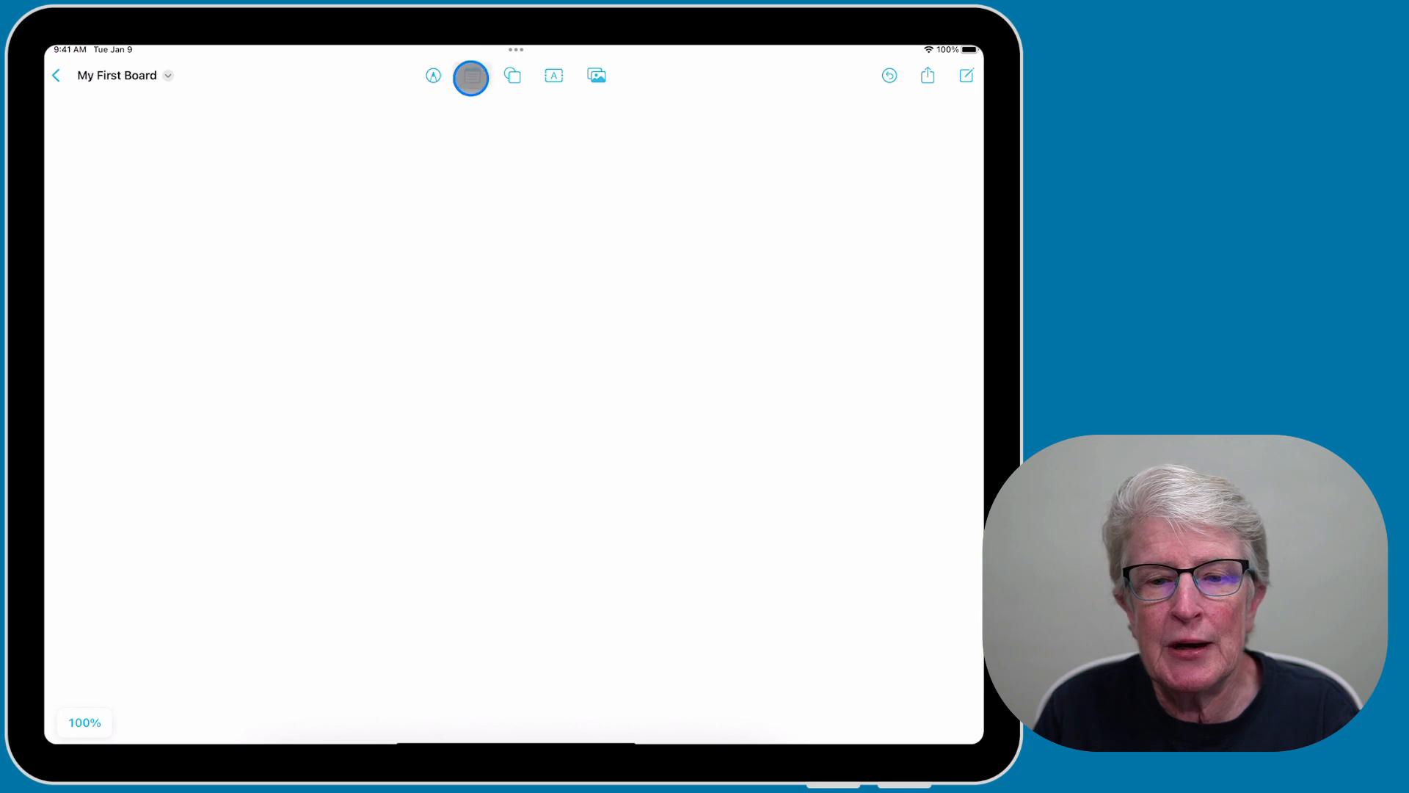
pyautogui.click(471, 75)
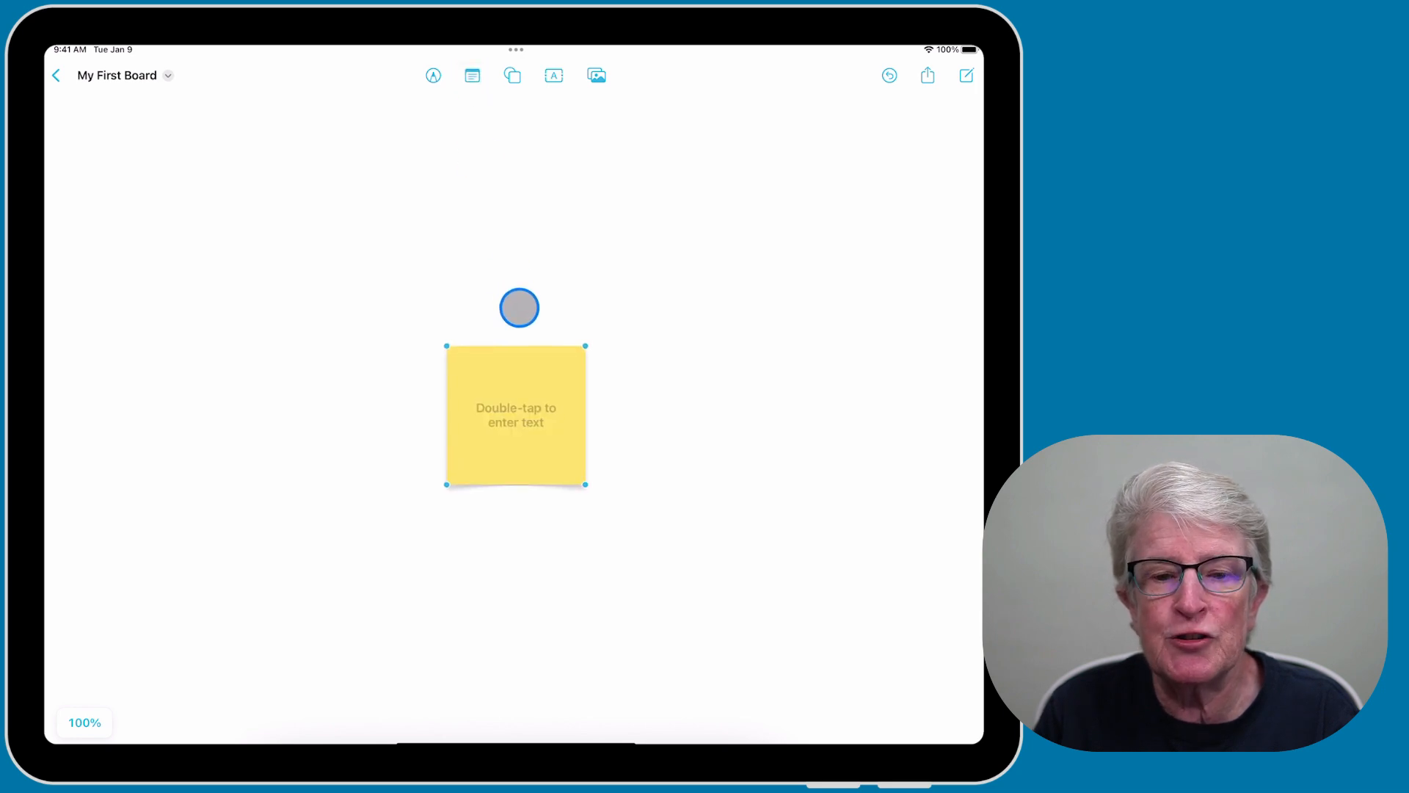
pyautogui.doubleClick(515, 416)
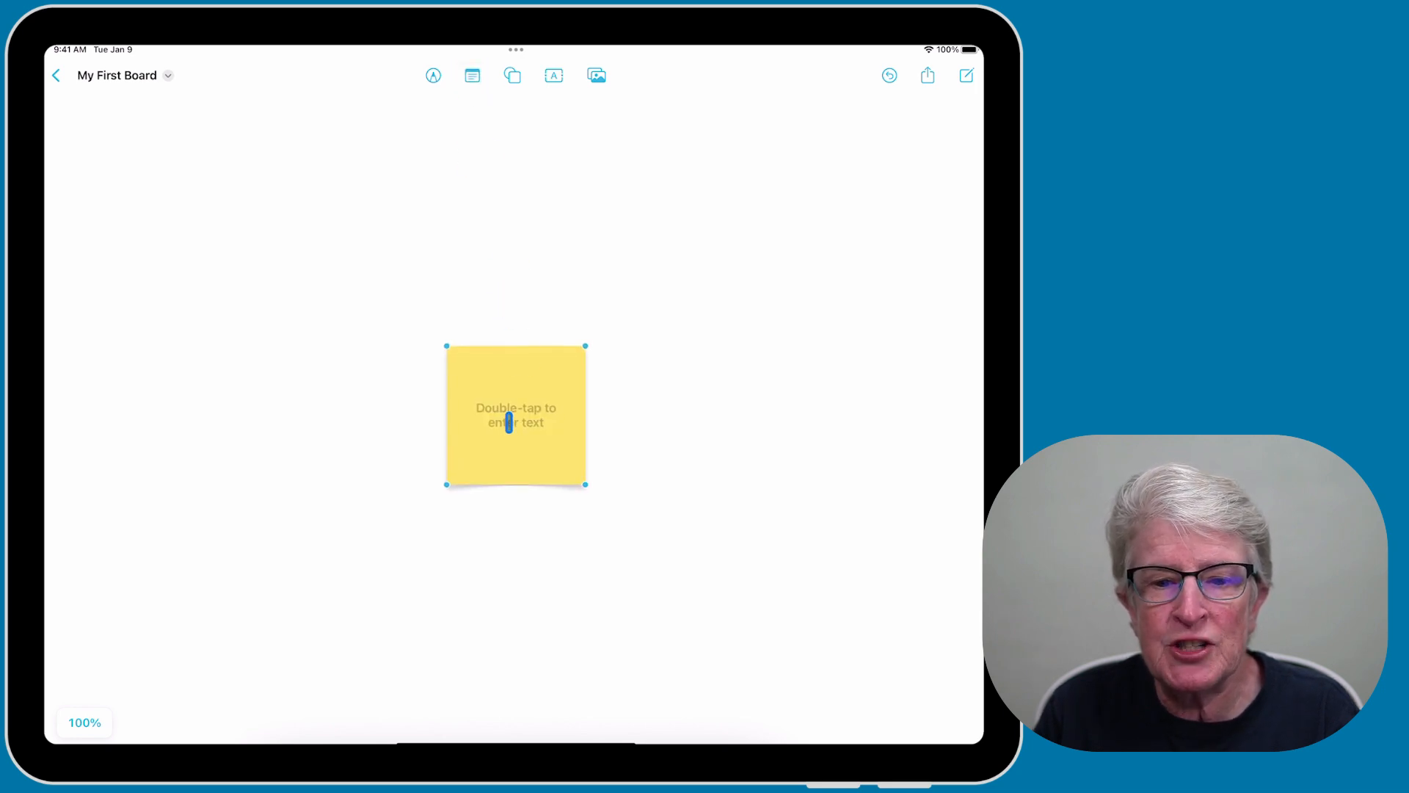
pyautogui.doubleClick(515, 415)
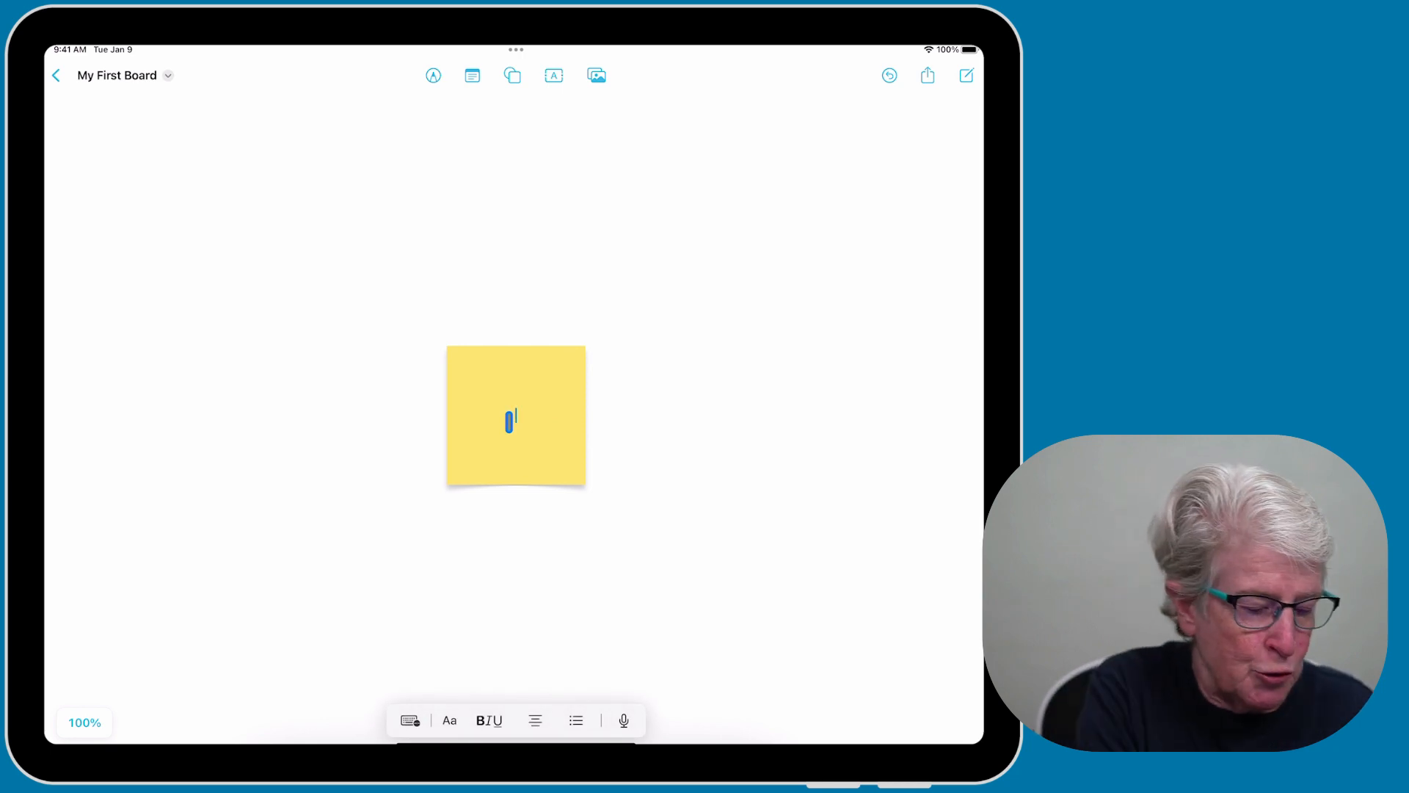
pyautogui.write('Sticky')
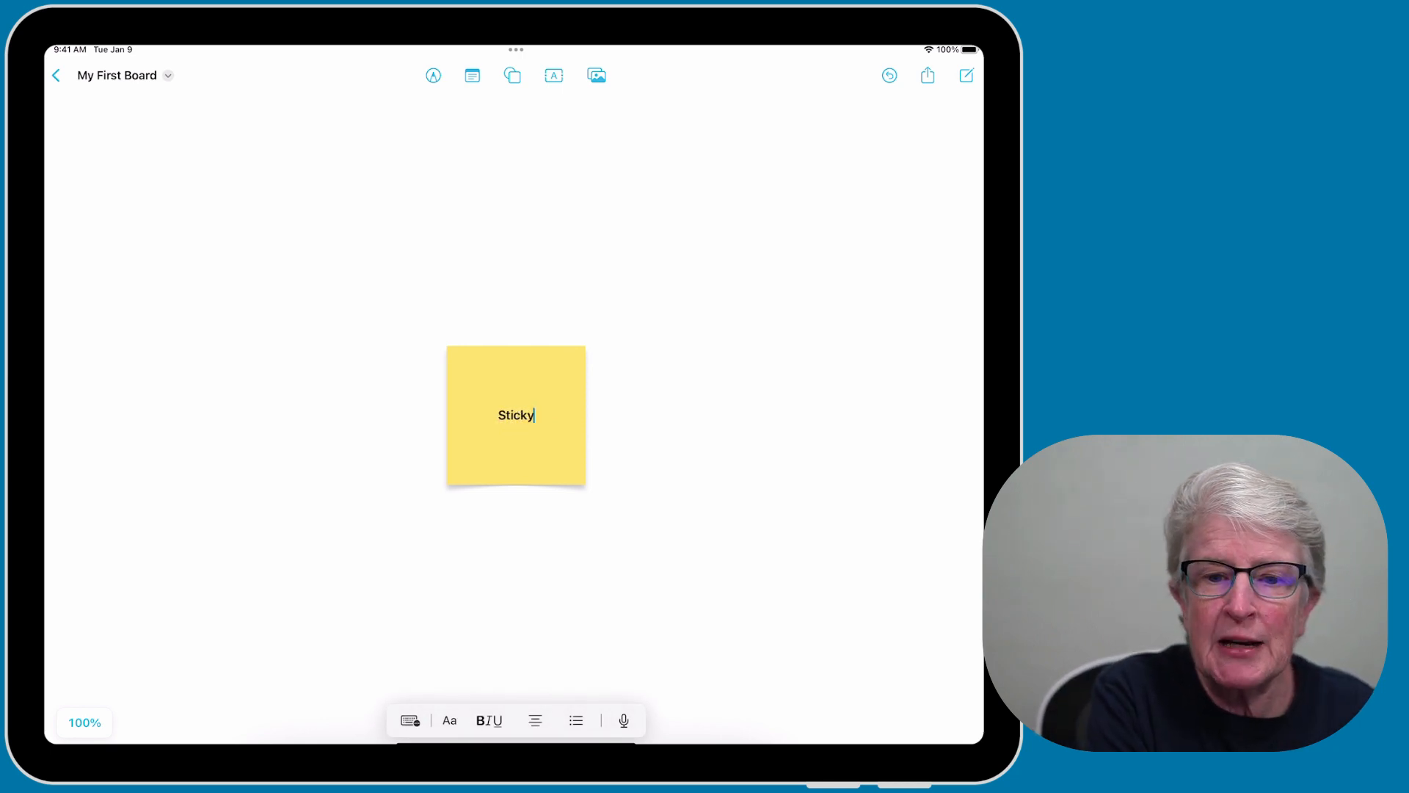
pyautogui.write('Note')
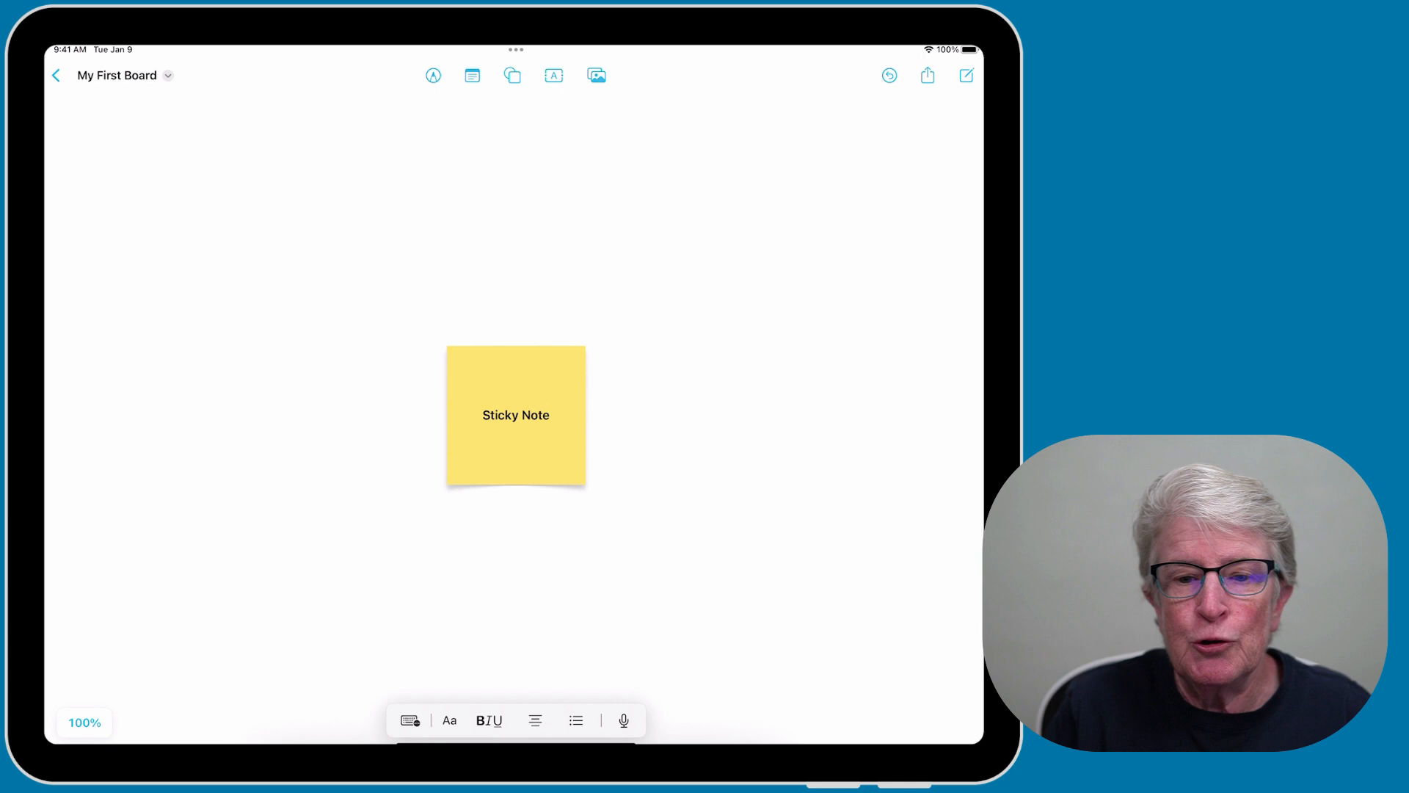
# Resize the sticky note to slightly larger than its default size.
pyautogui.click(515, 414)
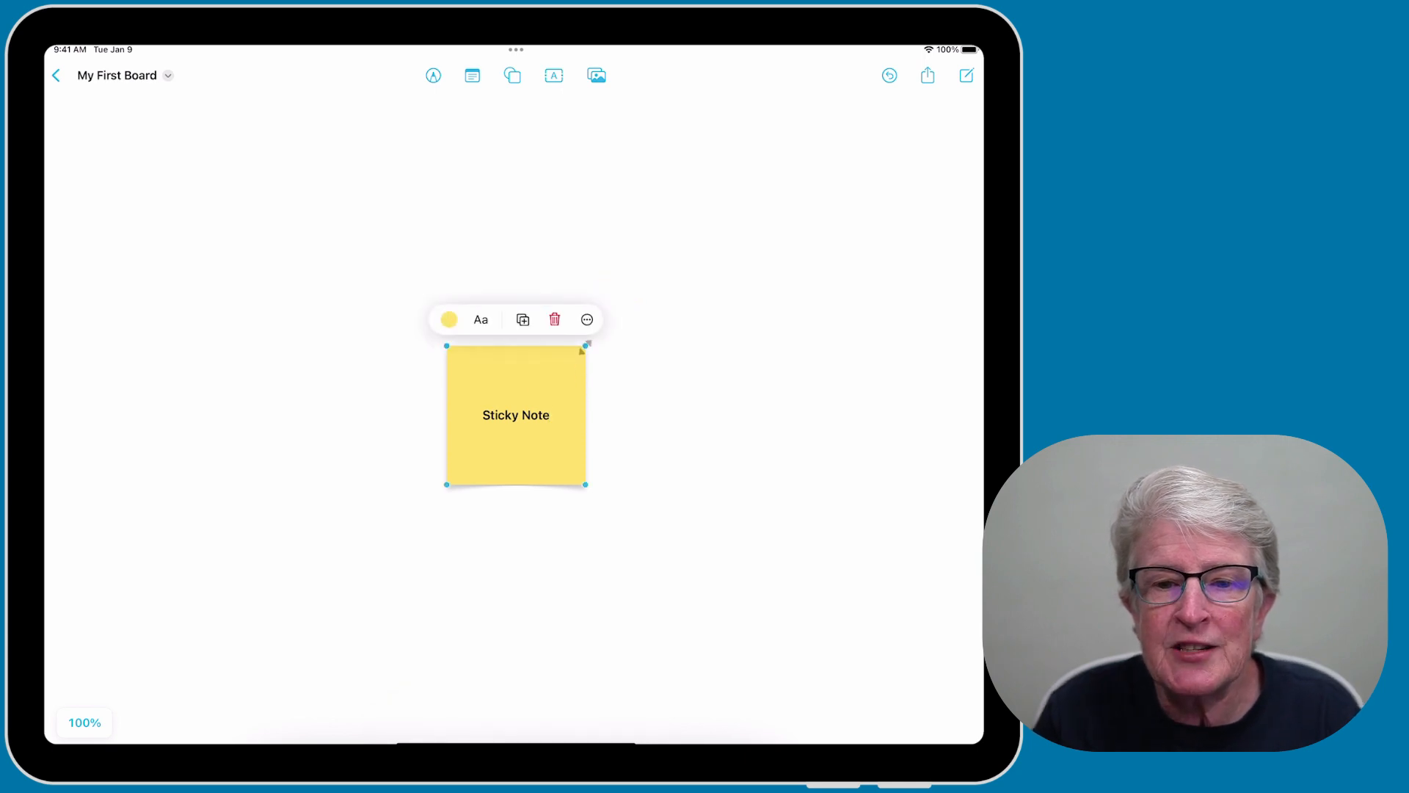
pyautogui.moveTo(582, 349); pyautogui.dragTo(663, 279)
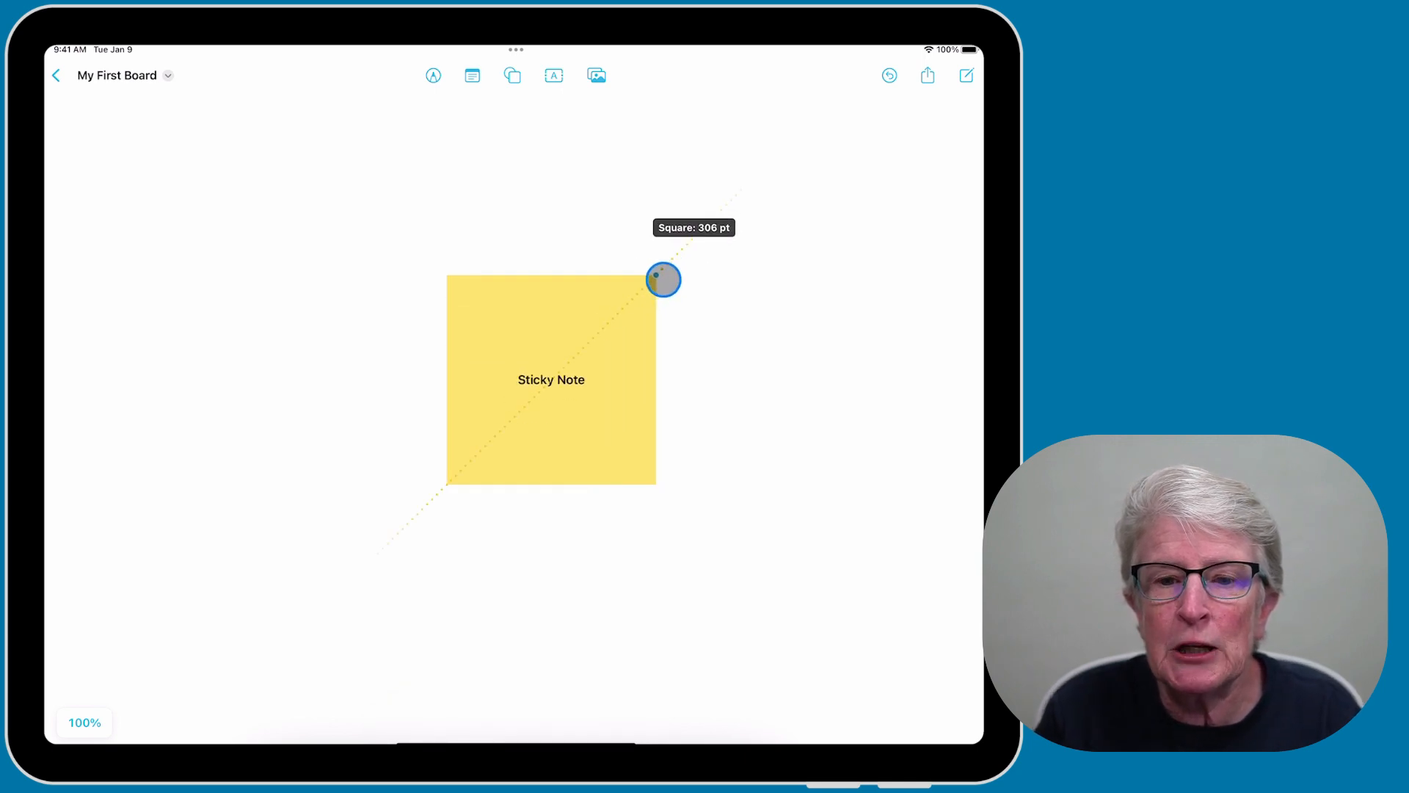
pyautogui.moveTo(663, 279); pyautogui.dragTo(625, 319)
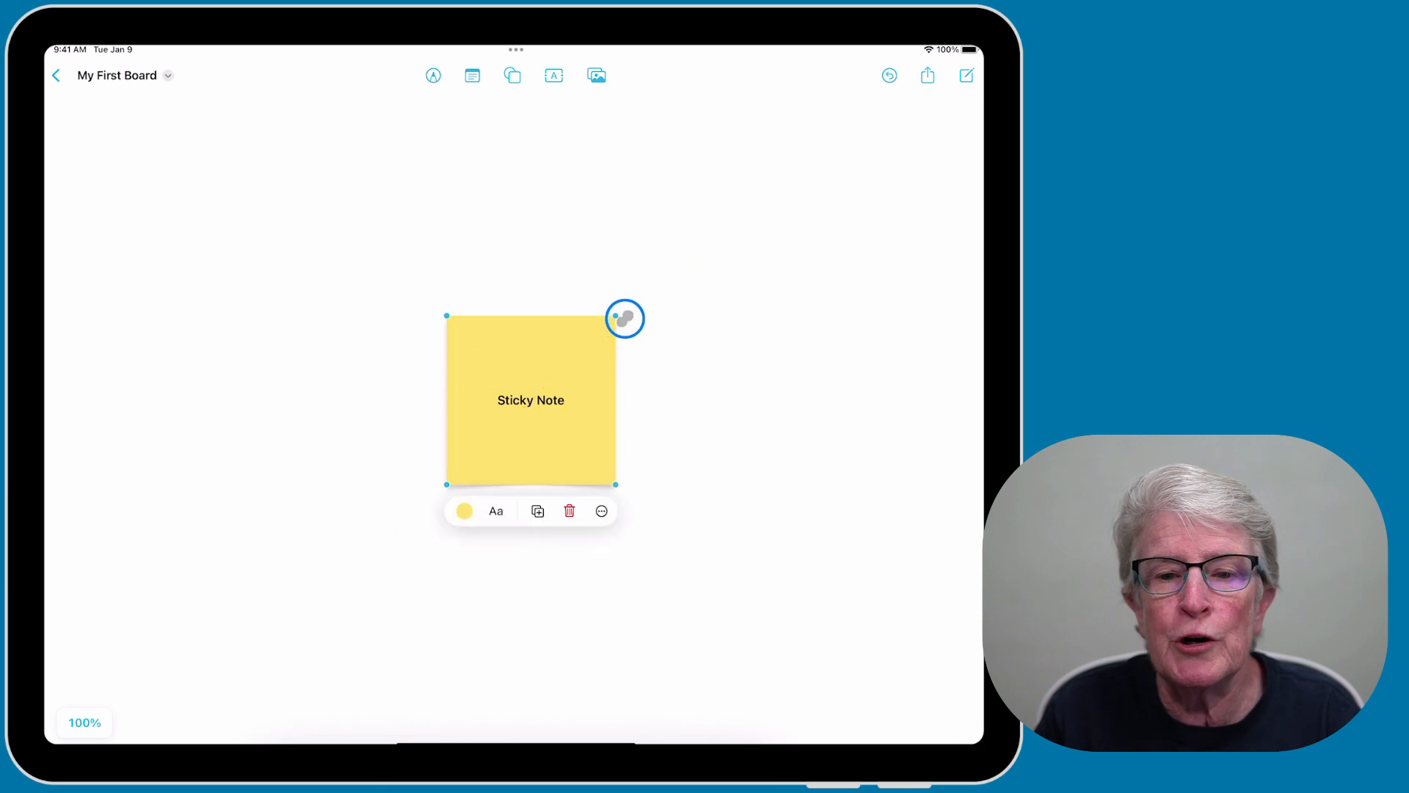
pyautogui.moveTo(625, 317); pyautogui.dragTo(663, 539)
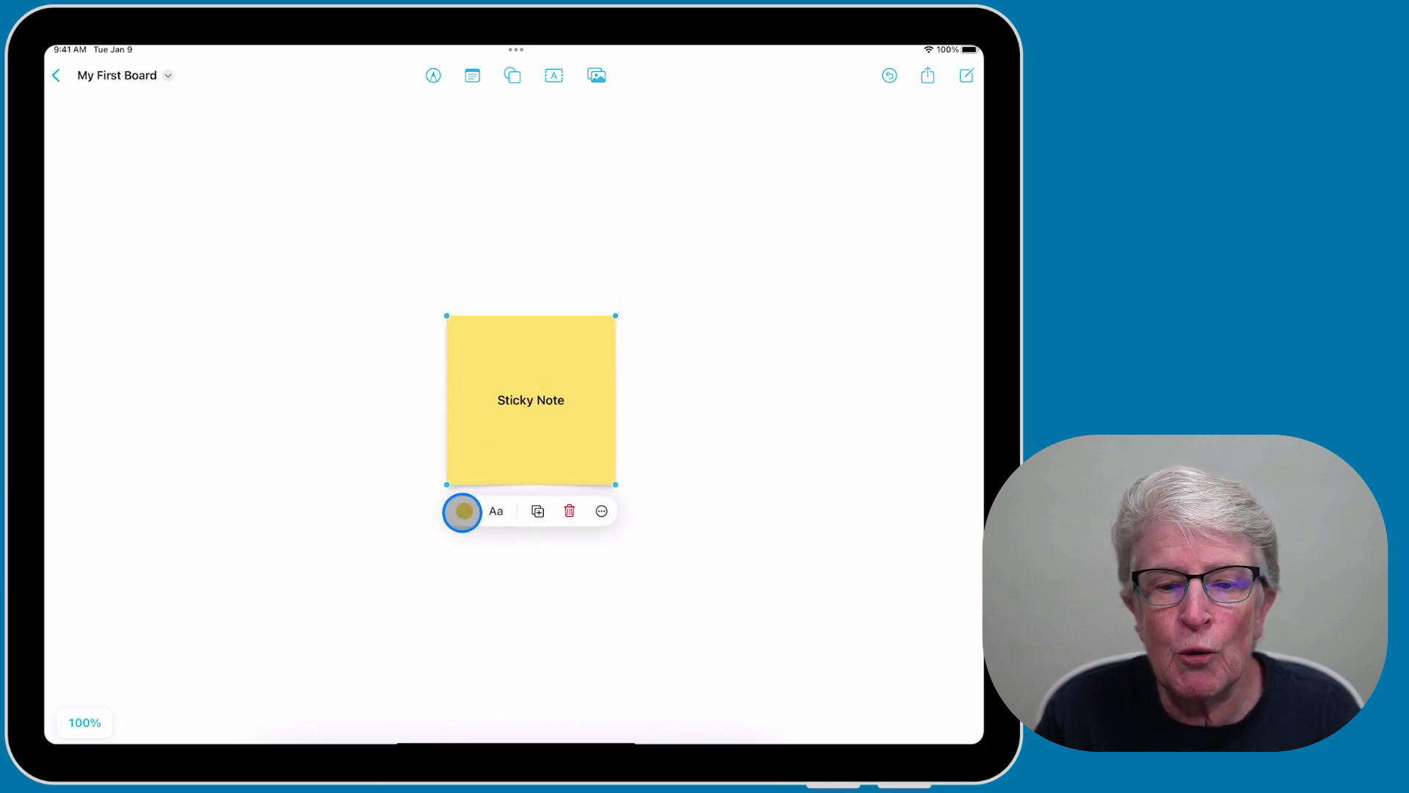
# Colour the sticky note red and set its text to 48 pt italic underlined.
pyautogui.click(463, 511)
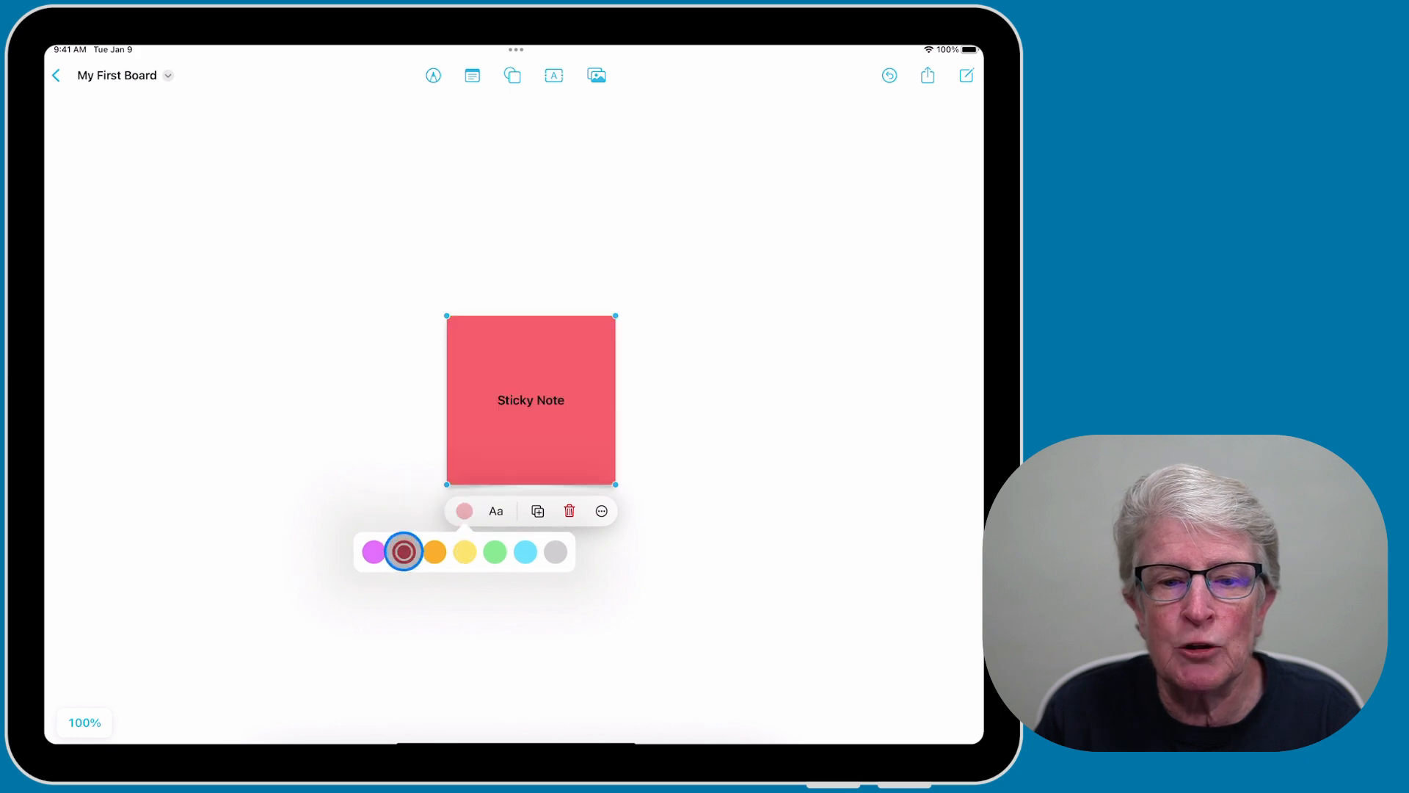
pyautogui.click(495, 511)
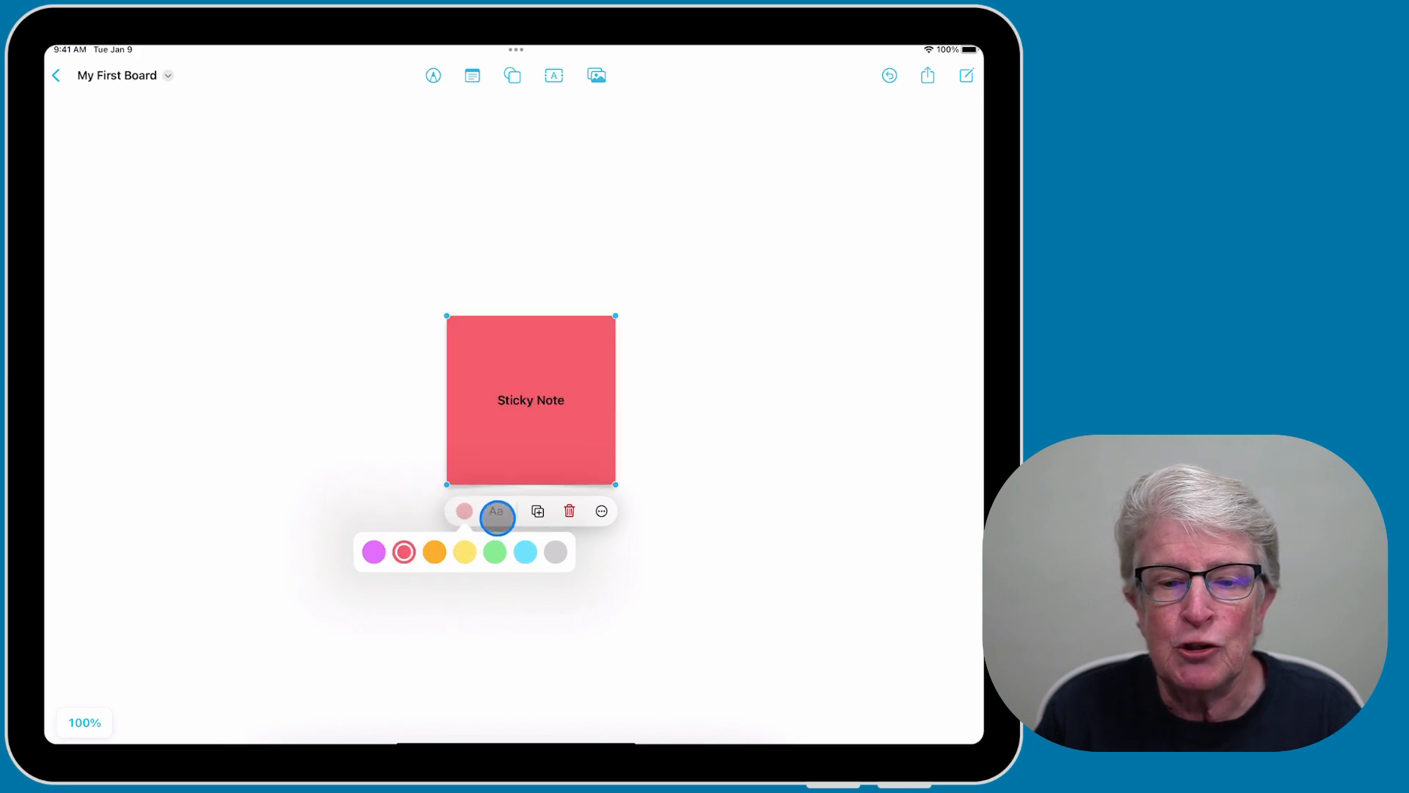
pyautogui.click(496, 510)
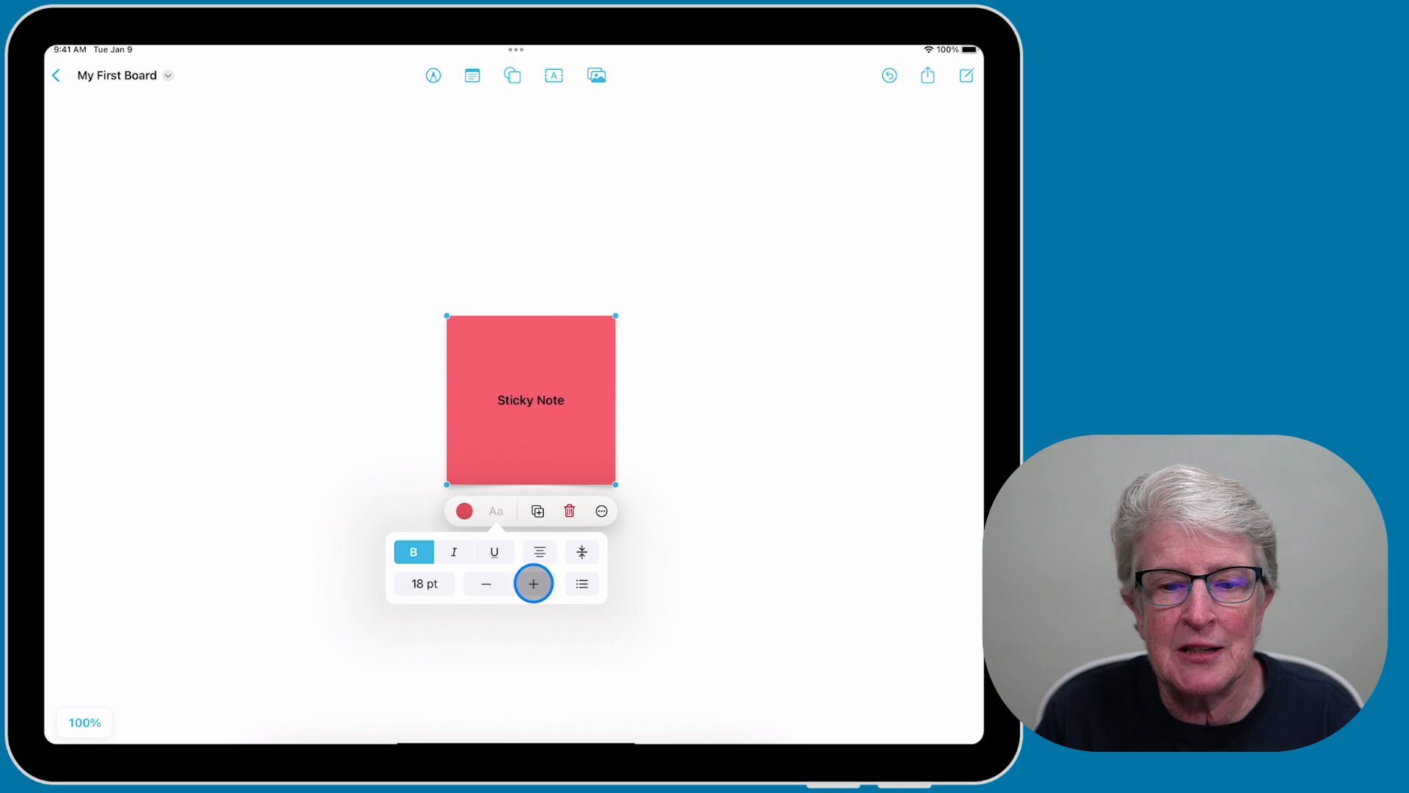
pyautogui.click(533, 583)
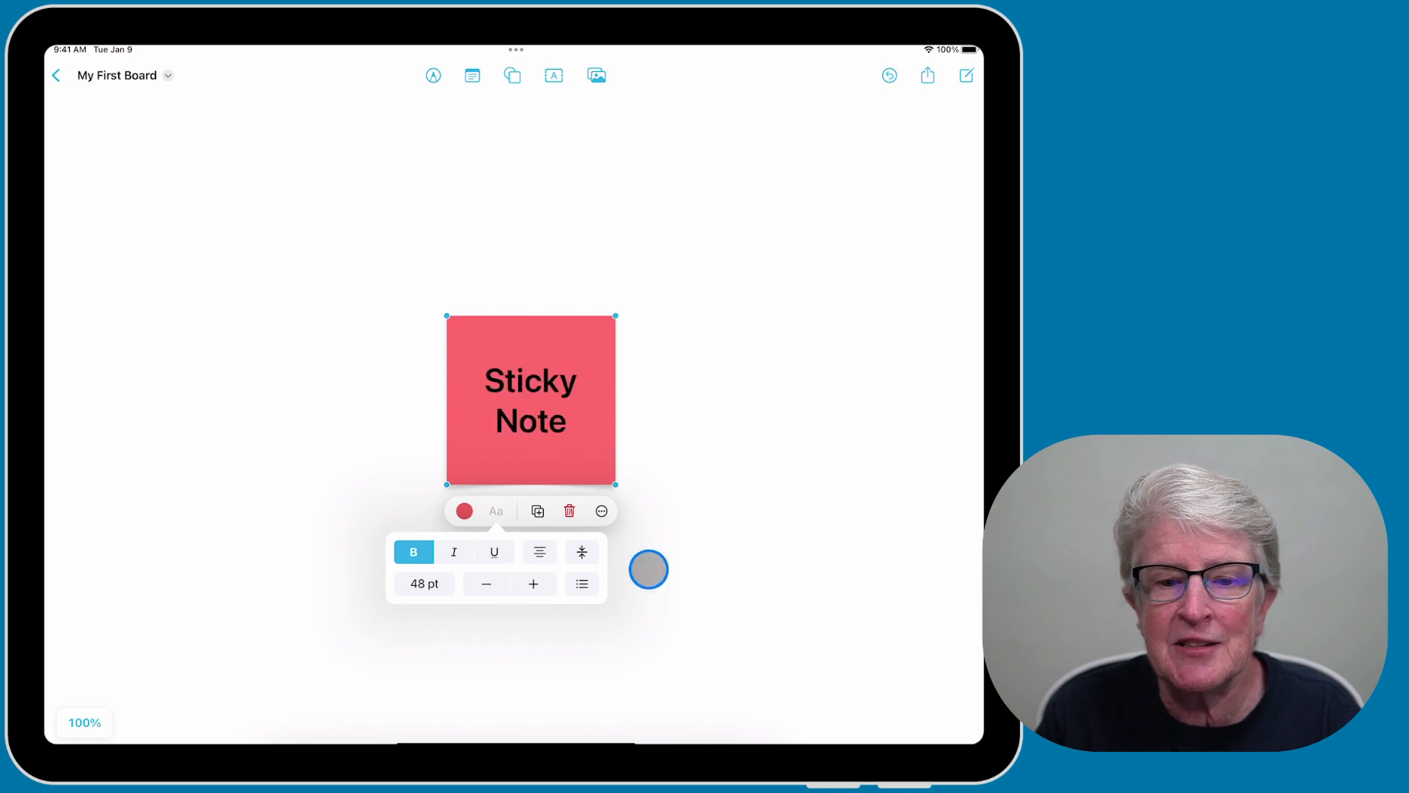
pyautogui.click(453, 551)
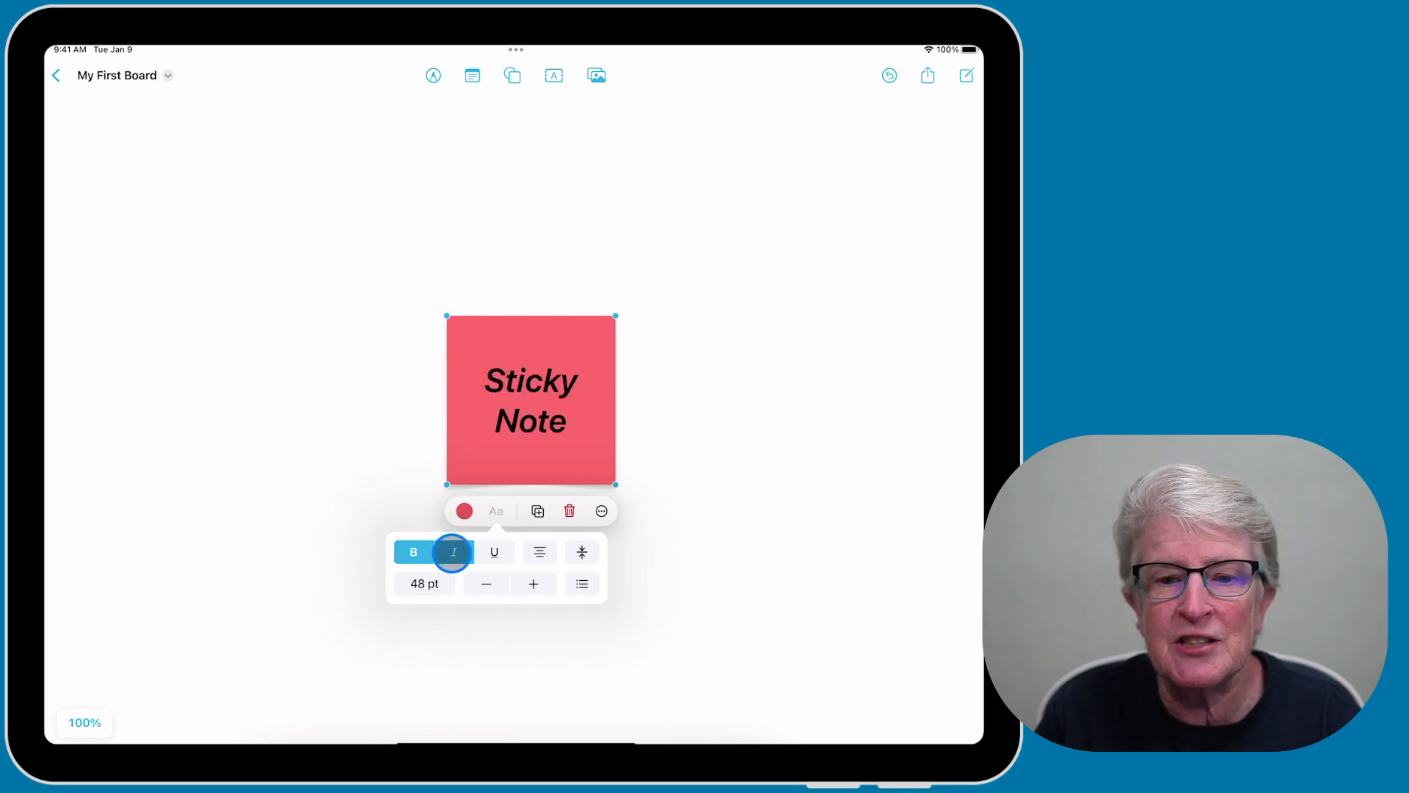
pyautogui.click(495, 551)
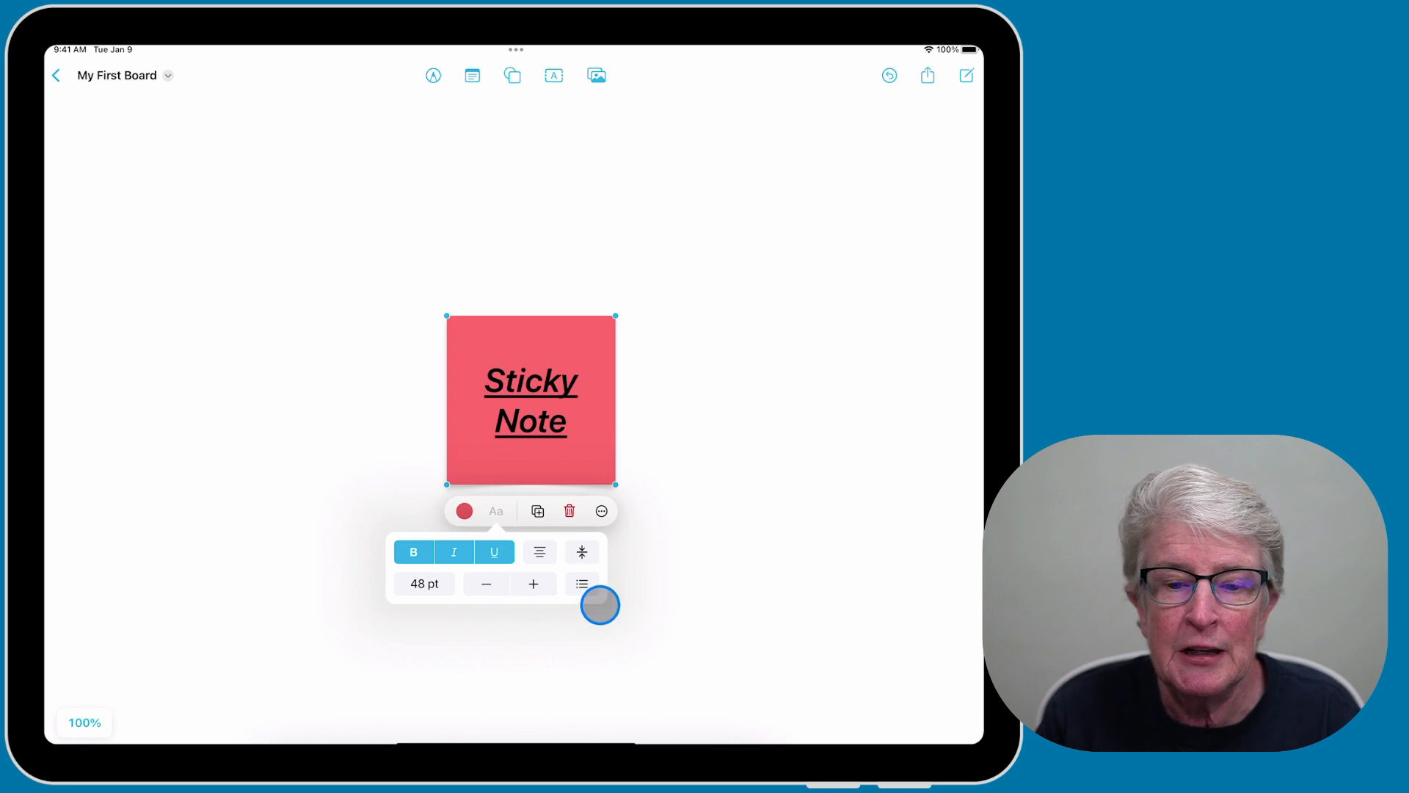
# Duplicate the red note, check its Description panel without adding one, and arrange the two notes side by side.
pyautogui.click(537, 511)
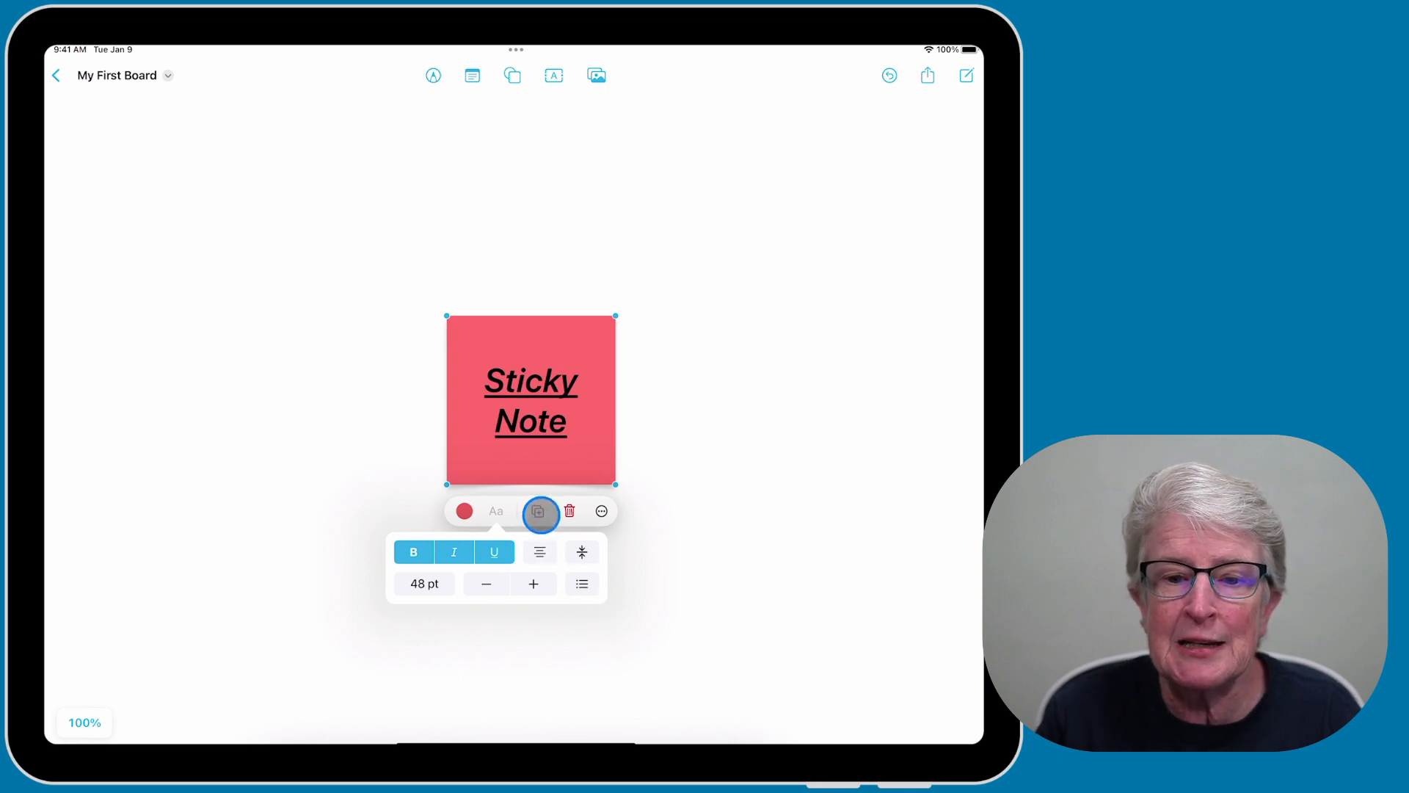
pyautogui.click(538, 511)
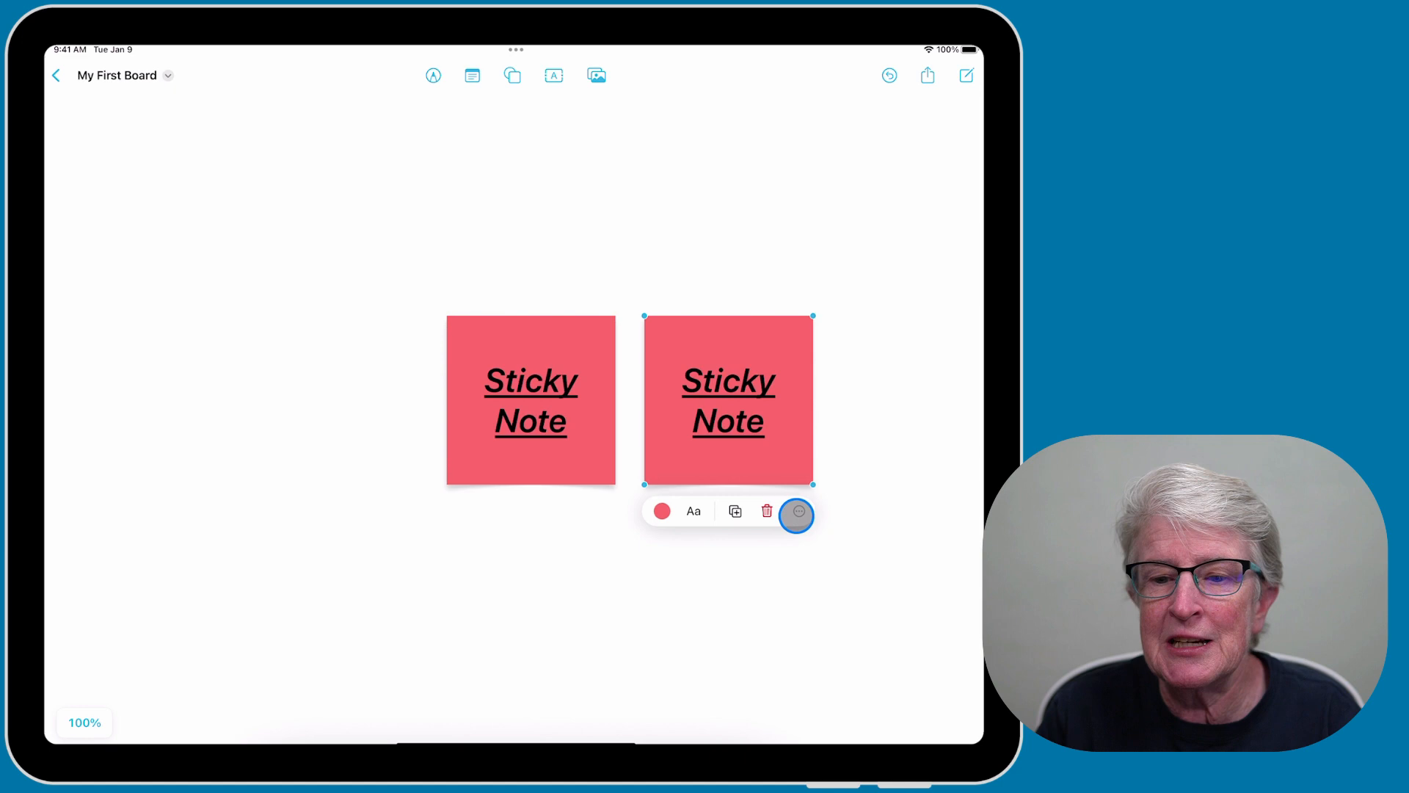
pyautogui.click(795, 511)
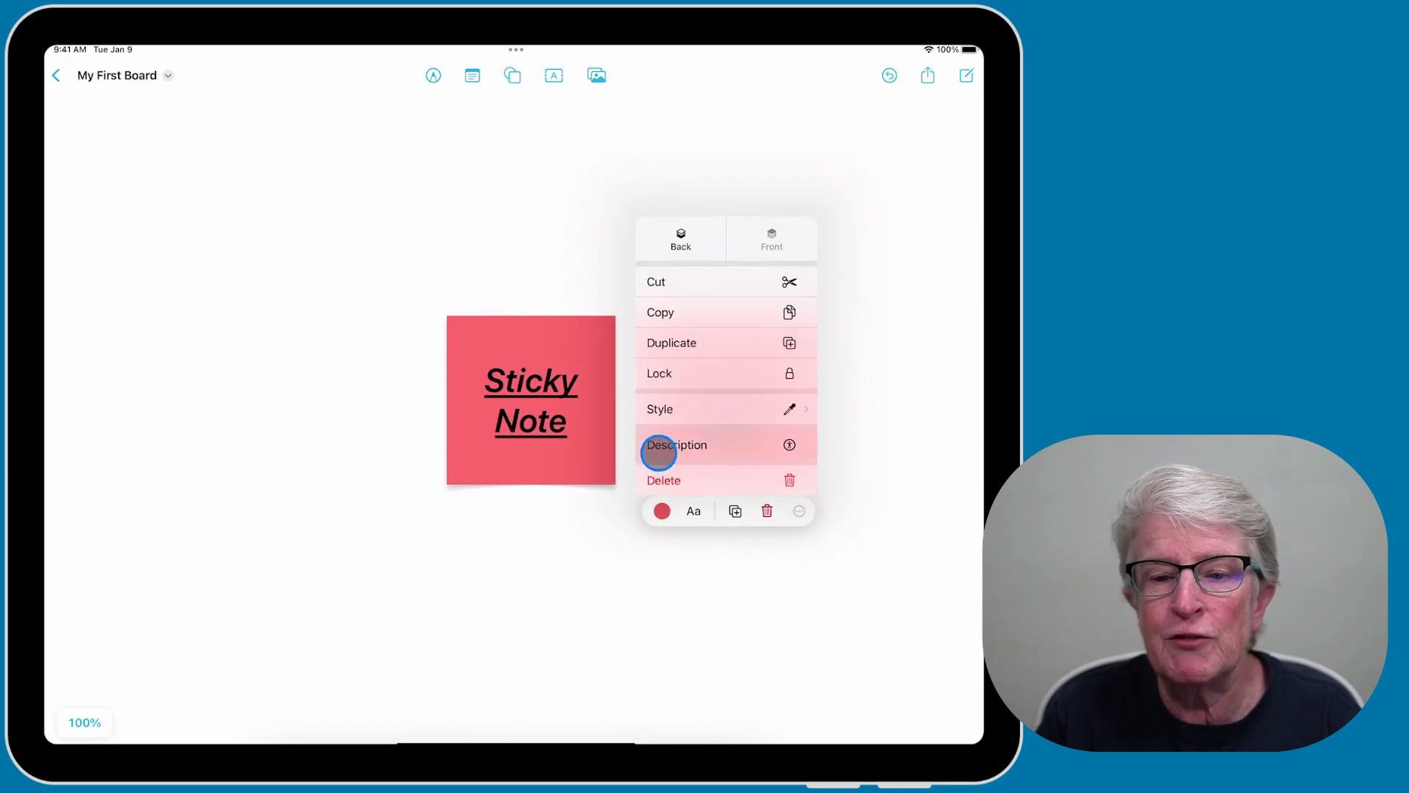
pyautogui.click(675, 444)
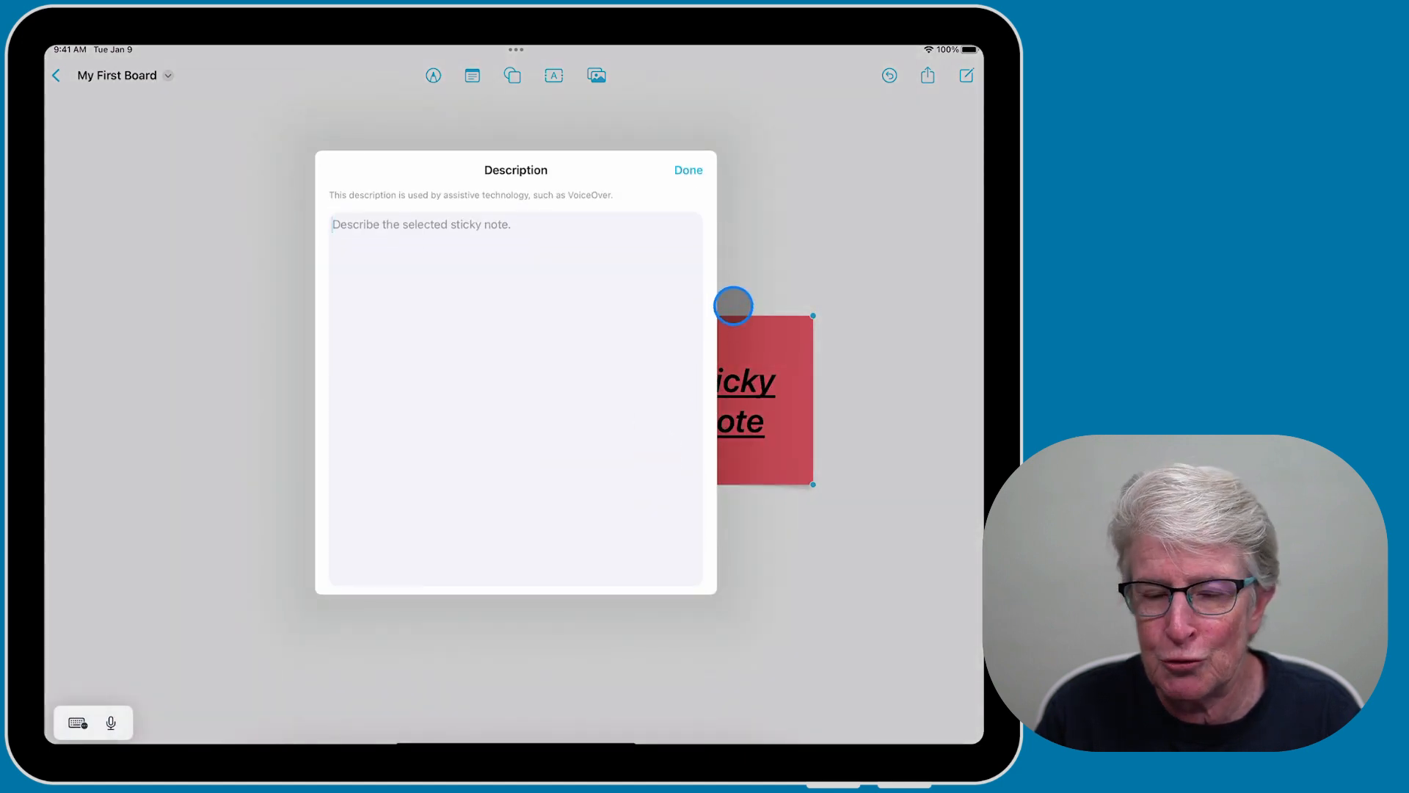
pyautogui.click(687, 170)
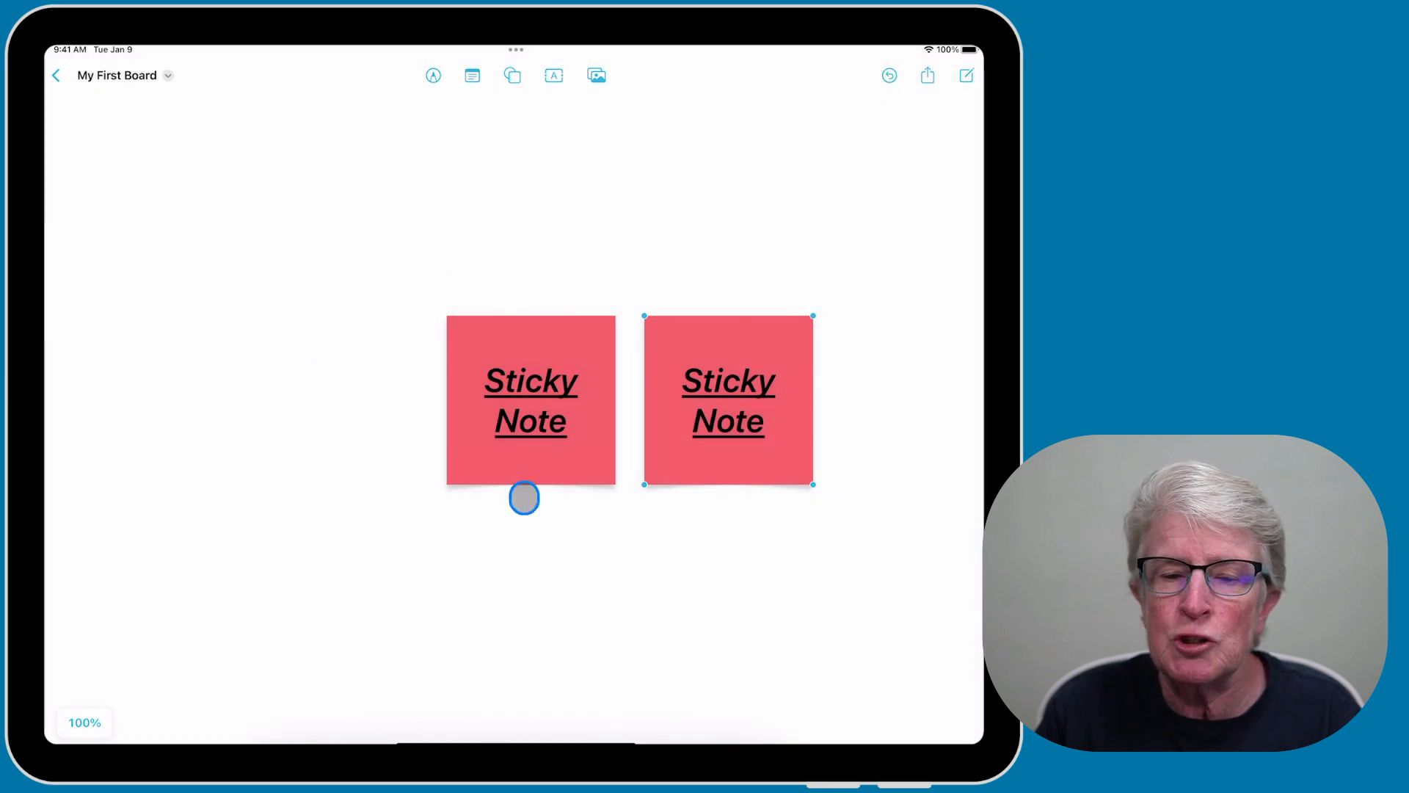
pyautogui.moveTo(524, 497); pyautogui.dragTo(586, 185)
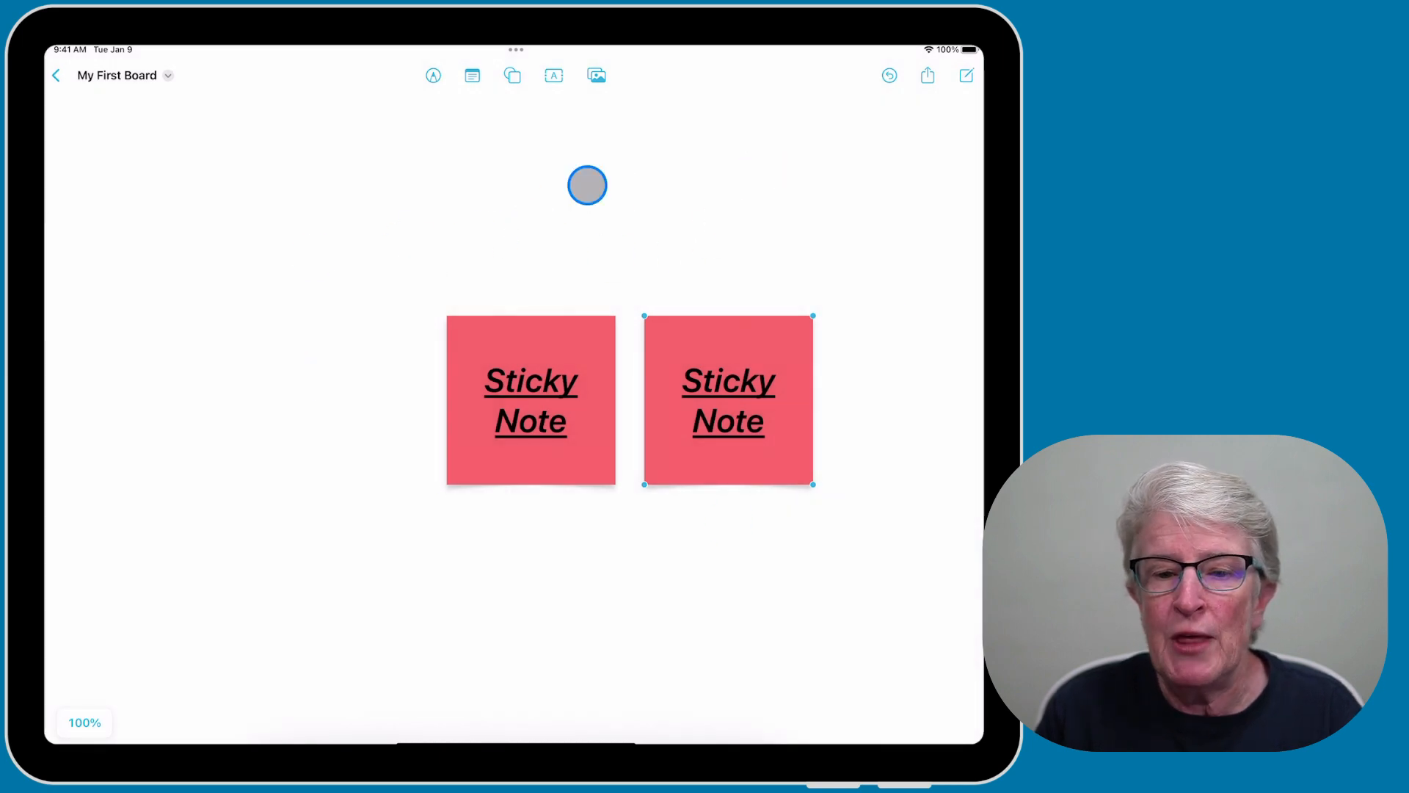
pyautogui.moveTo(586, 185); pyautogui.dragTo(523, 148)
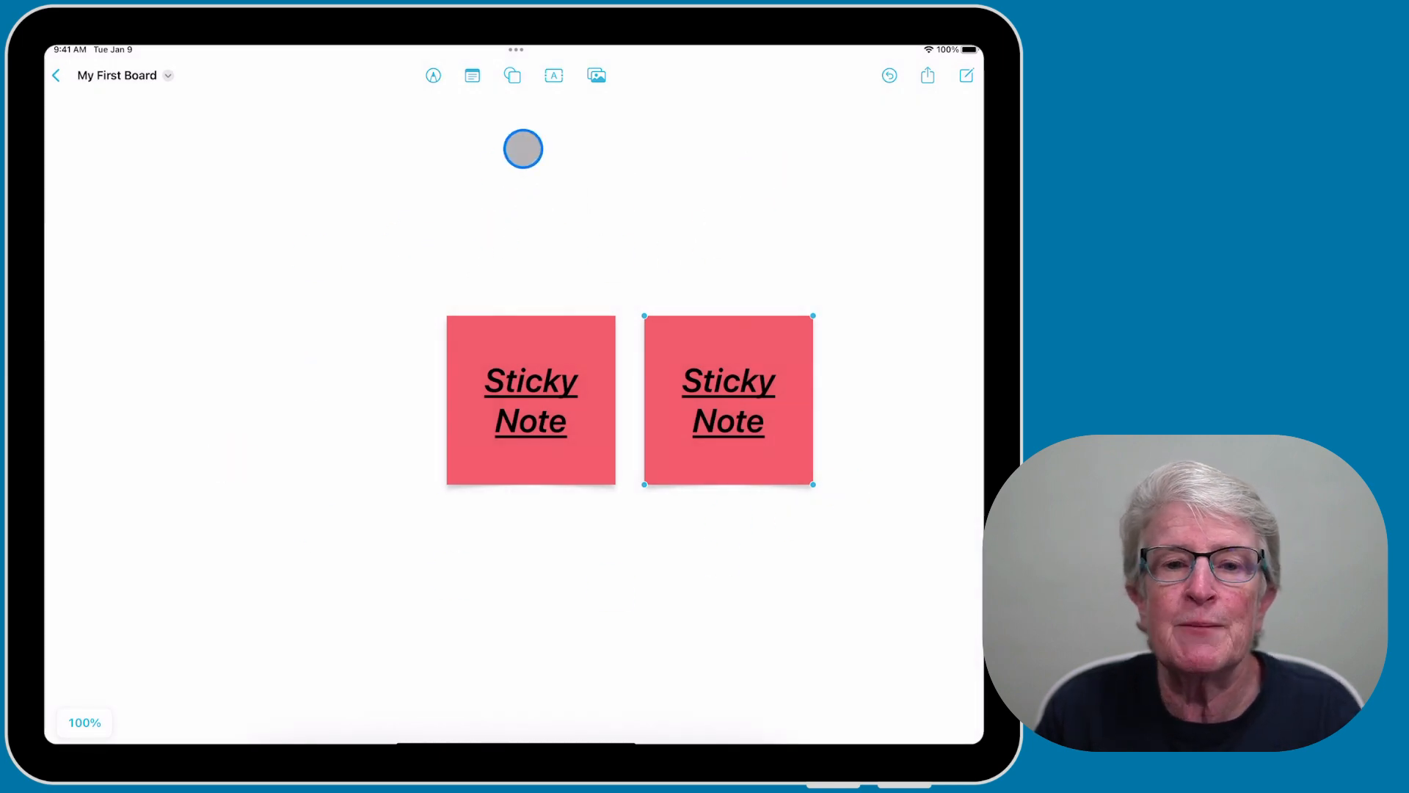
# Insert a pentagon from the Basic shapes and move it left of the sticky notes.
pyautogui.click(512, 75)
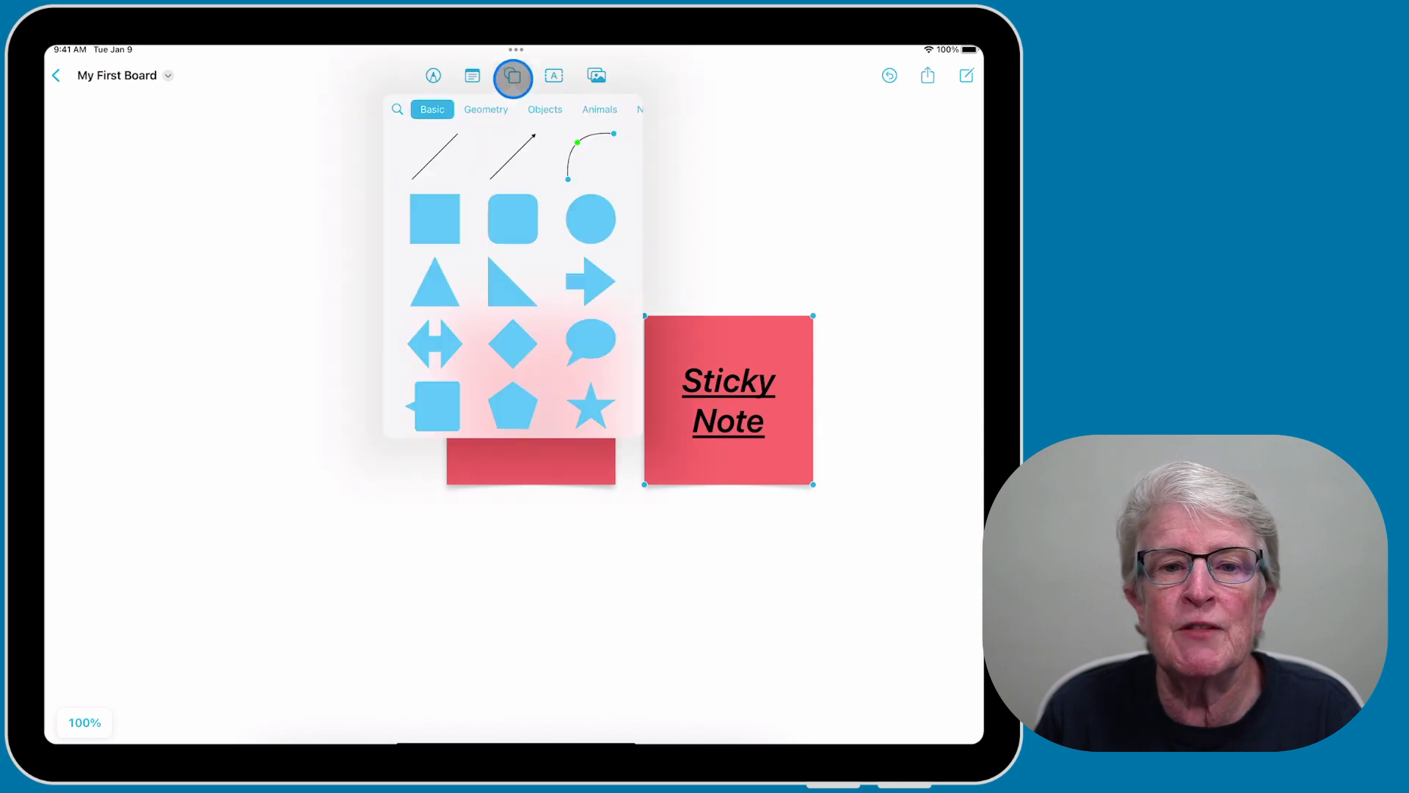
pyautogui.click(474, 141)
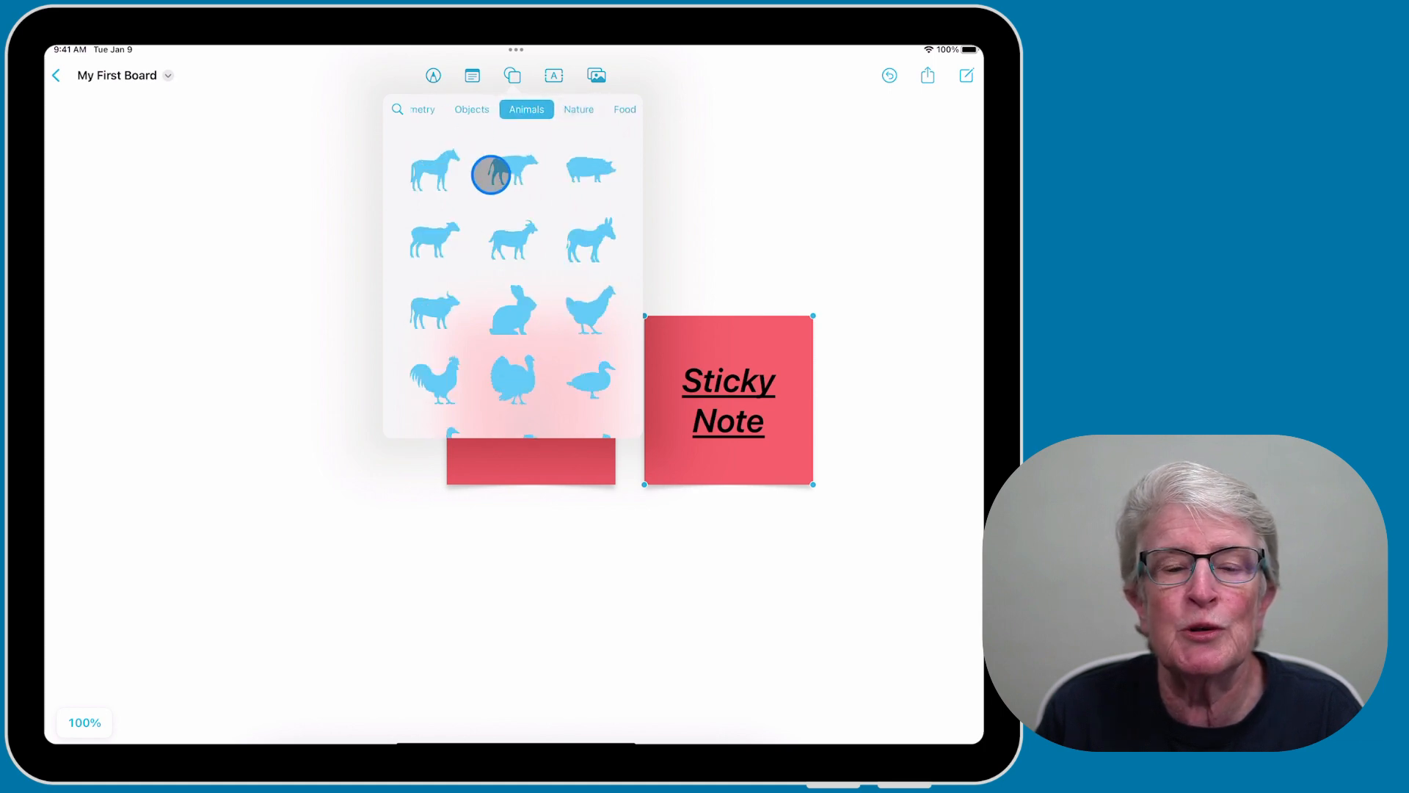
pyautogui.click(526, 108)
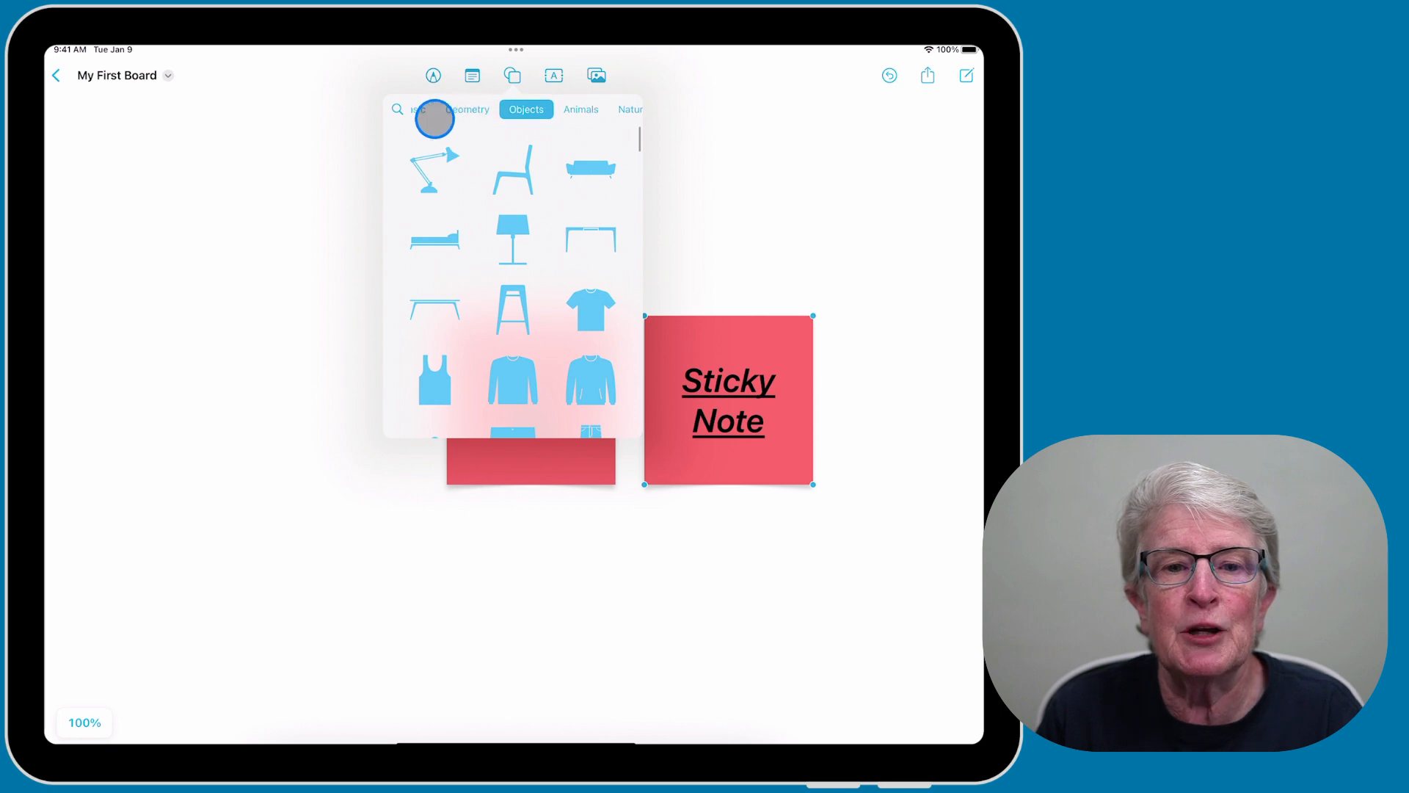
pyautogui.click(431, 109)
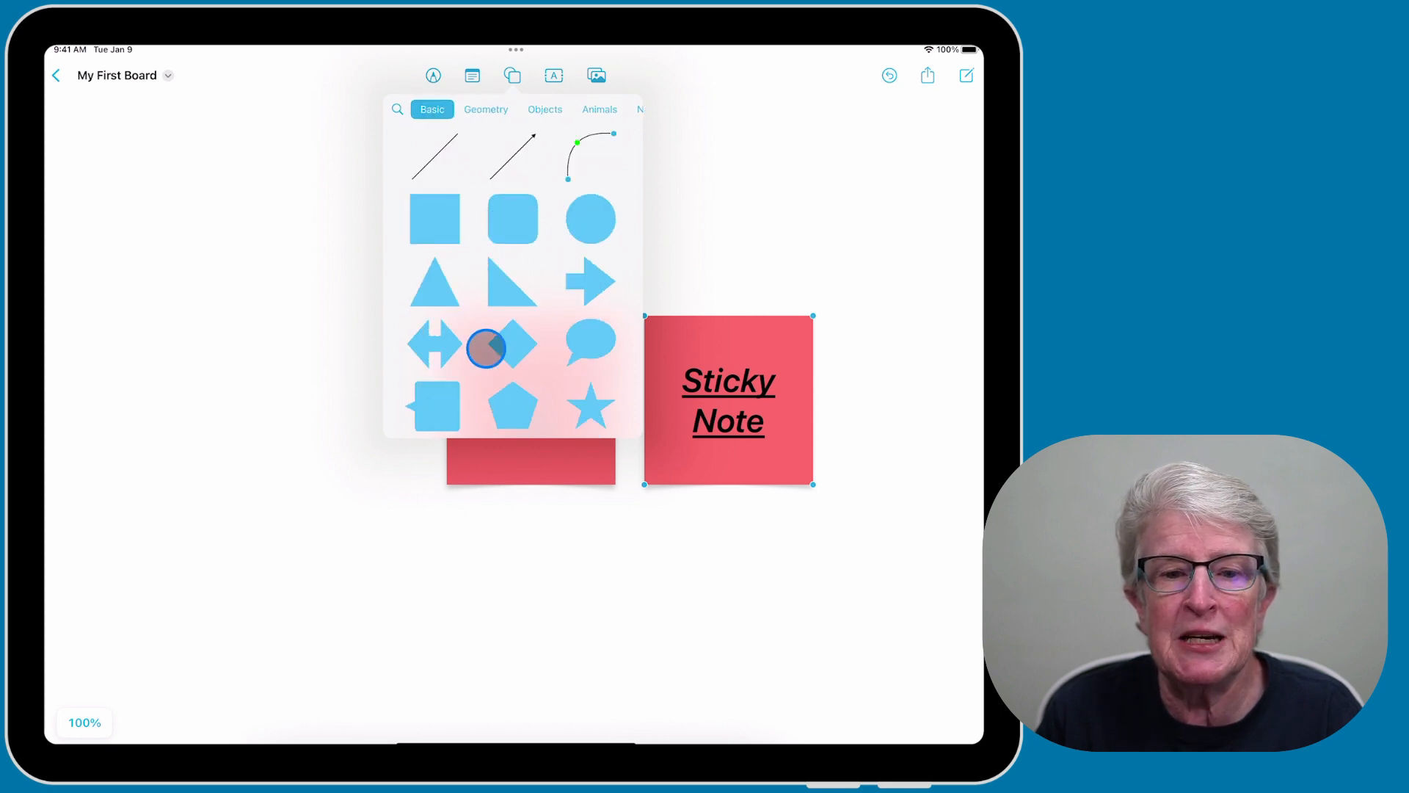
pyautogui.click(512, 405)
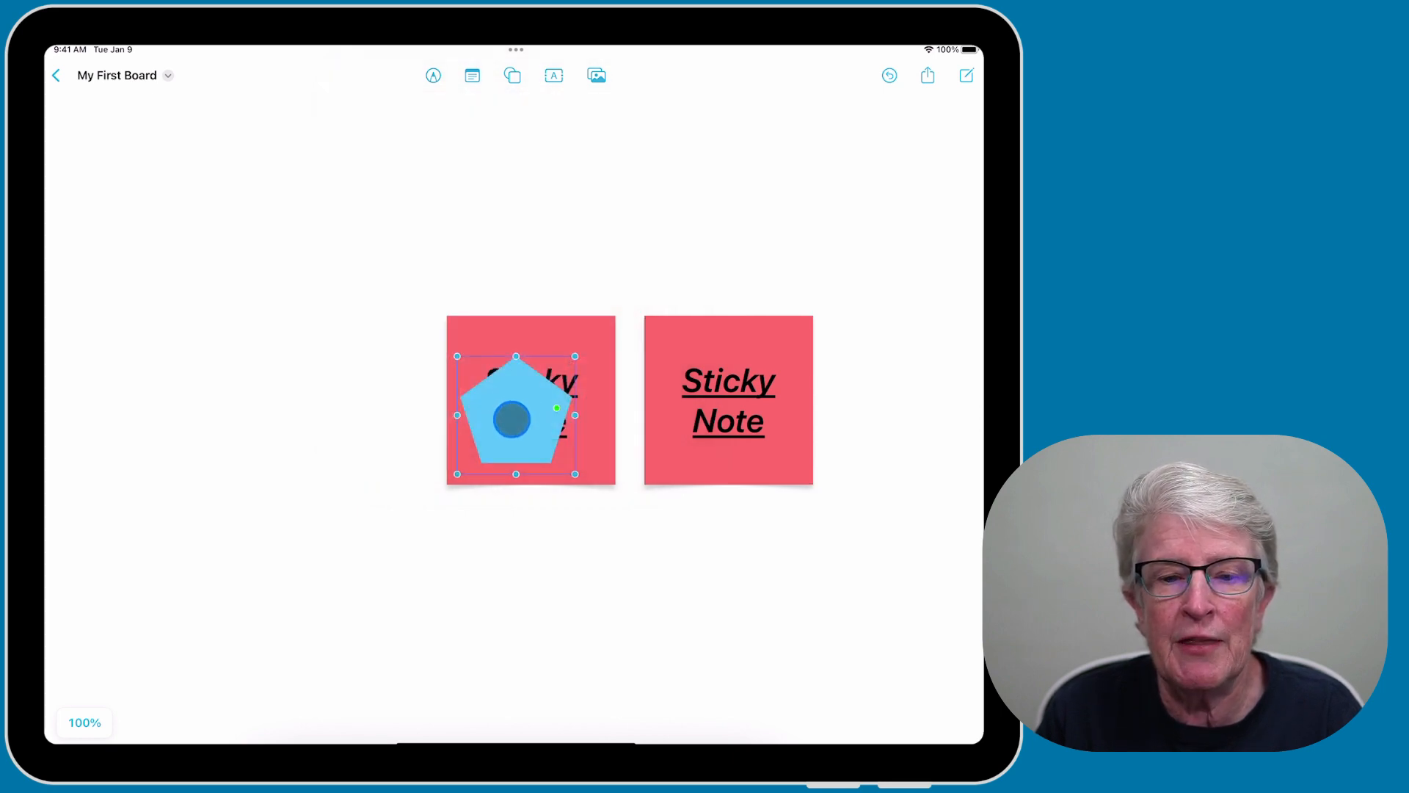
pyautogui.moveTo(530, 399); pyautogui.dragTo(254, 431)
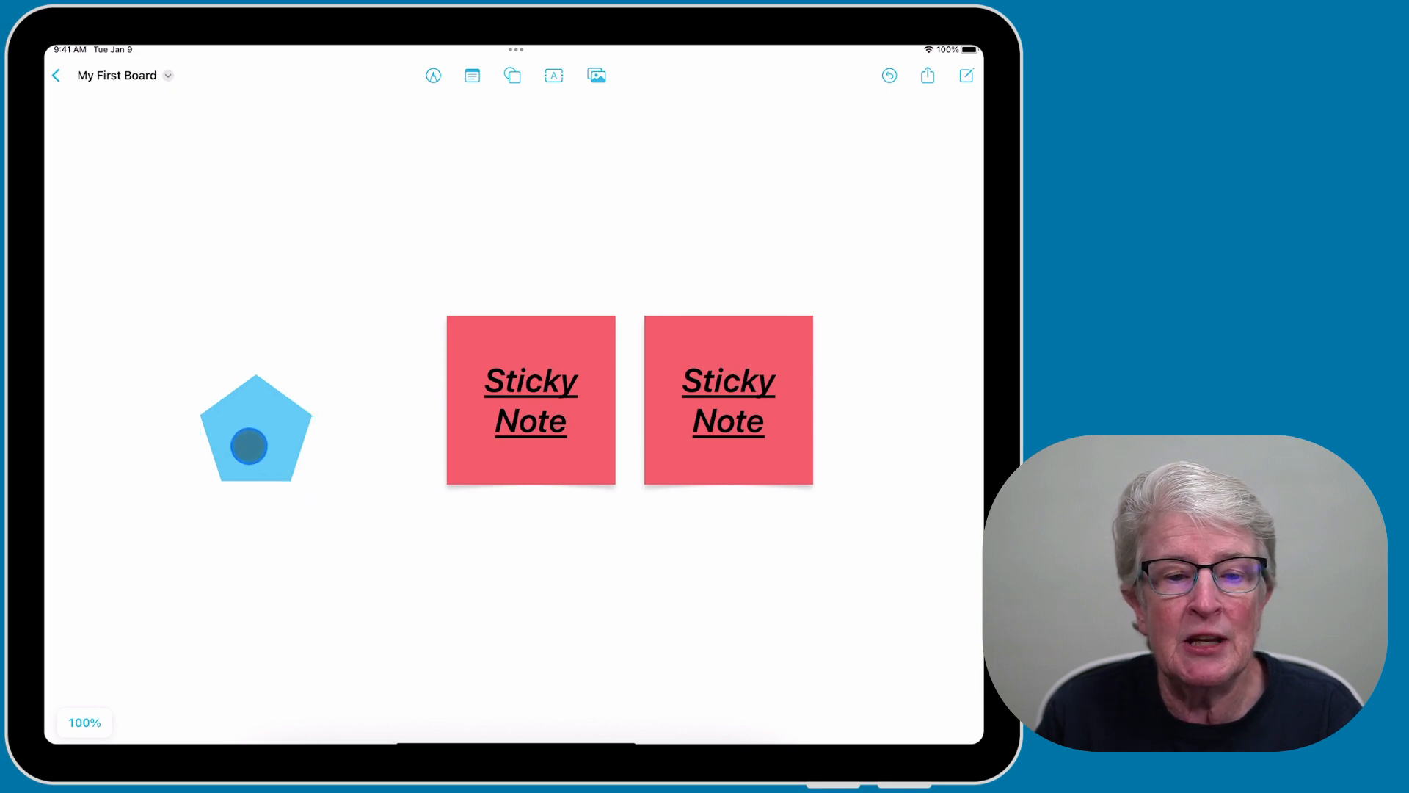
# Fill the pentagon with green from the full colour grid.
pyautogui.click(256, 429)
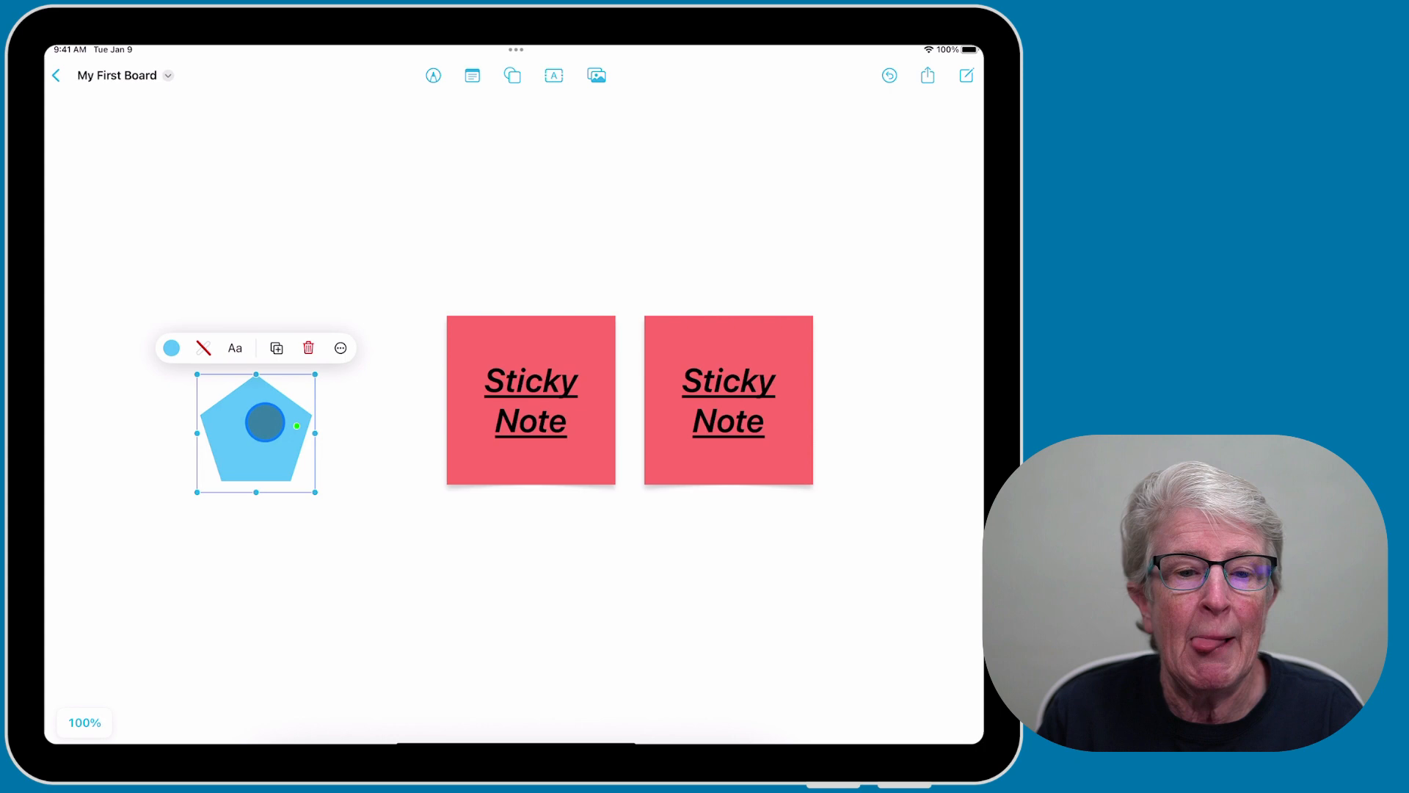
pyautogui.click(171, 347)
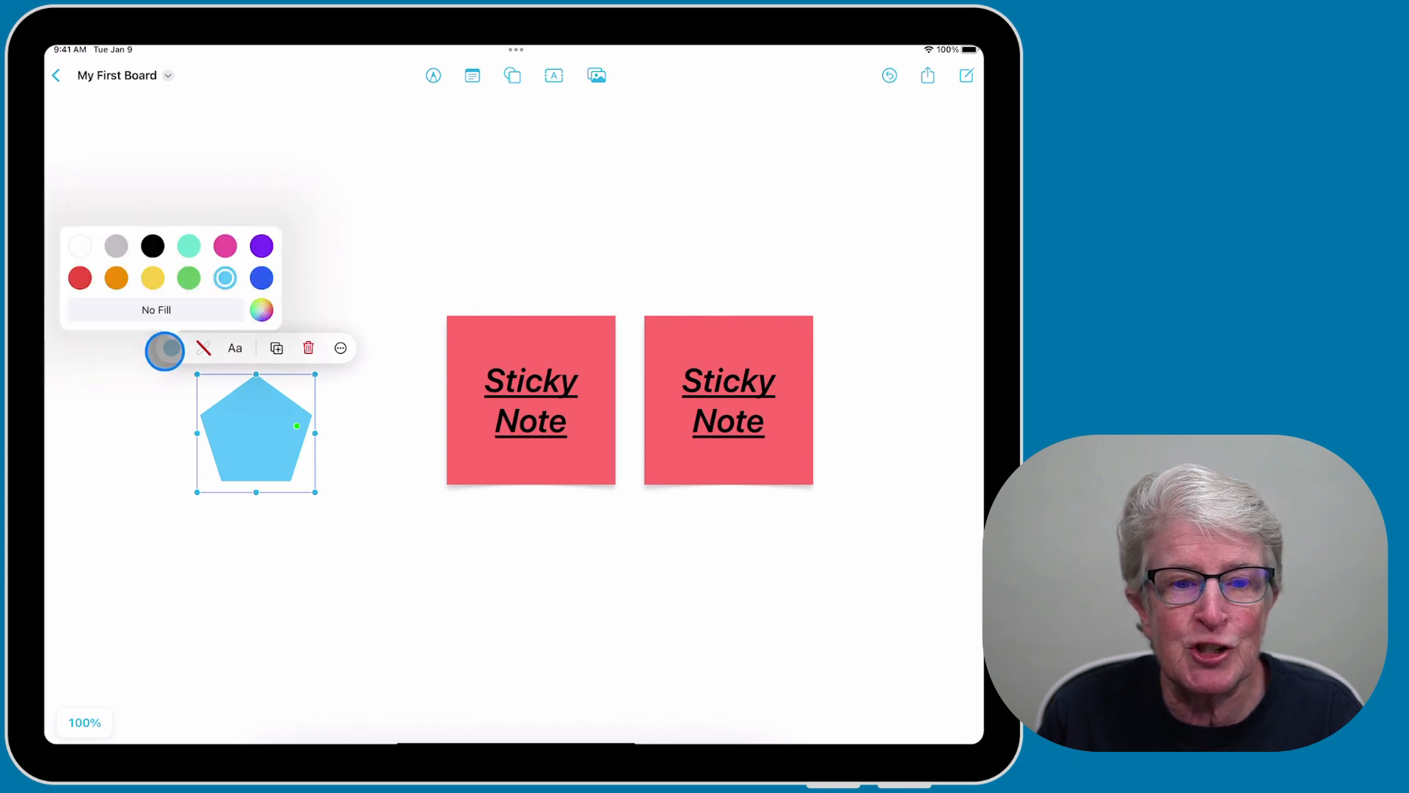
pyautogui.click(262, 309)
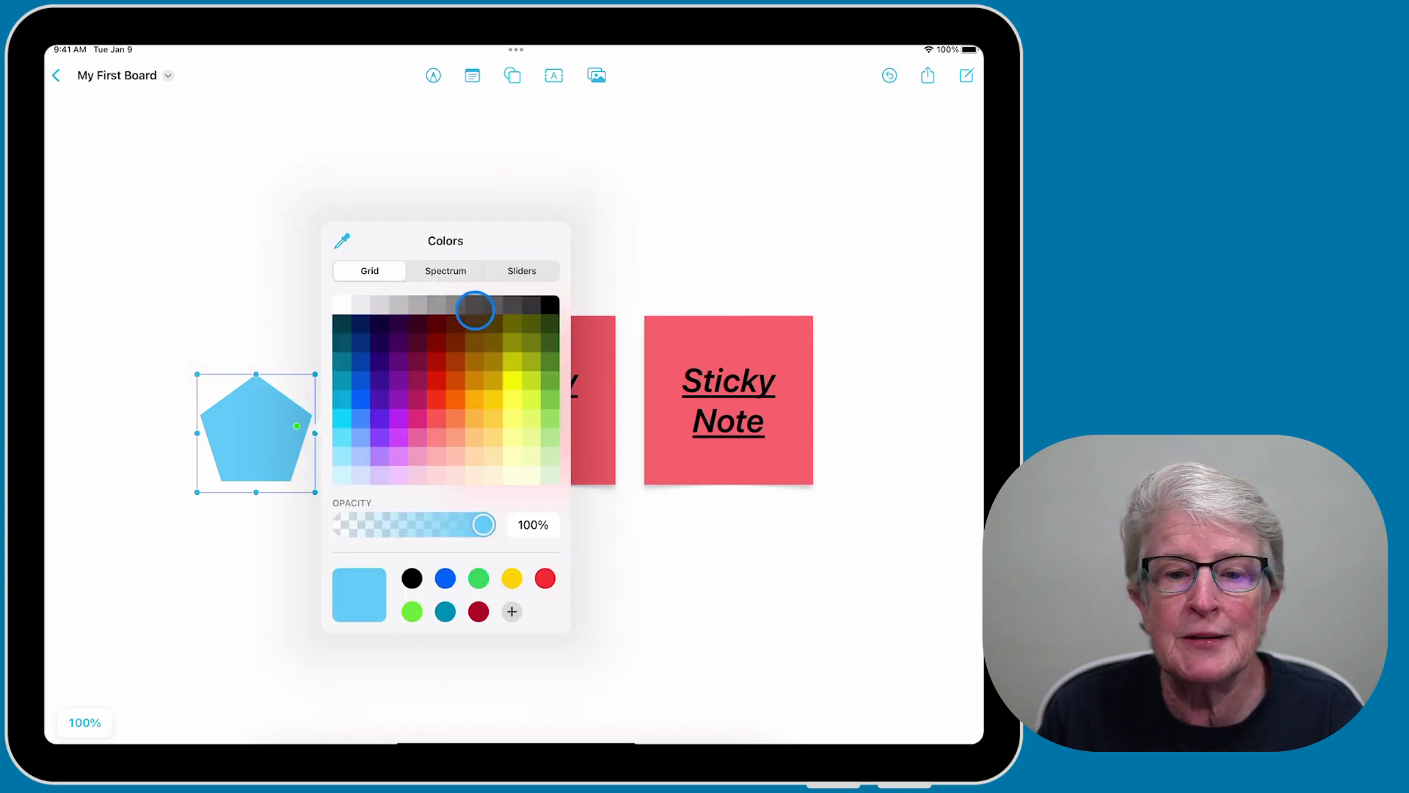
pyautogui.click(546, 380)
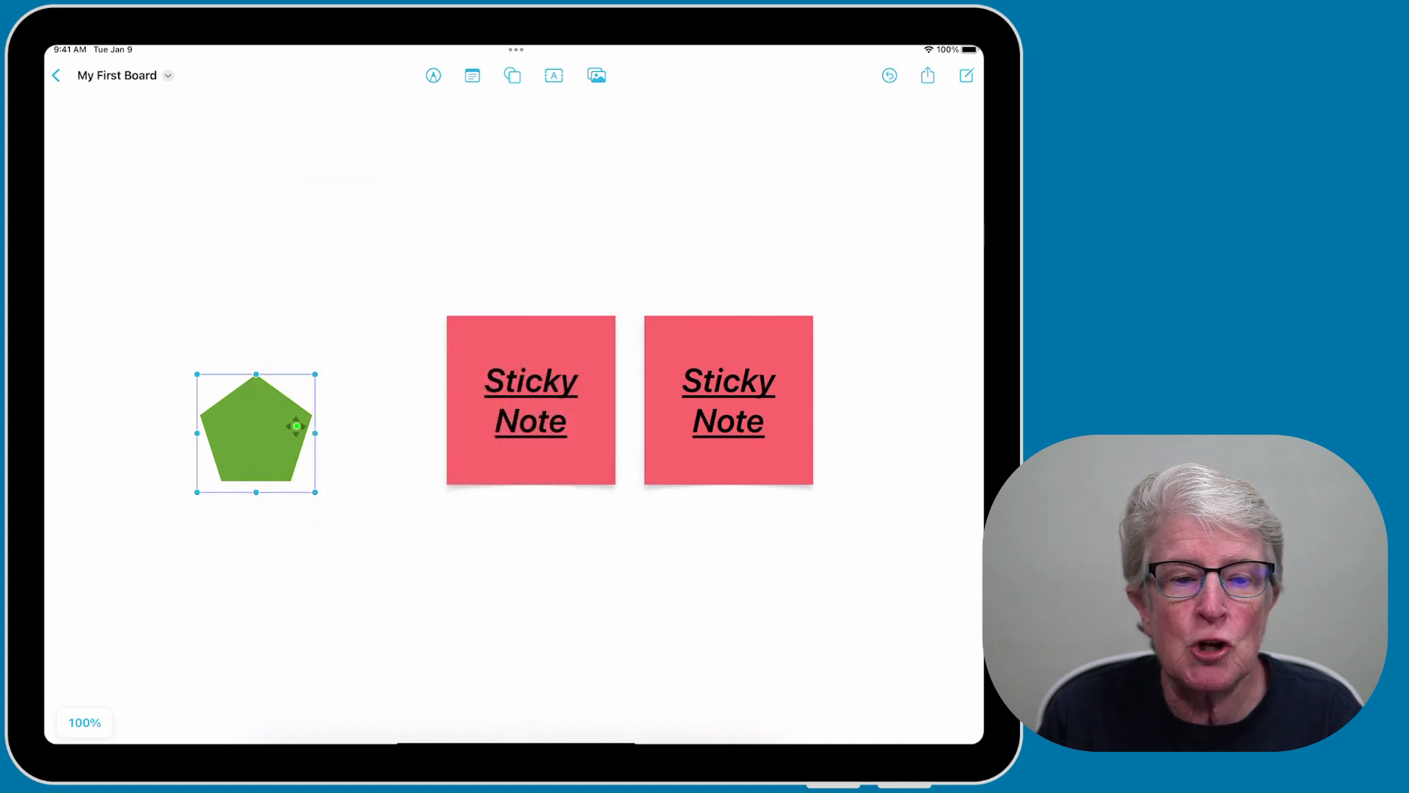
# Change the shape to a six-sided hexagon, enlarge it and place it toward the upper left.
pyautogui.moveTo(295, 426); pyautogui.dragTo(289, 452)
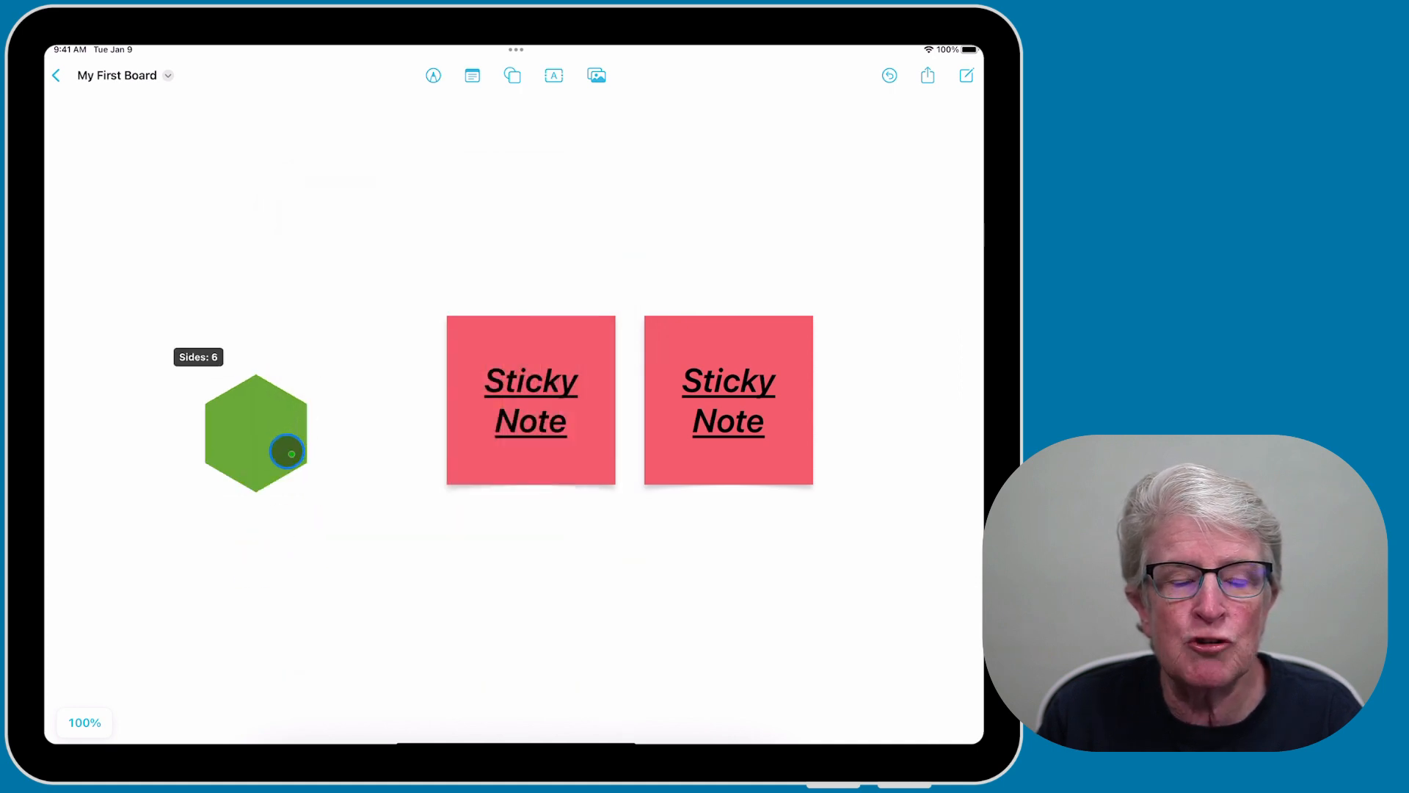
pyautogui.moveTo(291, 452); pyautogui.dragTo(227, 461)
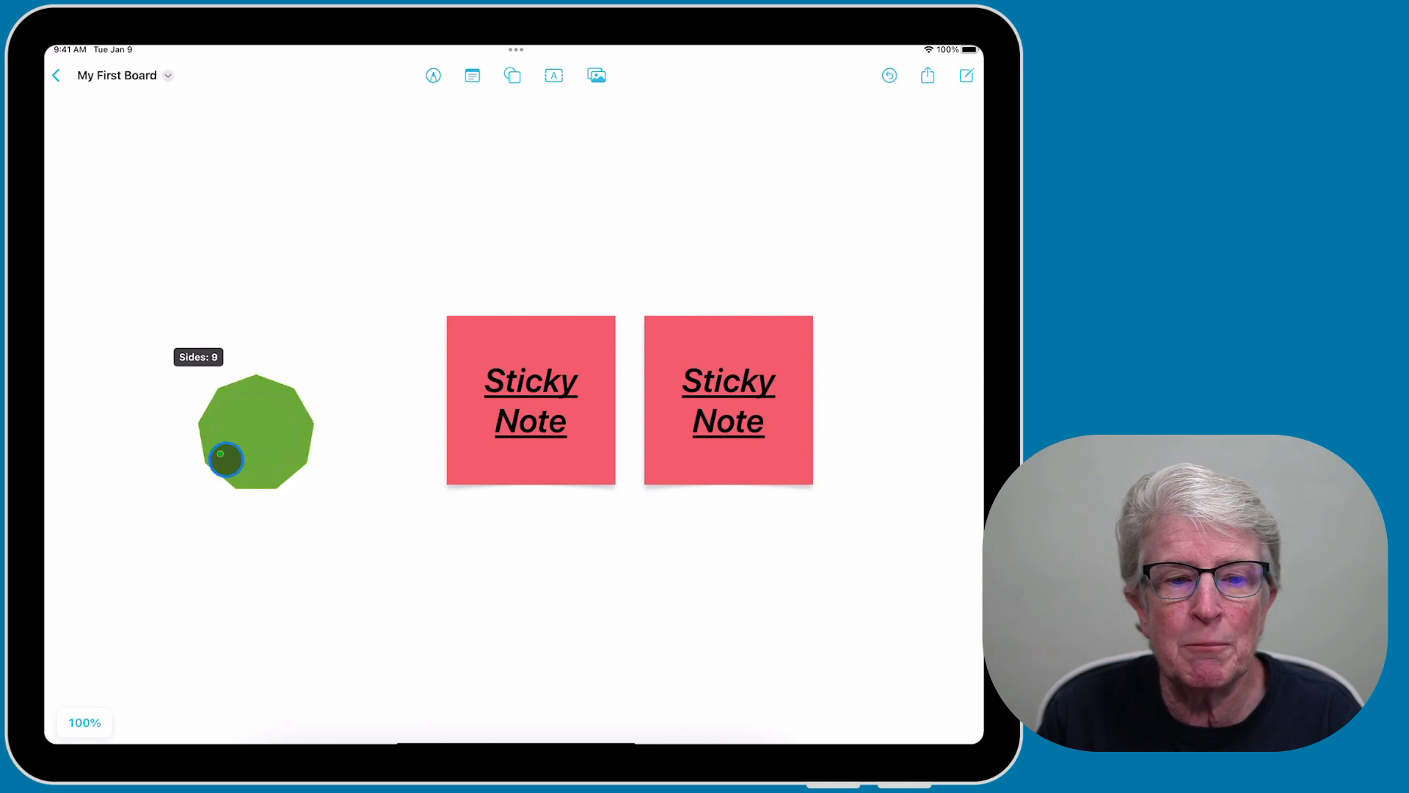
pyautogui.moveTo(229, 459); pyautogui.dragTo(284, 453)
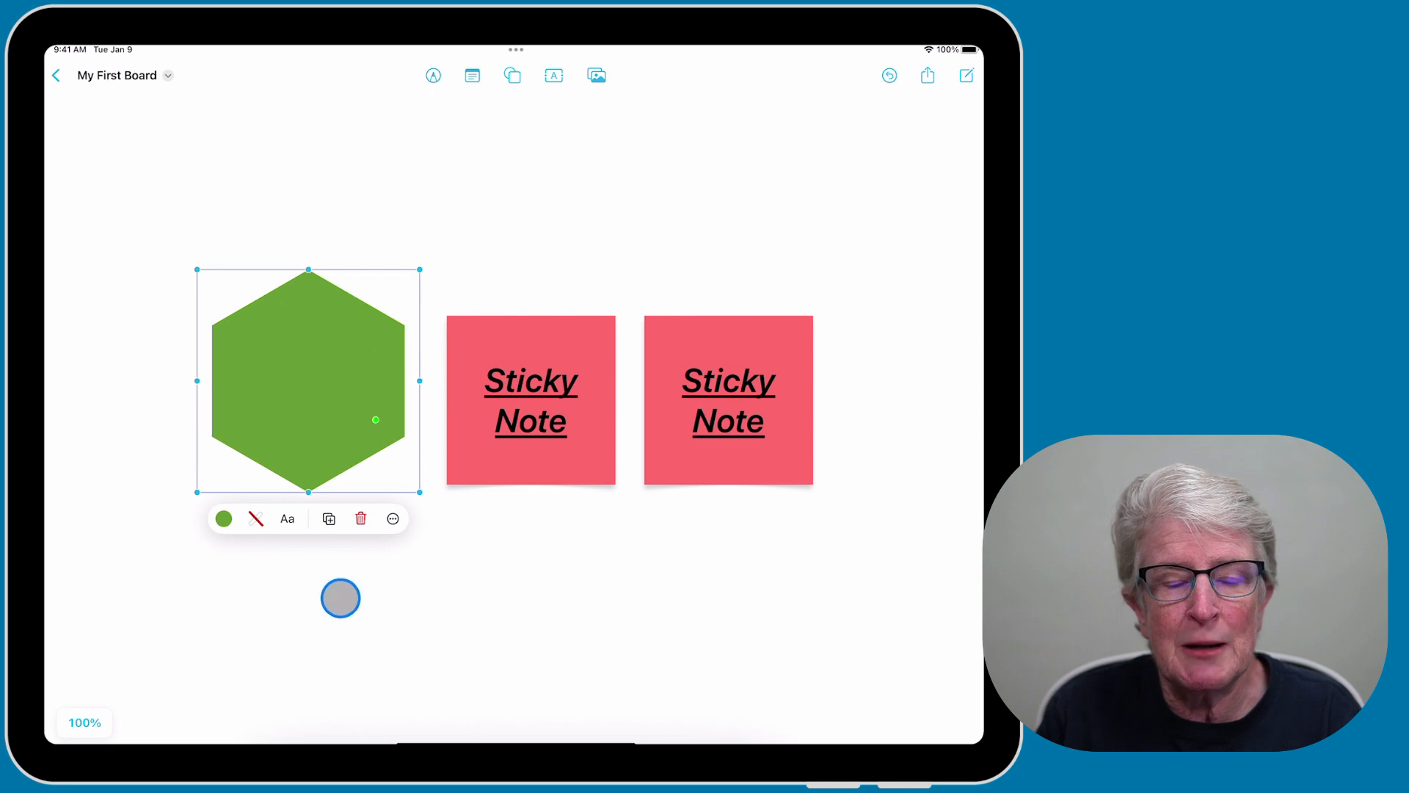
pyautogui.moveTo(339, 597); pyautogui.dragTo(263, 307)
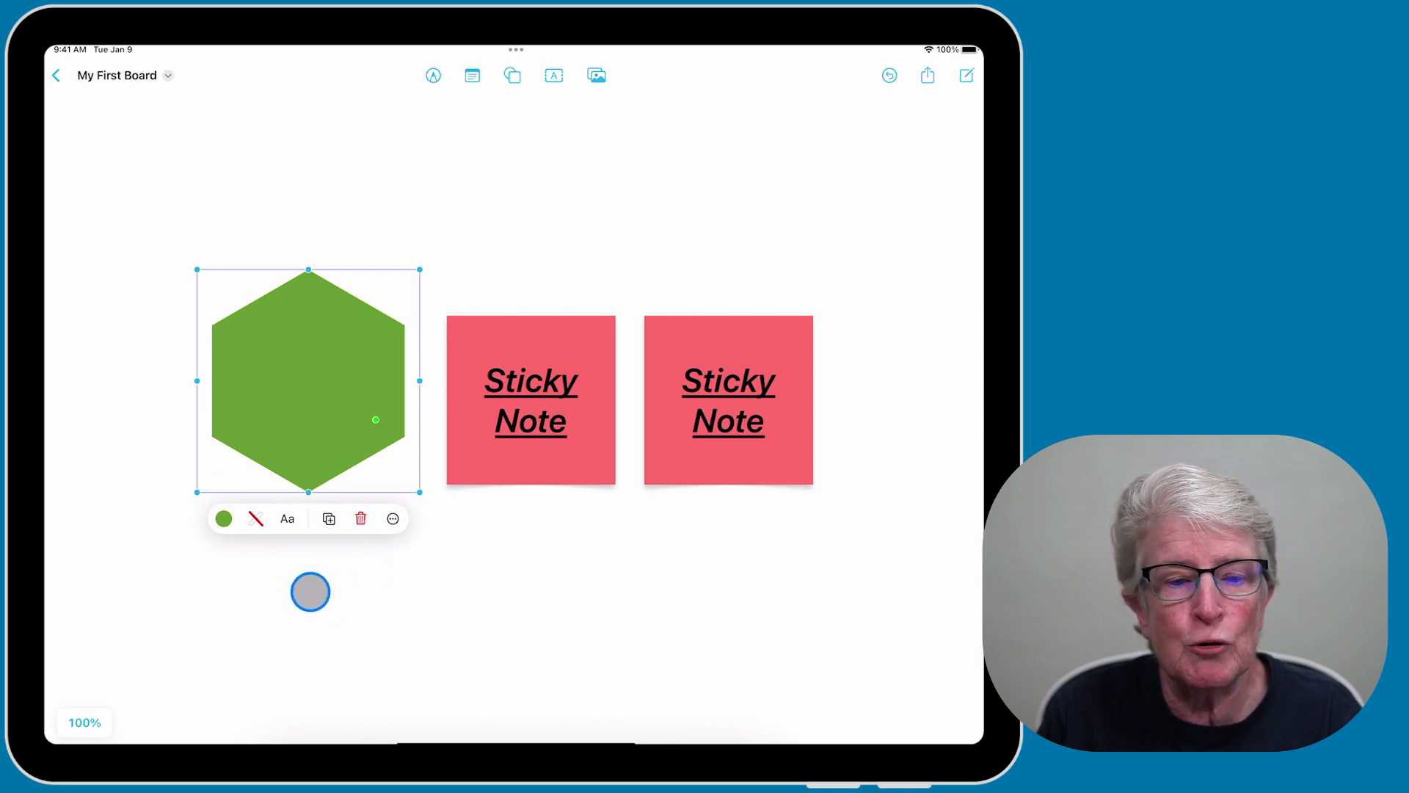
pyautogui.moveTo(310, 592); pyautogui.dragTo(441, 187)
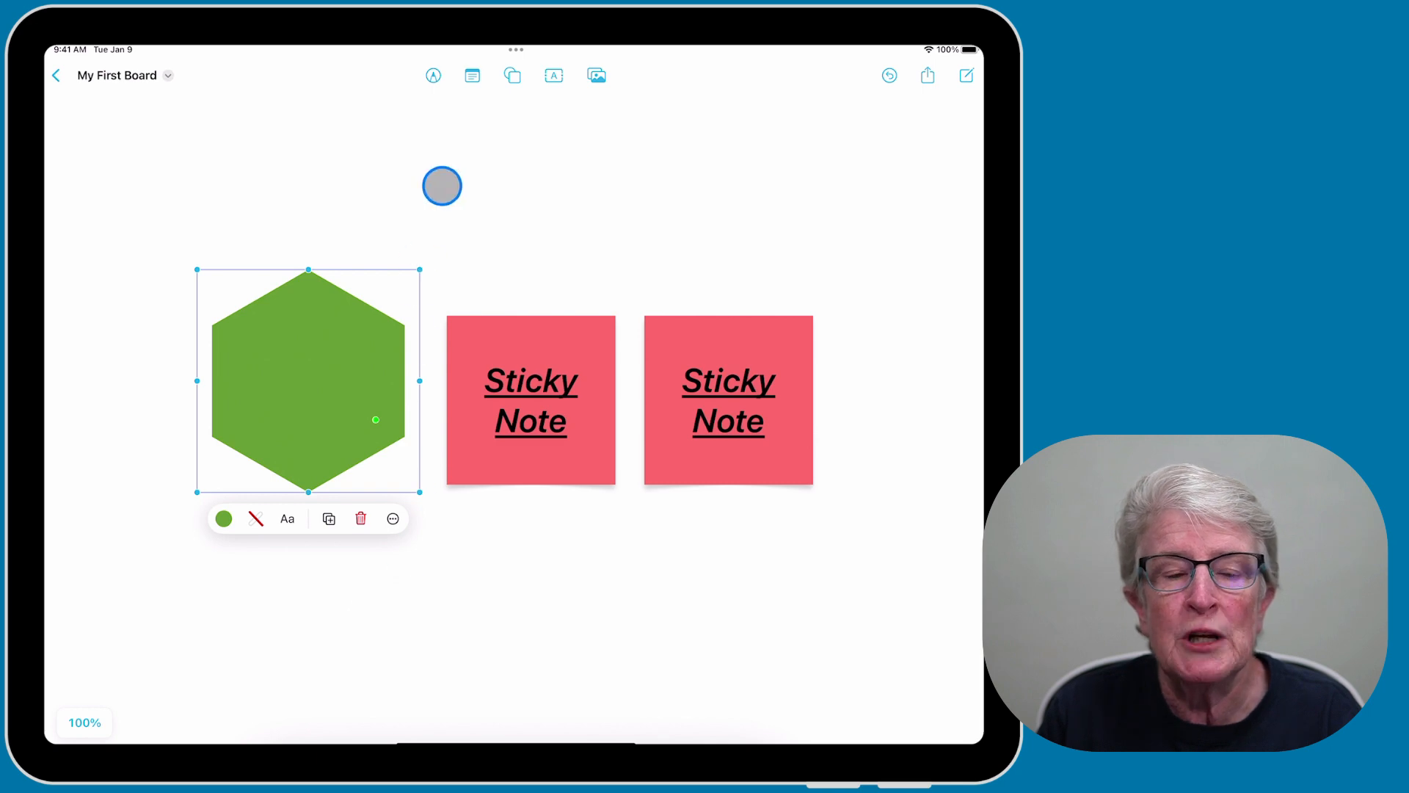
pyautogui.moveTo(441, 187); pyautogui.dragTo(310, 411)
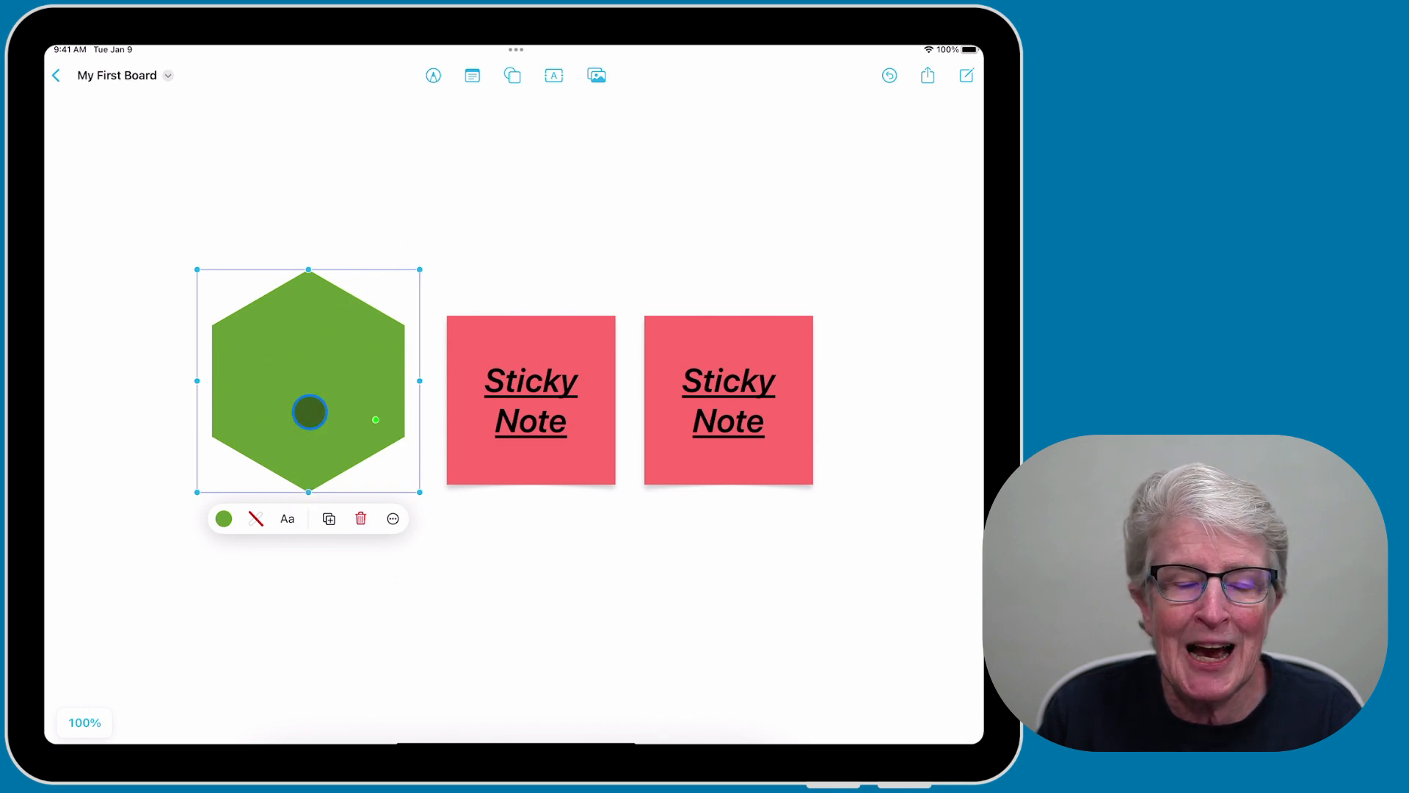
pyautogui.moveTo(310, 380); pyautogui.dragTo(238, 285)
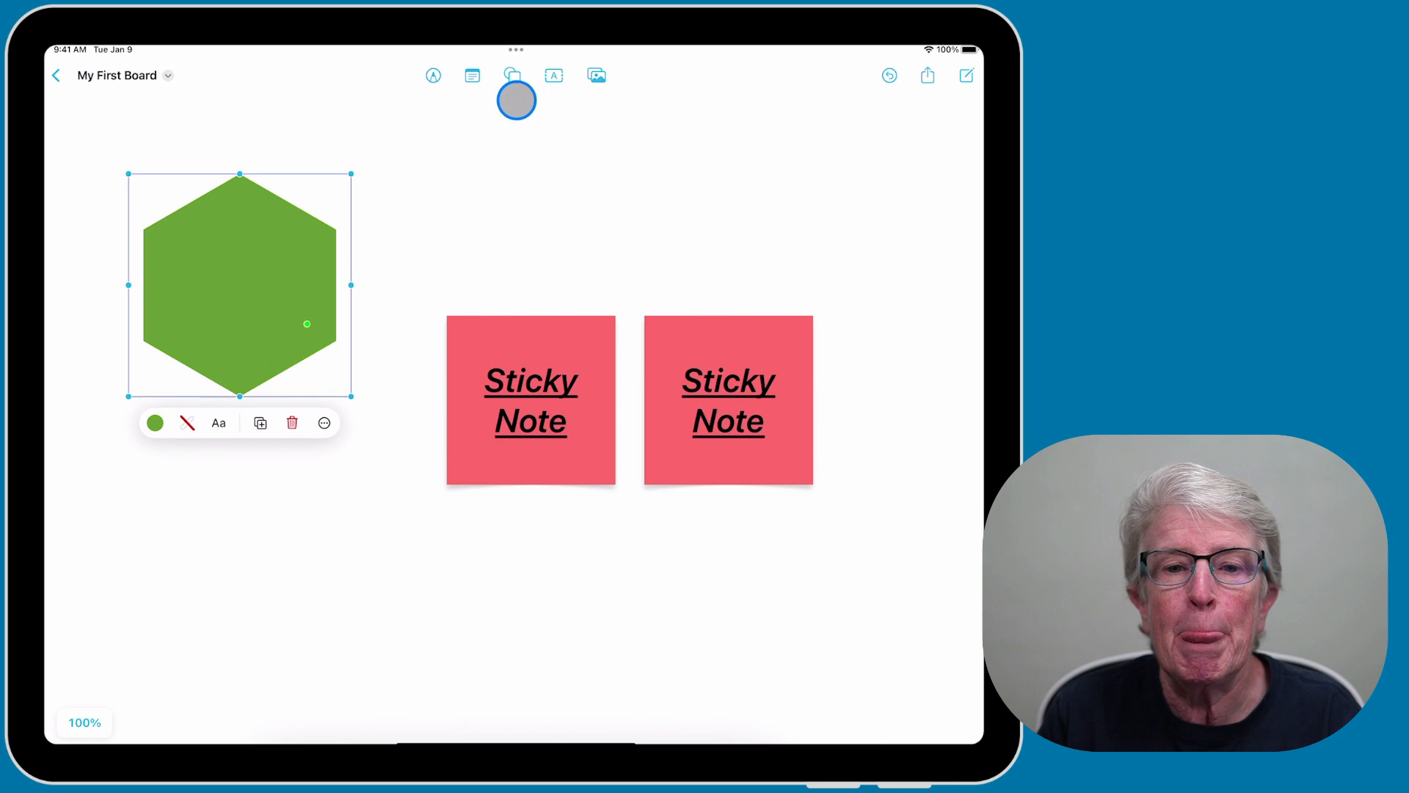
# Draw a connector line from the hexagon's edge to the first sticky note.
pyautogui.click(512, 75)
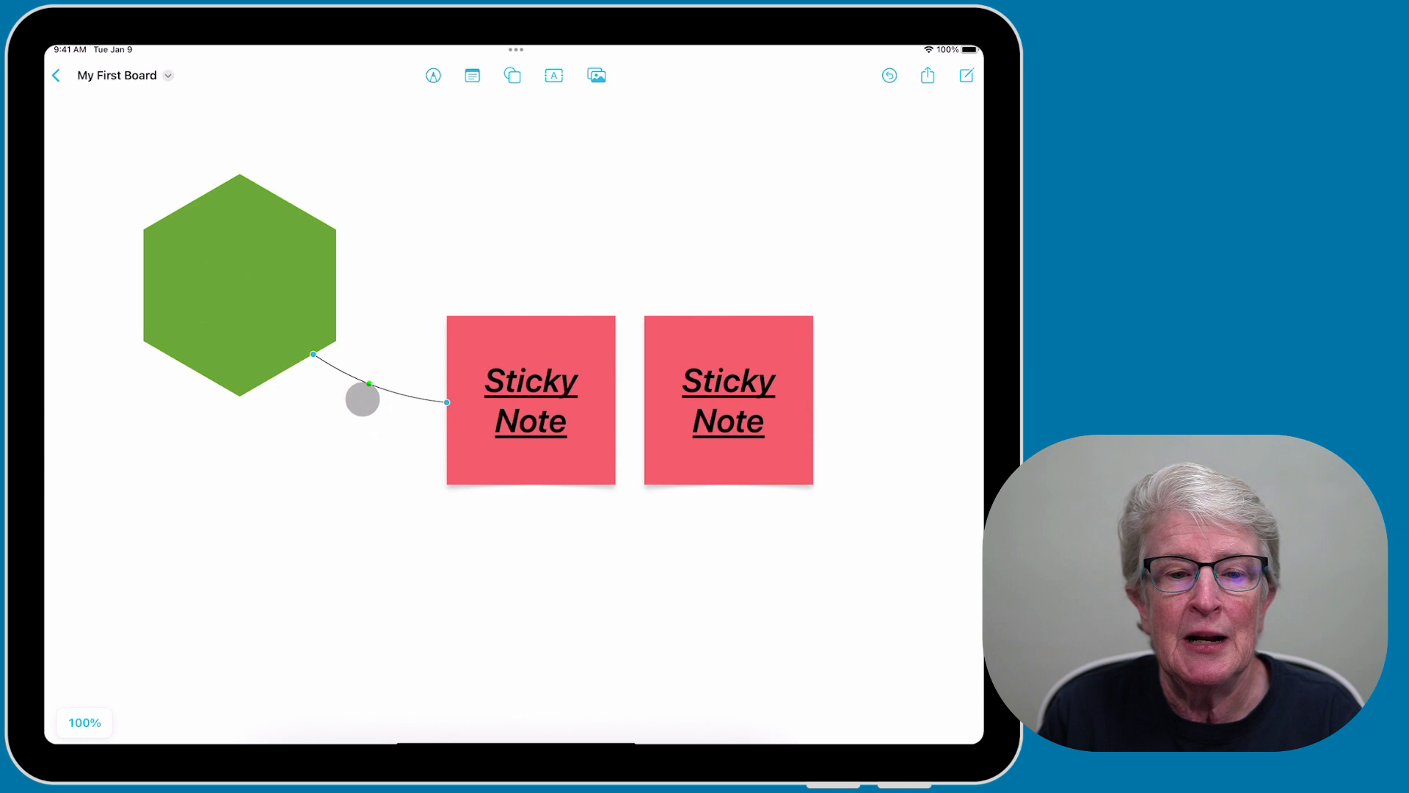
pyautogui.moveTo(362, 399); pyautogui.dragTo(382, 342)
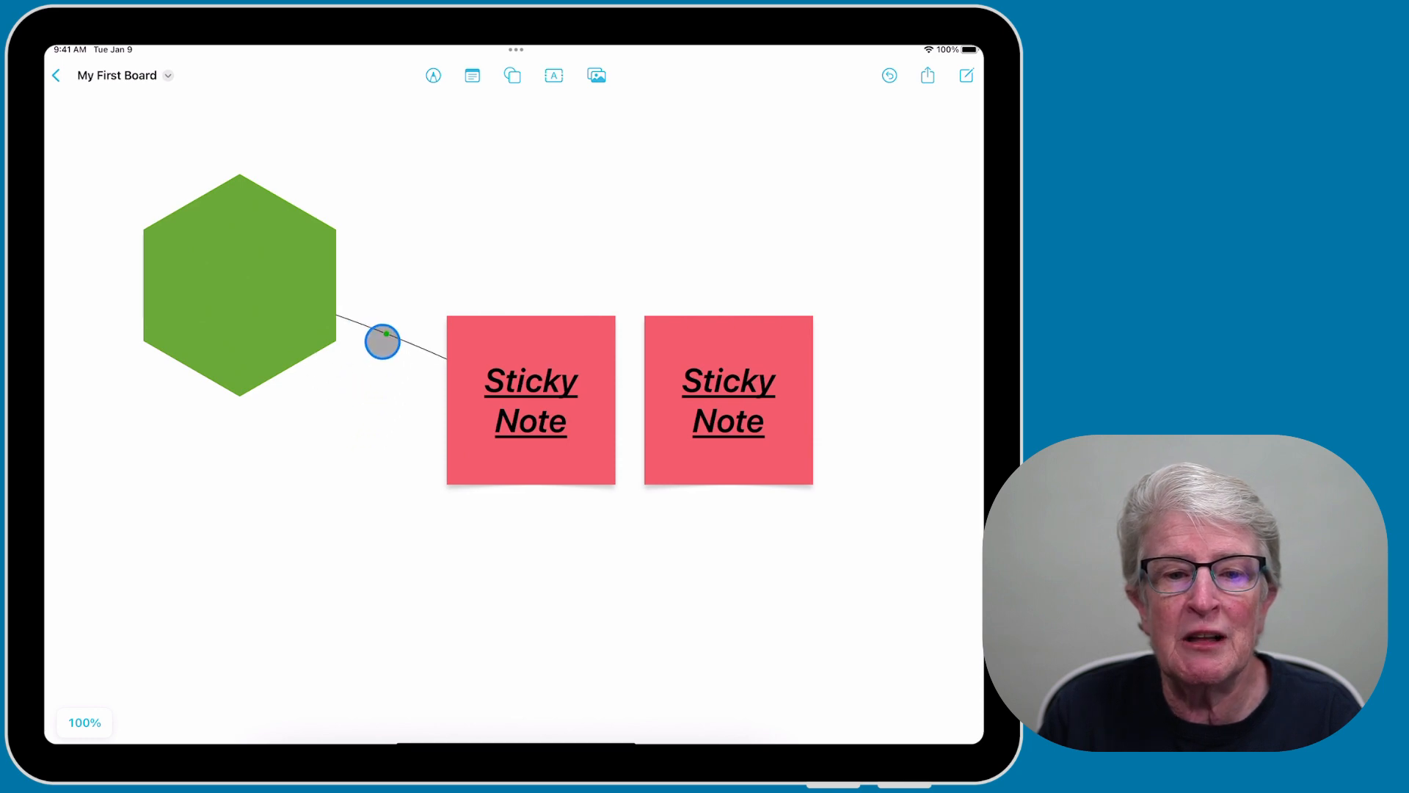
pyautogui.moveTo(381, 342); pyautogui.dragTo(390, 334)
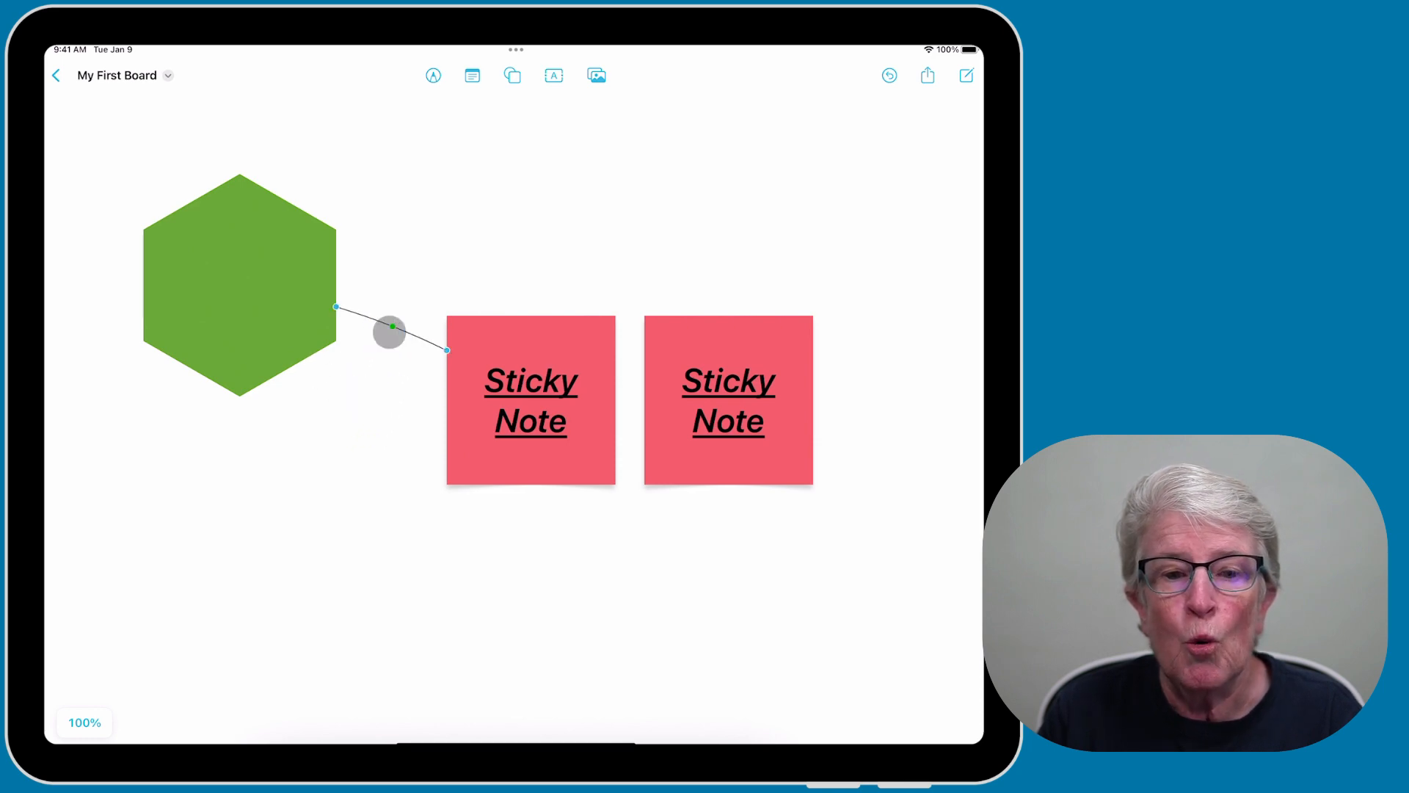
pyautogui.moveTo(389, 333); pyautogui.dragTo(361, 314)
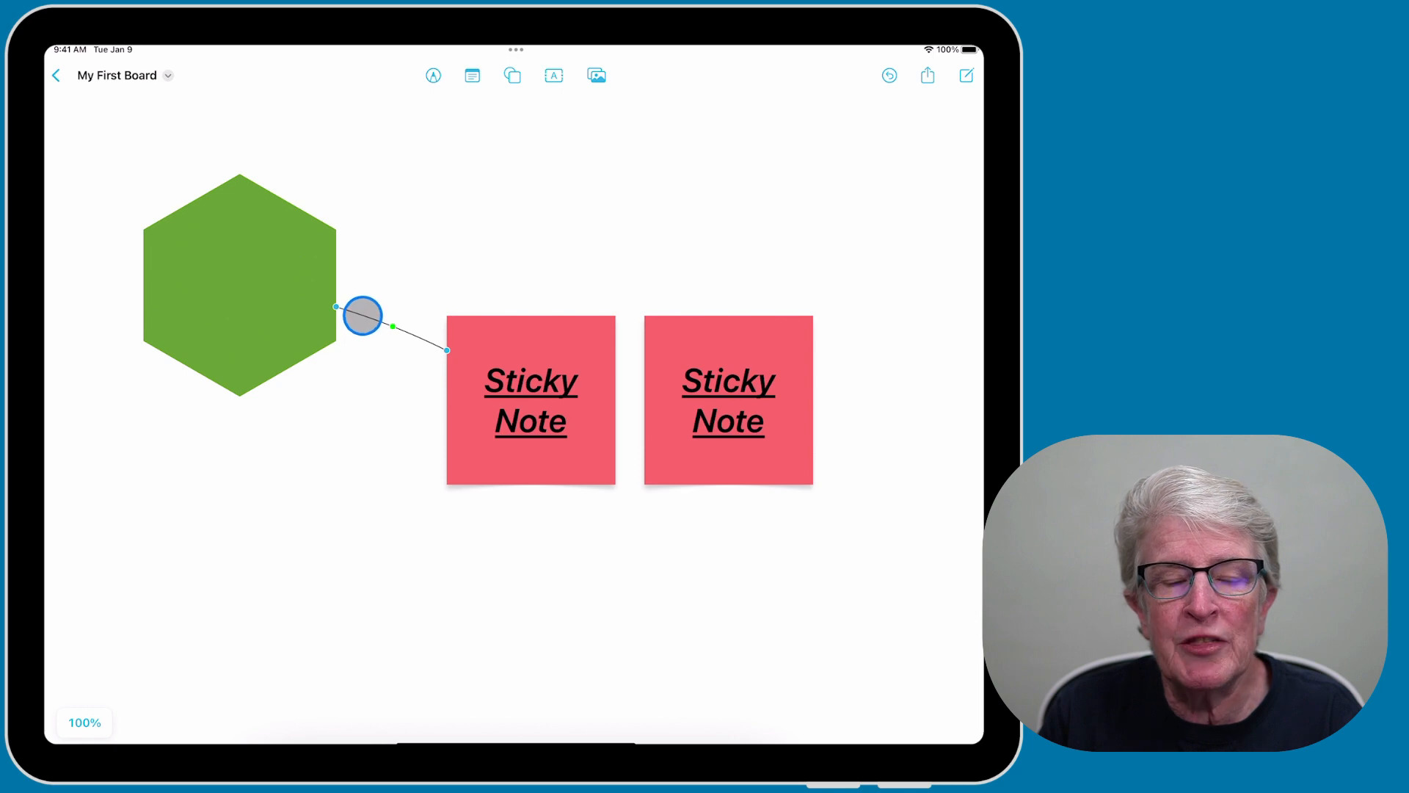
pyautogui.click(363, 317)
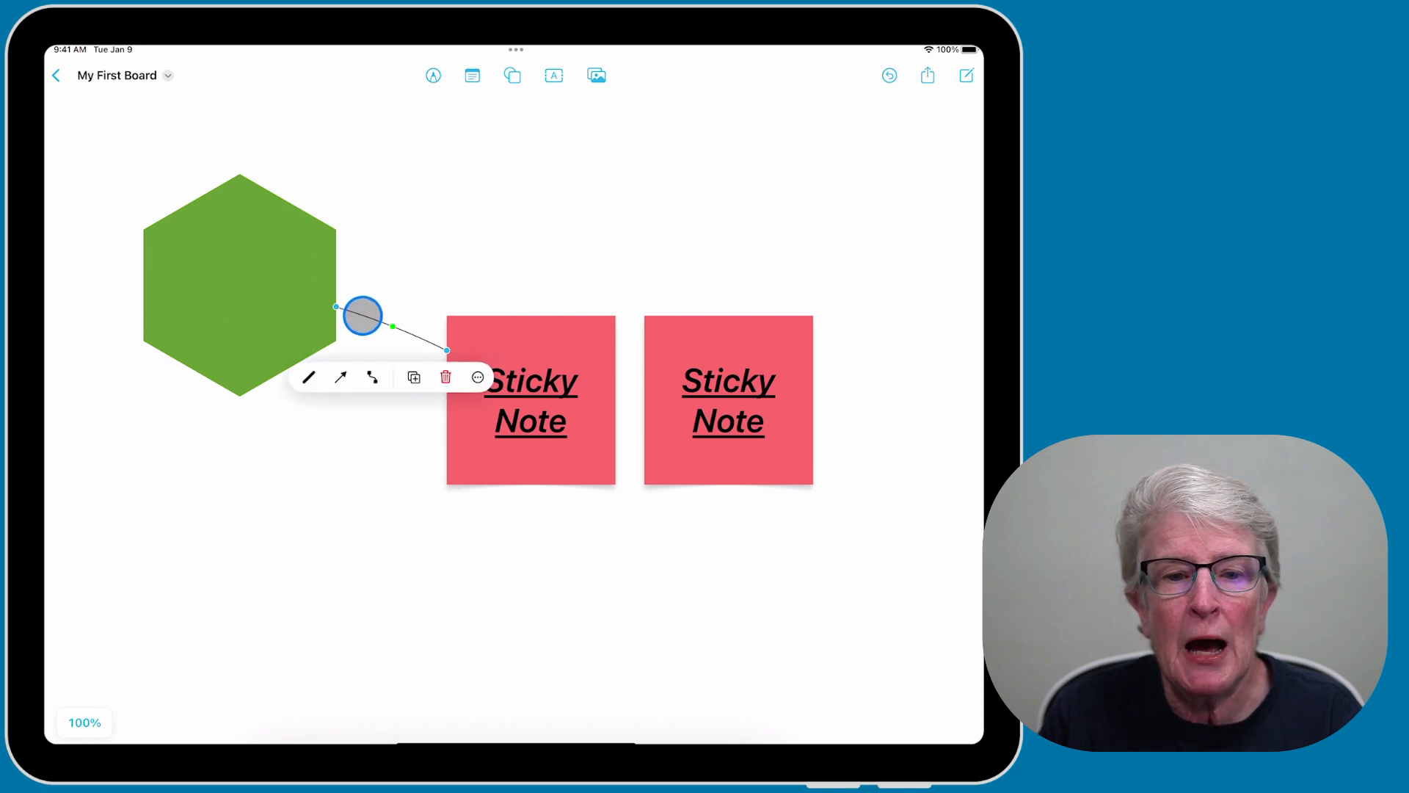
# Set the connector's style to a right-angled elbow line.
pyautogui.click(339, 378)
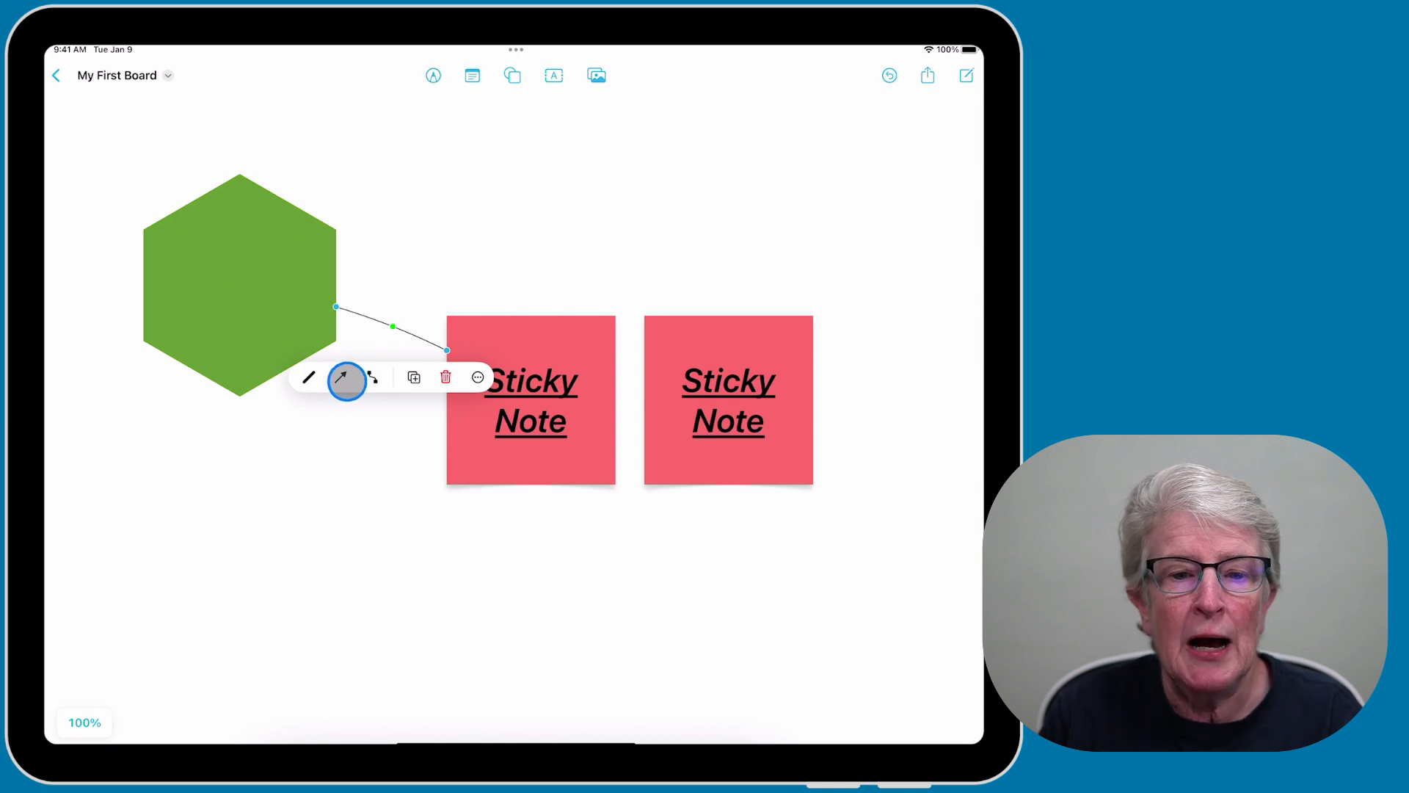
pyautogui.click(365, 377)
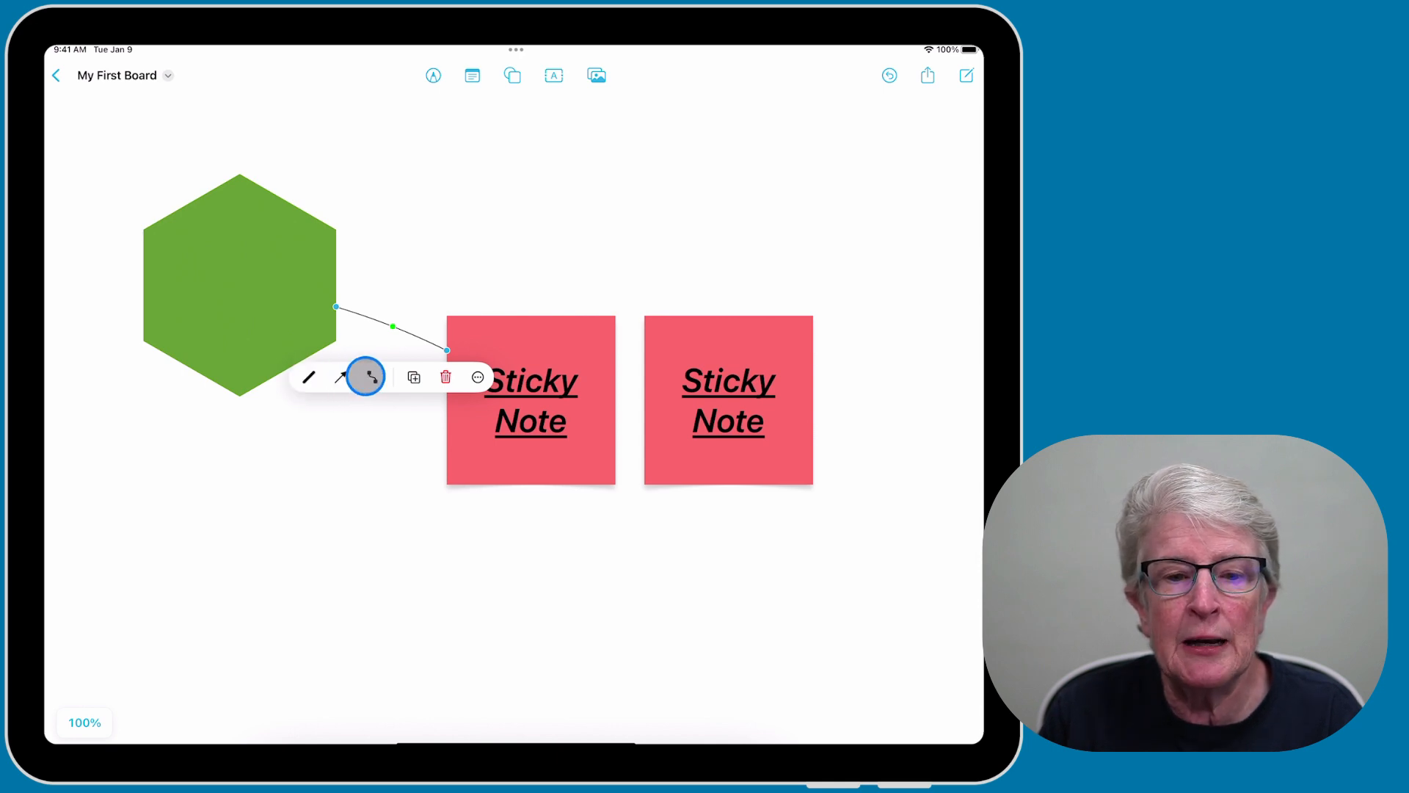
pyautogui.click(370, 377)
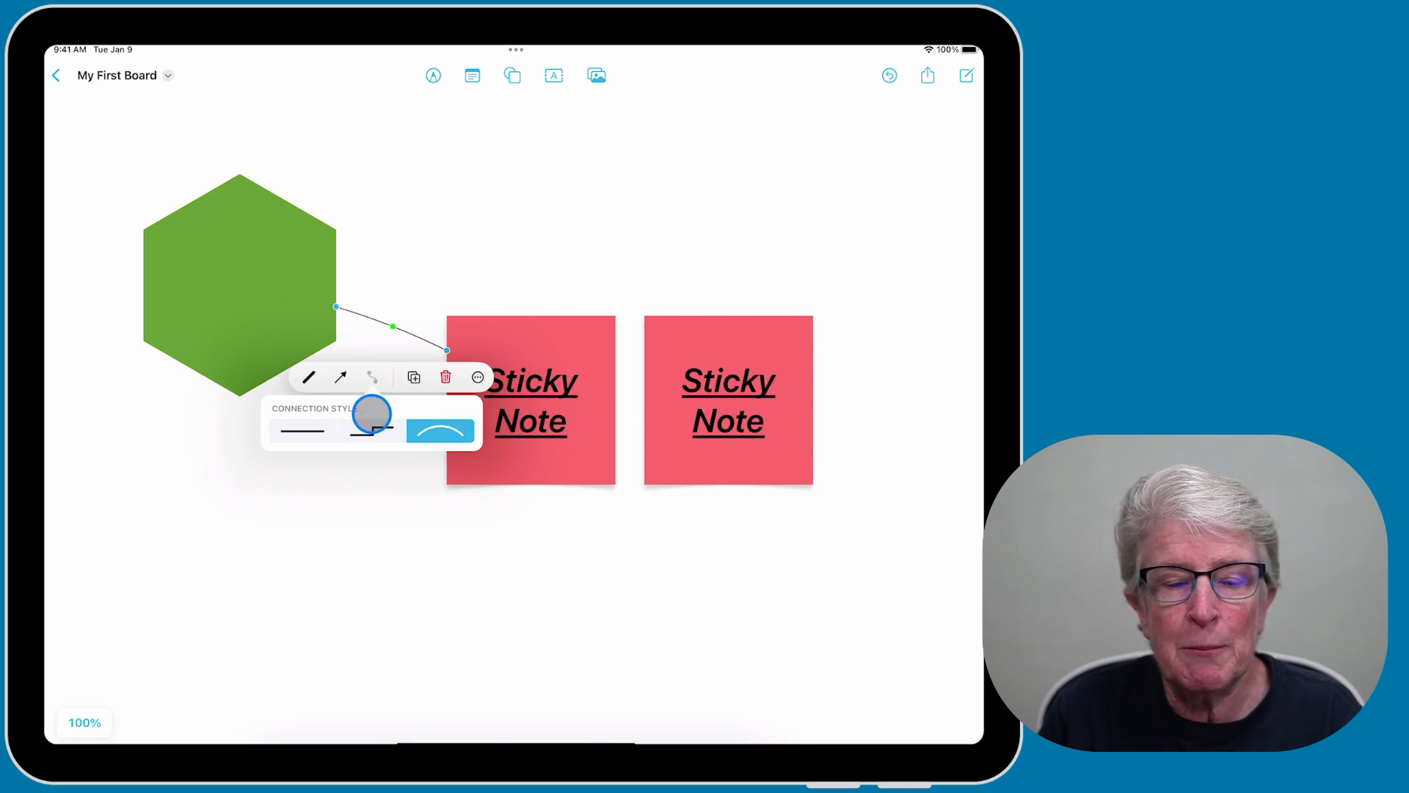
pyautogui.click(373, 432)
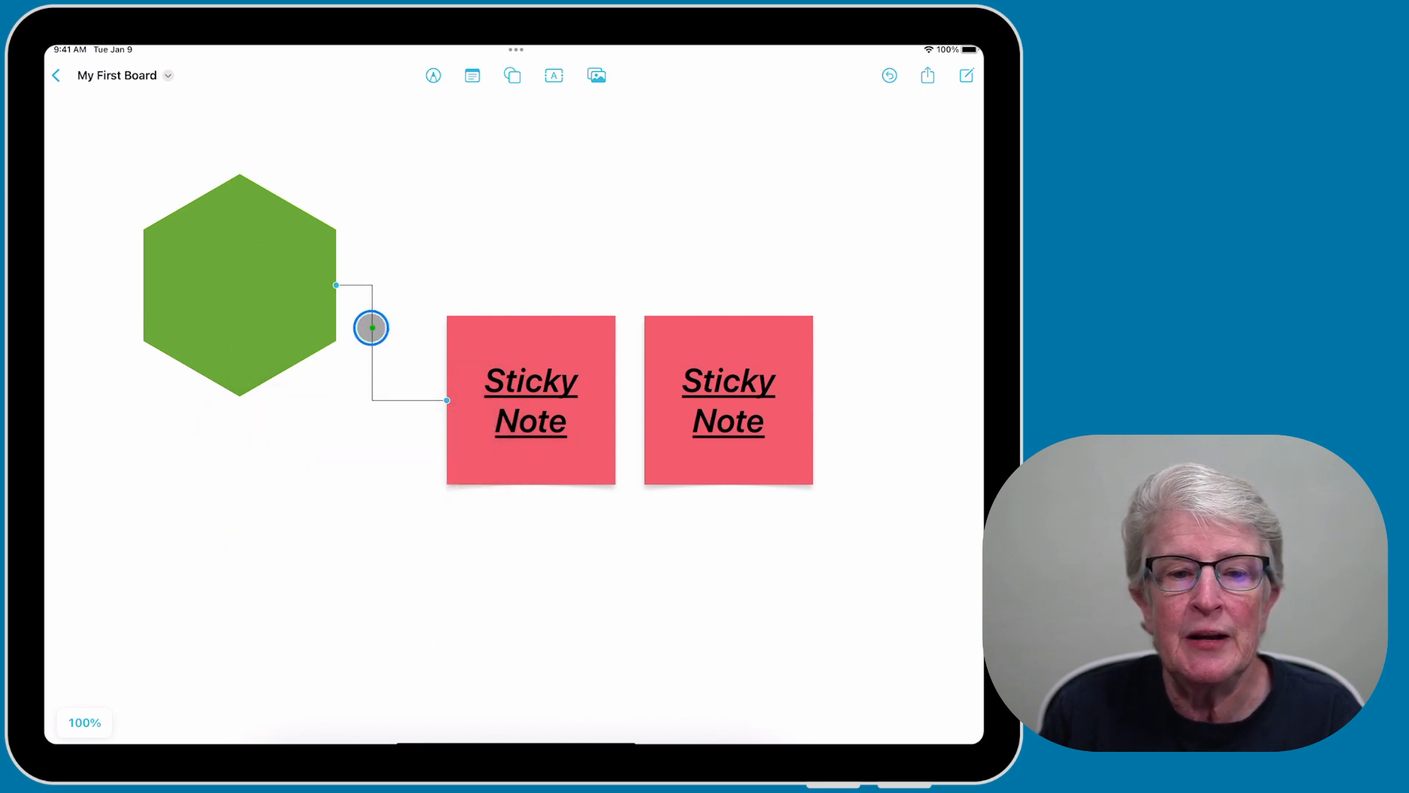
# Attach the connector to the note's bottom and the hexagon's bottom corner and tidy the layout.
pyautogui.moveTo(371, 327); pyautogui.dragTo(373, 449)
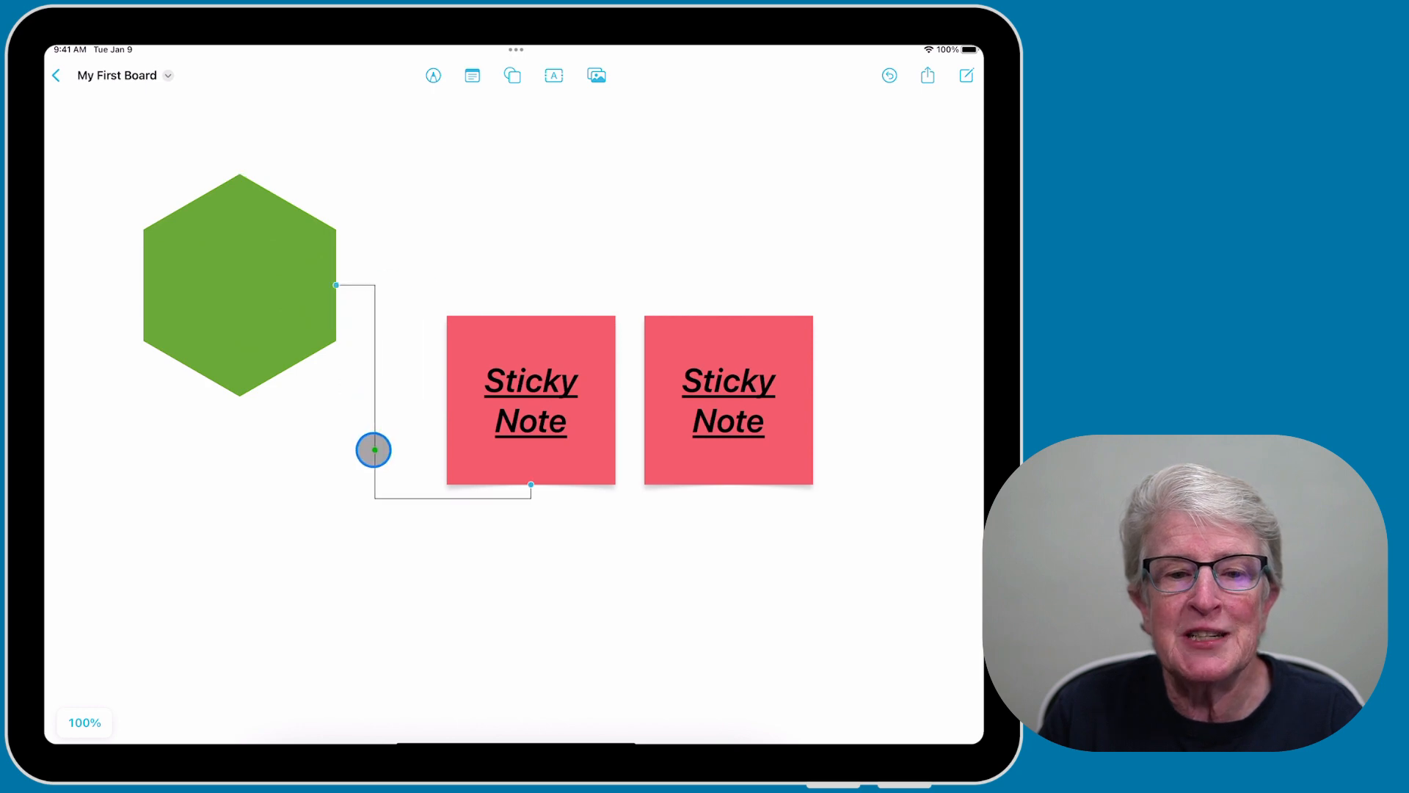
pyautogui.moveTo(373, 450); pyautogui.dragTo(306, 474)
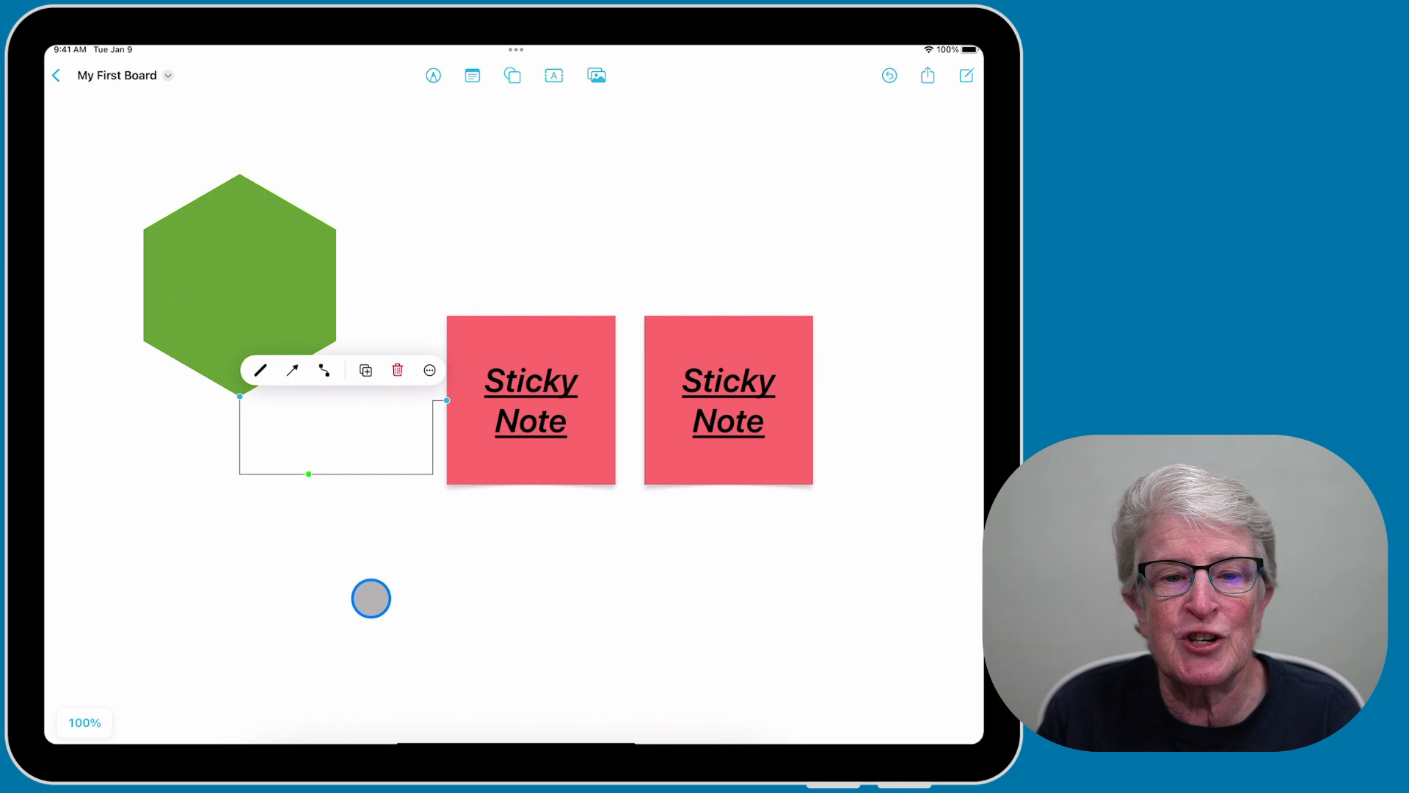
pyautogui.moveTo(370, 598); pyautogui.dragTo(296, 277)
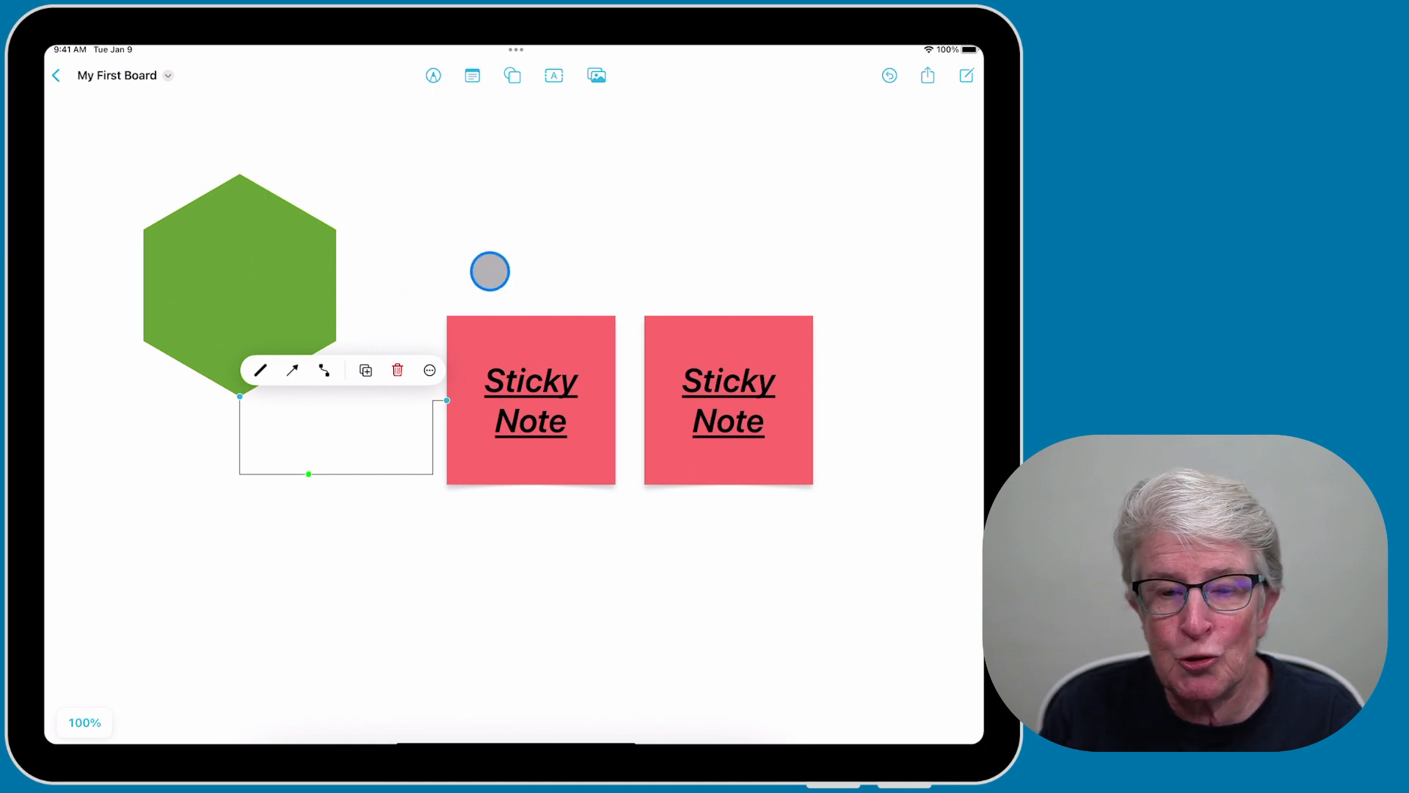
pyautogui.moveTo(491, 272); pyautogui.dragTo(763, 174)
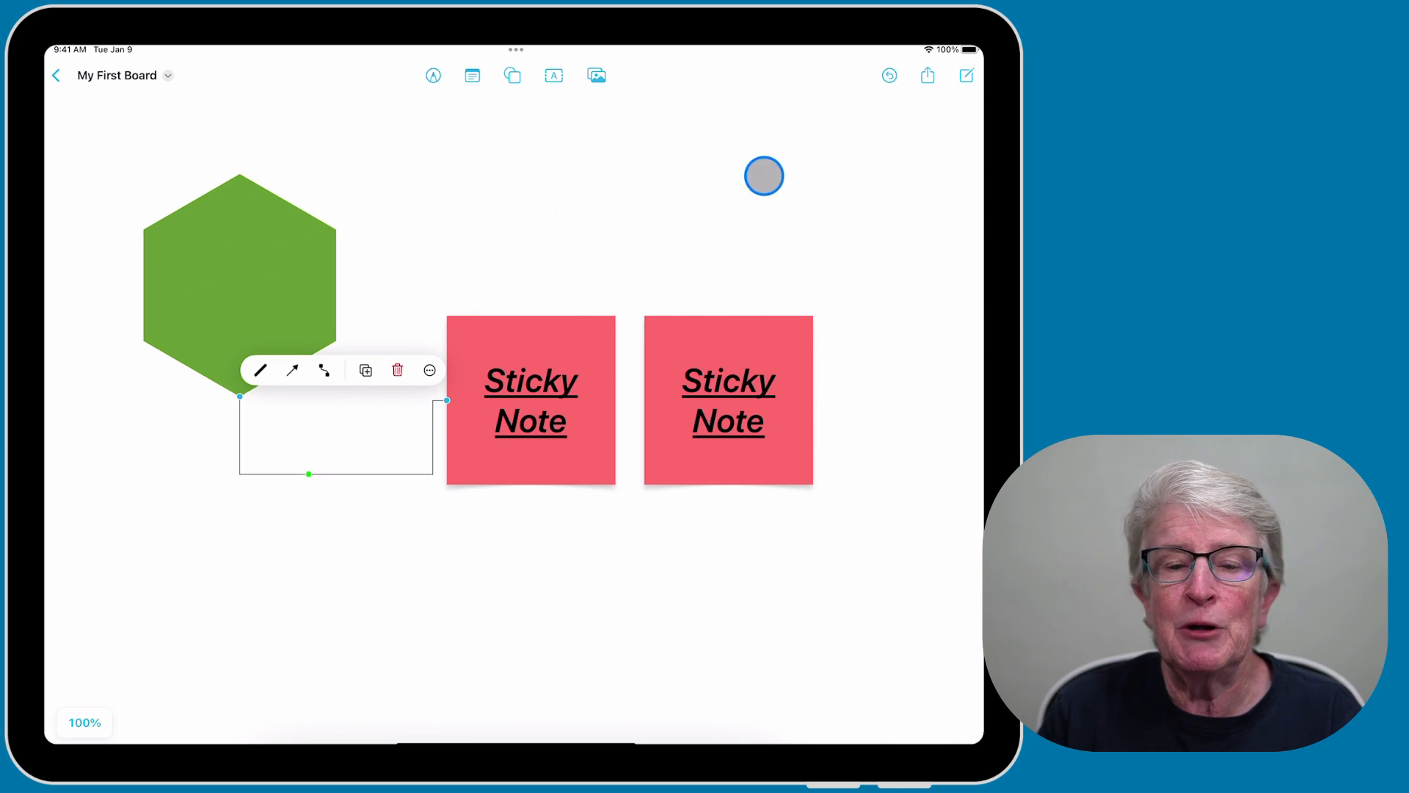
pyautogui.moveTo(763, 175); pyautogui.dragTo(567, 77)
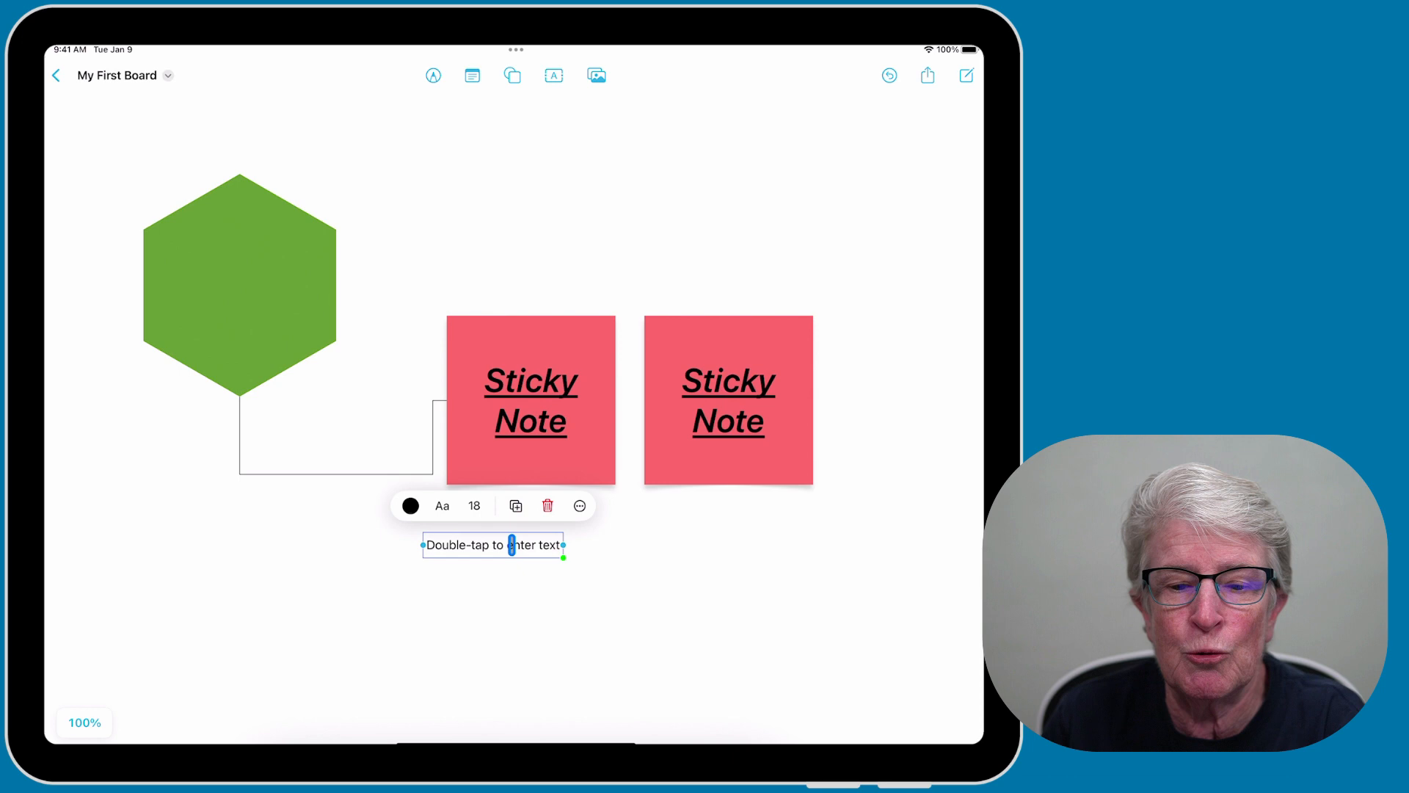
# Make the new text box's placeholder text 48 pt and blue, positioned below the notes.
pyautogui.click(474, 505)
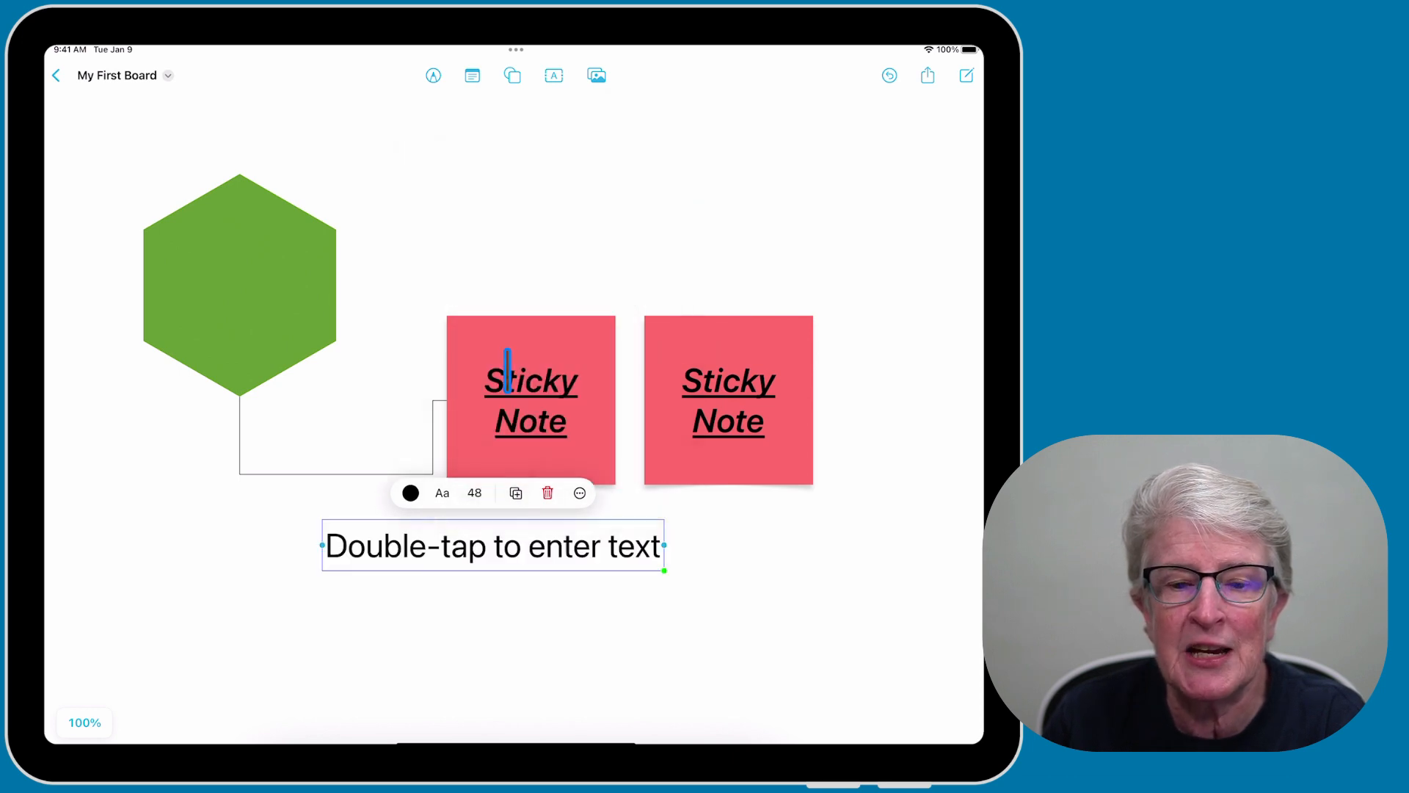
pyautogui.click(411, 493)
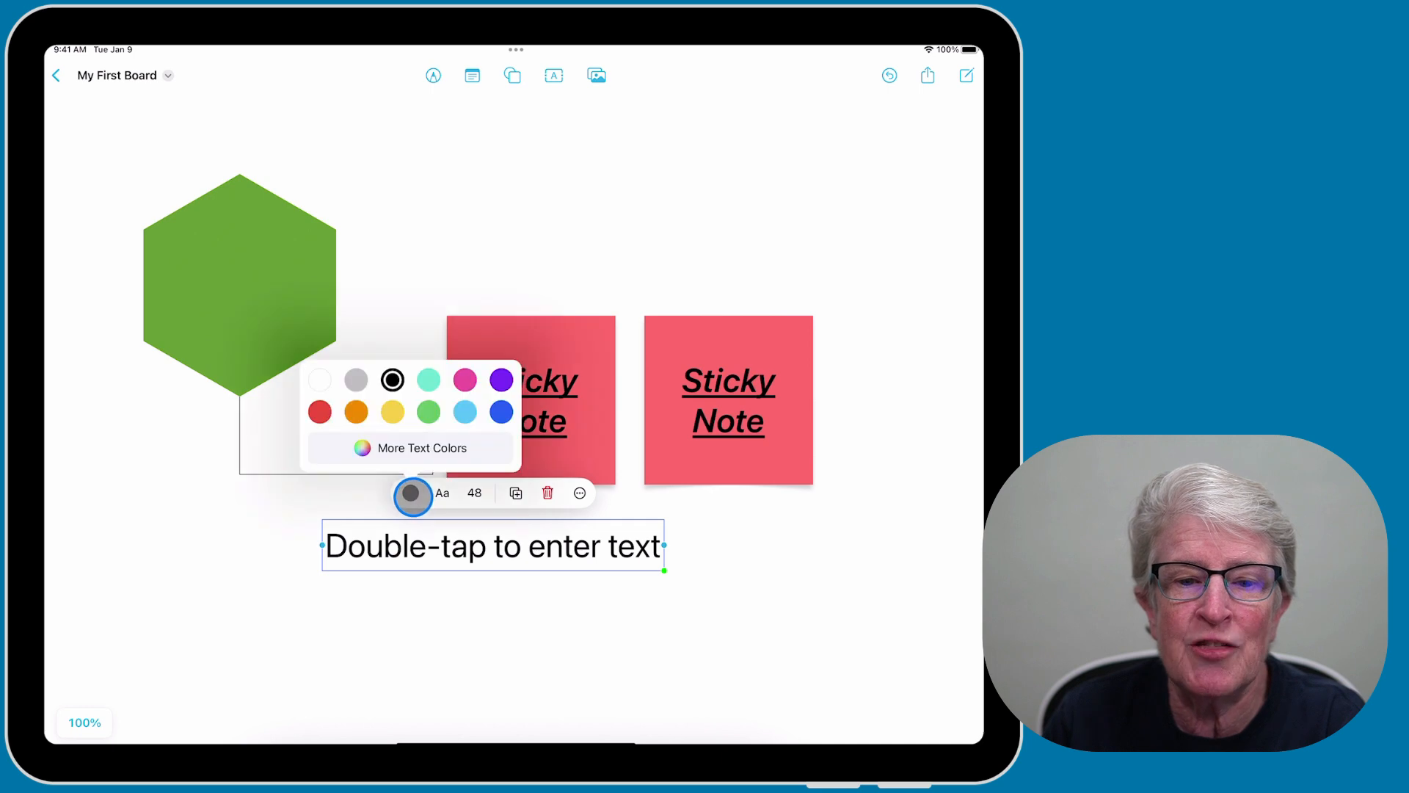
pyautogui.click(502, 411)
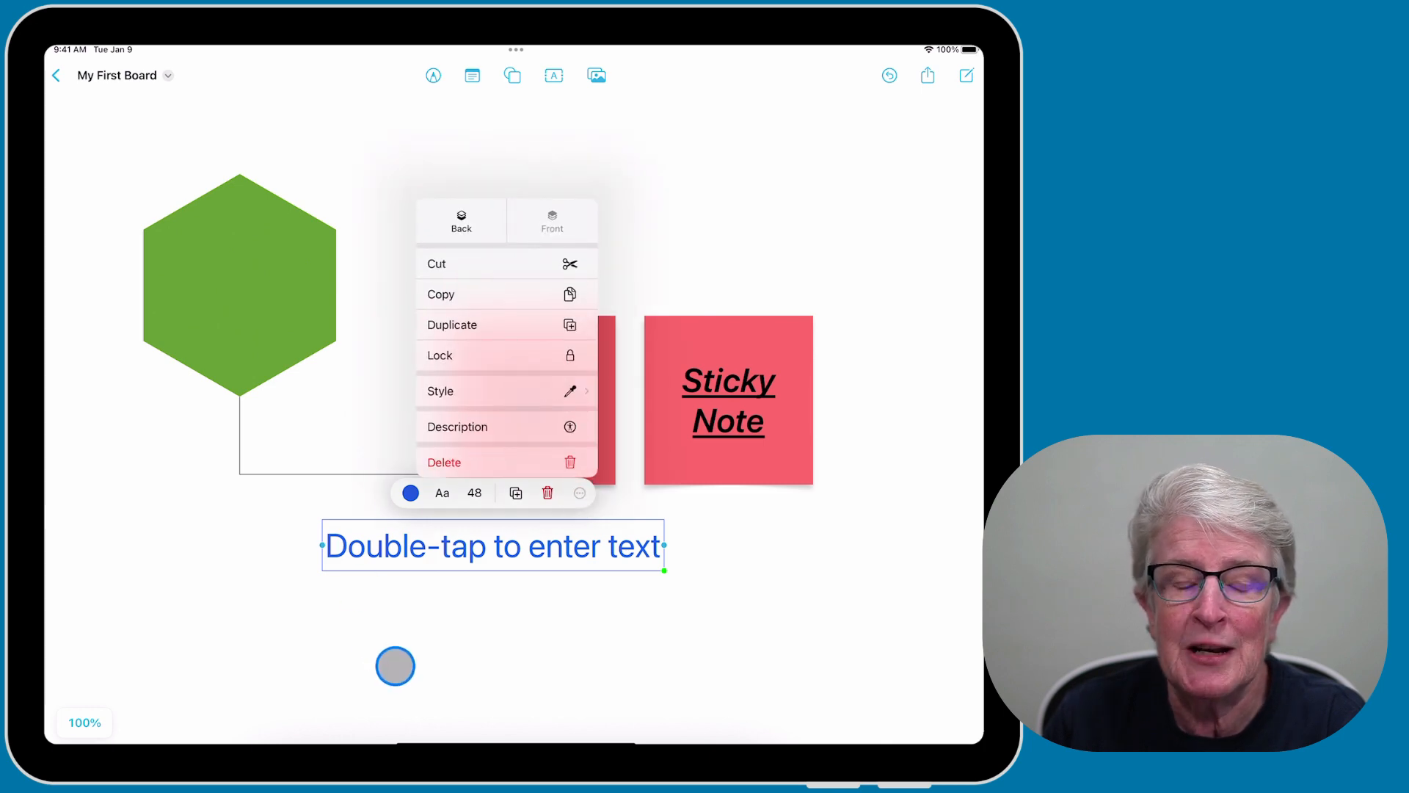
pyautogui.click(452, 324)
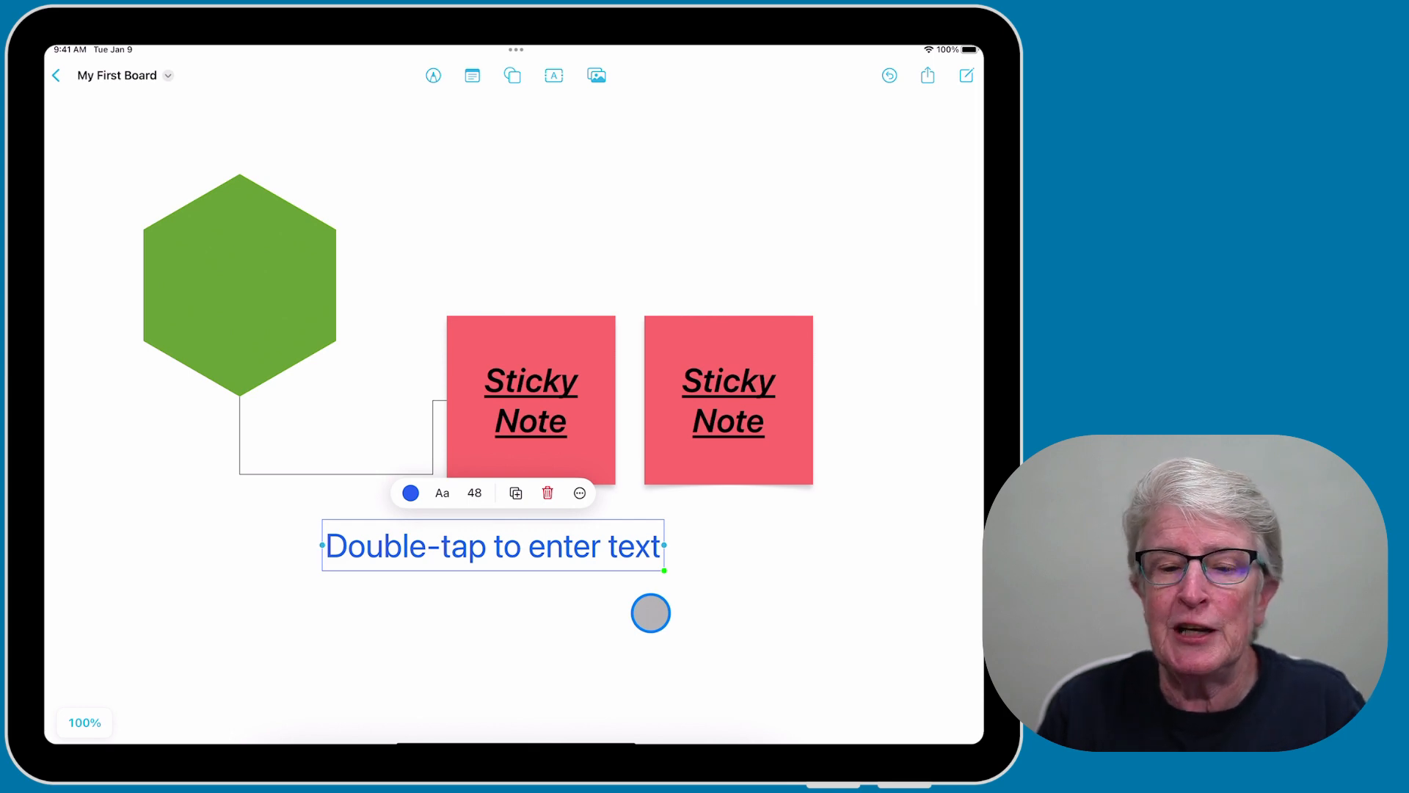
pyautogui.moveTo(650, 614); pyautogui.dragTo(634, 176)
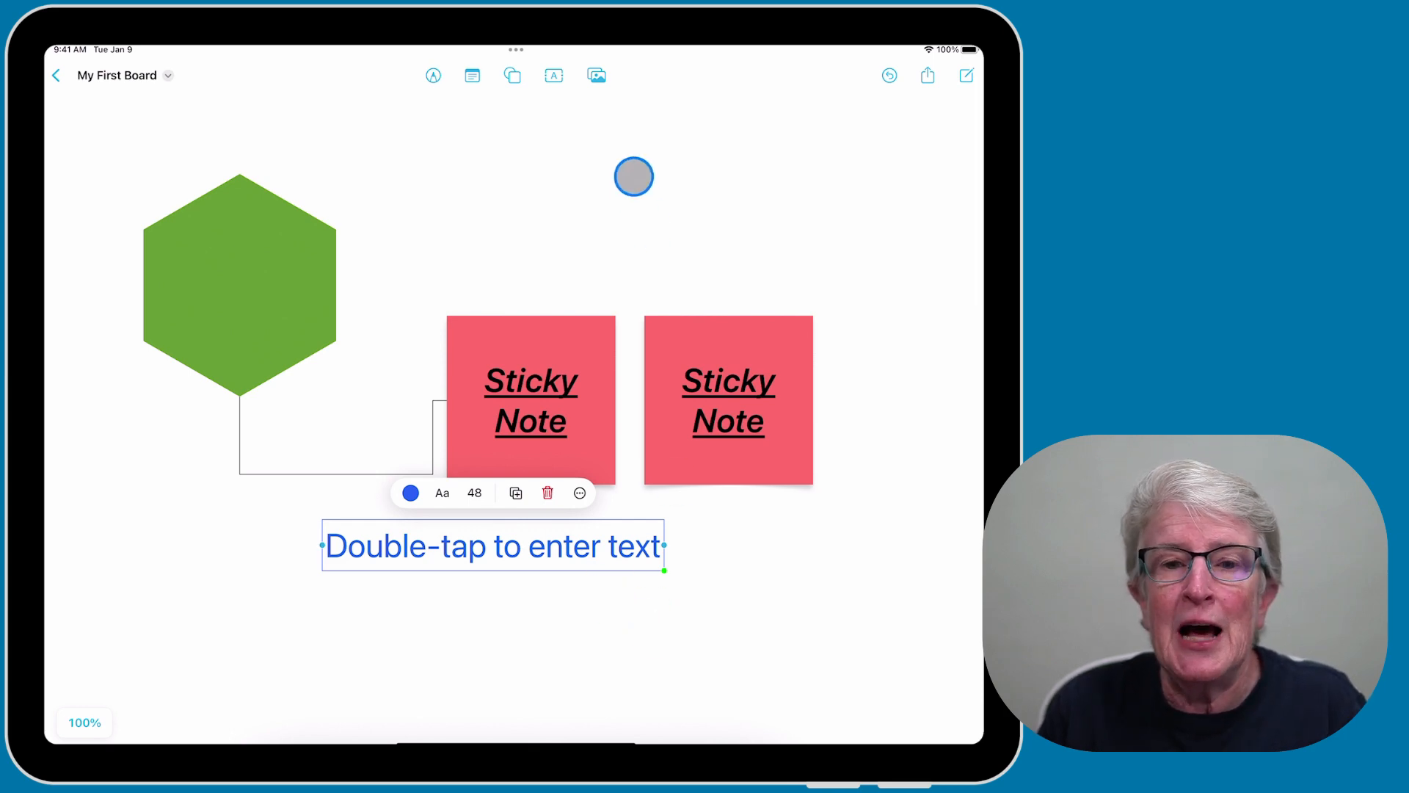
pyautogui.click(592, 75)
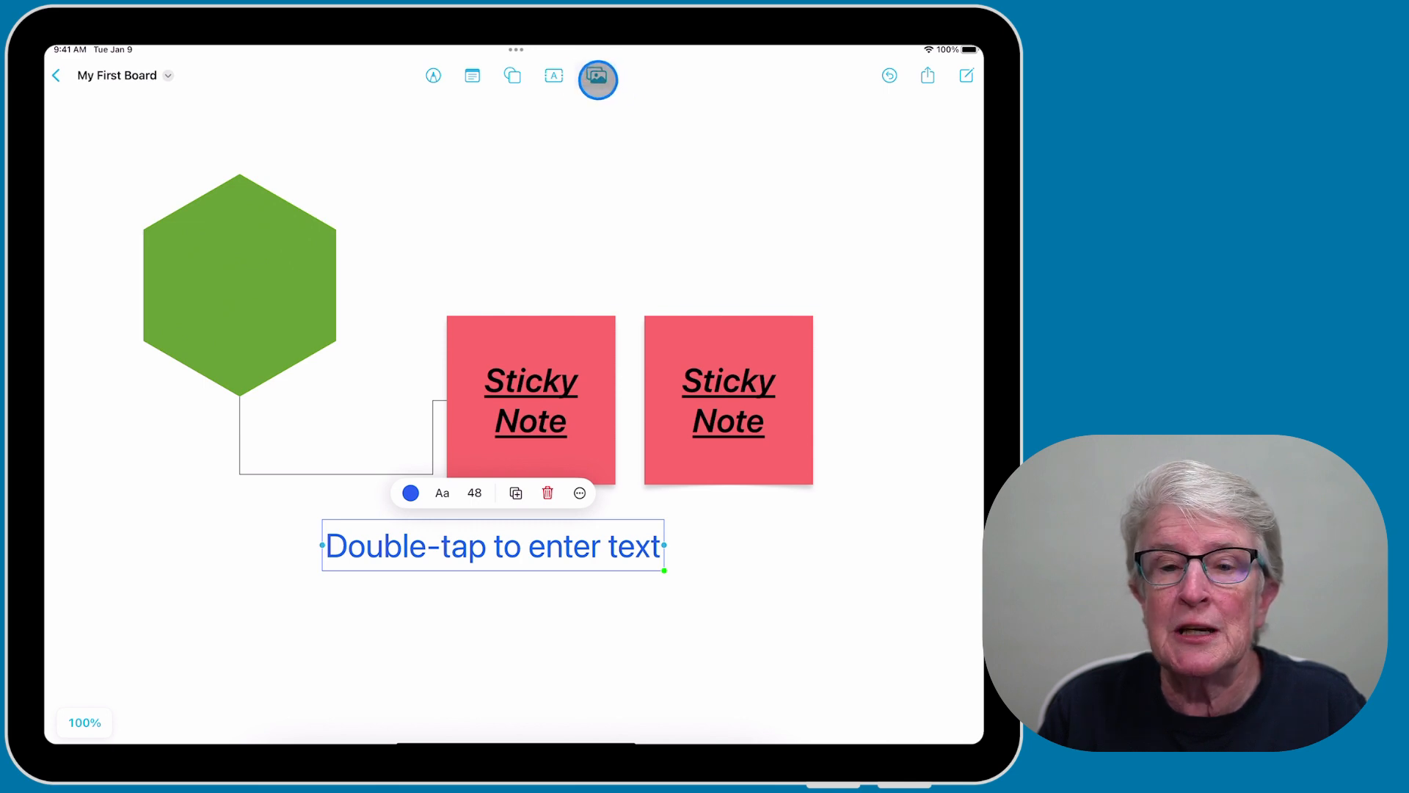
# Insert the values PDF from files and move it right of the sticky notes.
pyautogui.click(597, 75)
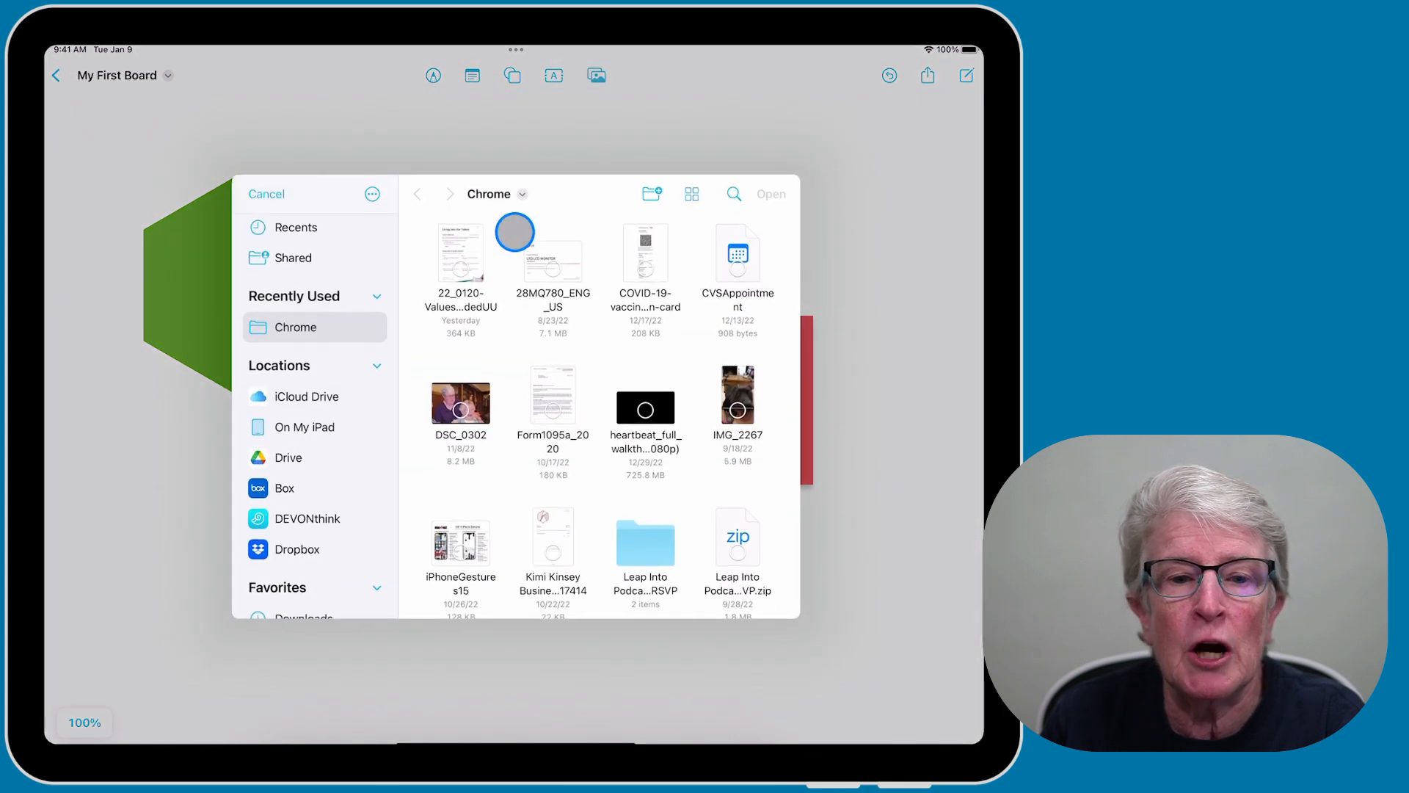
pyautogui.click(460, 251)
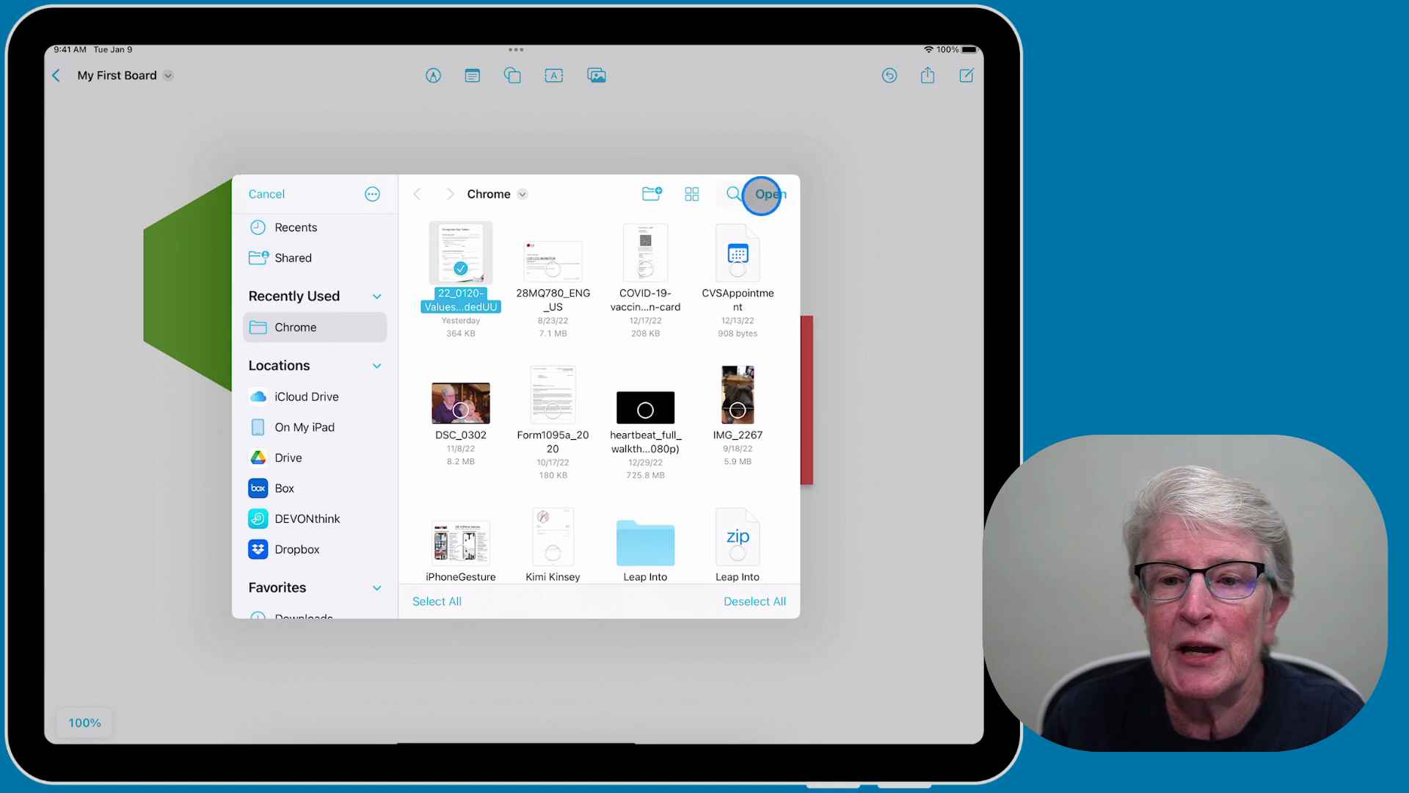
pyautogui.click(767, 194)
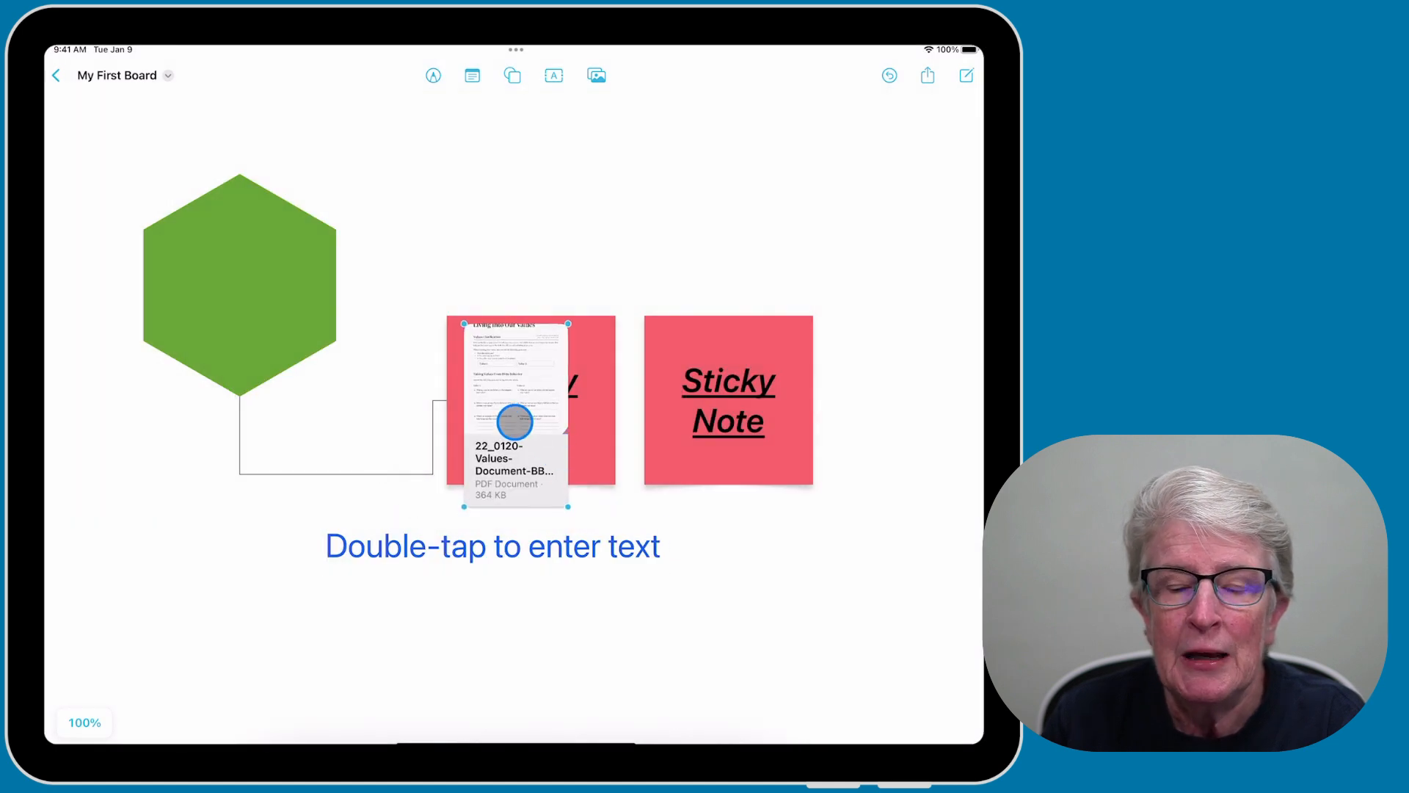
pyautogui.moveTo(517, 421); pyautogui.dragTo(884, 339)
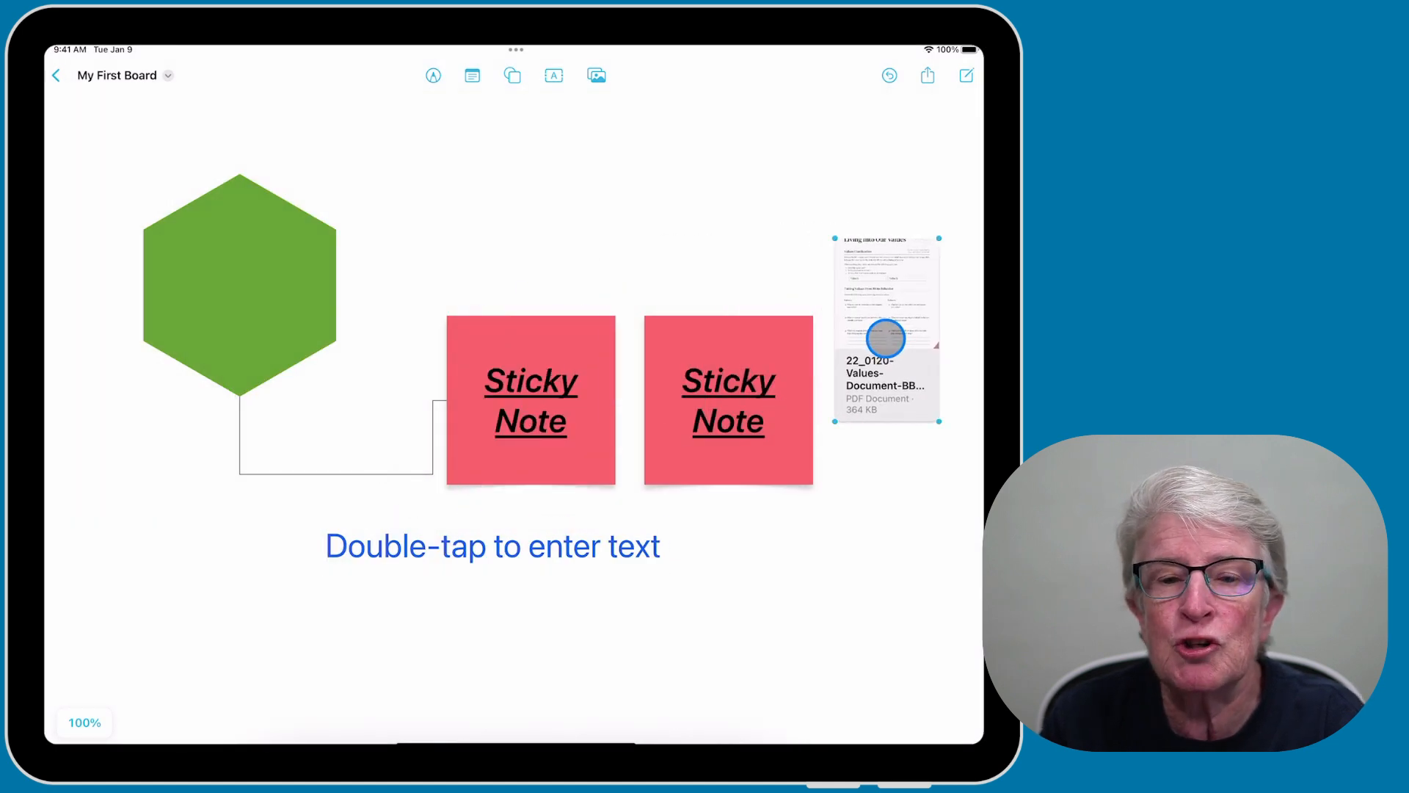
pyautogui.click(596, 75)
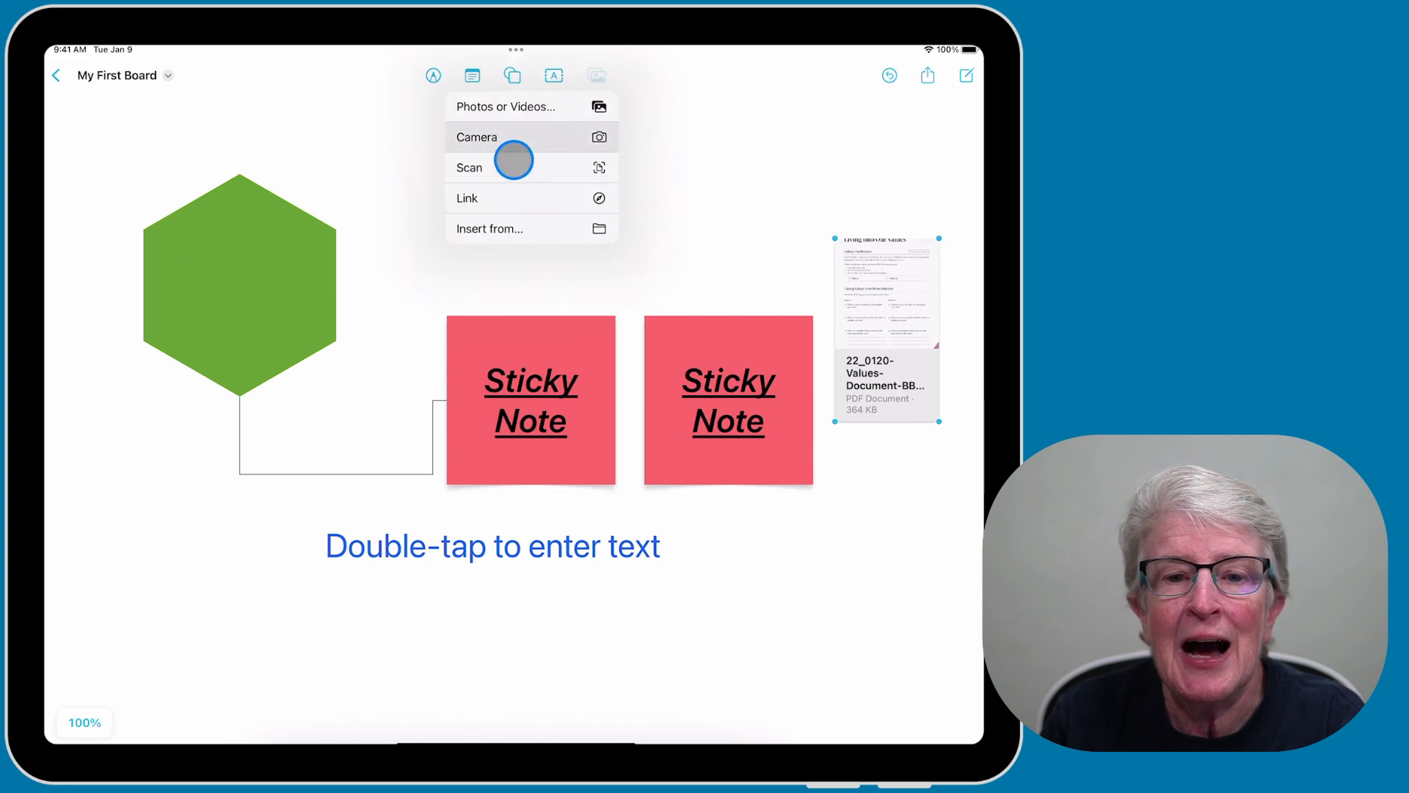
# Add a link card for ellenstipsforios.com and place it above the first sticky note.
pyautogui.click(467, 199)
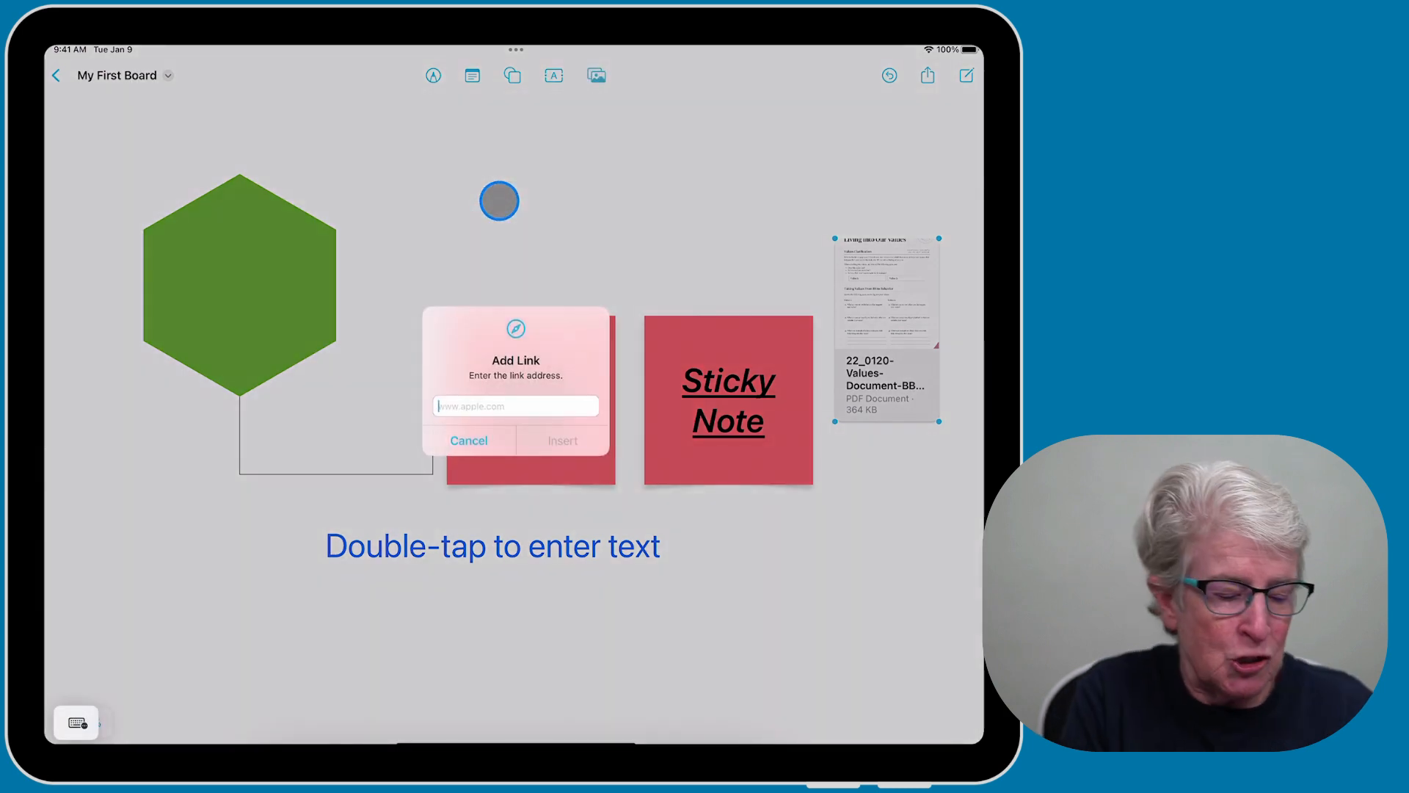
pyautogui.write('ellen')
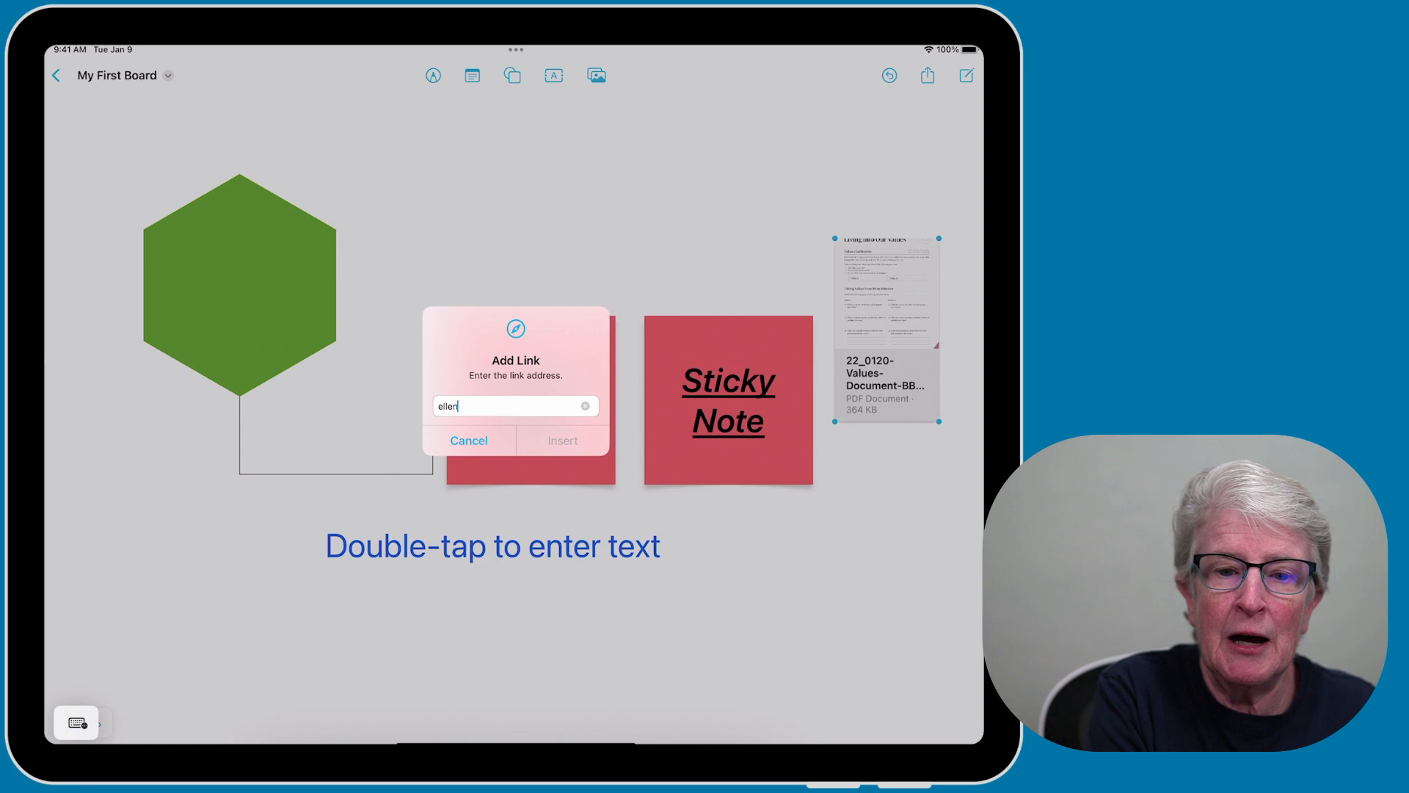
pyautogui.write('stips')
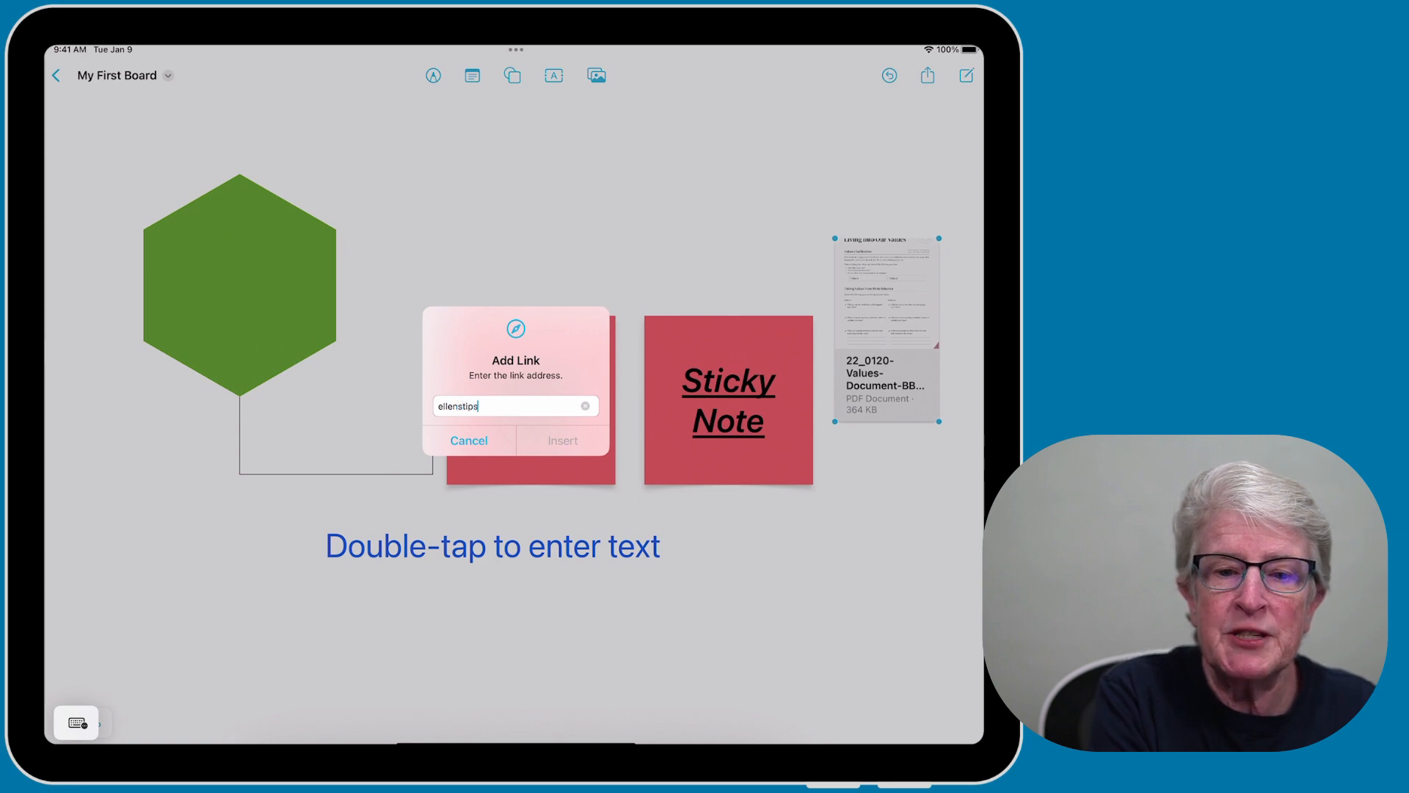
pyautogui.write('forios.com')
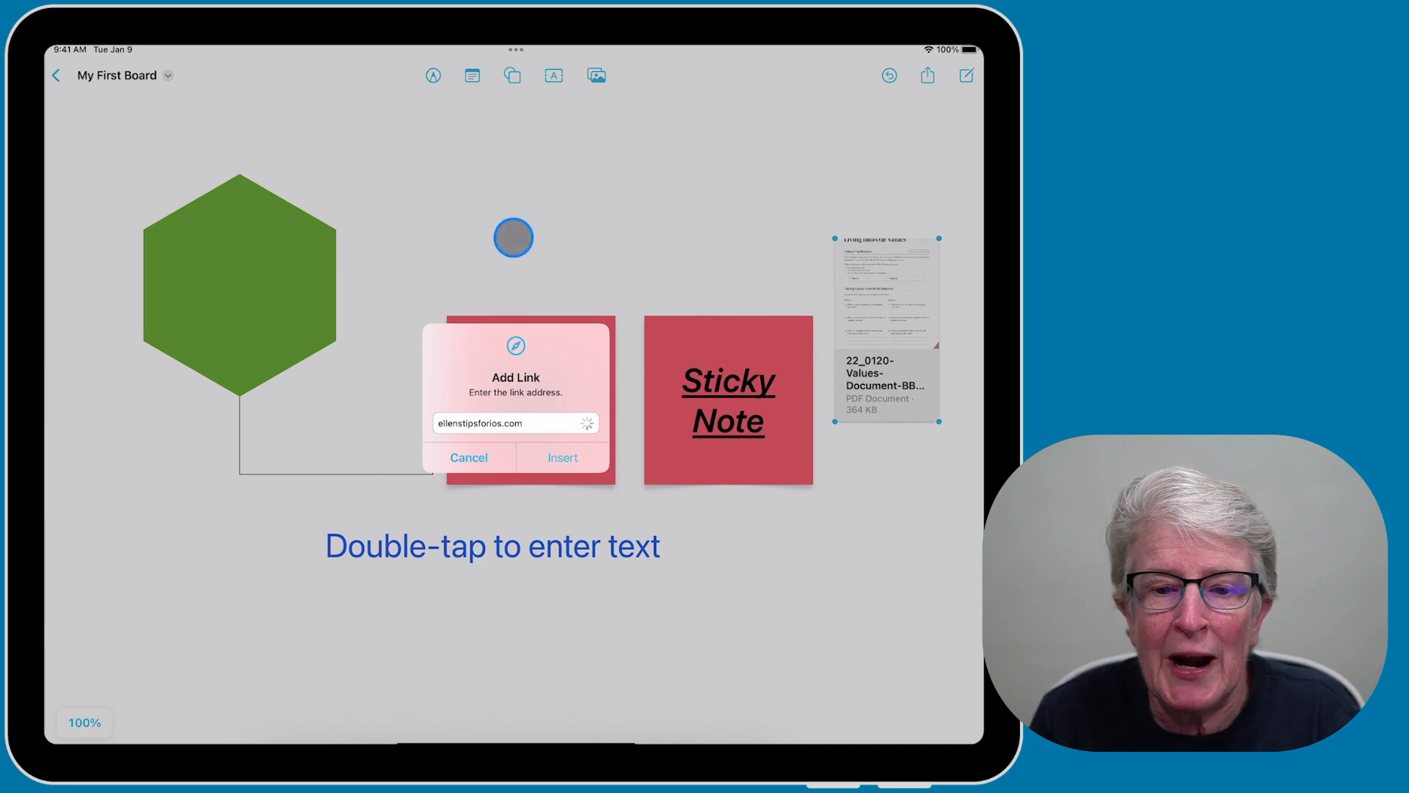
pyautogui.moveTo(545, 561)
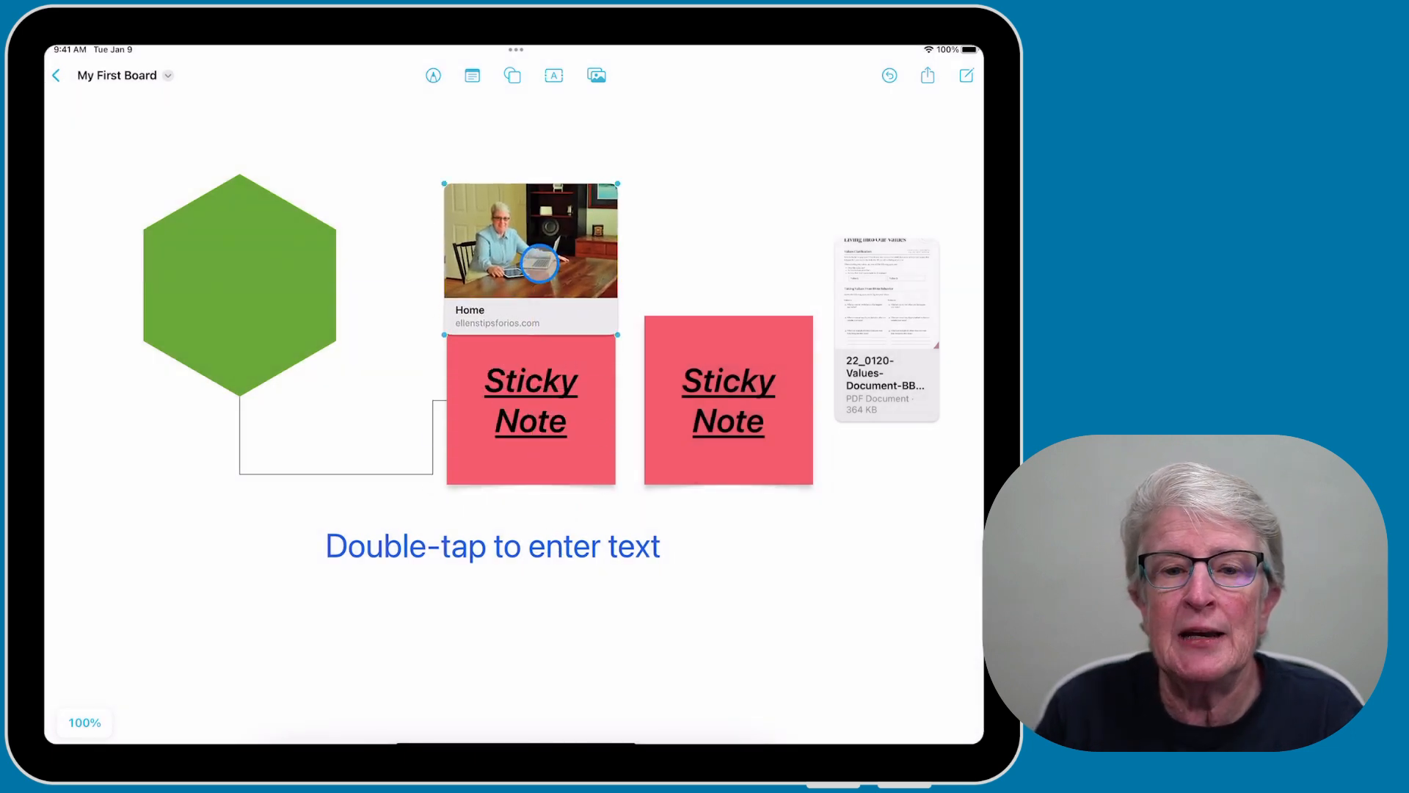
pyautogui.moveTo(530, 256); pyautogui.dragTo(460, 202)
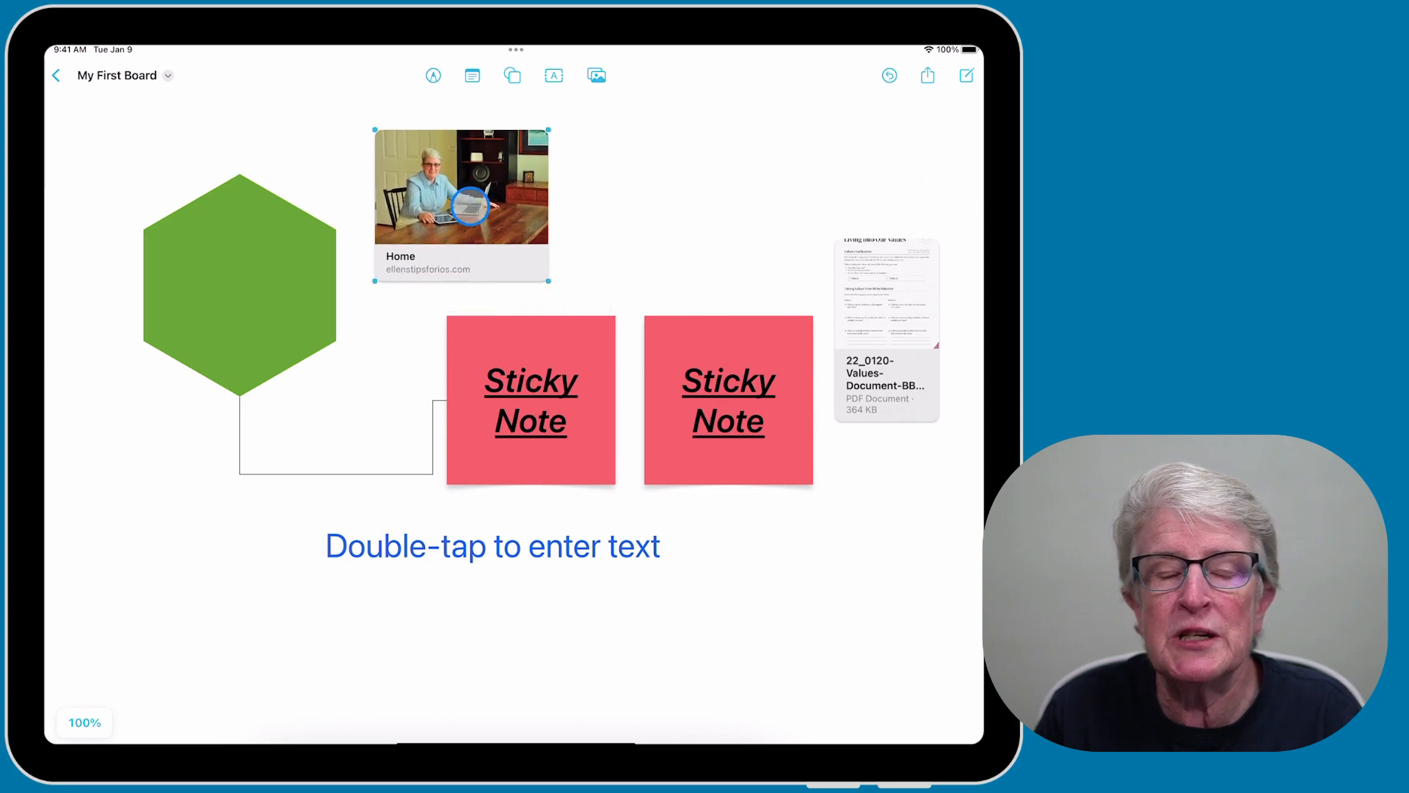
pyautogui.click(598, 75)
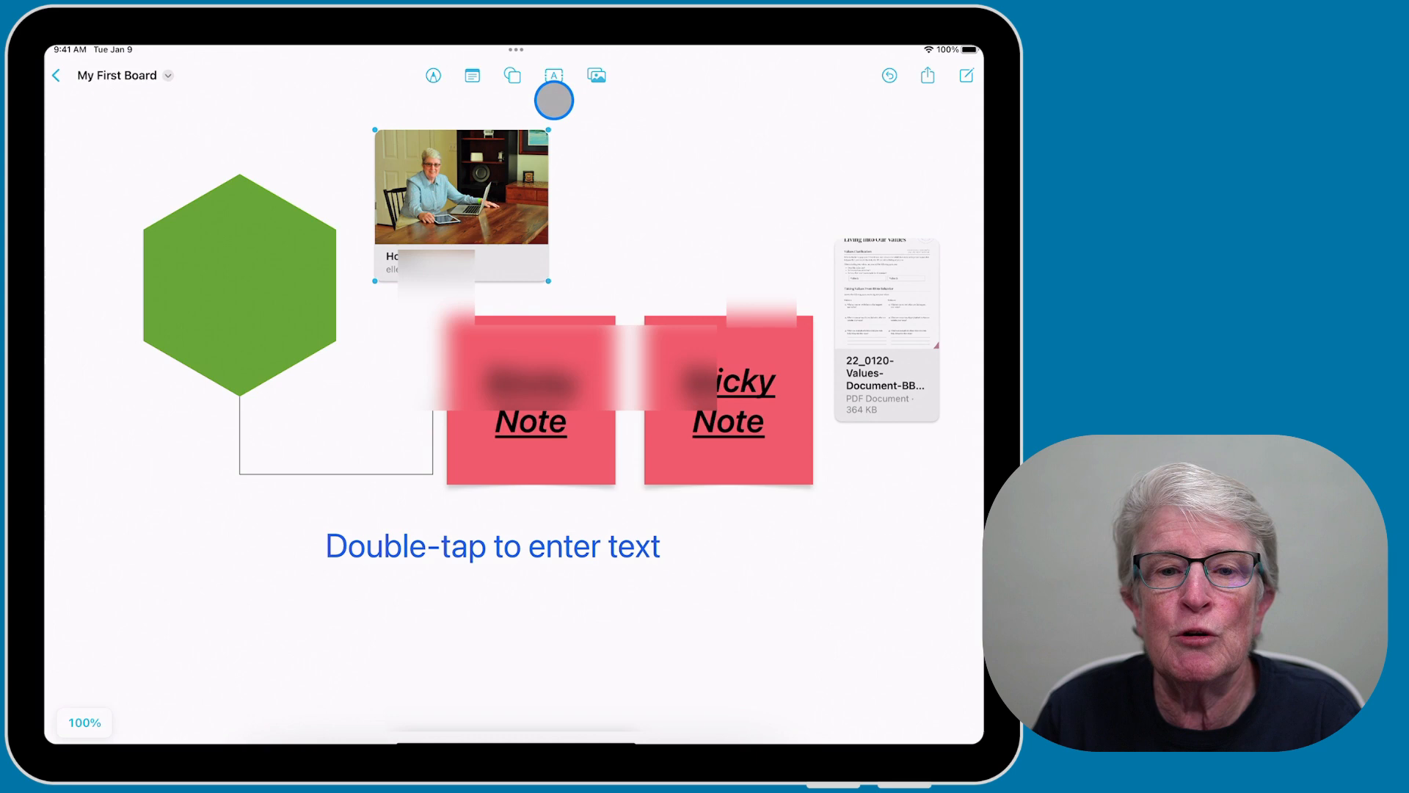
# Insert the first white puppy photo from the Puppies album onto the board.
pyautogui.click(596, 75)
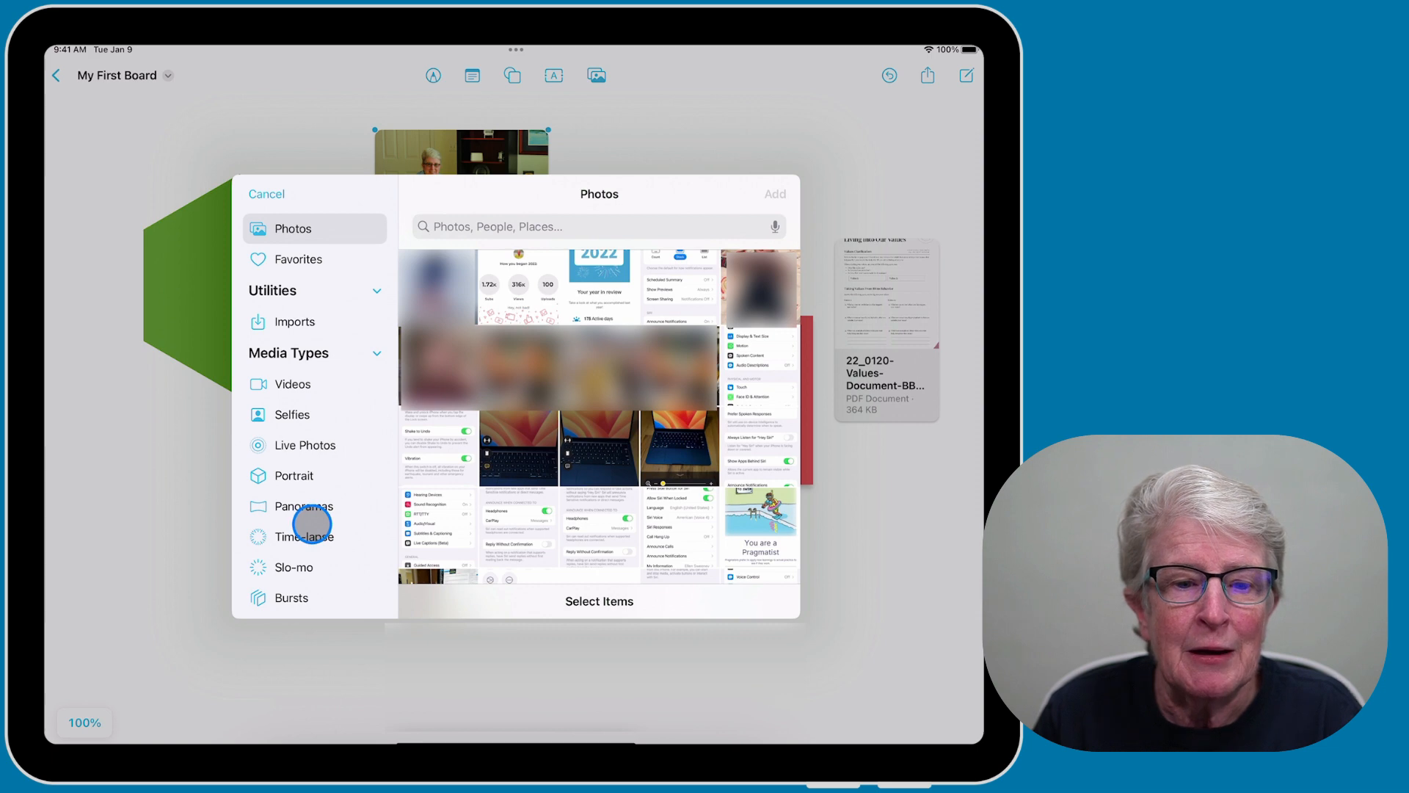
pyautogui.scroll(-3)
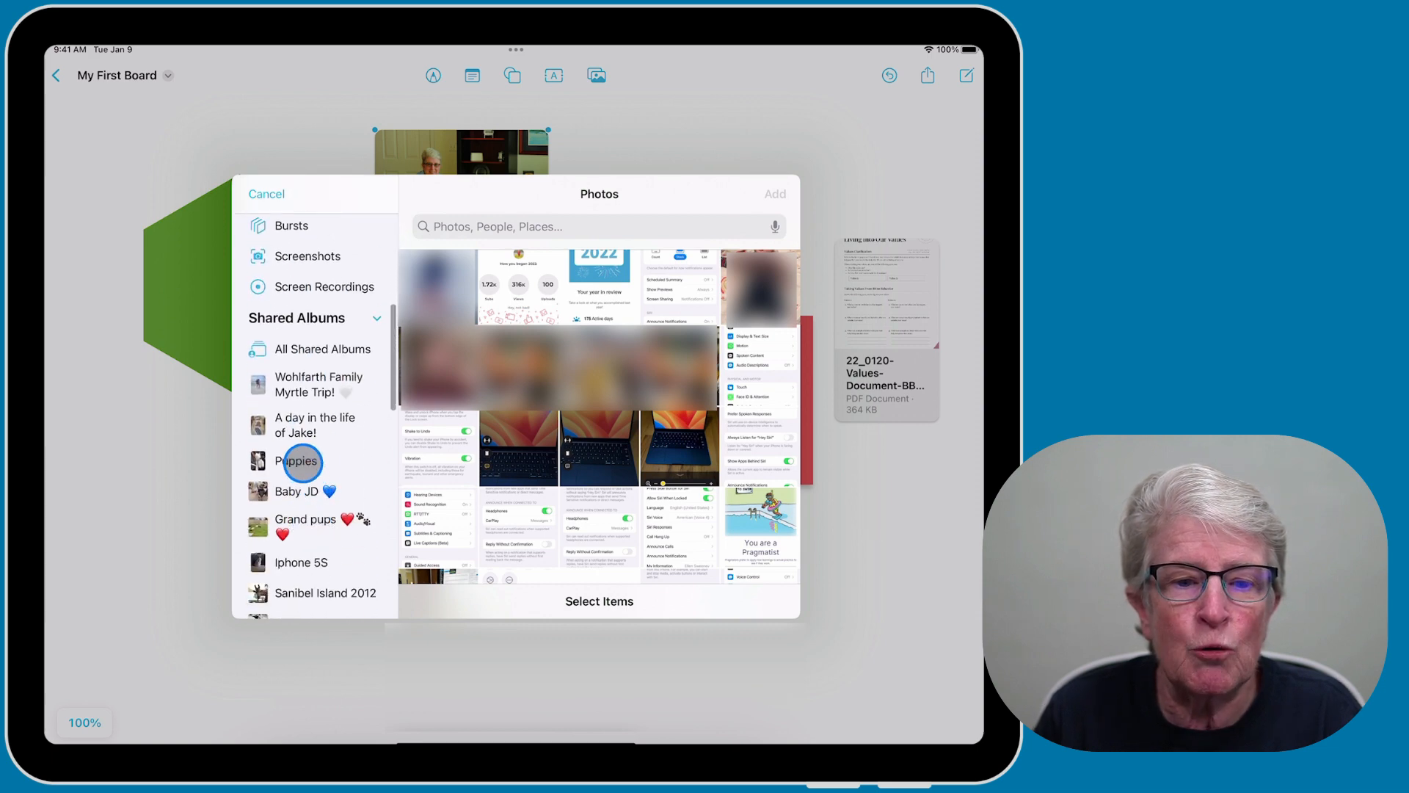
pyautogui.click(295, 459)
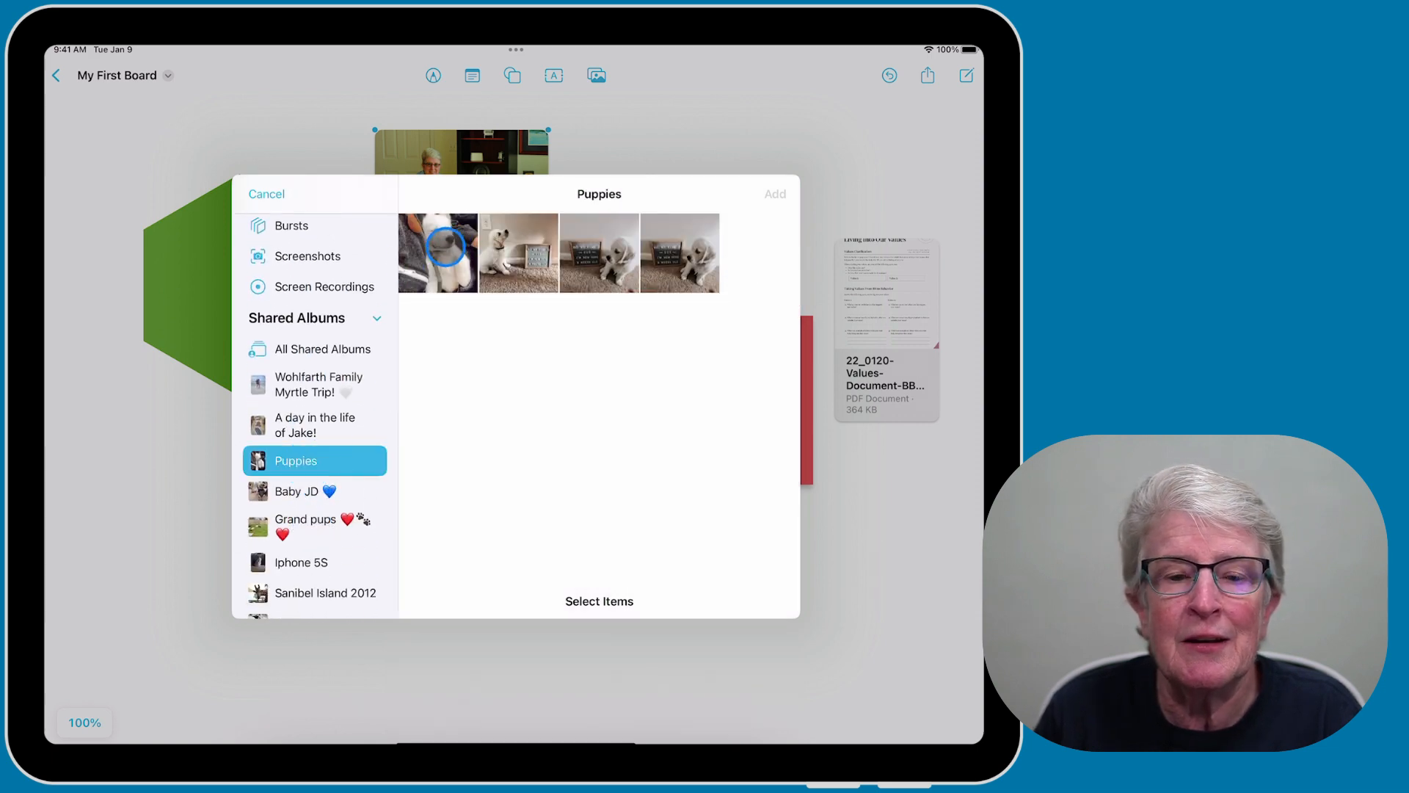
pyautogui.click(518, 253)
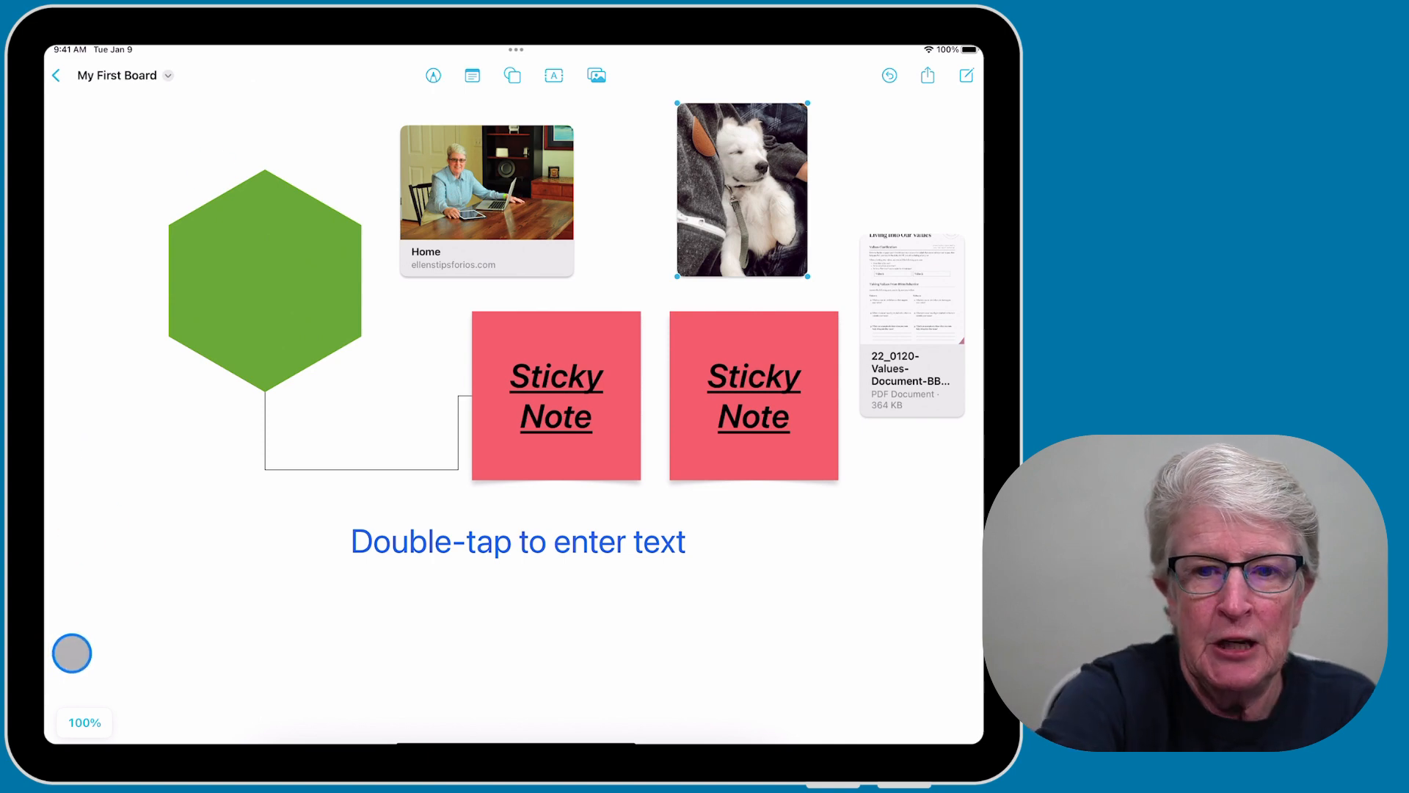
pyautogui.scroll(-3)
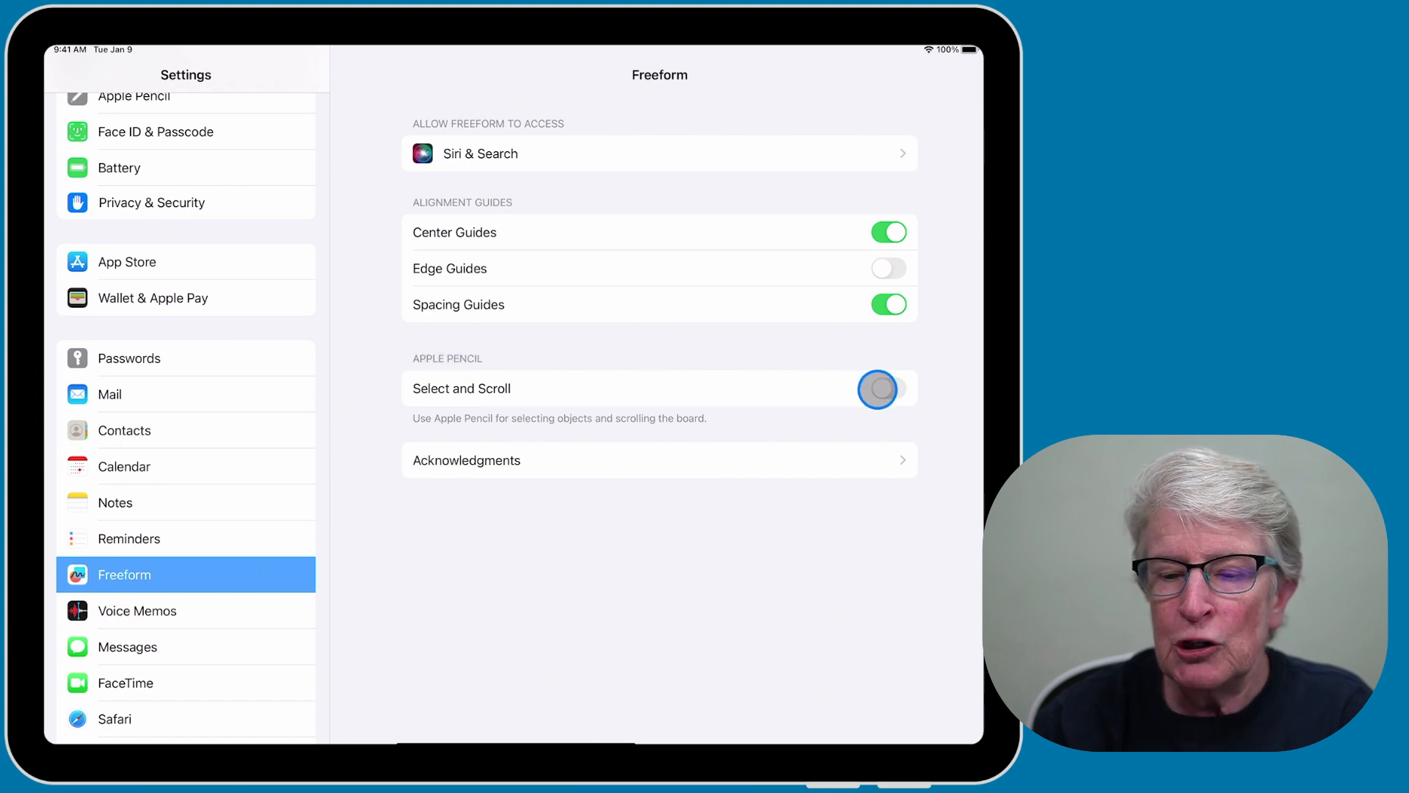
# Switch on Apple Pencil Select and Scroll for Freeform.
pyautogui.click(884, 387)
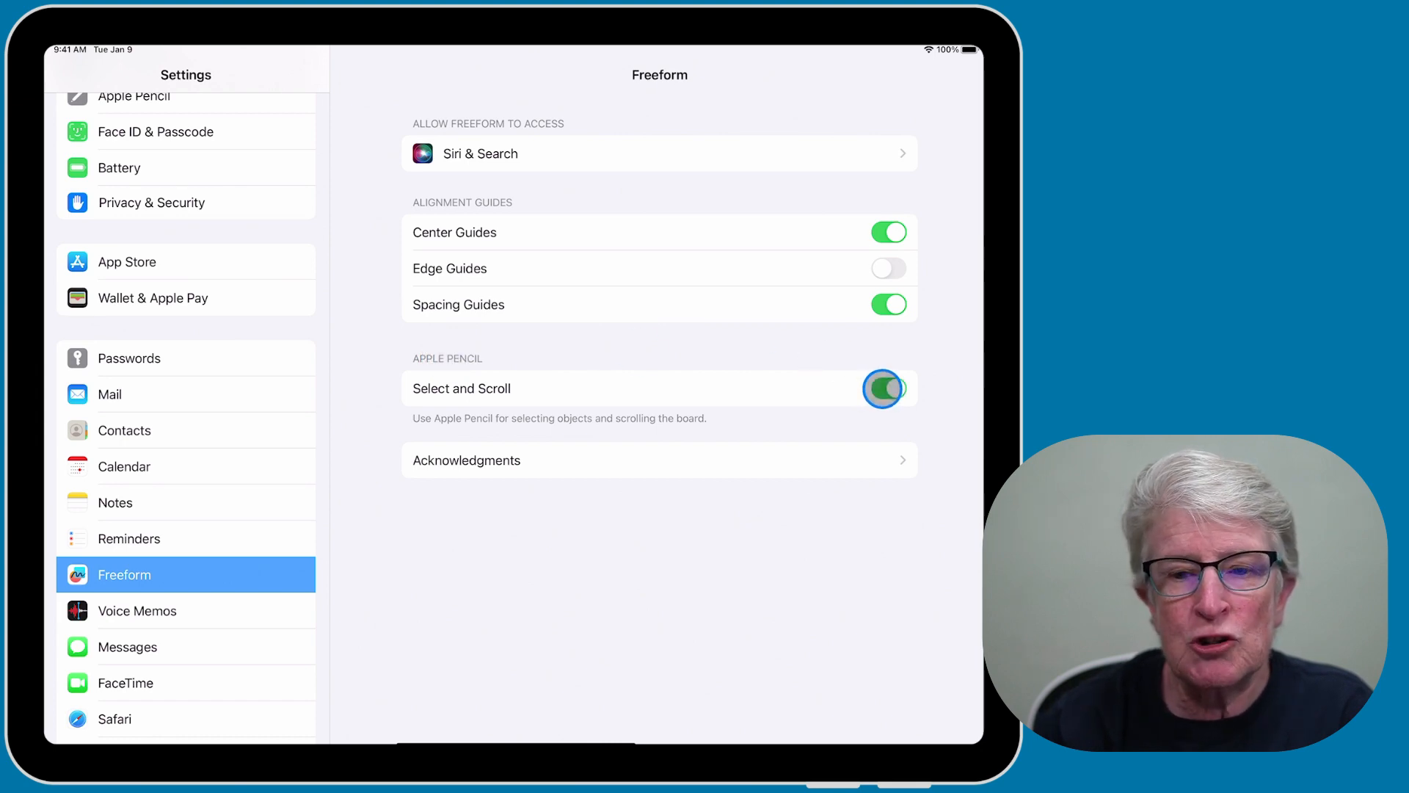